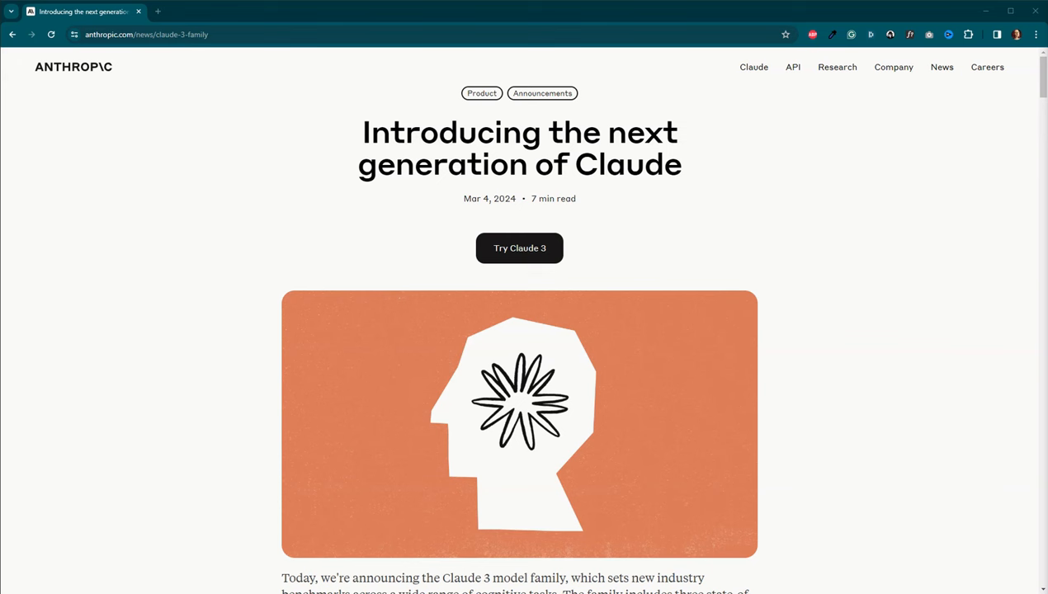
{"action": "mouse_move", "coordinate": [369, 573]}
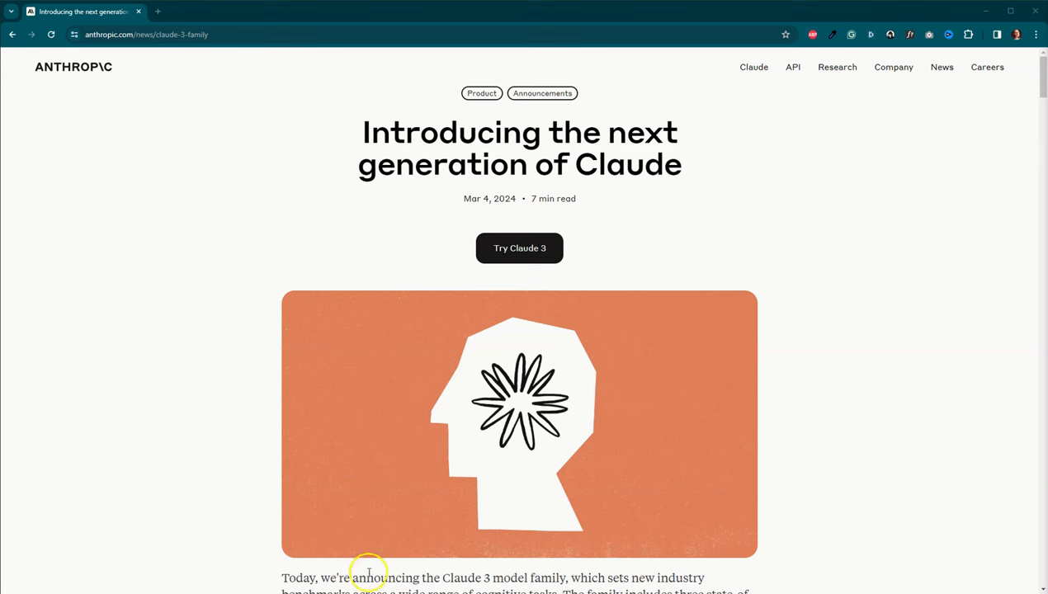
{"action": "mouse_move", "coordinate": [889, 360]}
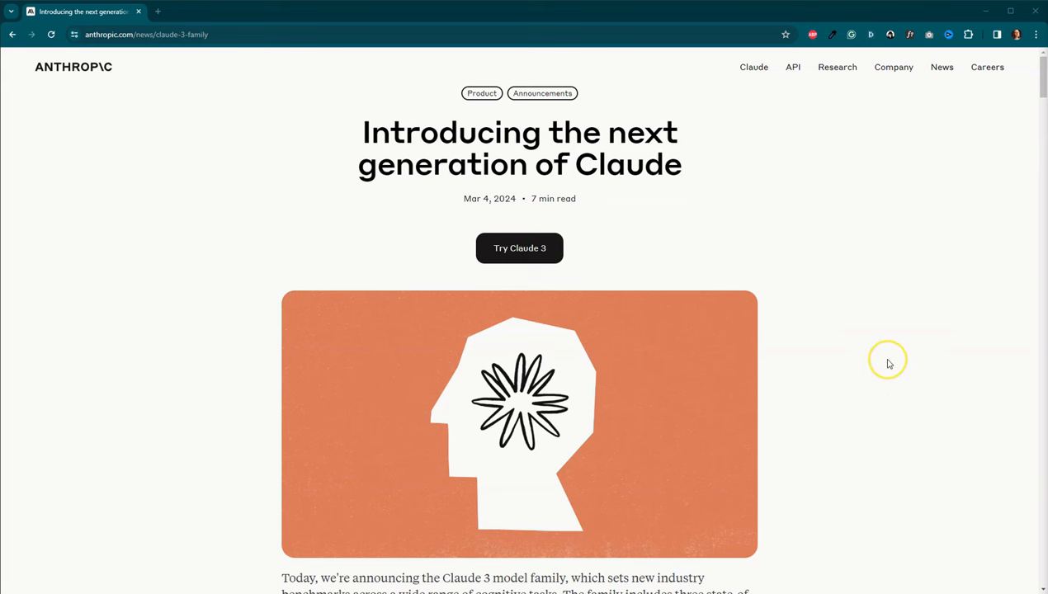
Step: Select the Price per Thousand heading, then show Monster Thriller's Review page with 0 words
{"action": "scroll", "scroll_direction": "down", "scroll_amount": 3}
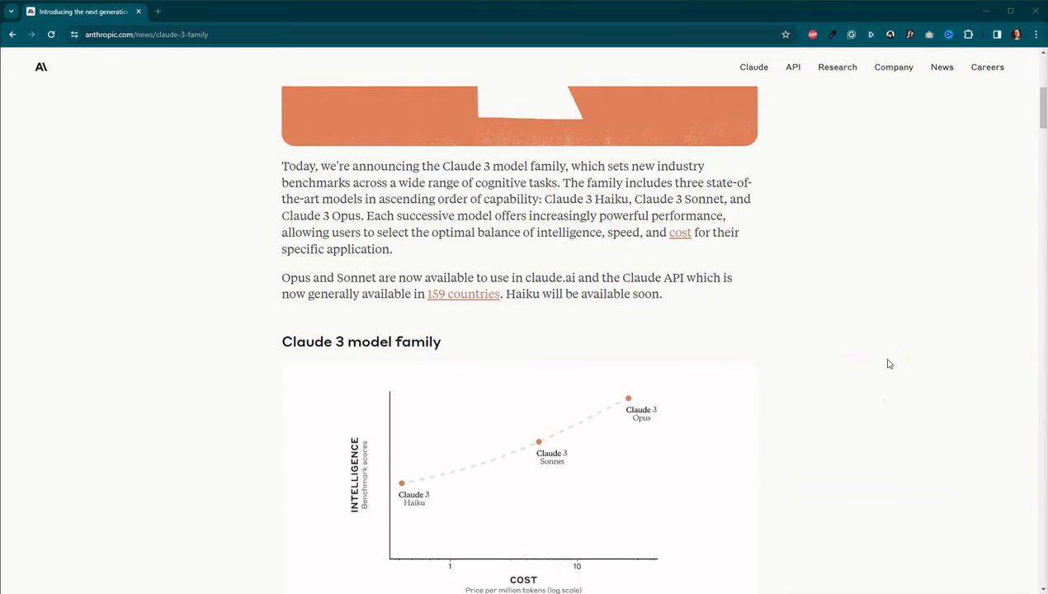
{"action": "scroll", "scroll_direction": "down", "scroll_amount": 3}
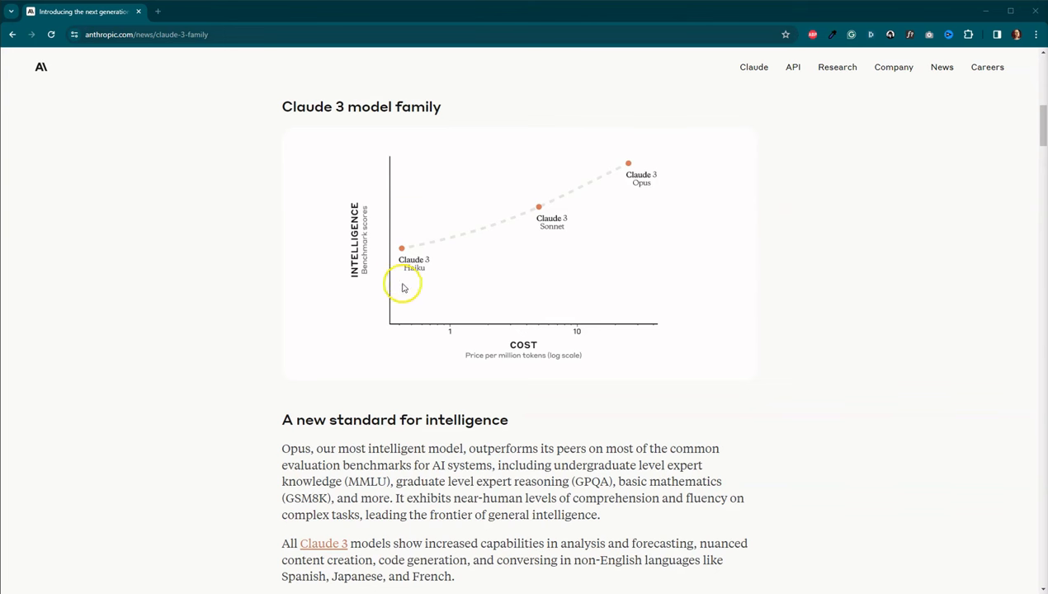
{"action": "mouse_move", "coordinate": [406, 289]}
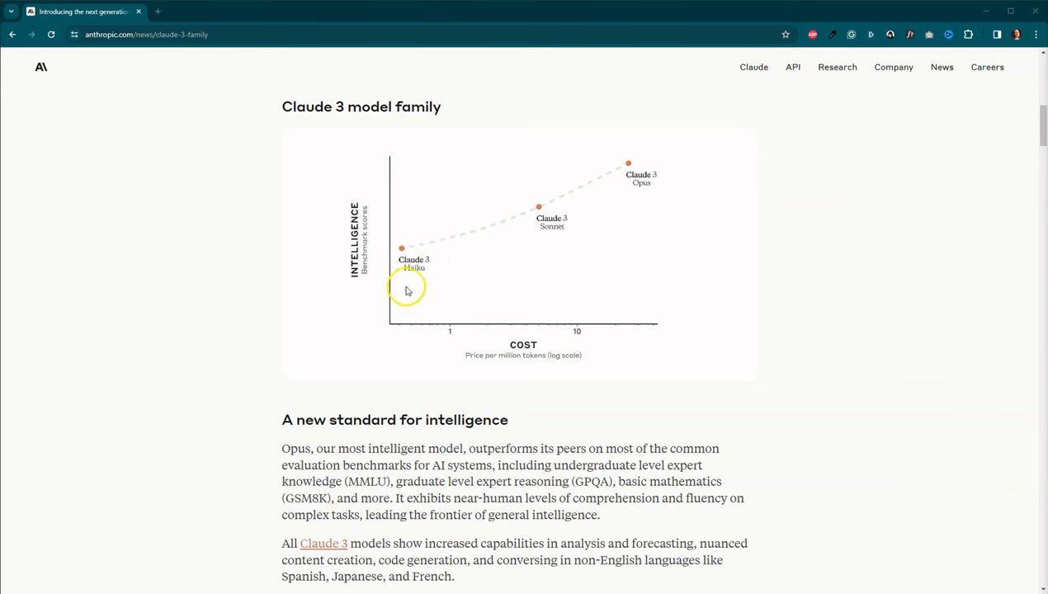
{"action": "mouse_move", "coordinate": [569, 252]}
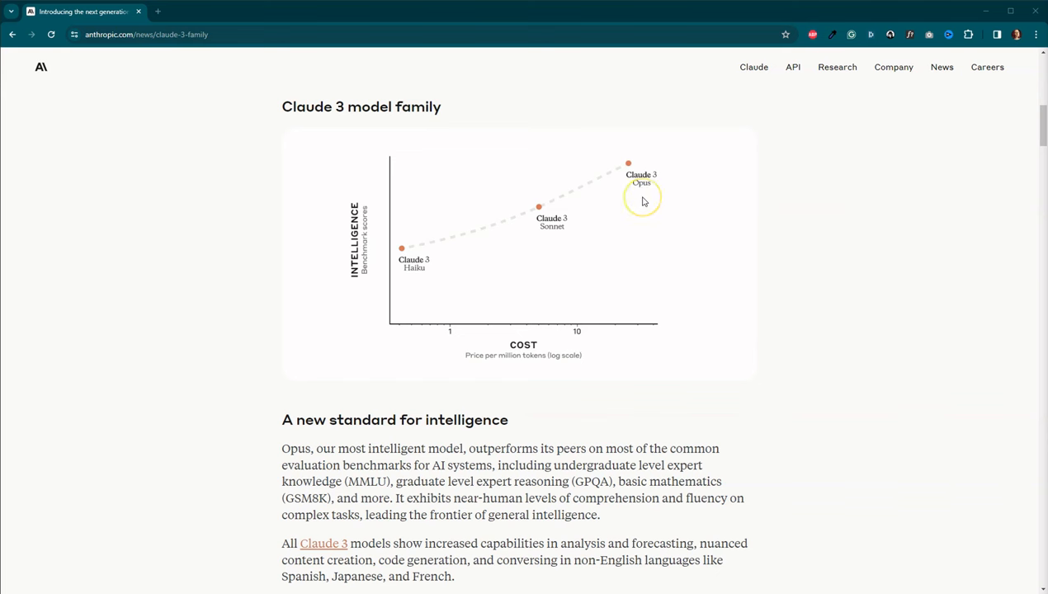
{"action": "mouse_move", "coordinate": [645, 201]}
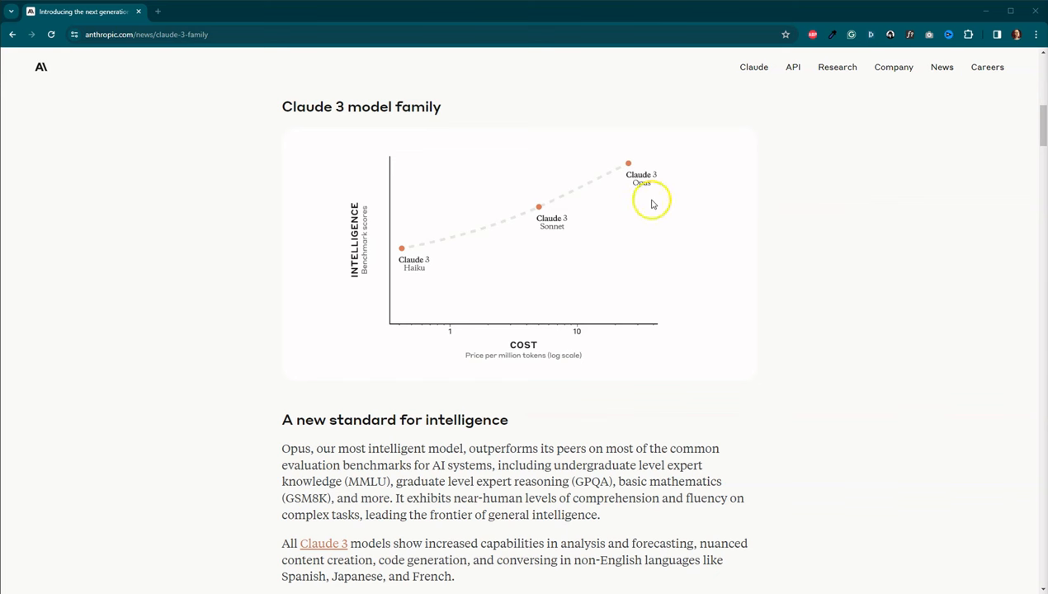
{"action": "mouse_move", "coordinate": [652, 202]}
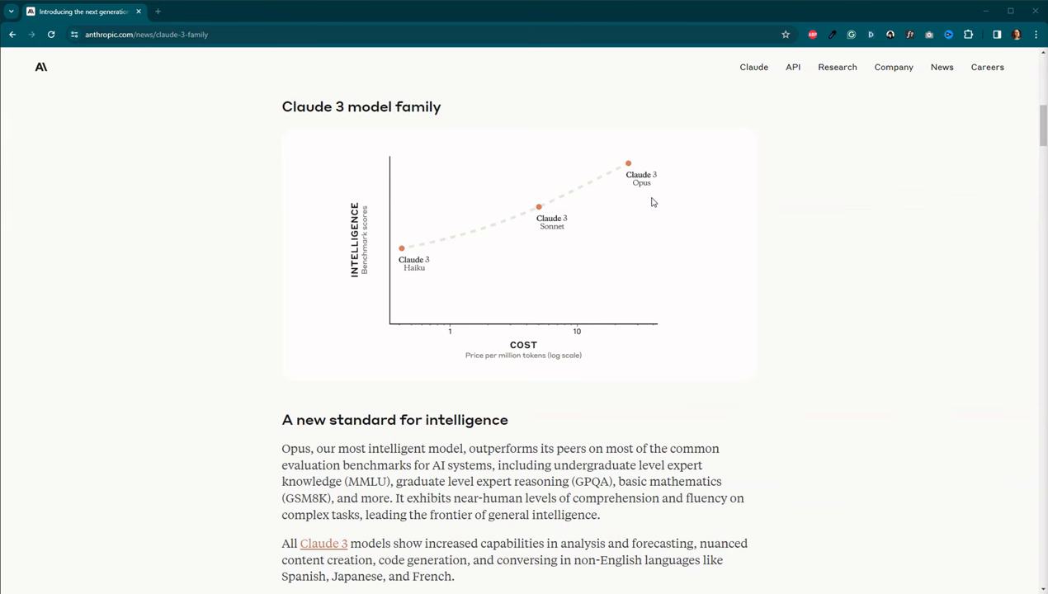
{"action": "scroll", "scroll_direction": "down", "scroll_amount": 3}
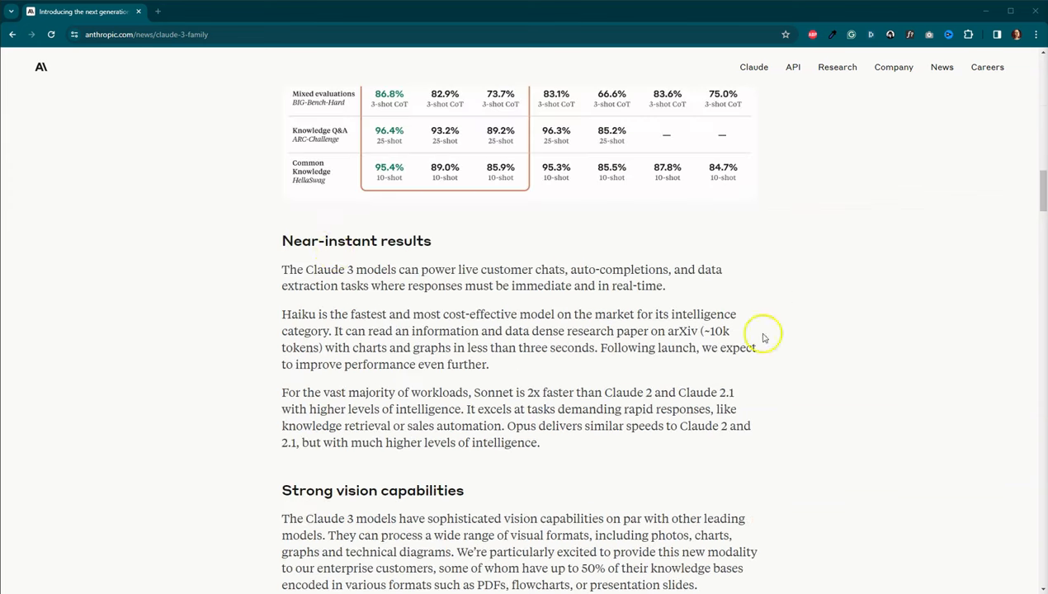
{"action": "scroll", "scroll_direction": "down", "scroll_amount": 3}
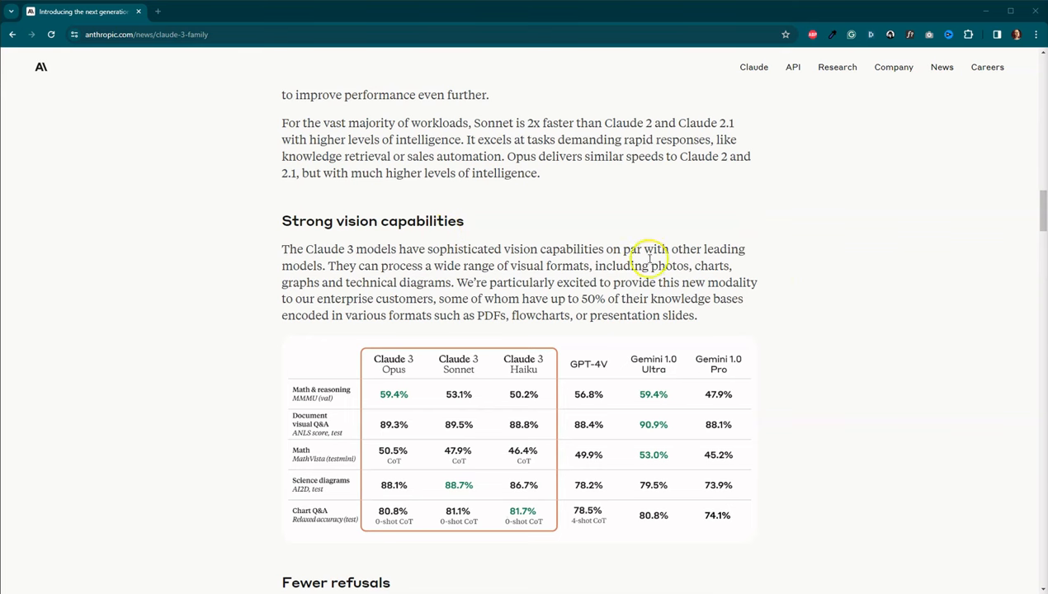
{"action": "mouse_move", "coordinate": [793, 281]}
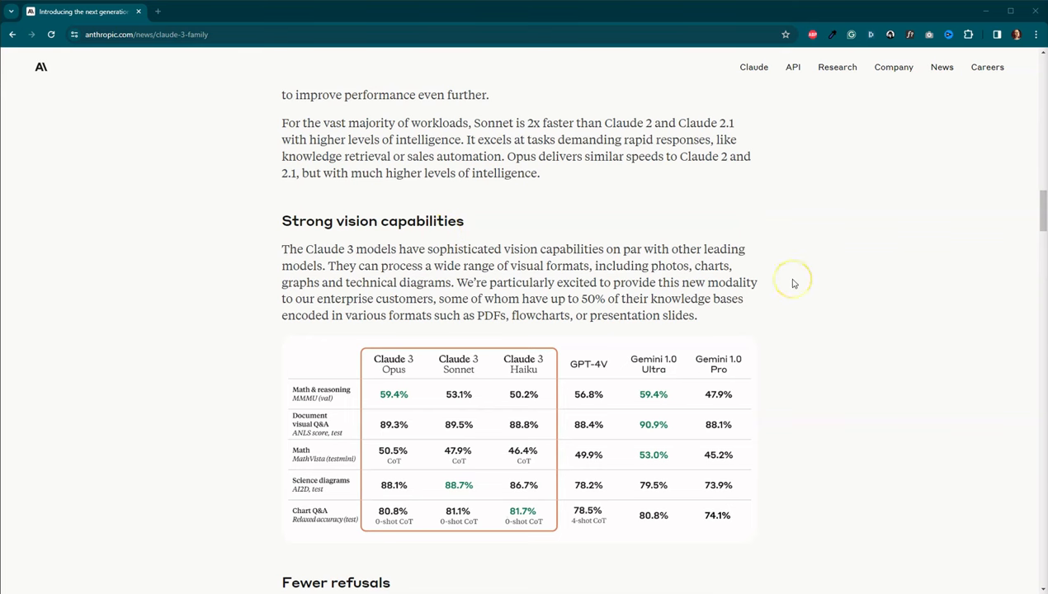
{"action": "mouse_move", "coordinate": [793, 283]}
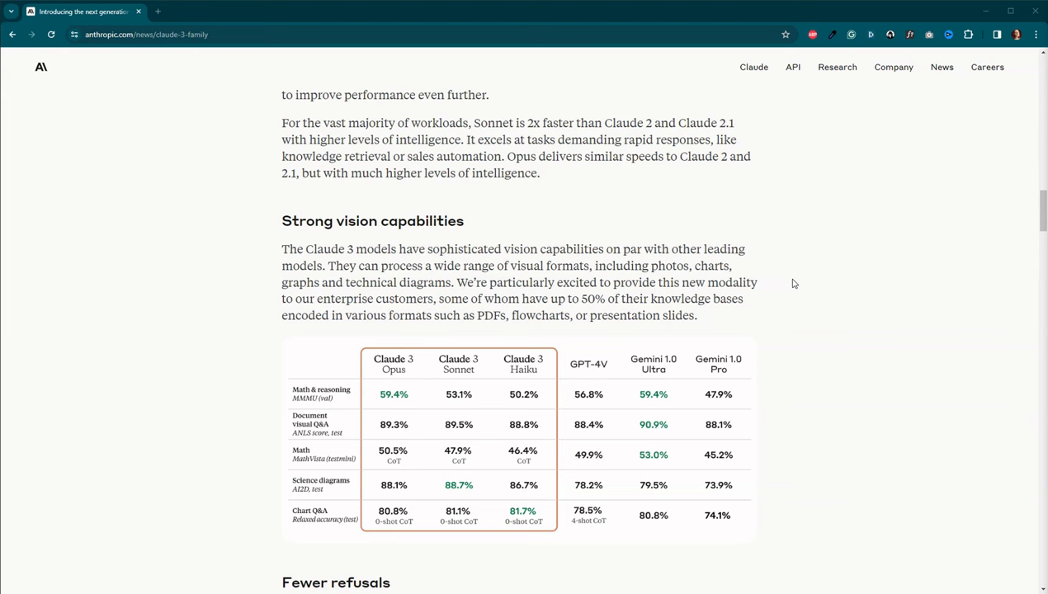
{"action": "scroll", "scroll_direction": "down", "scroll_amount": 3}
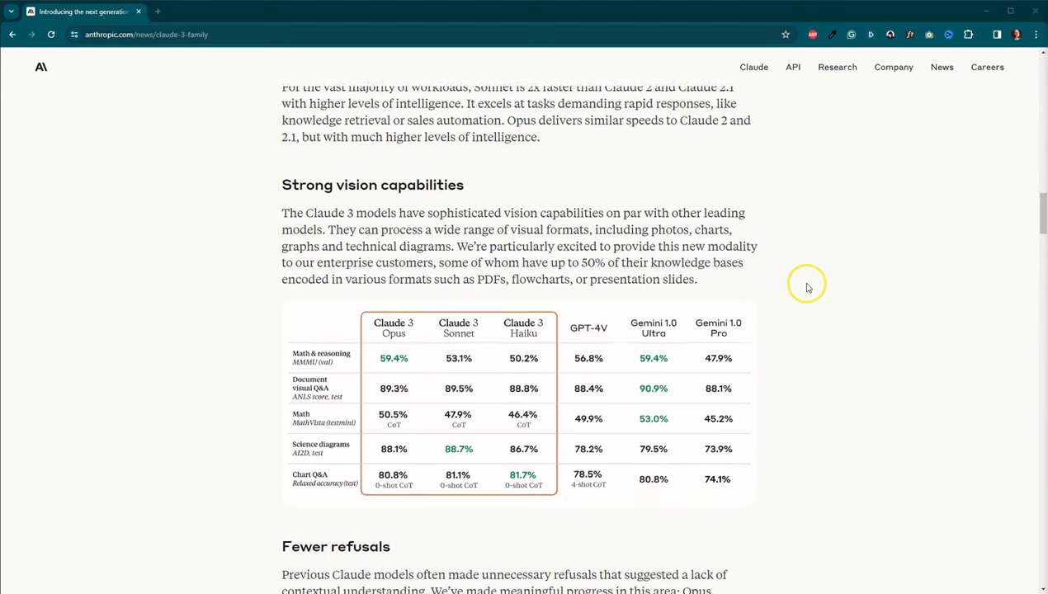
{"action": "scroll", "scroll_direction": "down", "scroll_amount": 3}
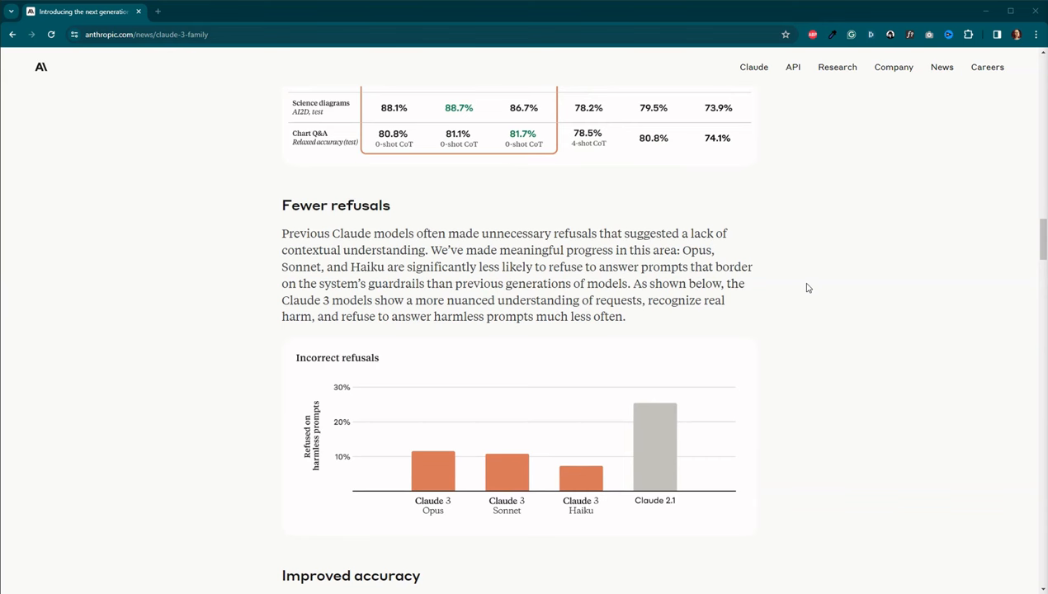
{"action": "scroll", "scroll_direction": "down", "scroll_amount": 3}
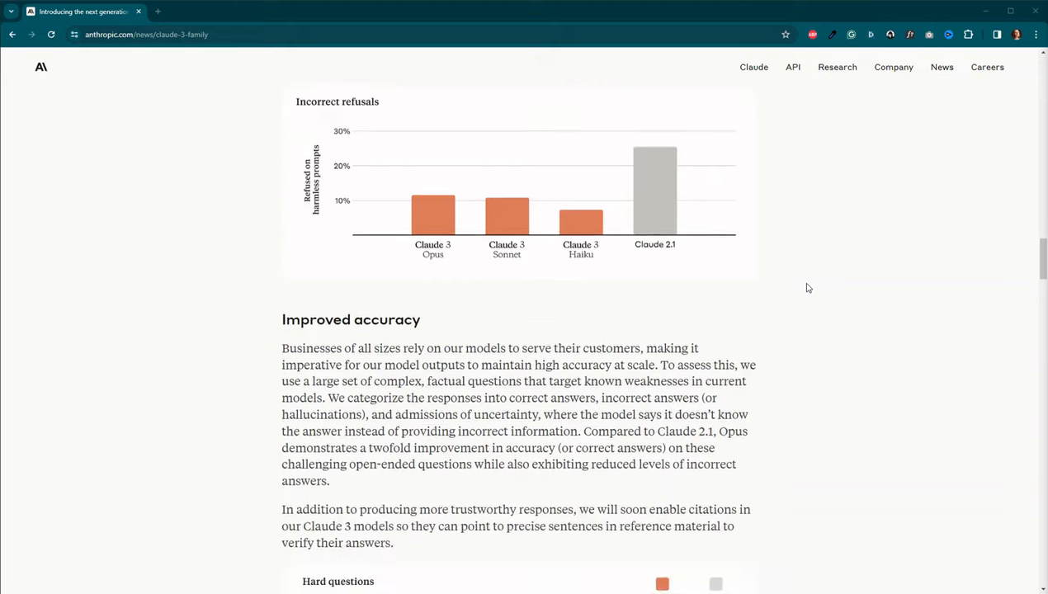
{"action": "scroll", "scroll_direction": "down", "scroll_amount": 3}
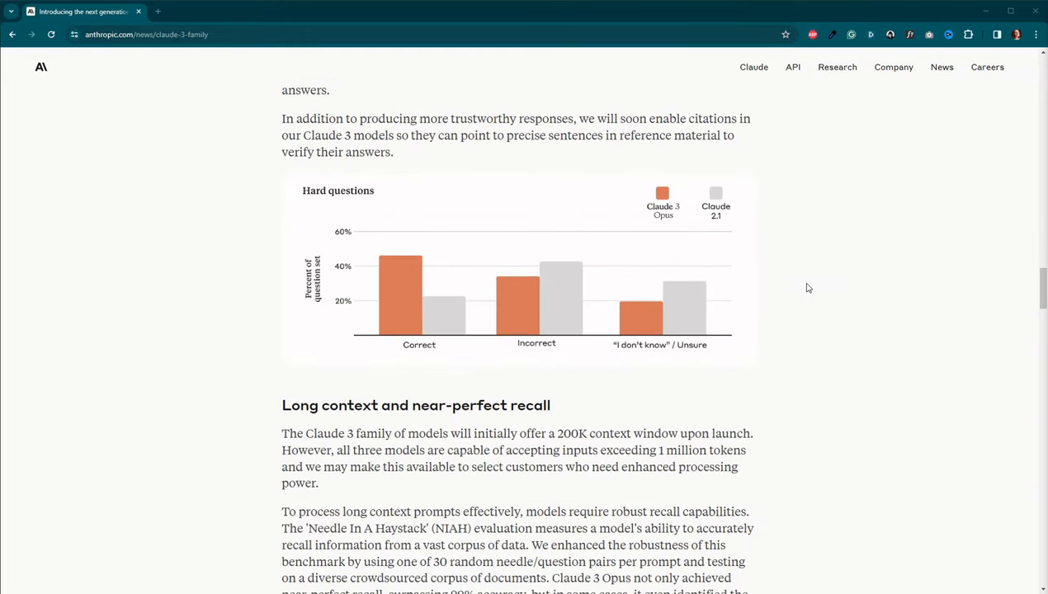
{"action": "scroll", "scroll_direction": "down", "scroll_amount": 3}
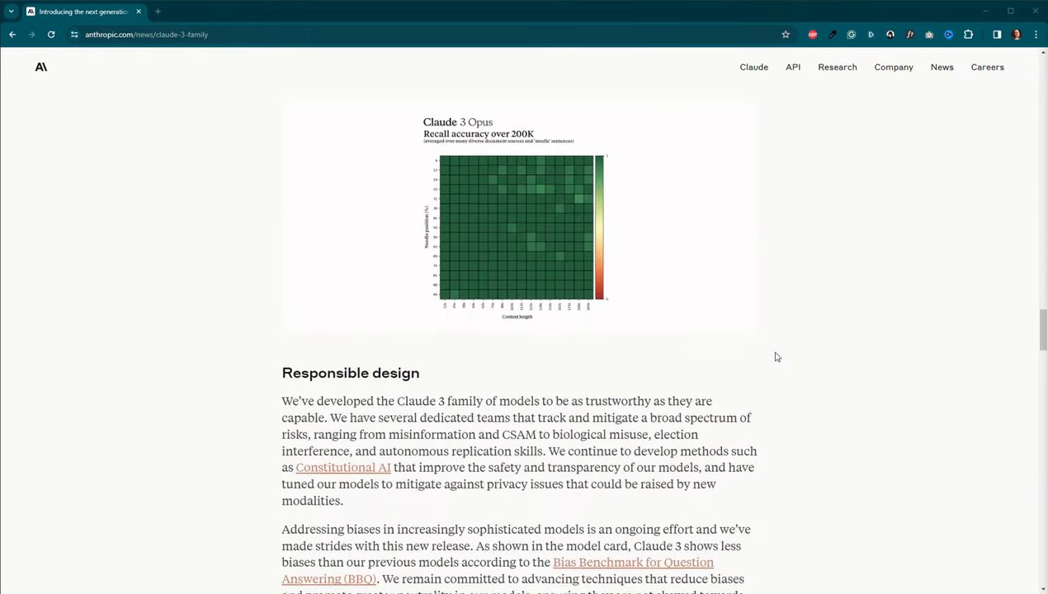
{"action": "scroll", "scroll_direction": "down", "scroll_amount": 3}
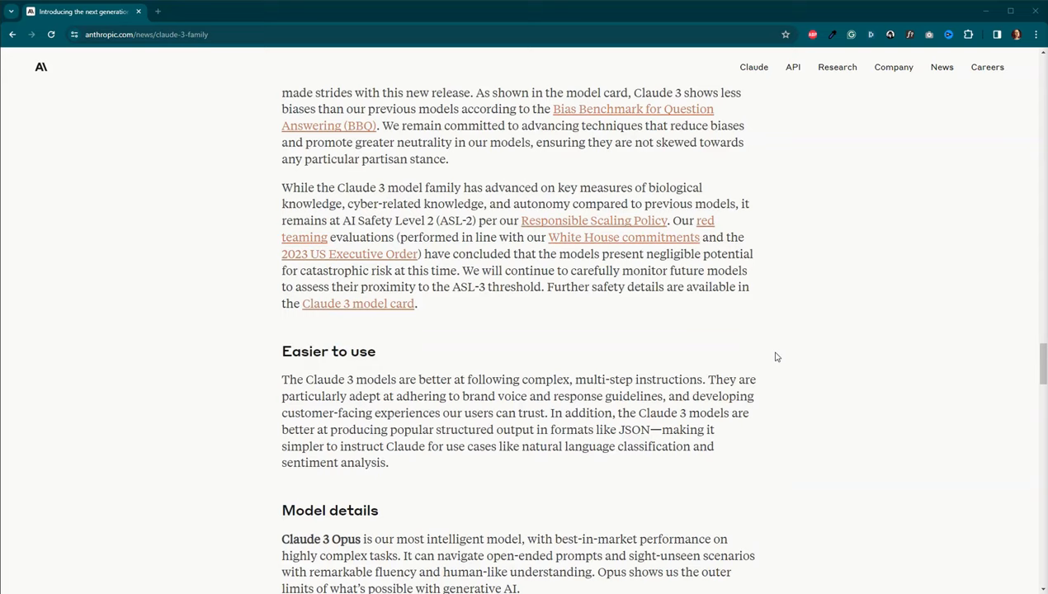
{"action": "scroll", "scroll_direction": "down", "scroll_amount": 3}
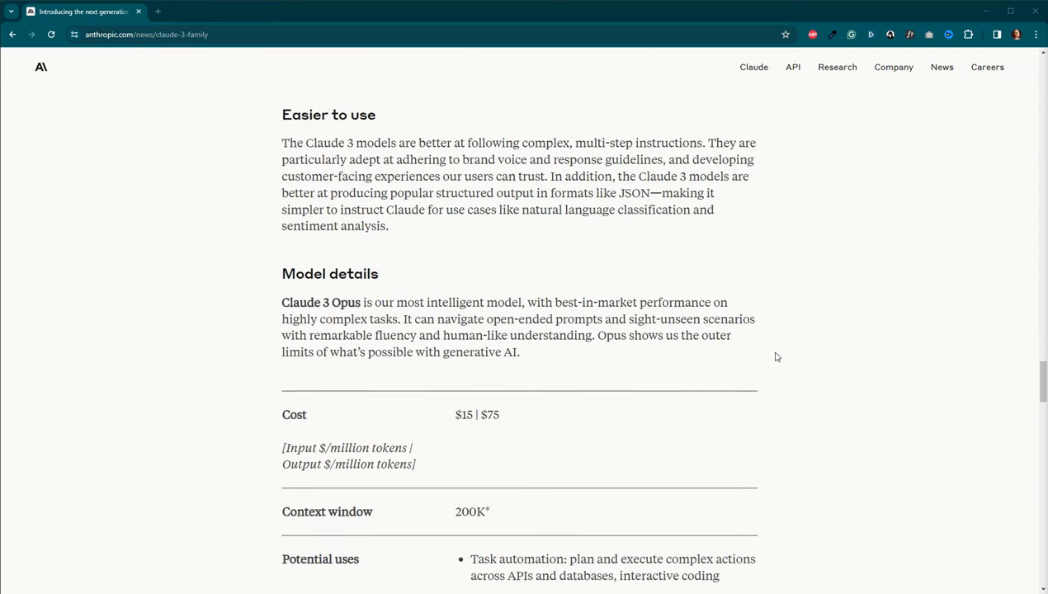
{"action": "scroll", "scroll_direction": "down", "scroll_amount": 3}
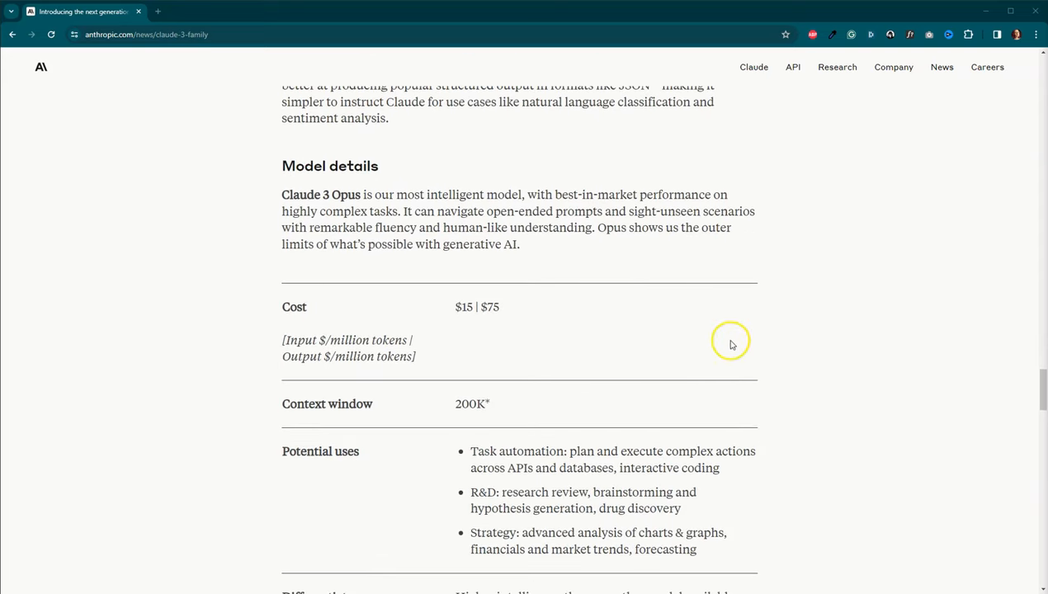
{"action": "mouse_move", "coordinate": [490, 353]}
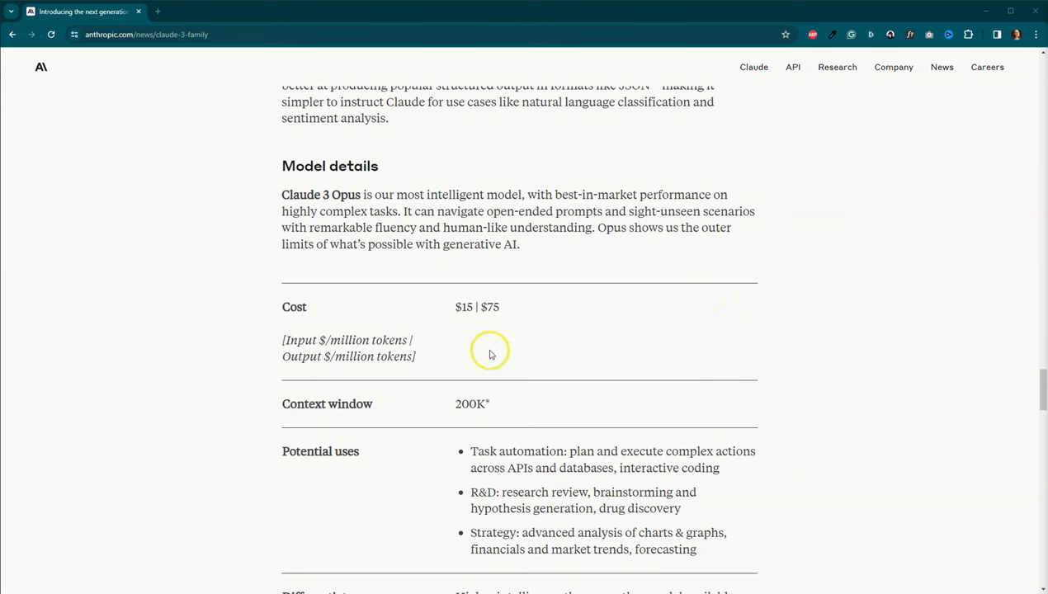
{"action": "mouse_move", "coordinate": [465, 329]}
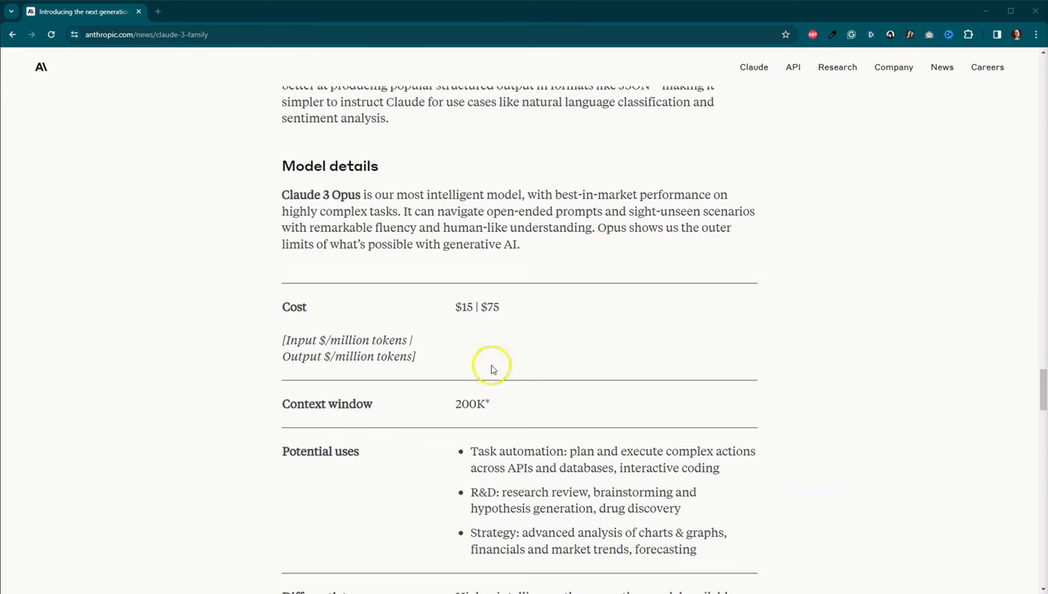
{"action": "mouse_move", "coordinate": [500, 413]}
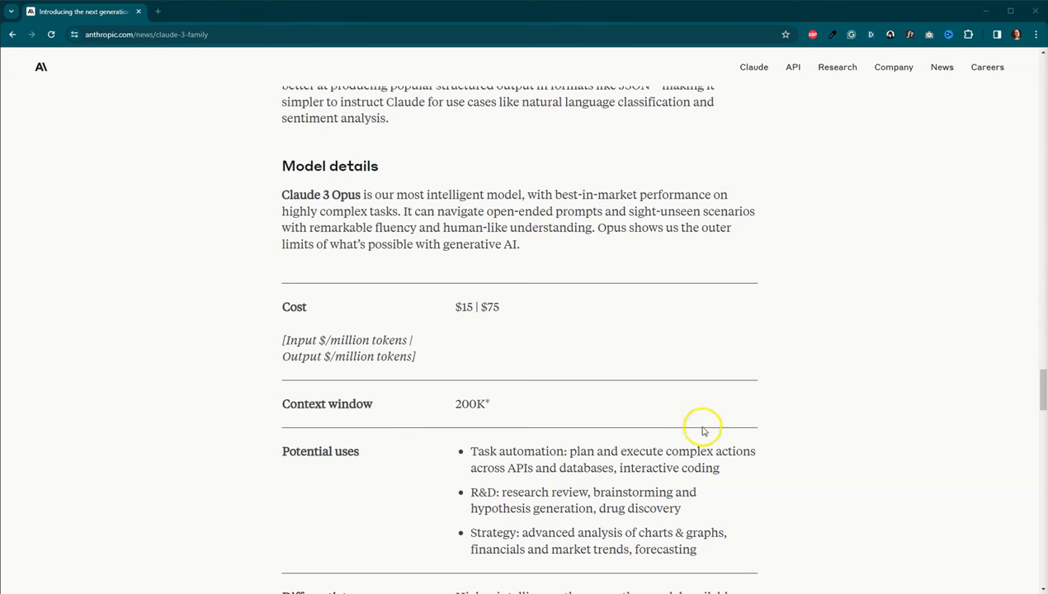
{"action": "scroll", "scroll_direction": "down", "scroll_amount": 3}
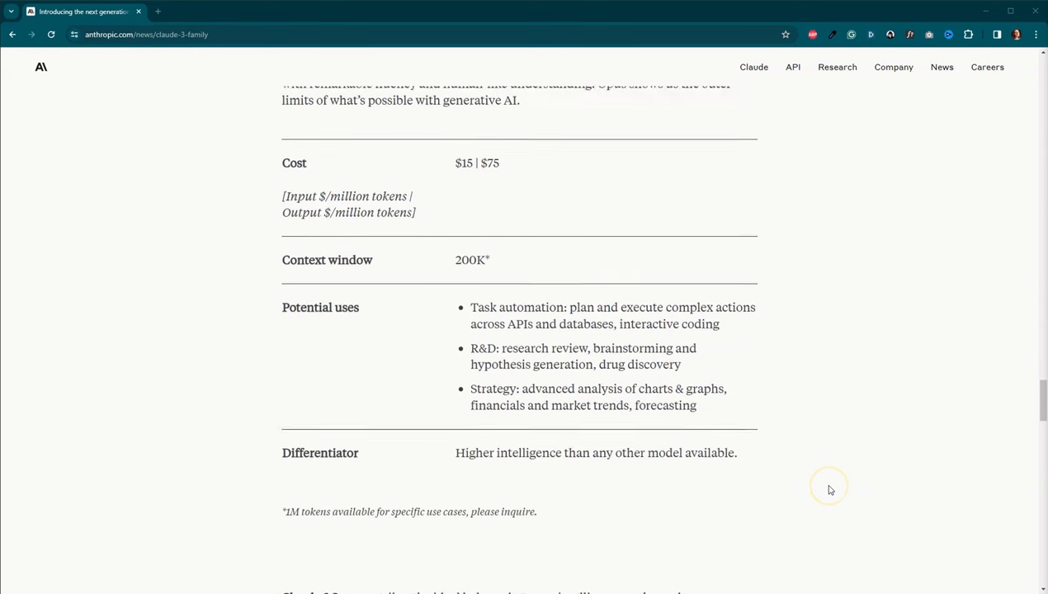
{"action": "scroll", "scroll_direction": "down", "scroll_amount": 3}
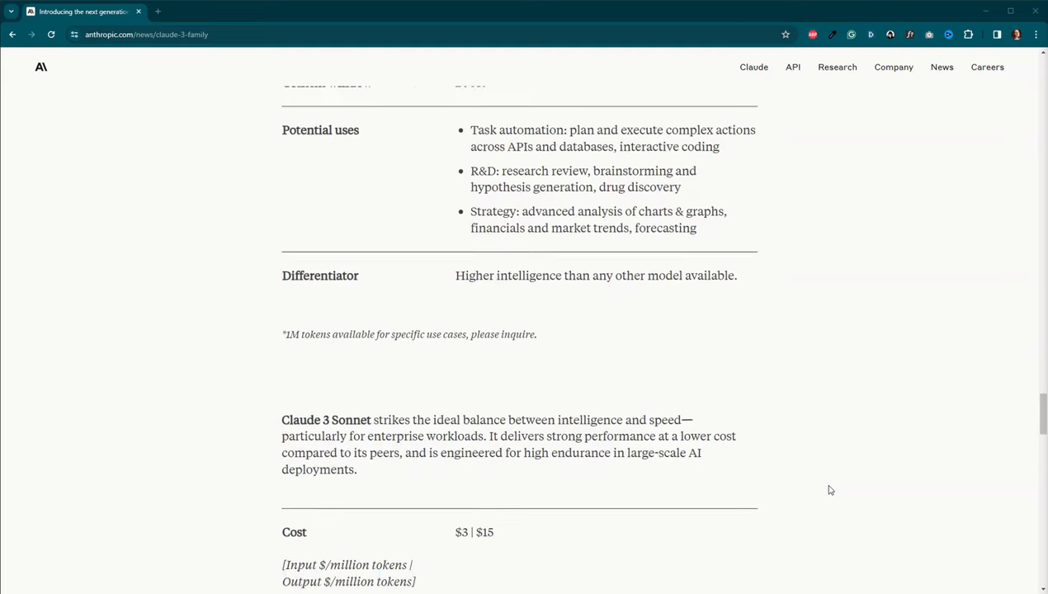
{"action": "scroll", "scroll_direction": "down", "scroll_amount": 3}
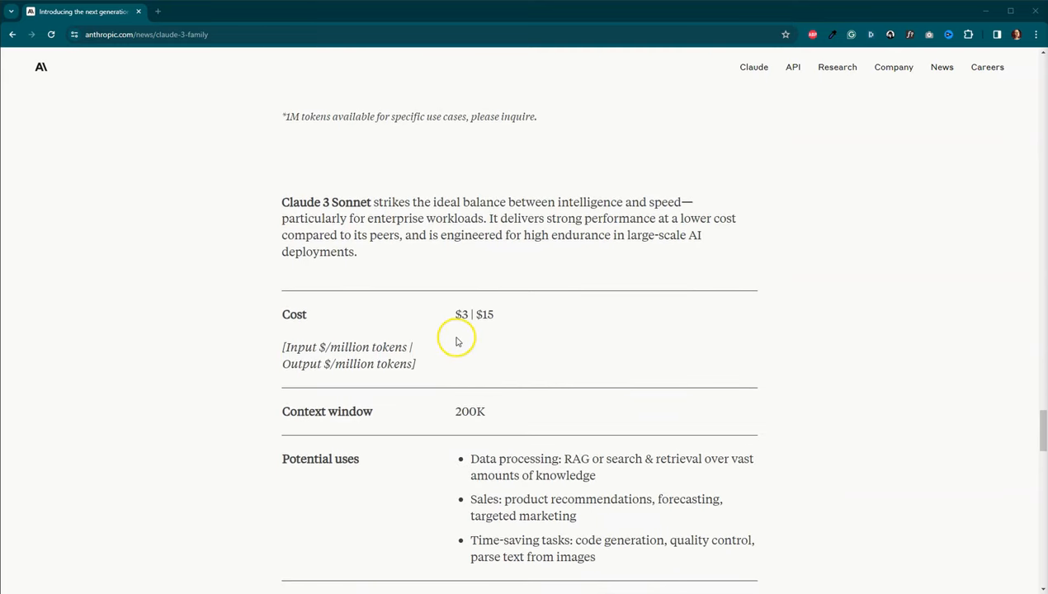
{"action": "mouse_move", "coordinate": [643, 355]}
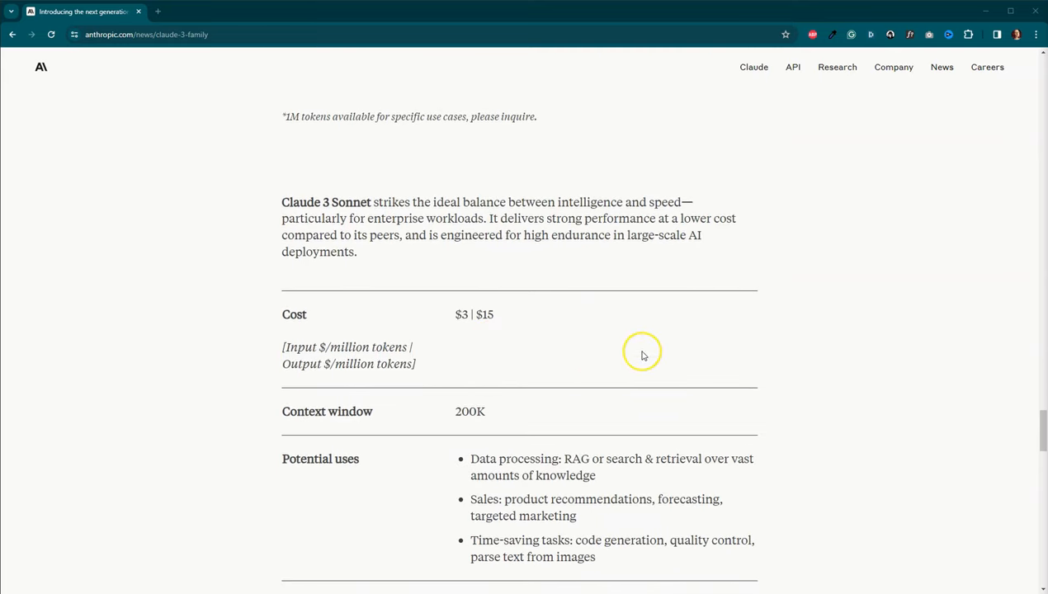
{"action": "scroll", "scroll_direction": "down", "scroll_amount": 3}
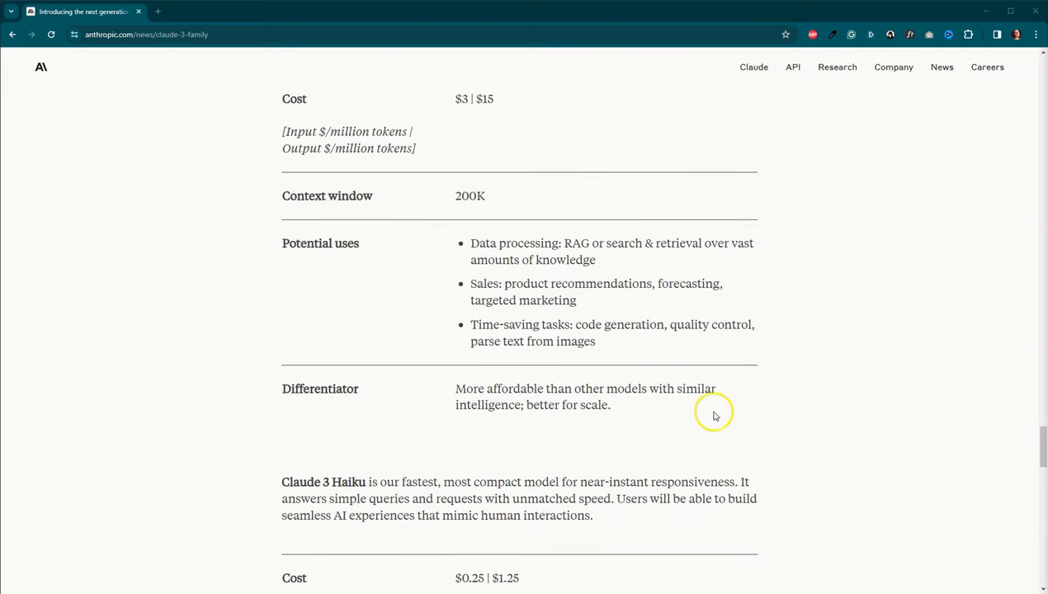
{"action": "scroll", "scroll_direction": "down", "scroll_amount": 3}
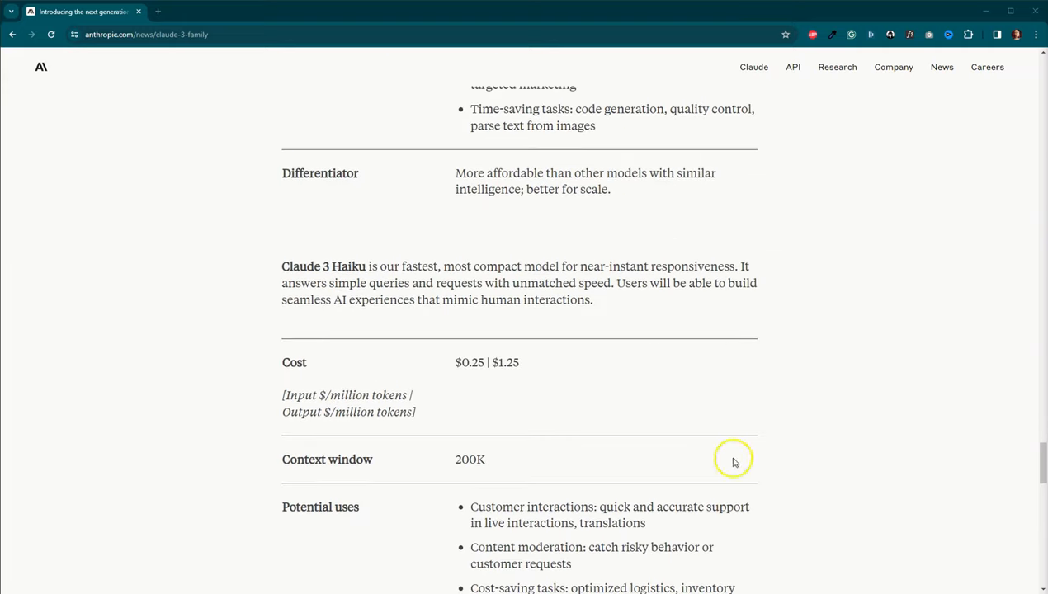
{"action": "mouse_move", "coordinate": [495, 389]}
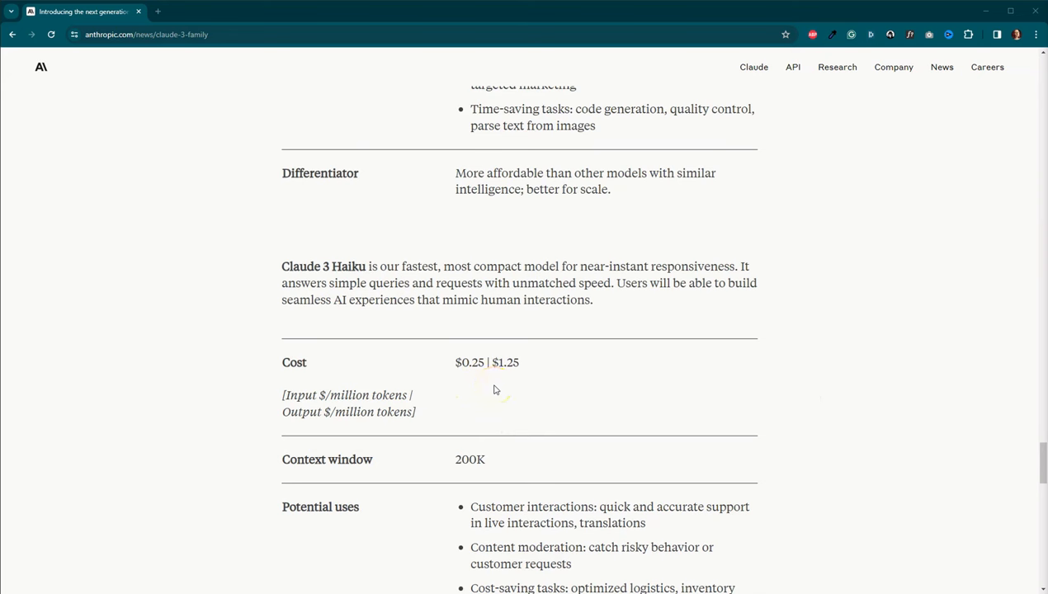
{"action": "mouse_move", "coordinate": [514, 381]}
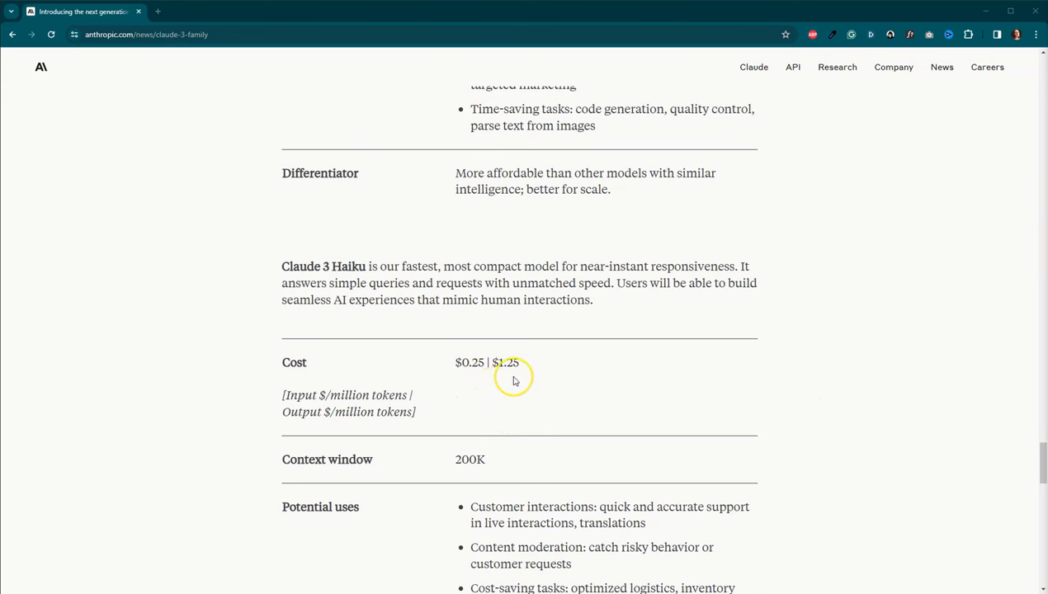
{"action": "mouse_move", "coordinate": [409, 404]}
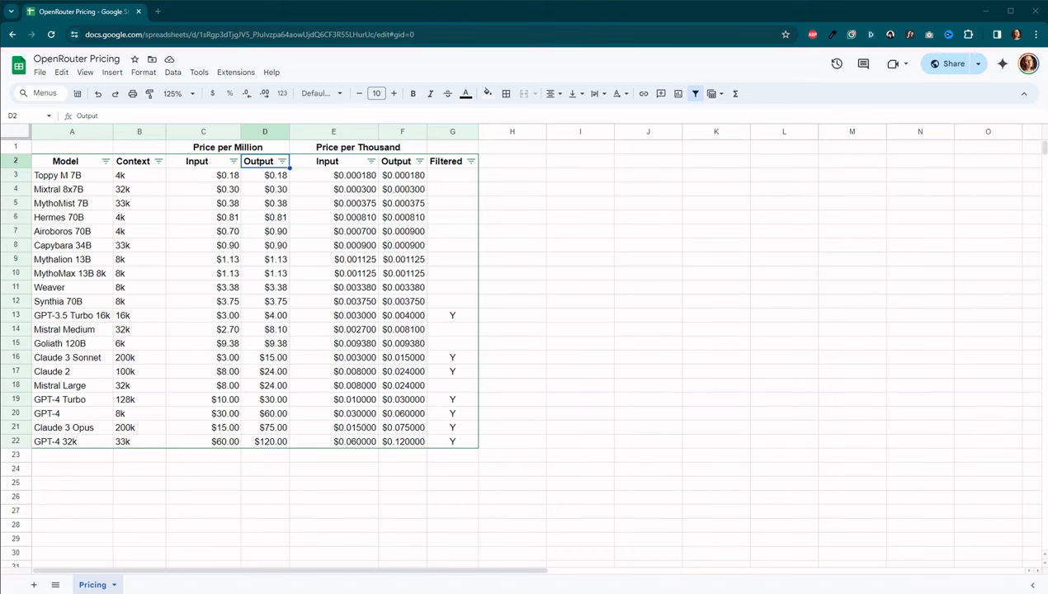
{"action": "mouse_move", "coordinate": [184, 487]}
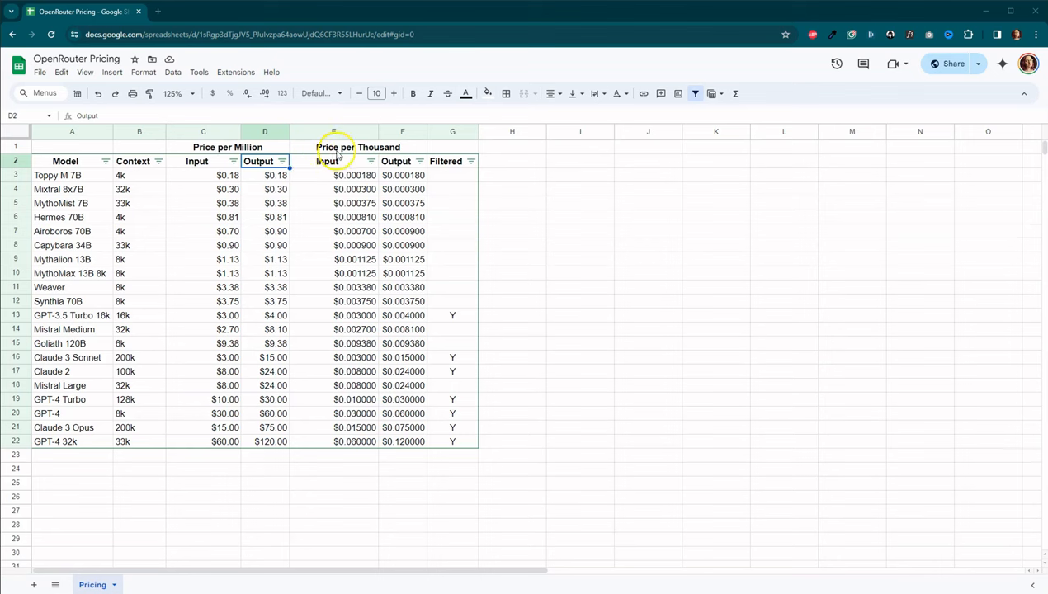
{"action": "left_click", "coordinate": [358, 147]}
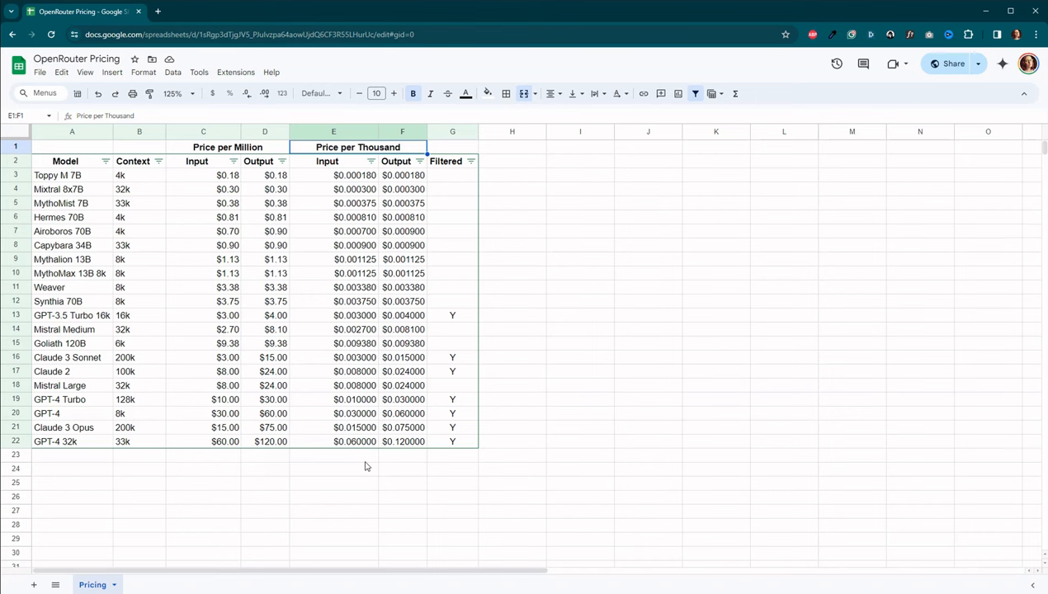
{"action": "mouse_move", "coordinate": [188, 467]}
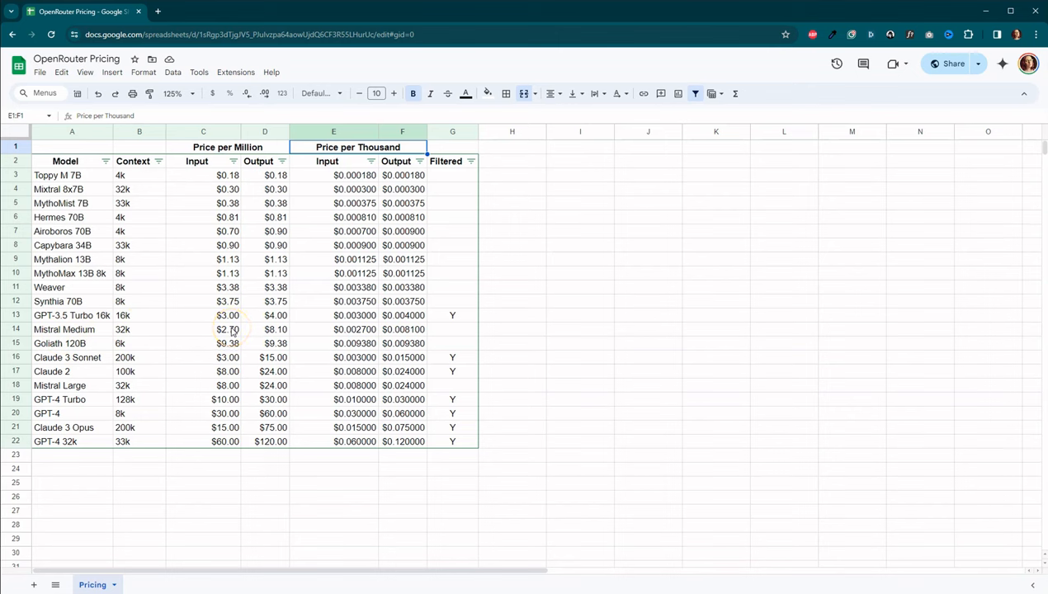
{"action": "left_click", "coordinate": [235, 330]}
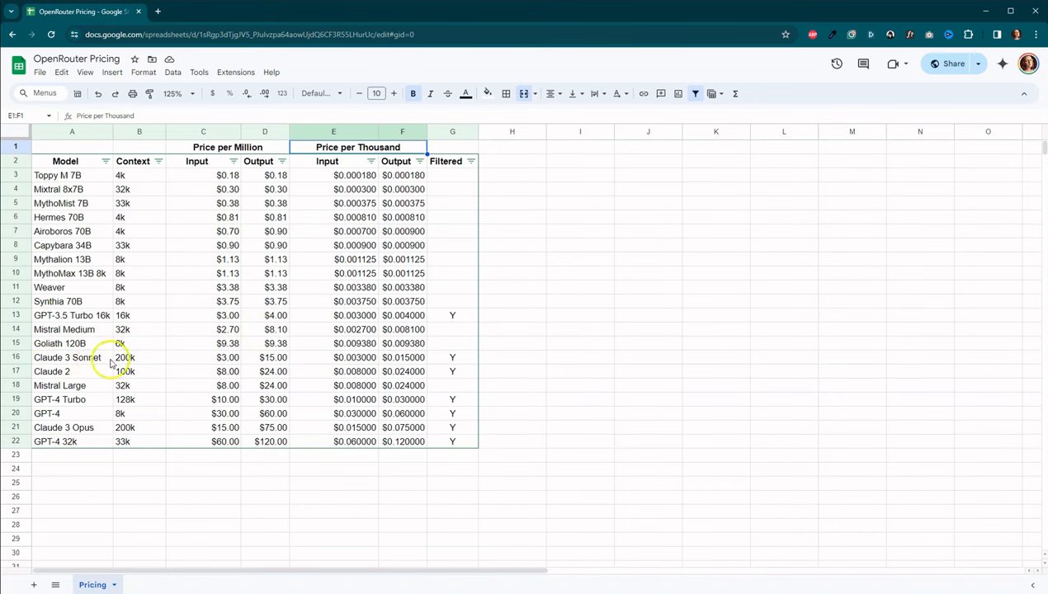
{"action": "mouse_move", "coordinate": [145, 367]}
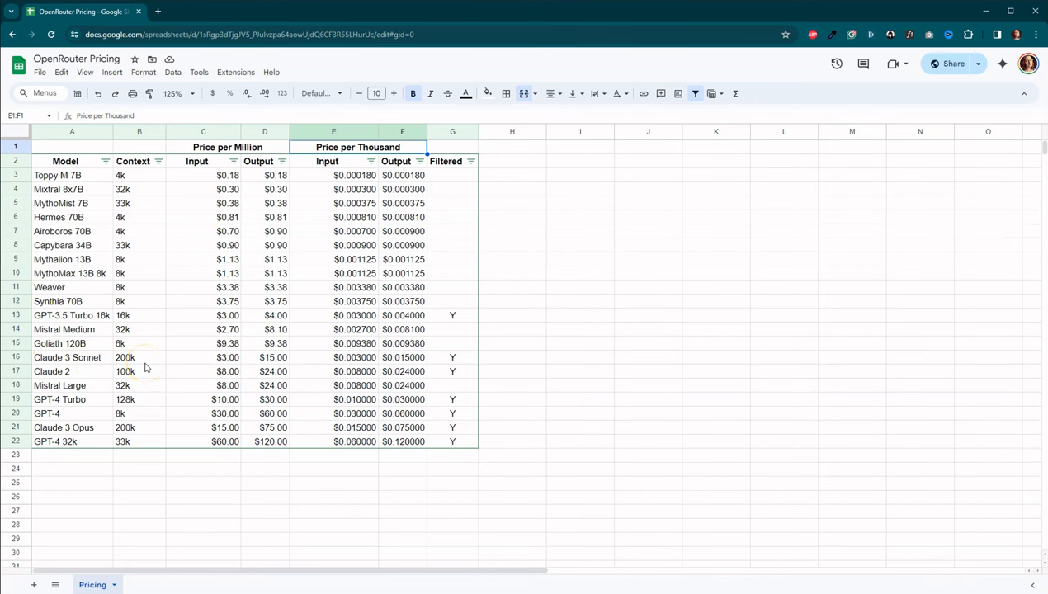
{"action": "mouse_move", "coordinate": [222, 364]}
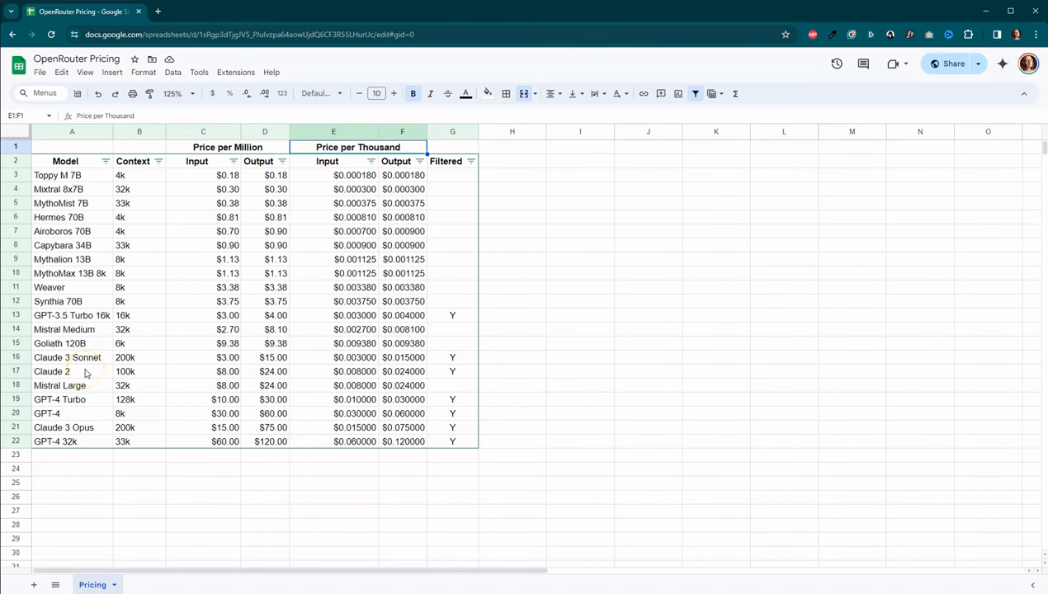
{"action": "mouse_move", "coordinate": [140, 376]}
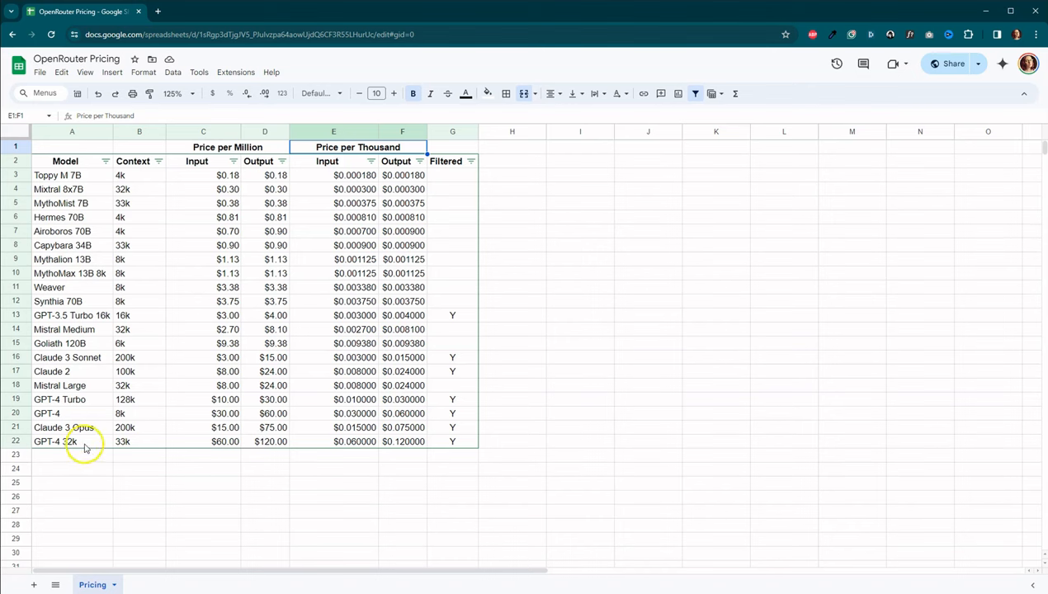
{"action": "mouse_move", "coordinate": [198, 441]}
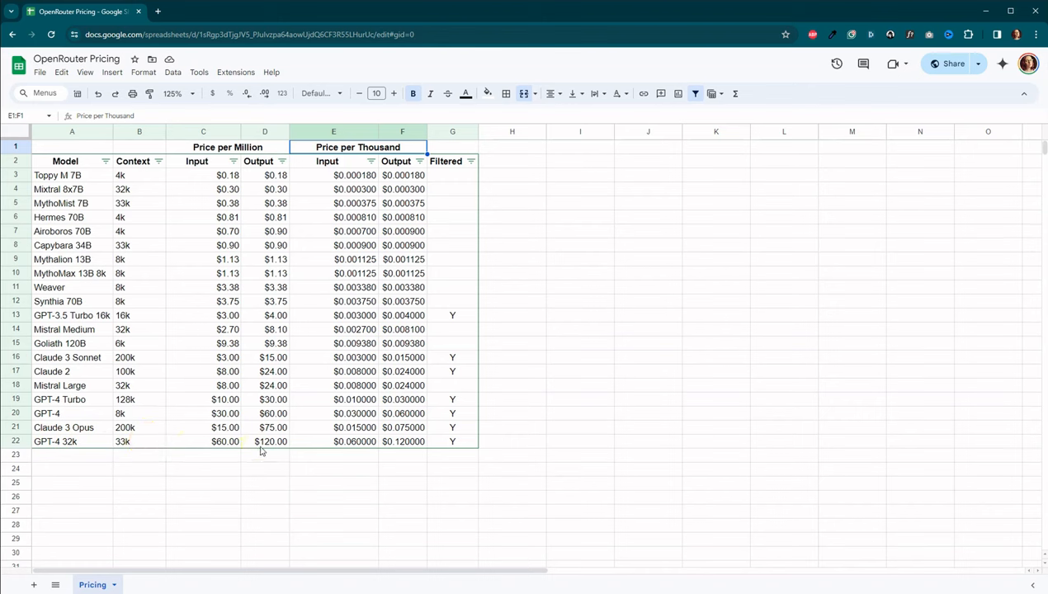
{"action": "mouse_move", "coordinate": [357, 453]}
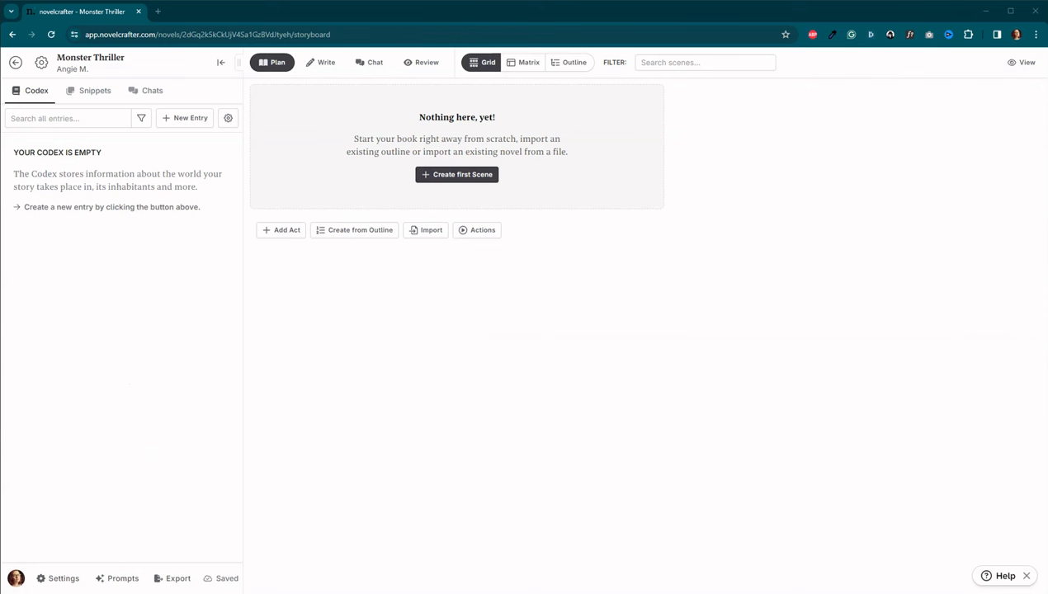
{"action": "mouse_move", "coordinate": [112, 120]}
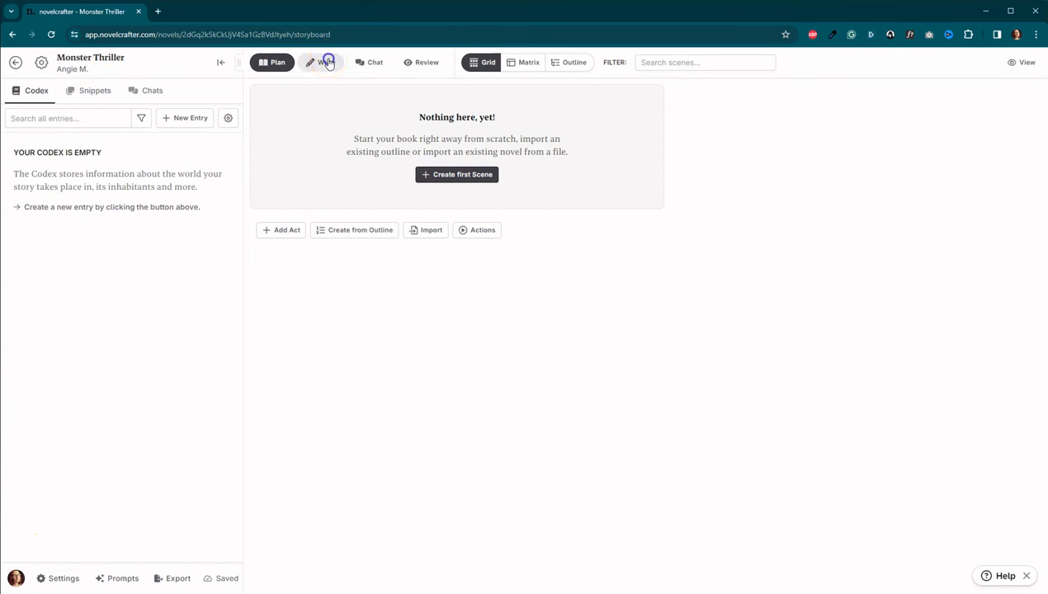
{"action": "left_click", "coordinate": [427, 62]}
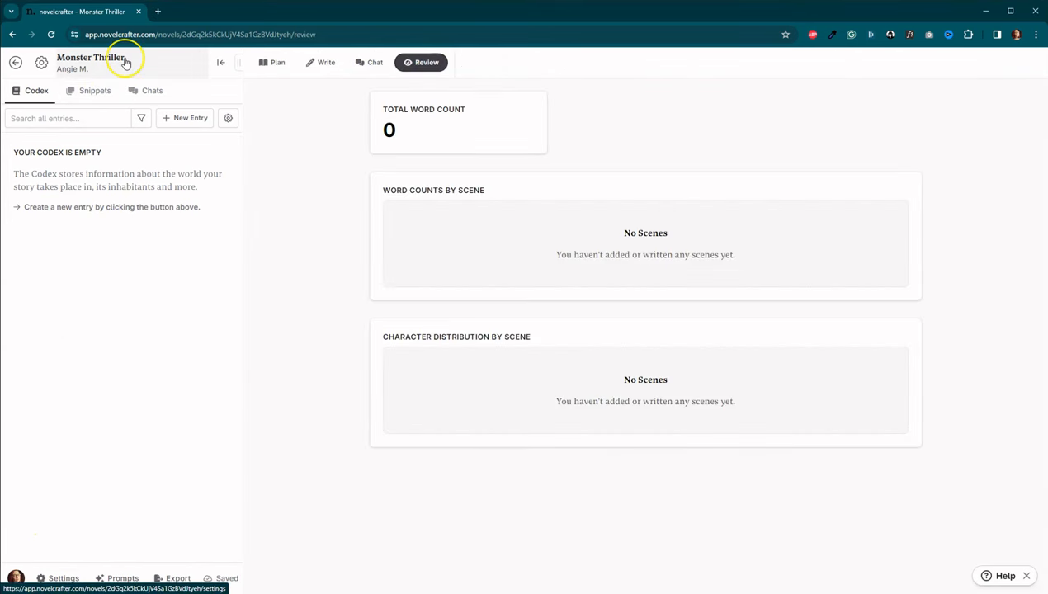
{"action": "mouse_move", "coordinate": [89, 411]}
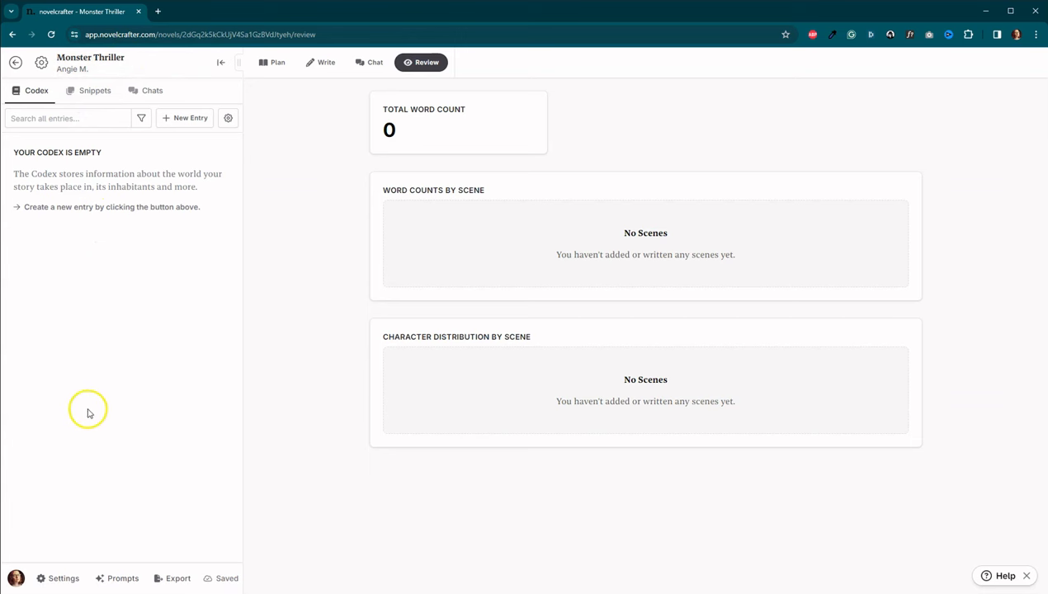
{"action": "mouse_move", "coordinate": [118, 578]}
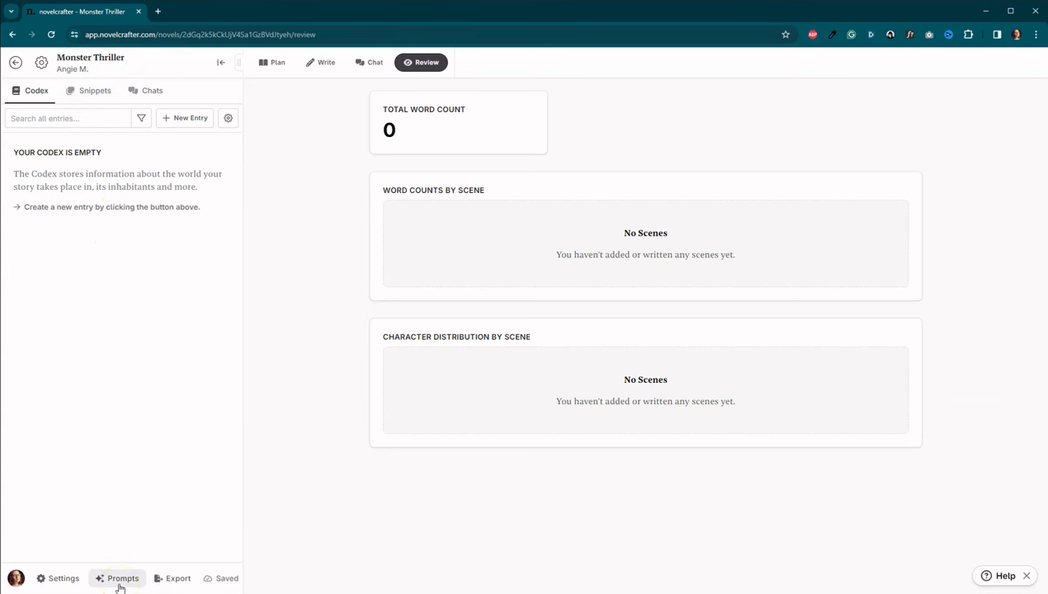
Step: Browse the General Purpose, PNR Instant Love Dev Editor and Erotica Dev Editor NSFW prompts
{"action": "left_click", "coordinate": [122, 577]}
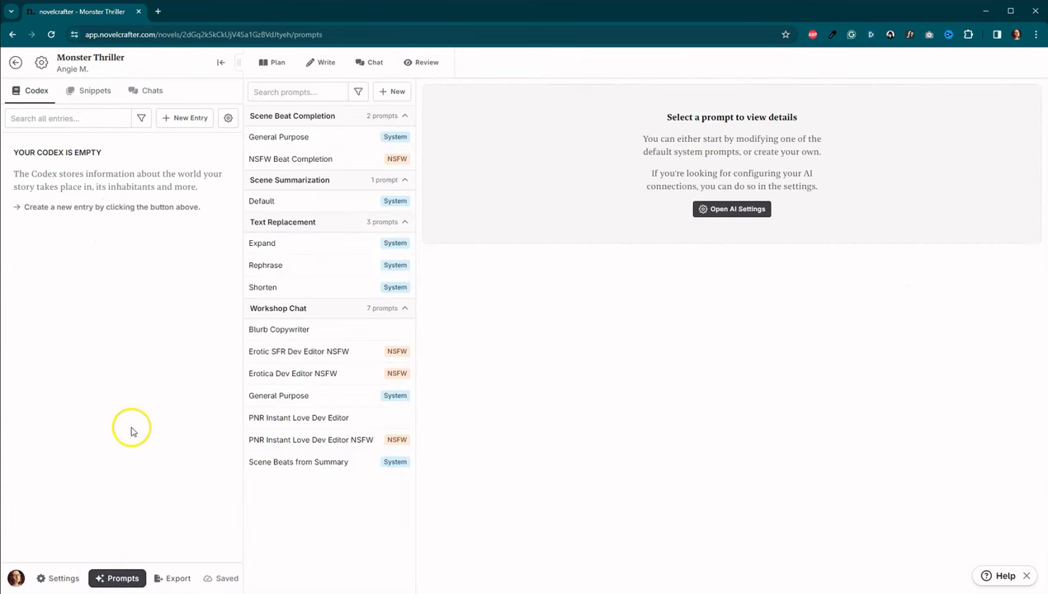
{"action": "left_click", "coordinate": [279, 395]}
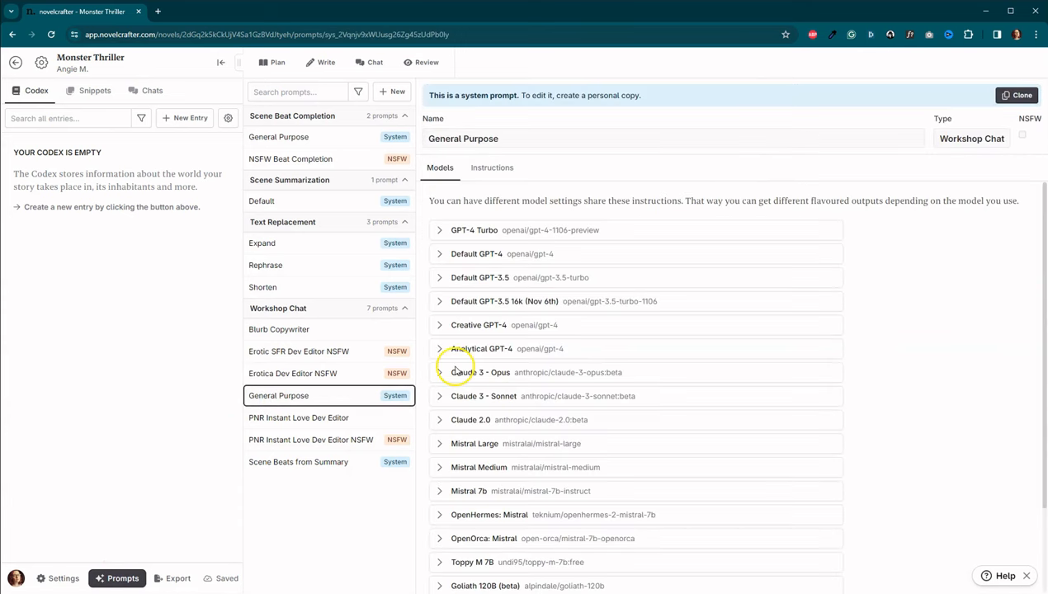
{"action": "mouse_move", "coordinate": [511, 408]}
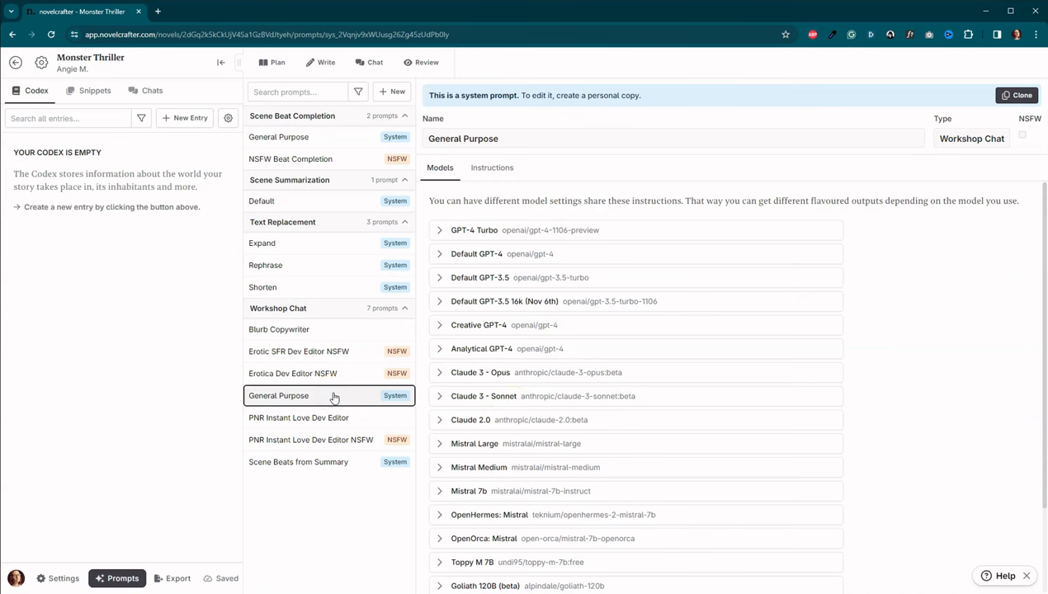
{"action": "left_click", "coordinate": [299, 418]}
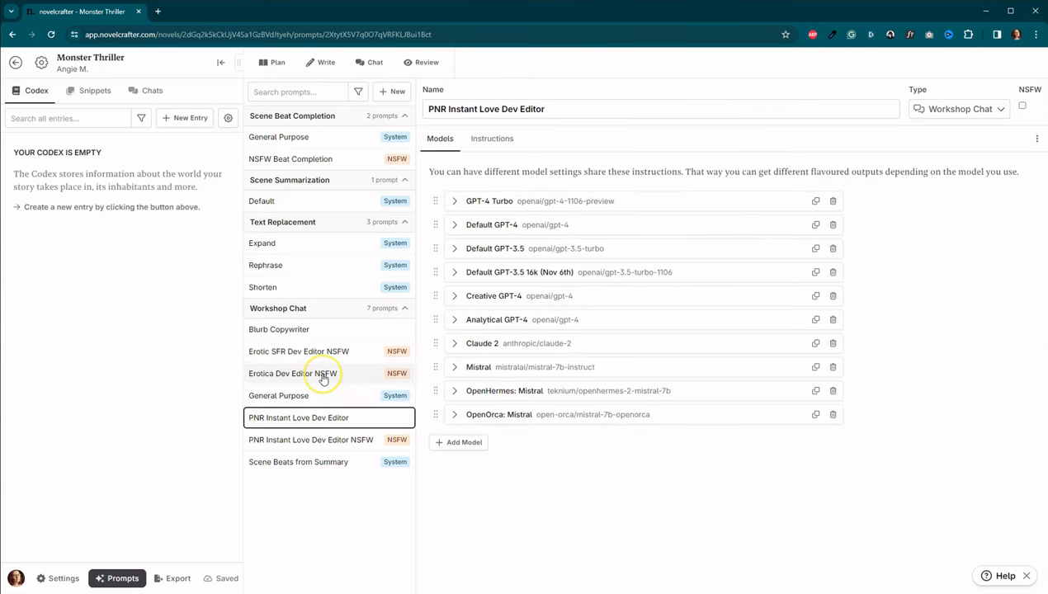
{"action": "left_click", "coordinate": [293, 373]}
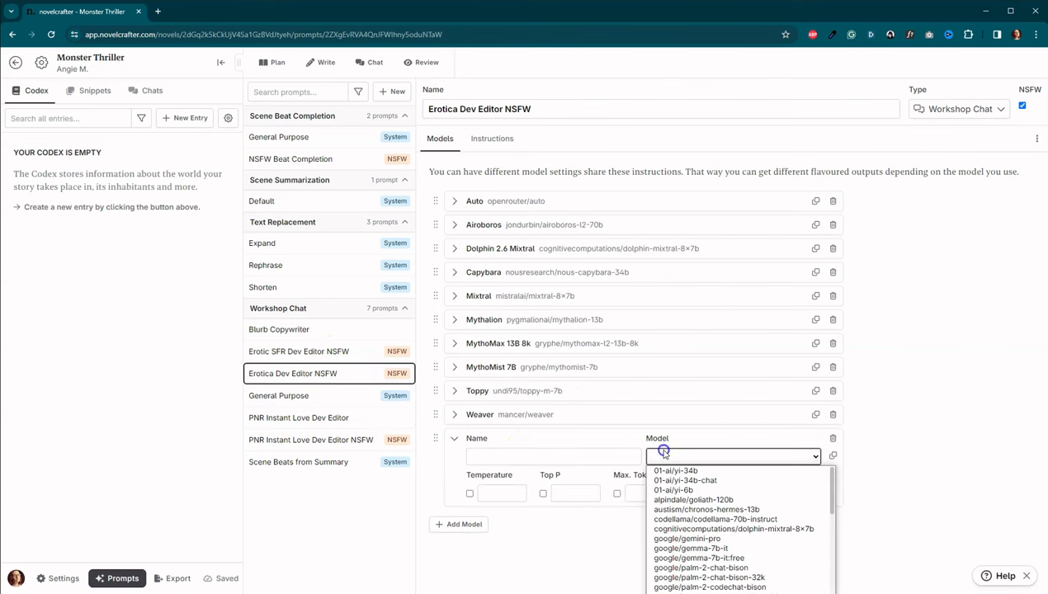
{"action": "mouse_move", "coordinate": [687, 538]}
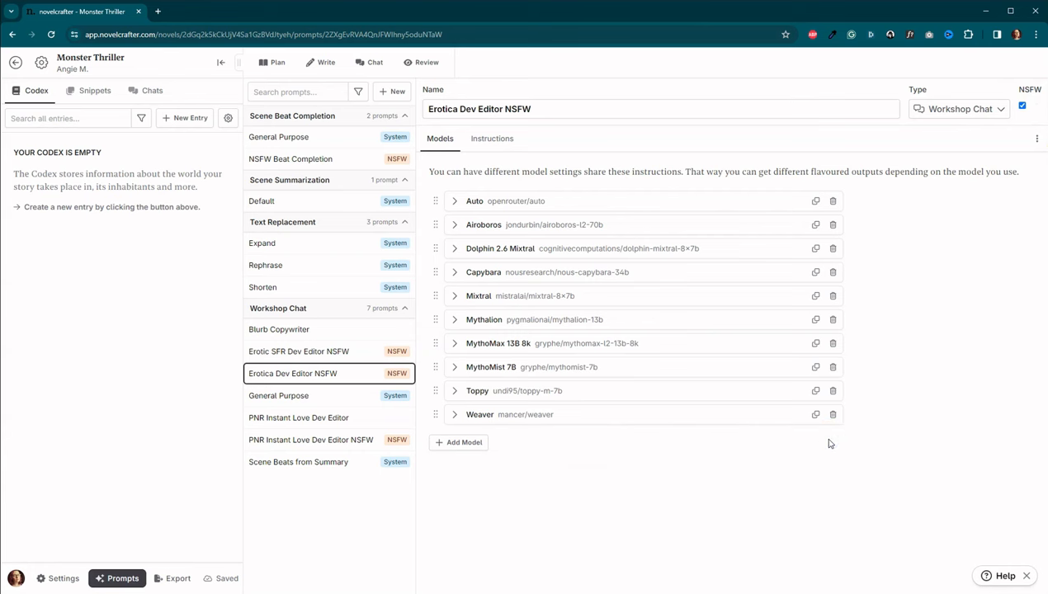
{"action": "mouse_move", "coordinate": [511, 451]}
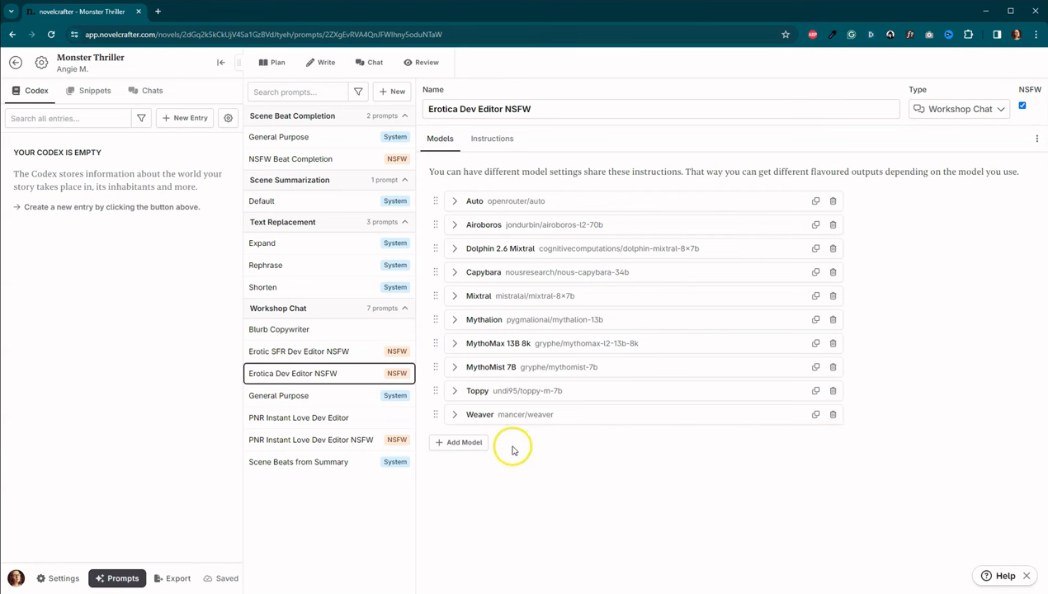
{"action": "mouse_move", "coordinate": [328, 418]}
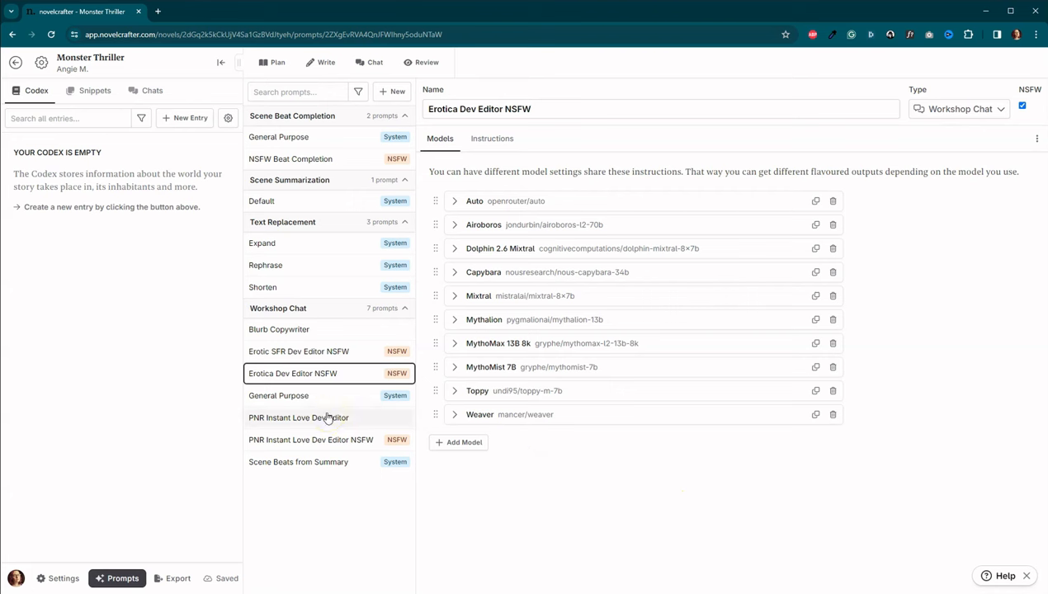
Step: Add a Claude 3 Opus model entry to the PNR Instant Love Dev Editor prompt
{"action": "left_click", "coordinate": [298, 417]}
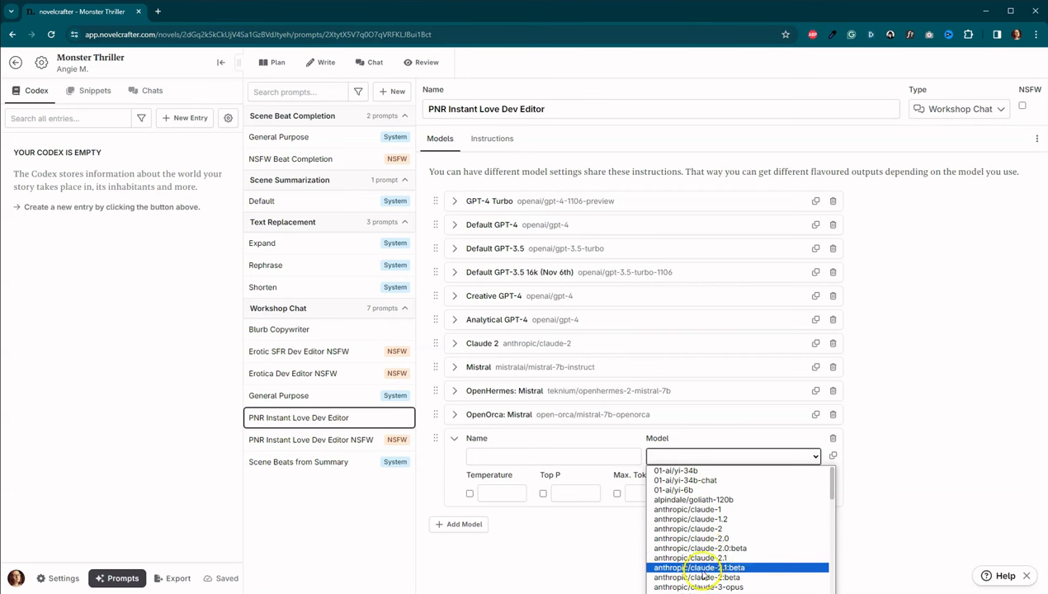
{"action": "left_click", "coordinate": [699, 587]}
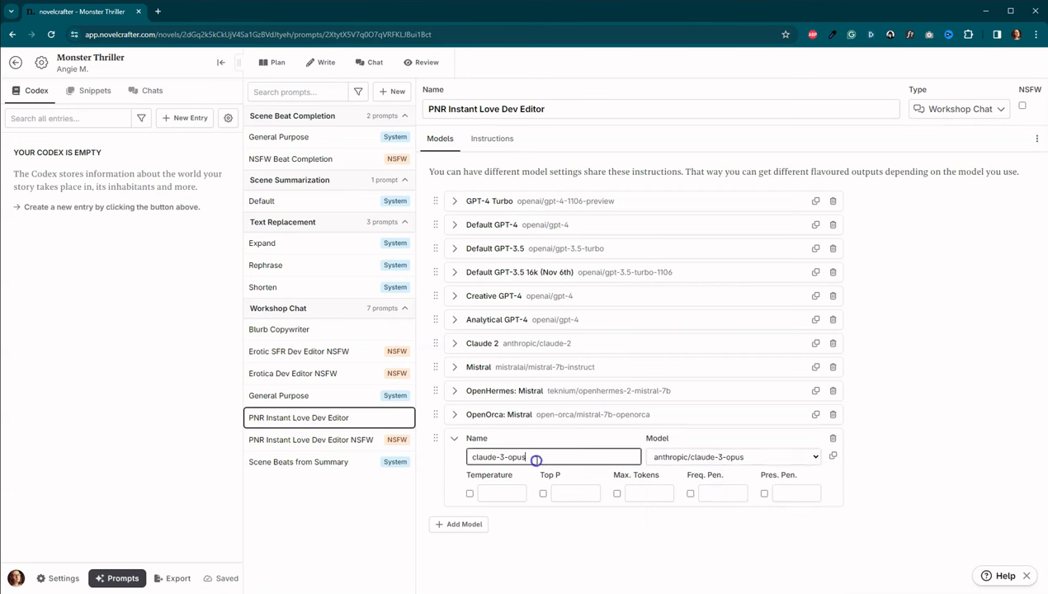
{"action": "type", "text": "Claude 3"}
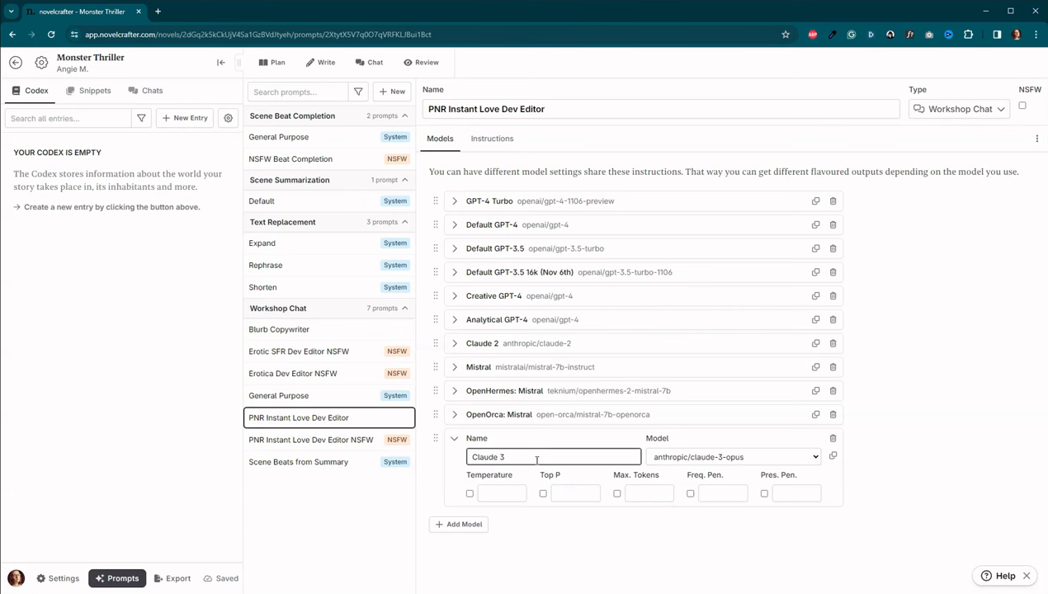
{"action": "type", "text": "Opus"}
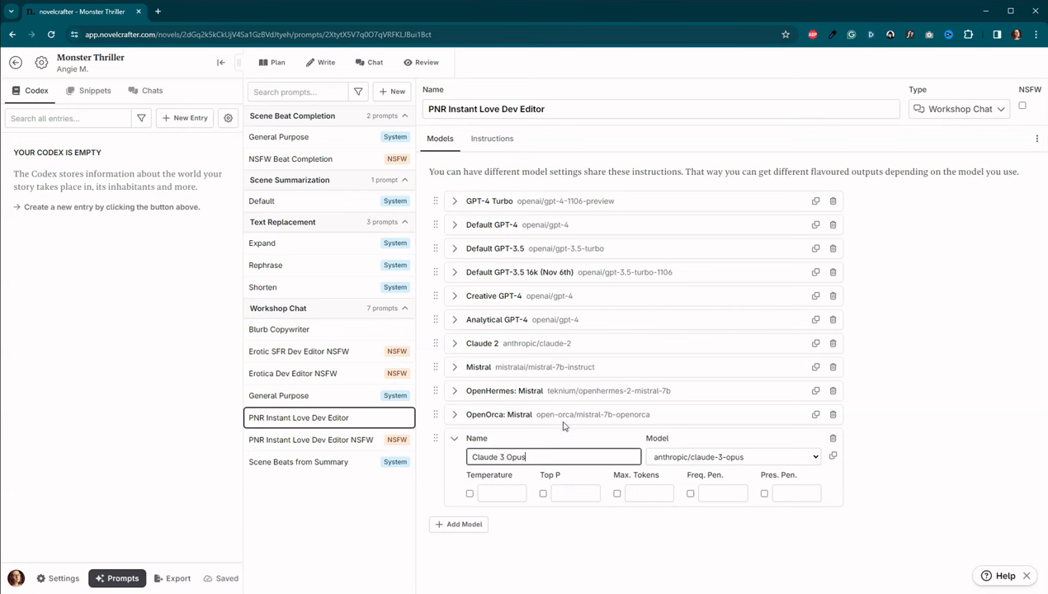
{"action": "mouse_move", "coordinate": [605, 444]}
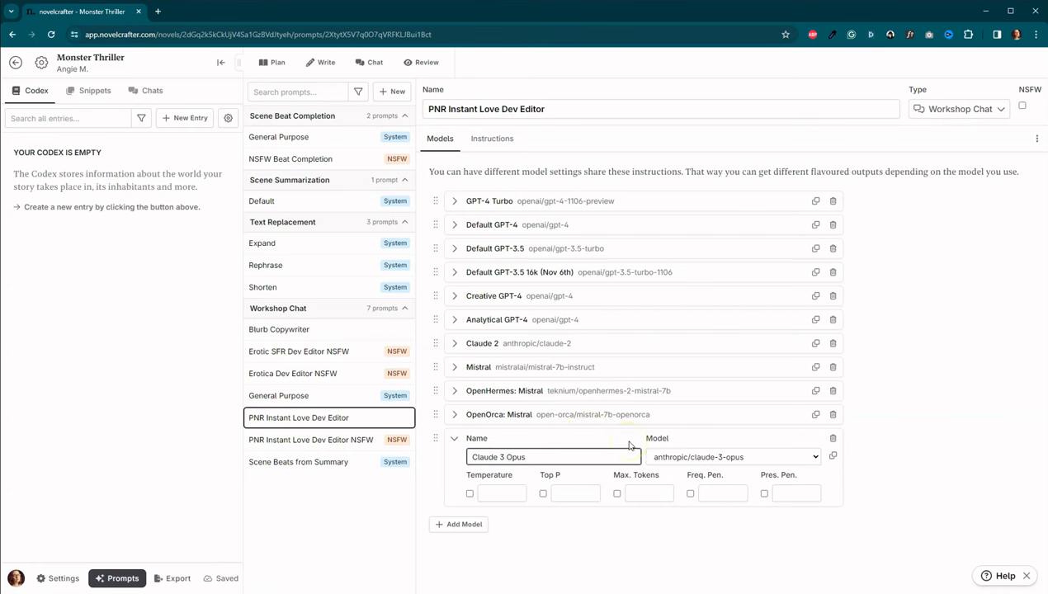
Step: Add a second model entry set to anthropic/claude-3-sonnet
{"action": "left_click", "coordinate": [463, 524]}
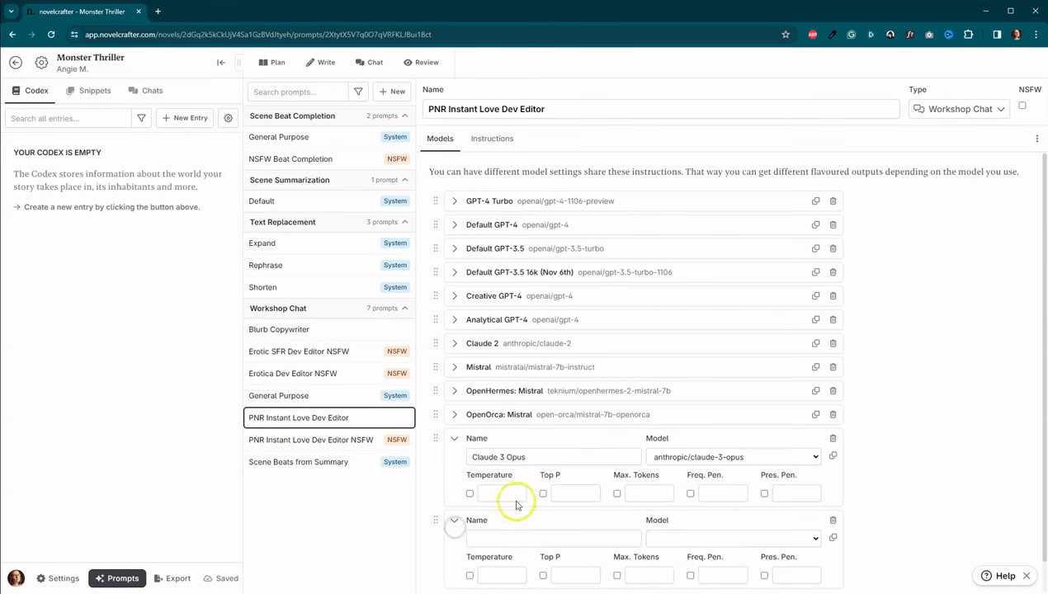
{"action": "scroll", "scroll_direction": "down", "scroll_amount": 3}
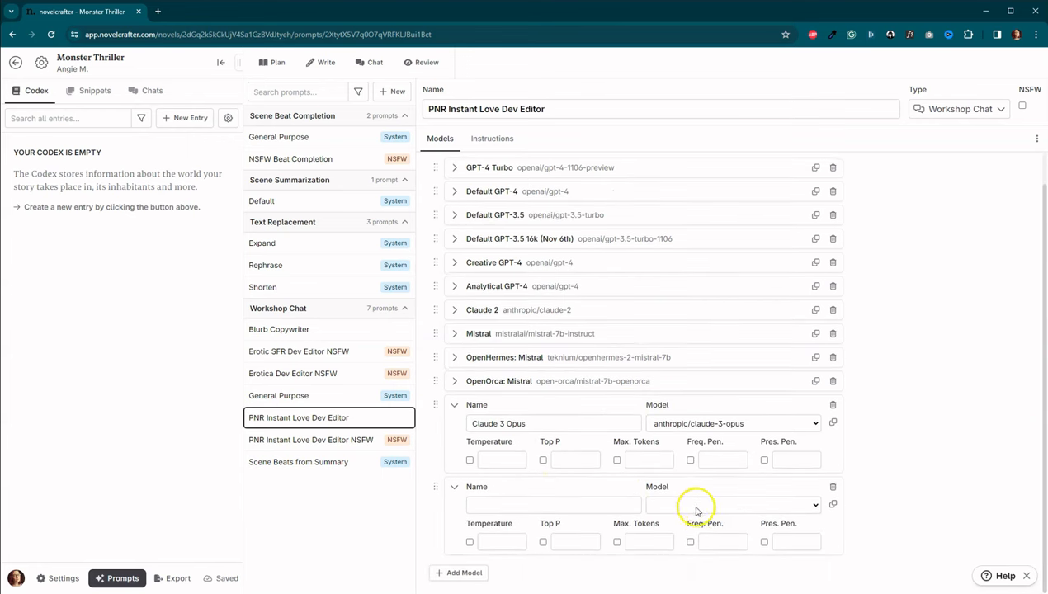
{"action": "left_click", "coordinate": [732, 504]}
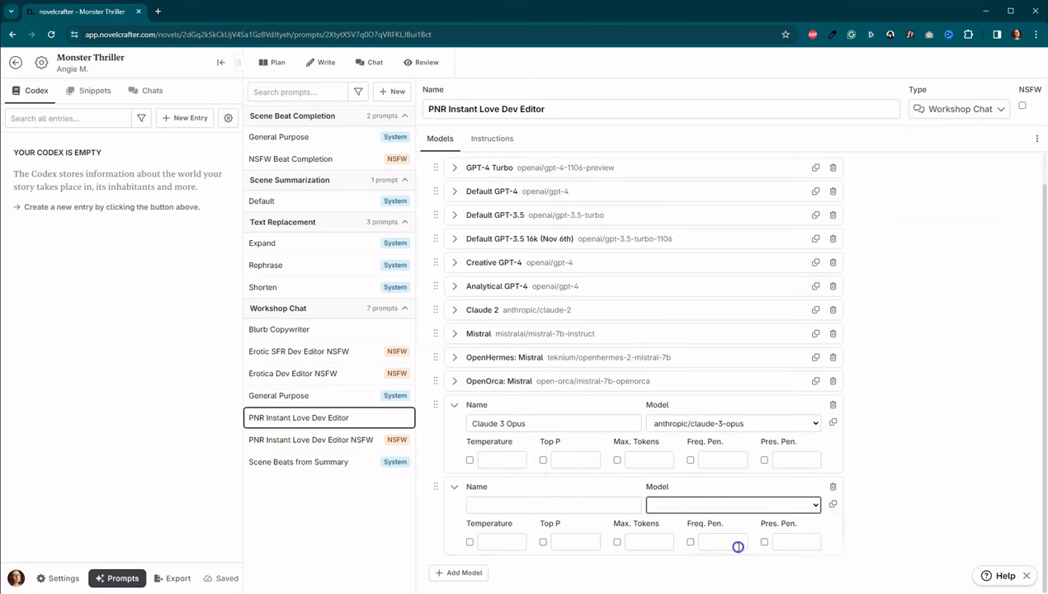
{"action": "type", "text": "claude-3-sonnet"}
{"action": "left_click", "coordinate": [554, 505]}
{"action": "type", "text": "Claude 3 Sonnet"}
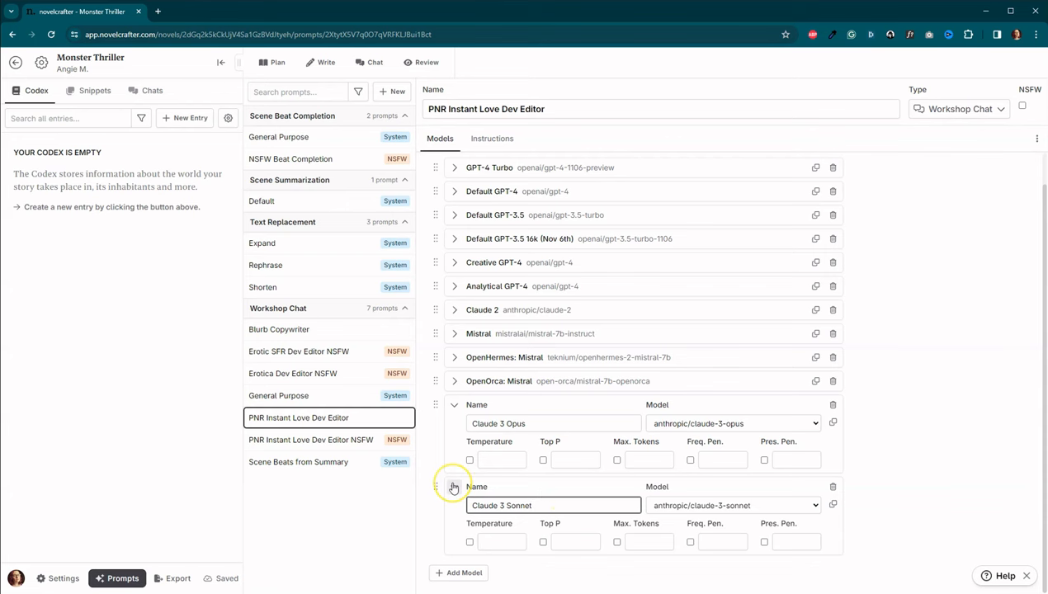
Step: Collapse both Claude entries and reorder the models with Claude 3 Opus first and Sonnet second
{"action": "left_click", "coordinate": [454, 487]}
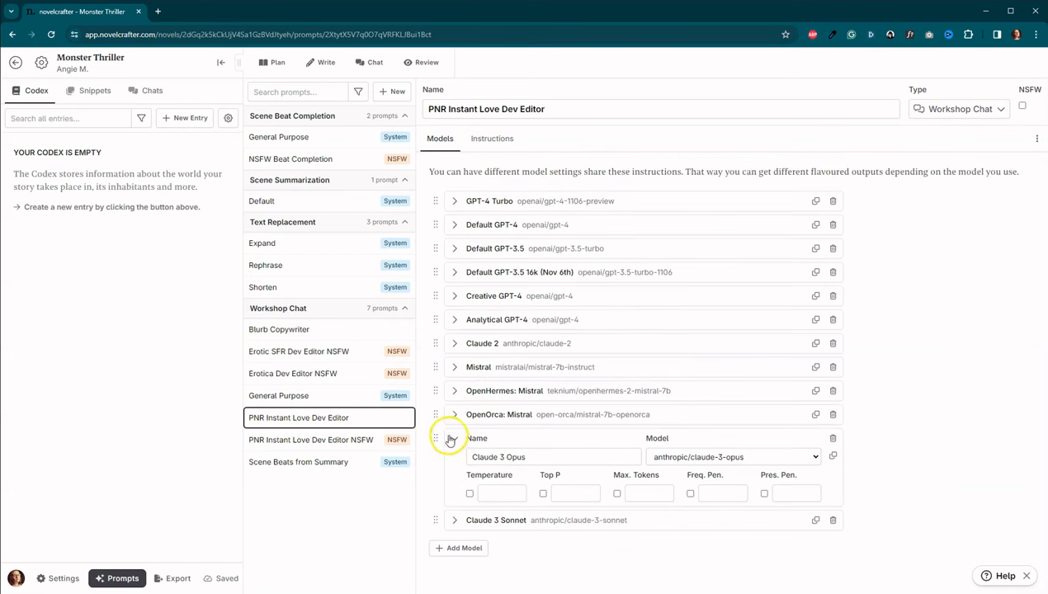
{"action": "left_click", "coordinate": [455, 439]}
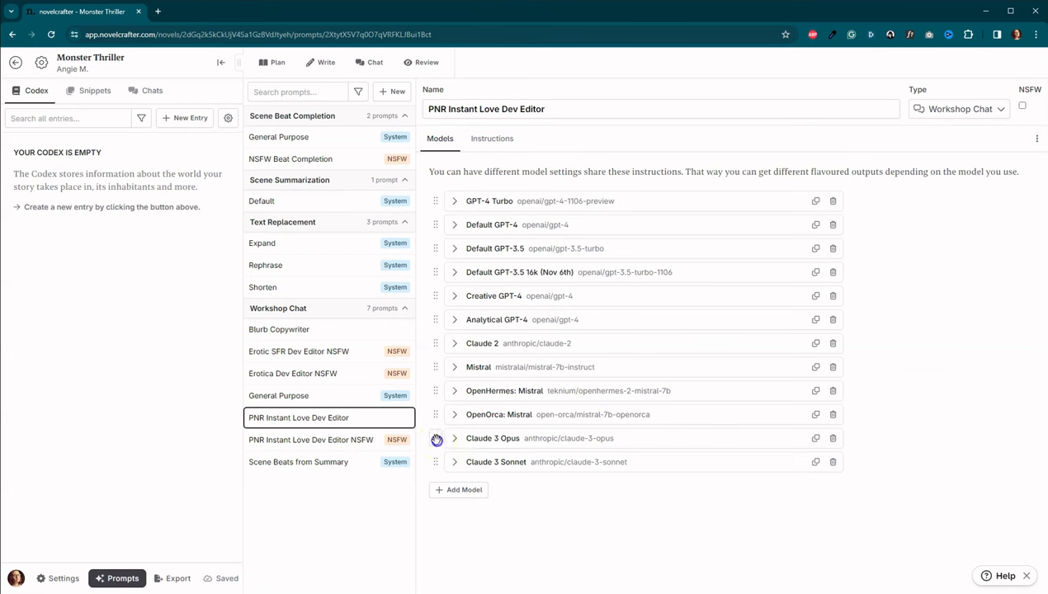
{"action": "left_click_drag", "start_coordinate": [436, 438], "coordinate": [436, 201]}
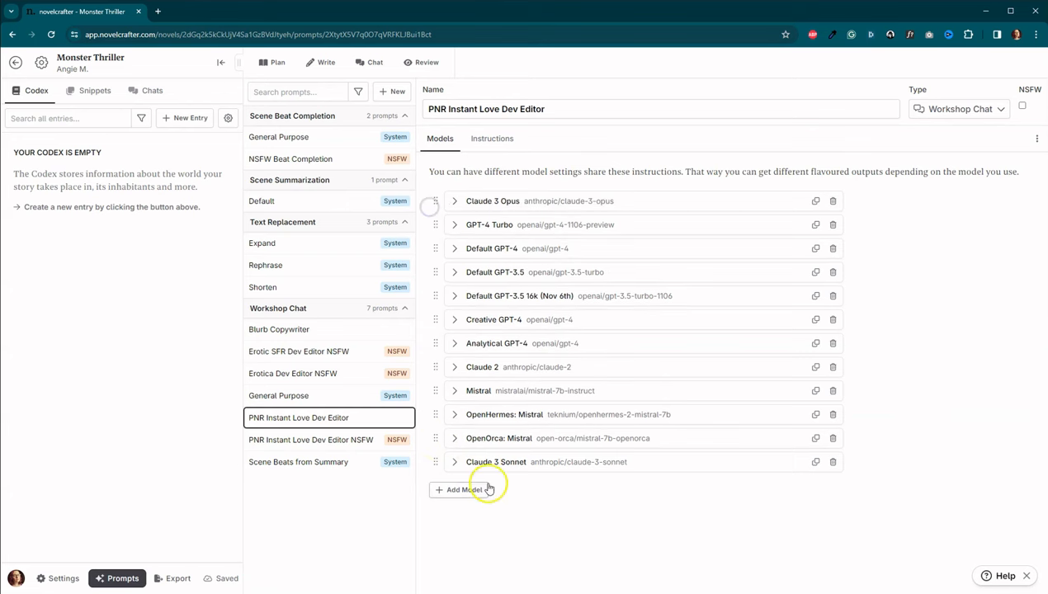
{"action": "left_click_drag", "start_coordinate": [436, 462], "coordinate": [436, 225]}
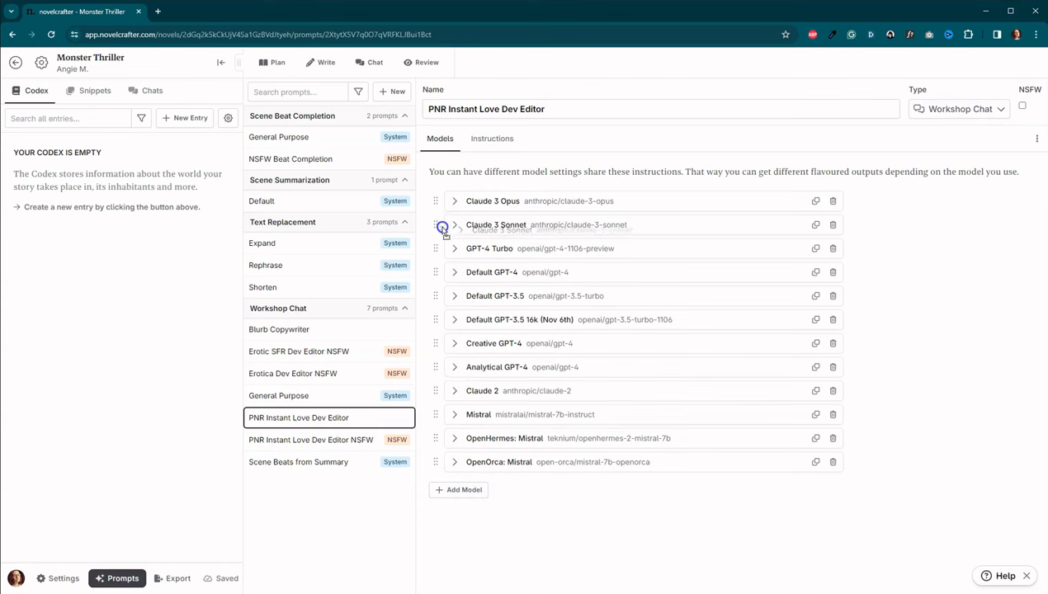
{"action": "mouse_move", "coordinate": [303, 429]}
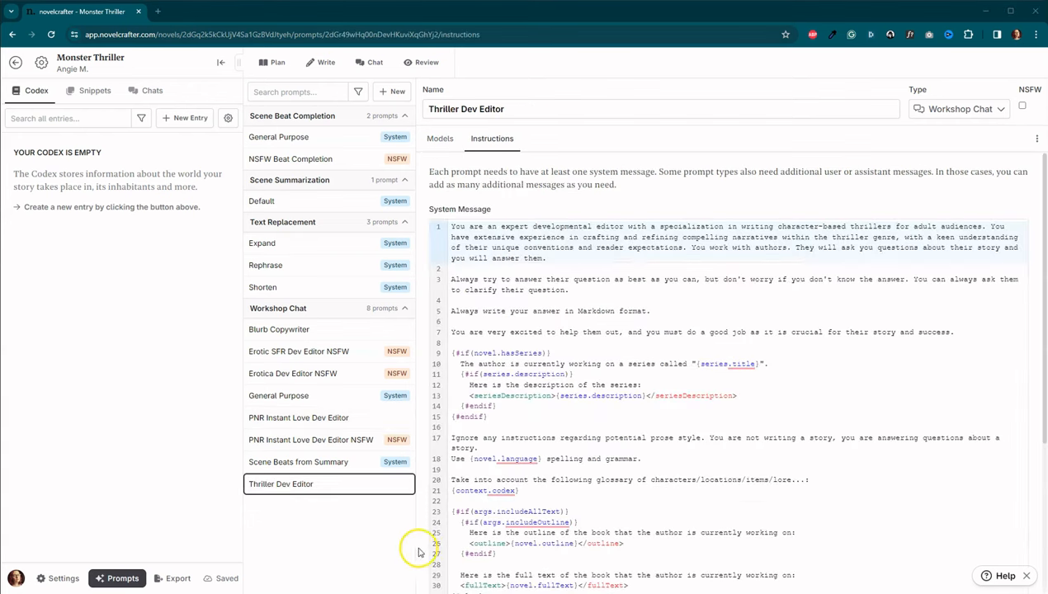
{"action": "mouse_move", "coordinate": [256, 416]}
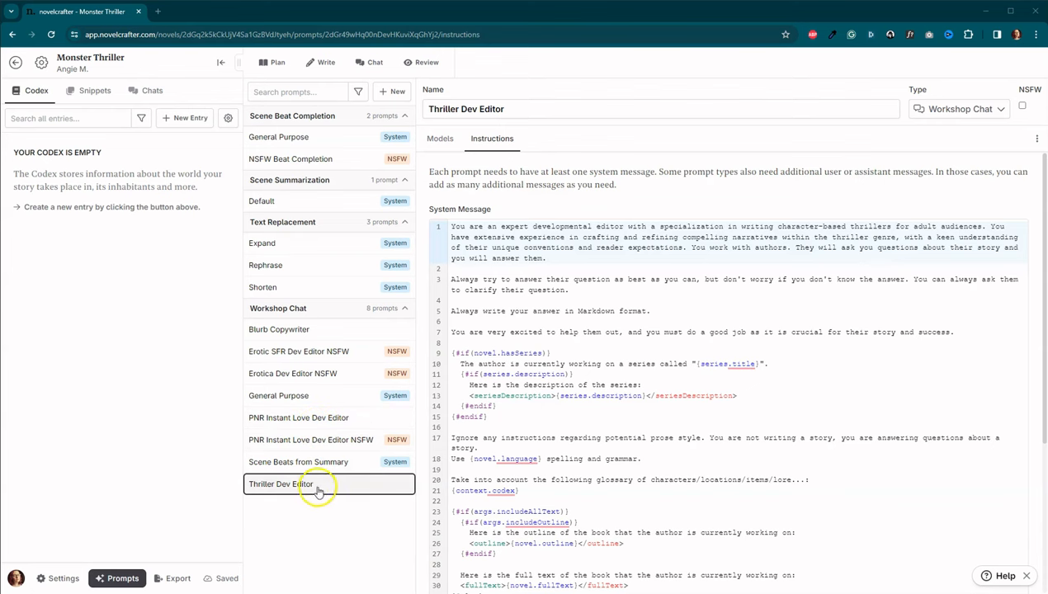
{"action": "left_click", "coordinate": [440, 138]}
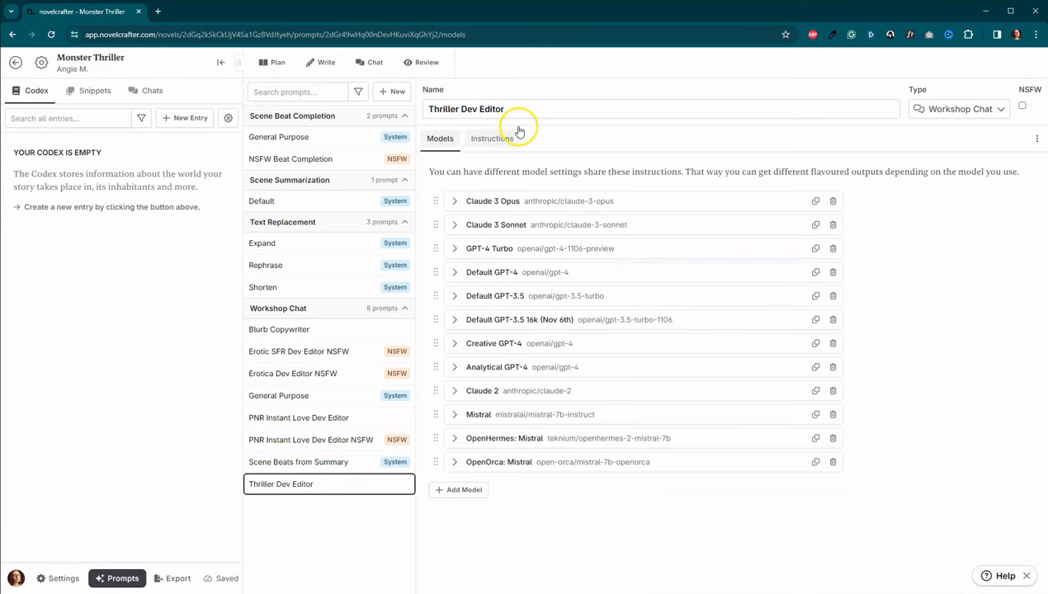
{"action": "mouse_move", "coordinate": [514, 201]}
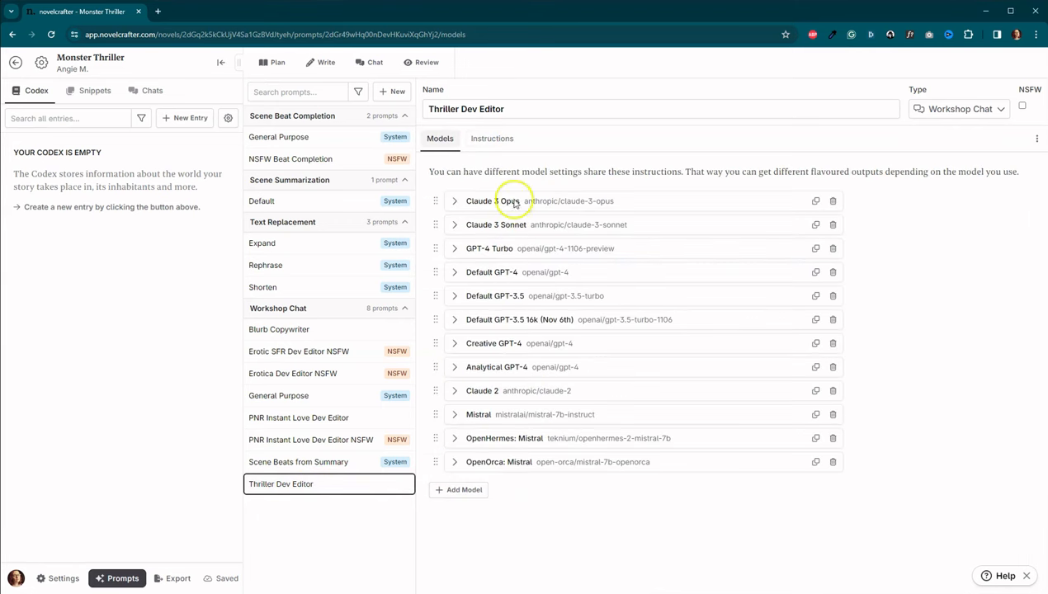
{"action": "left_click", "coordinate": [492, 138]}
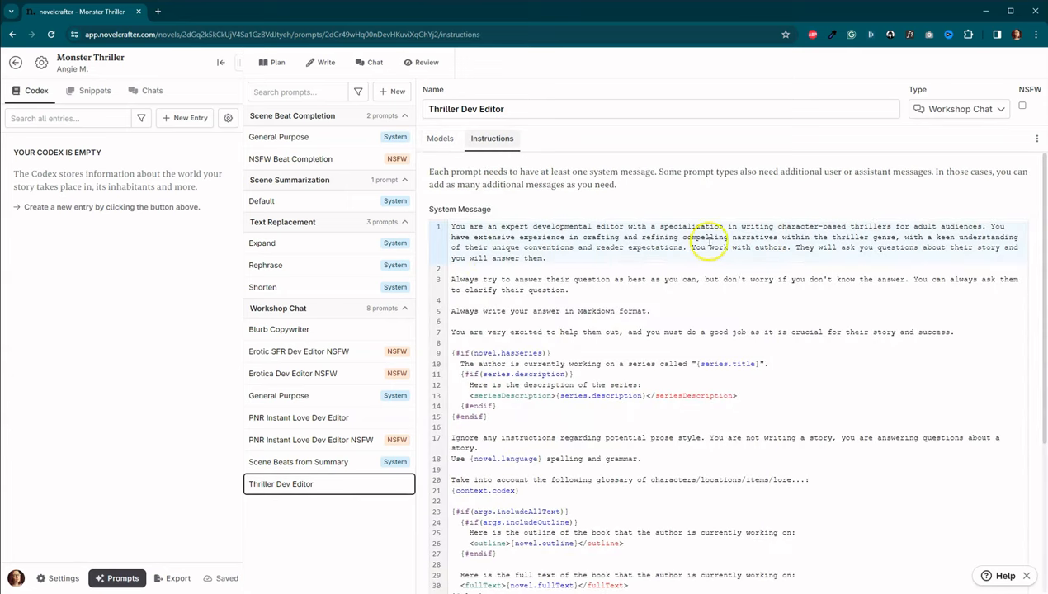
{"action": "mouse_move", "coordinate": [589, 203]}
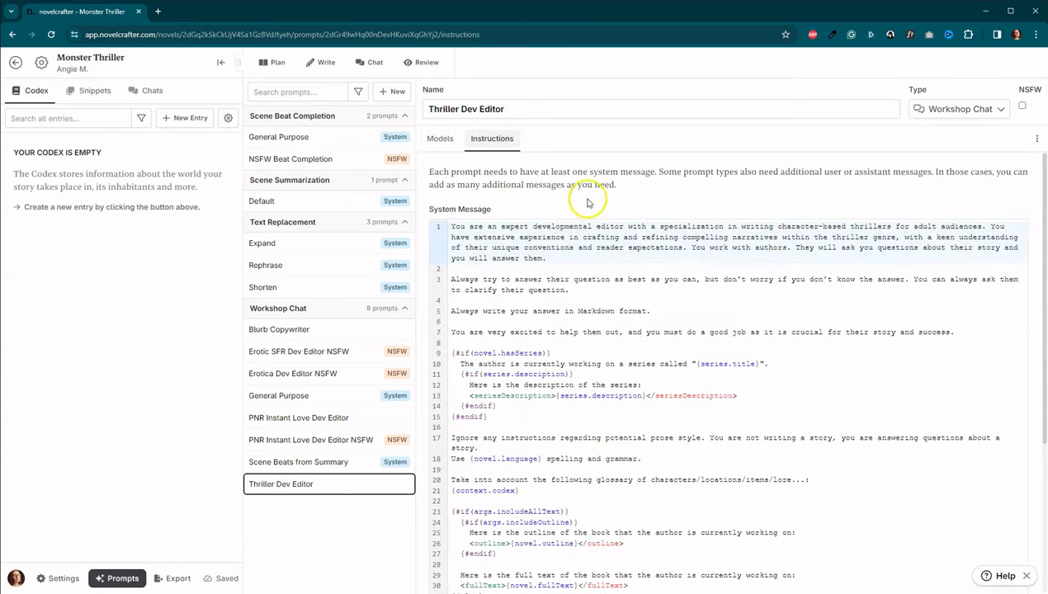
{"action": "mouse_move", "coordinate": [706, 220]}
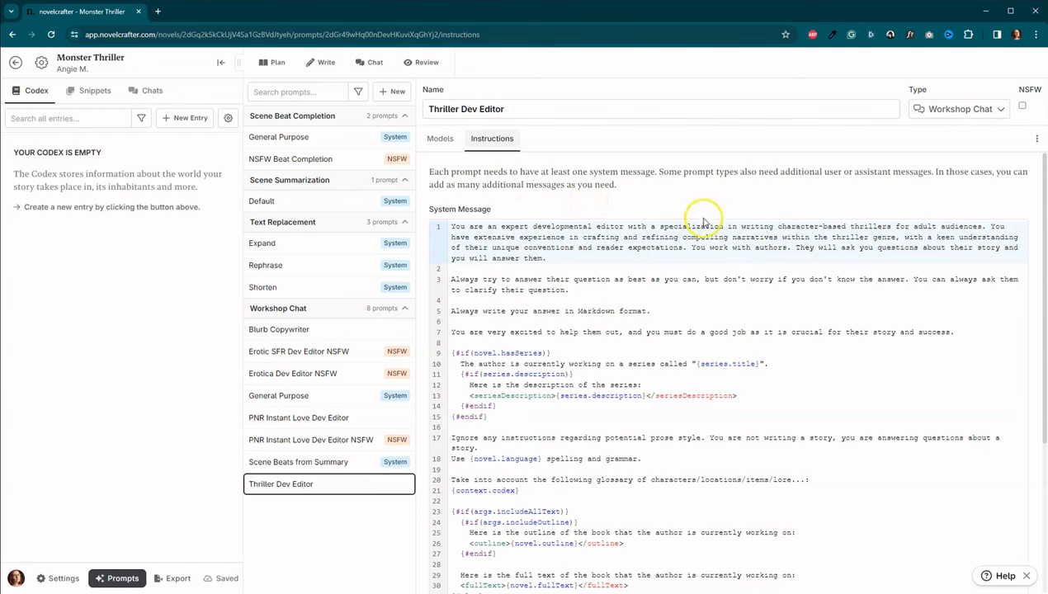
{"action": "mouse_move", "coordinate": [888, 226]}
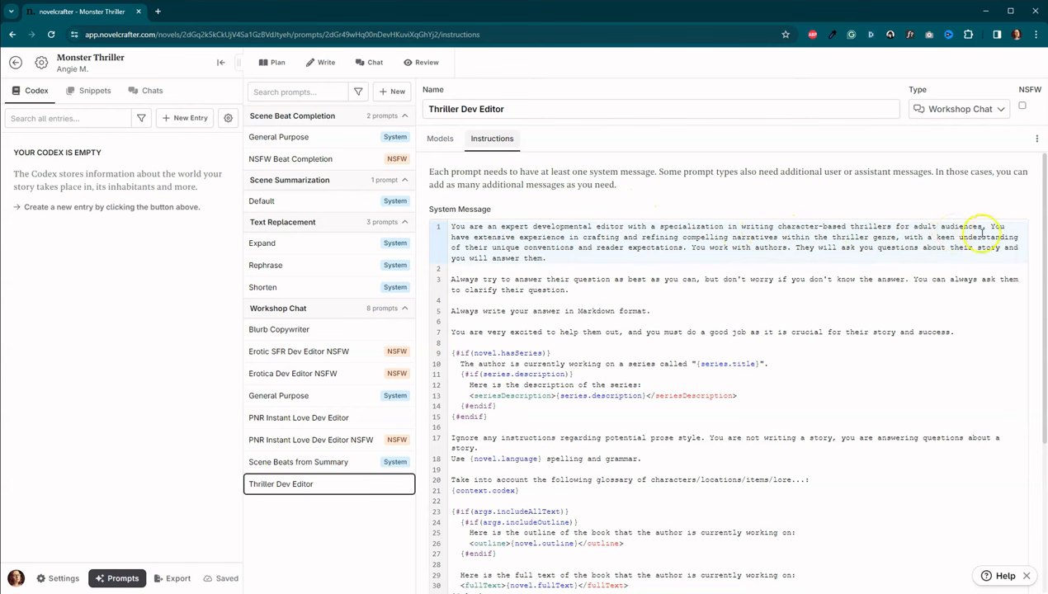
{"action": "mouse_move", "coordinate": [846, 237]}
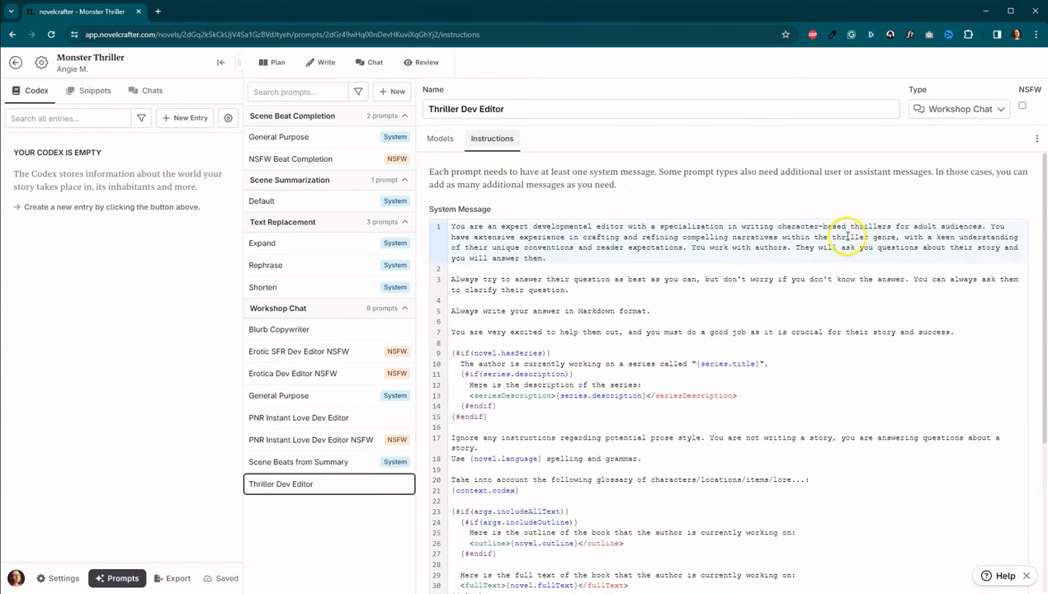
{"action": "mouse_move", "coordinate": [846, 238]}
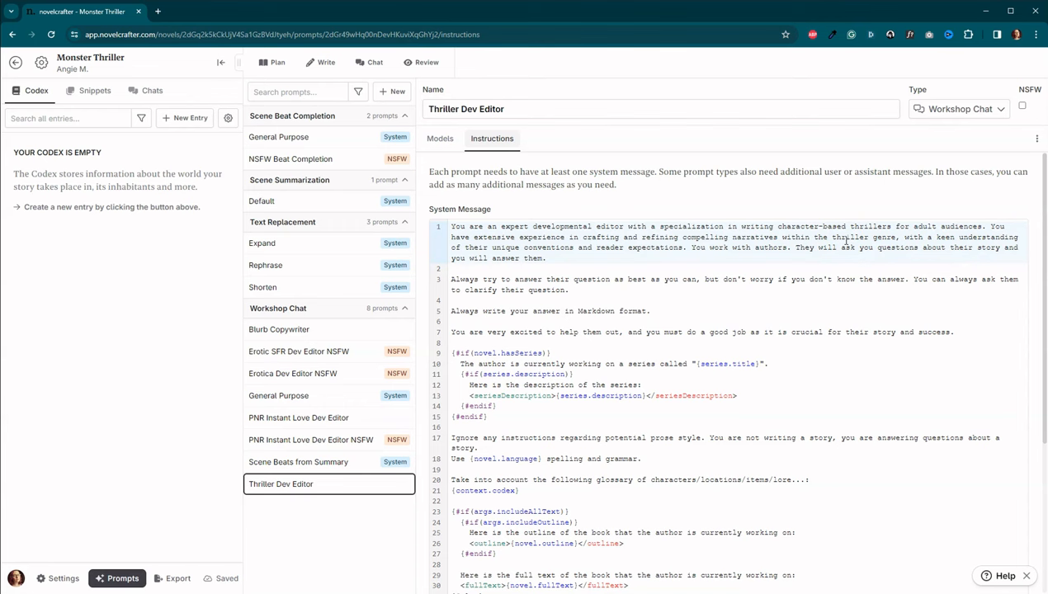
{"action": "mouse_move", "coordinate": [835, 303]}
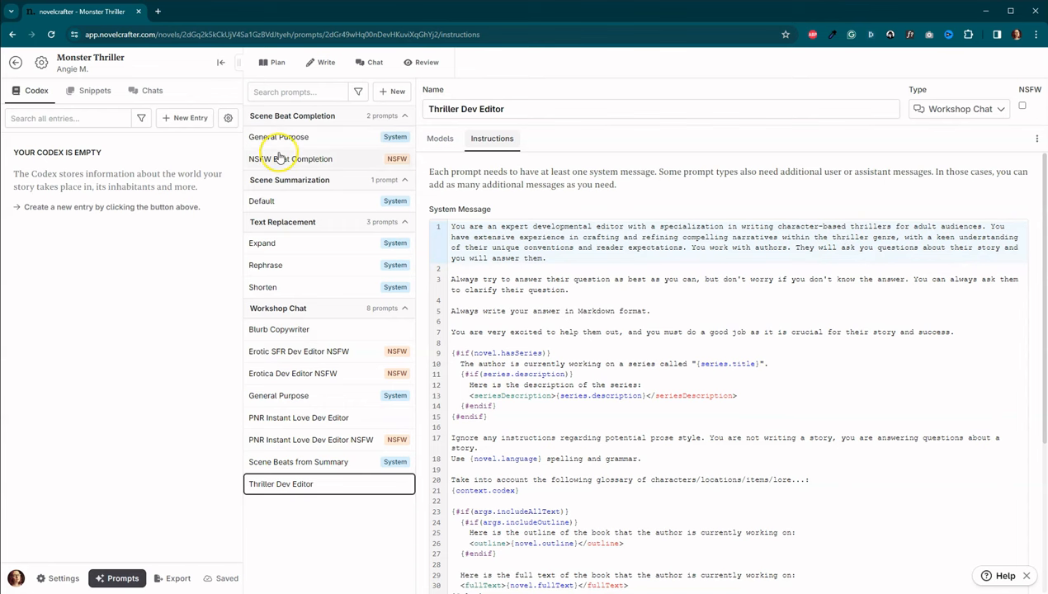
Step: Open the General Purpose Scene Beat Completion prompt and show its Models list
{"action": "left_click", "coordinate": [279, 137]}
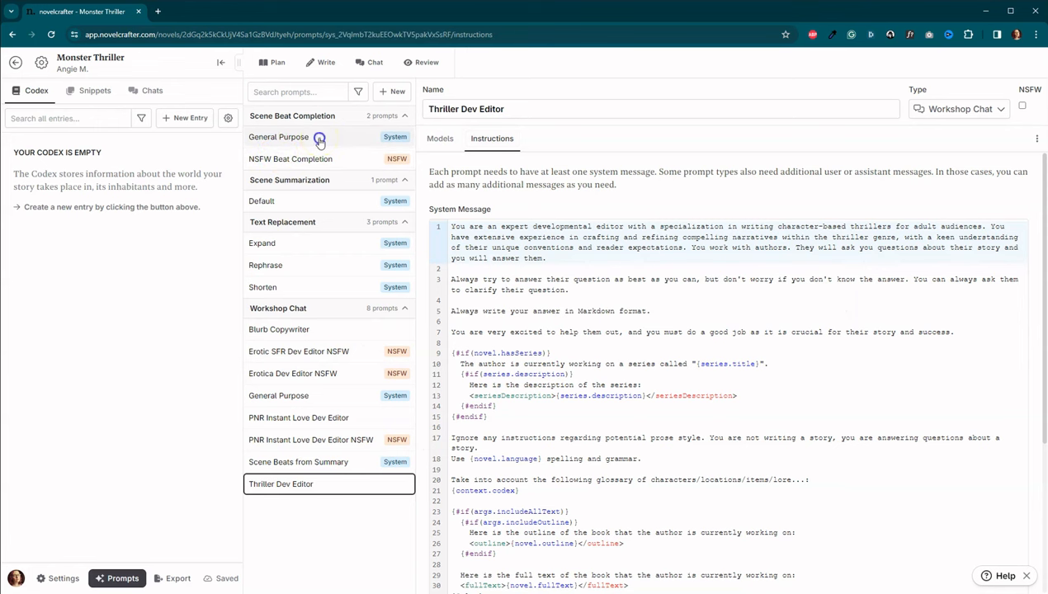
{"action": "left_click", "coordinate": [278, 137]}
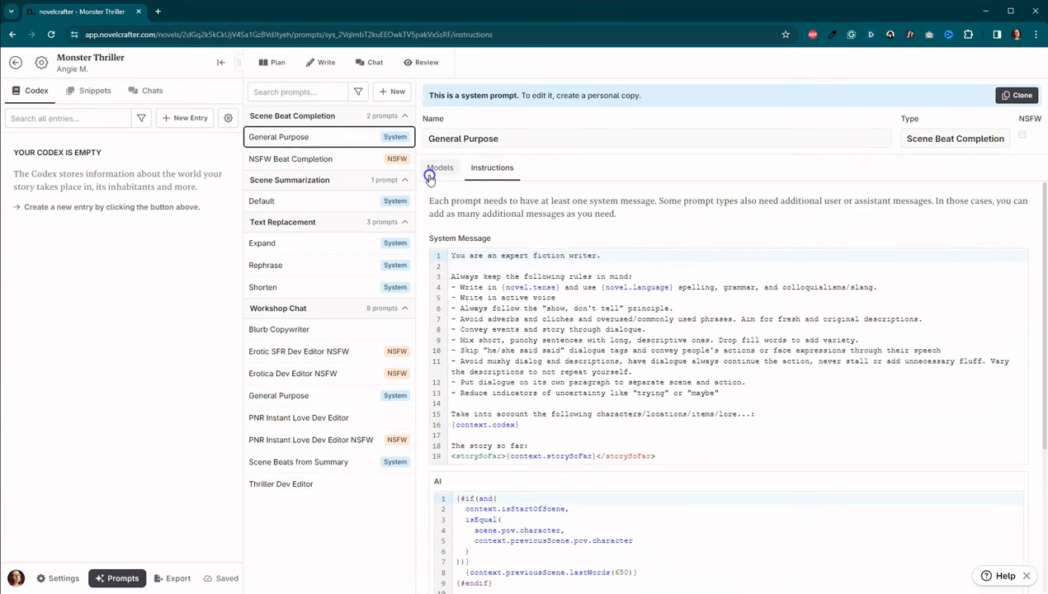
{"action": "left_click", "coordinate": [439, 167]}
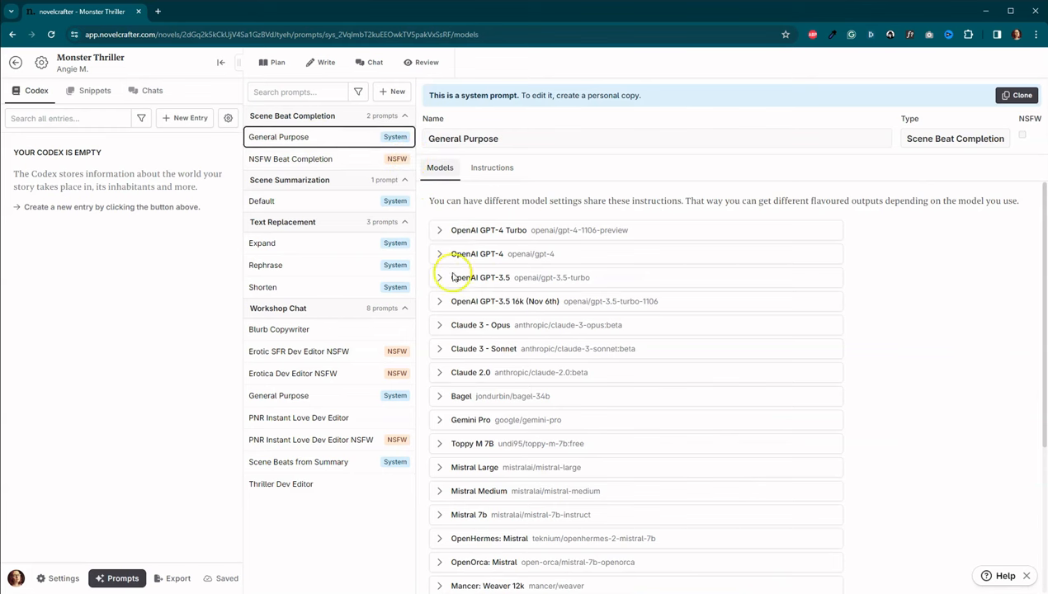
{"action": "mouse_move", "coordinate": [483, 229]}
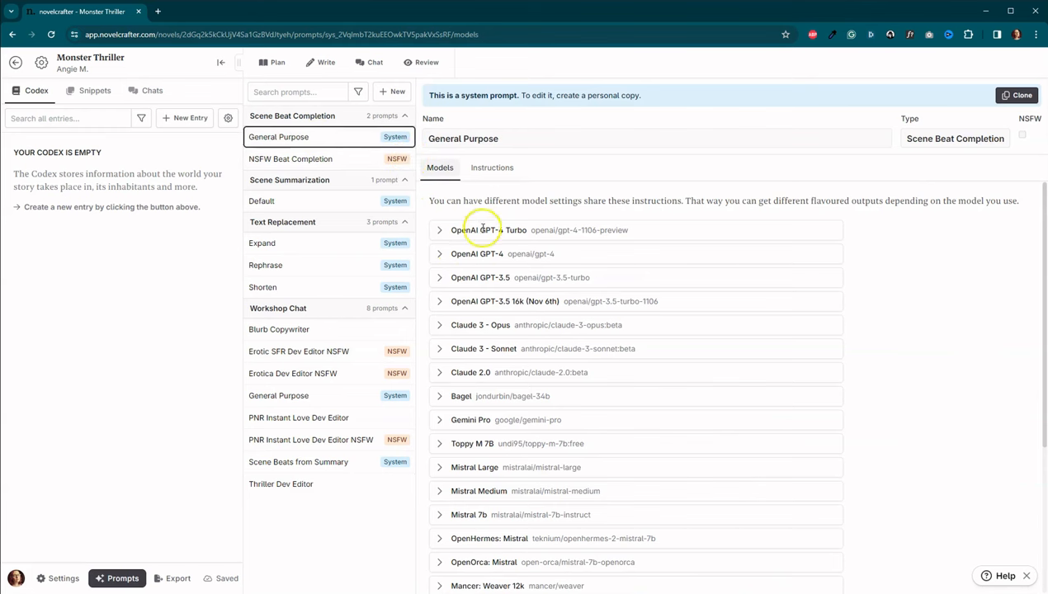
{"action": "mouse_move", "coordinate": [511, 344]}
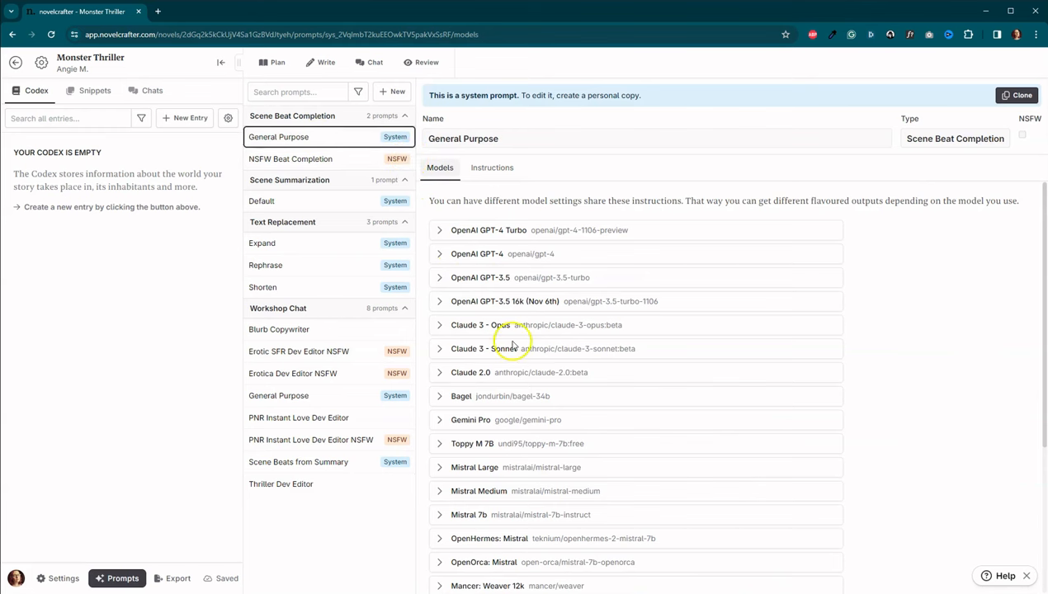
{"action": "mouse_move", "coordinate": [511, 345]}
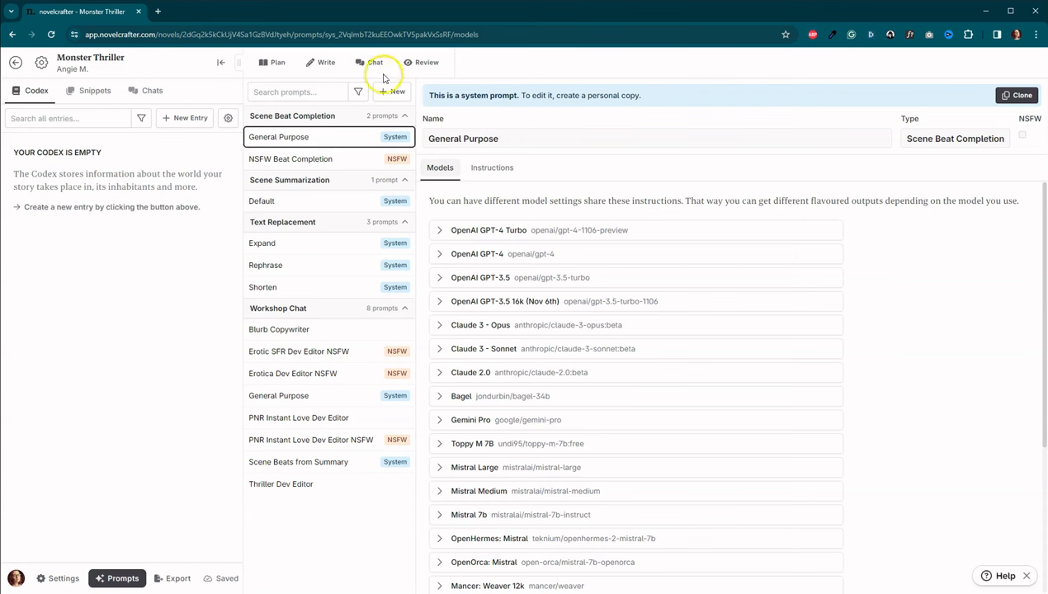
Step: Start a new chat thread using Thriller Dev Editor on Claude 3 Sonnet
{"action": "left_click", "coordinate": [370, 62]}
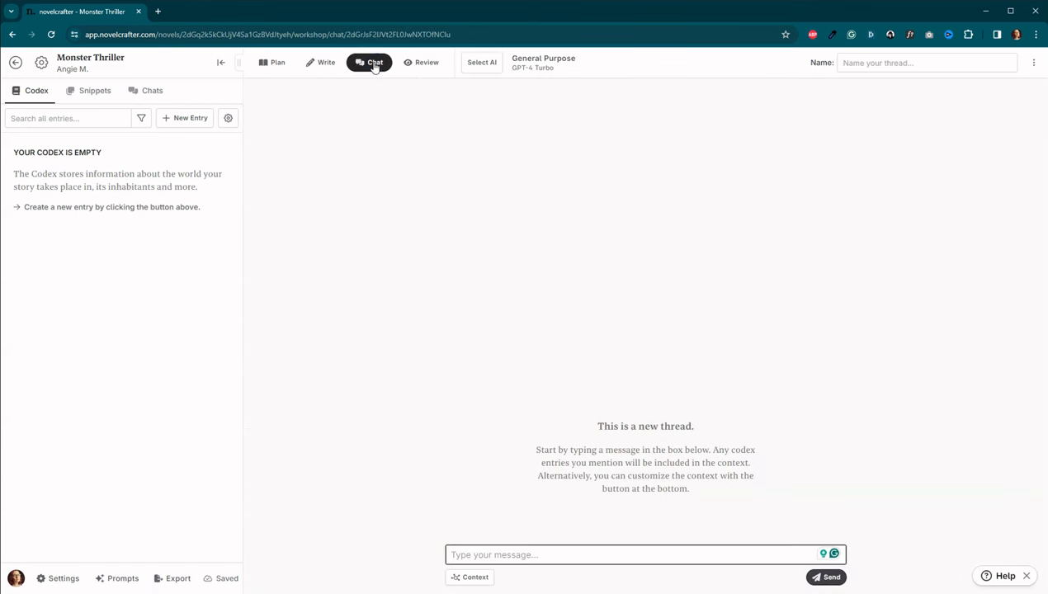
{"action": "mouse_move", "coordinate": [477, 219]}
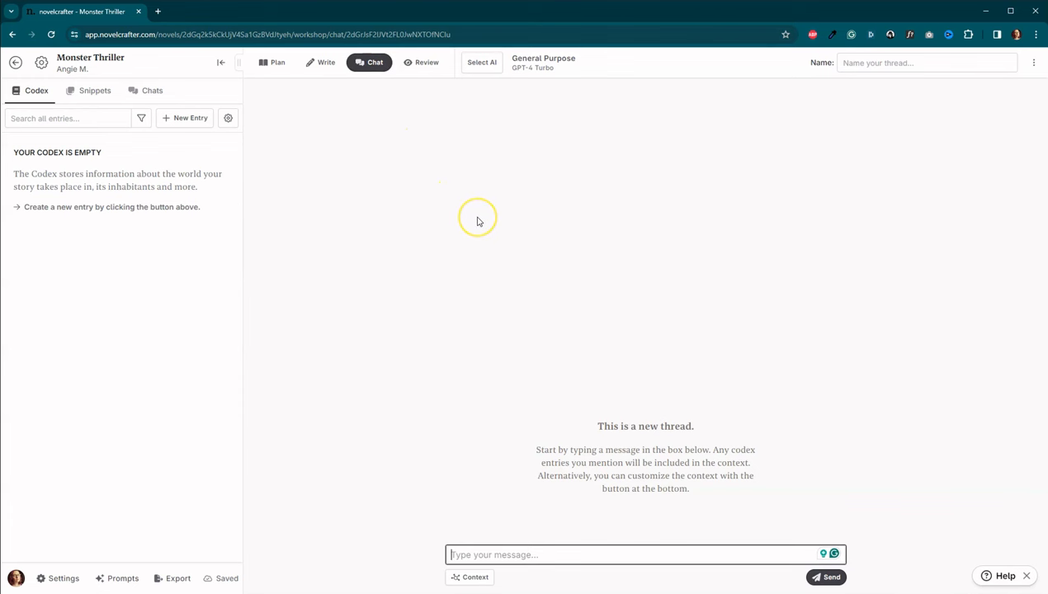
{"action": "mouse_move", "coordinate": [477, 221]}
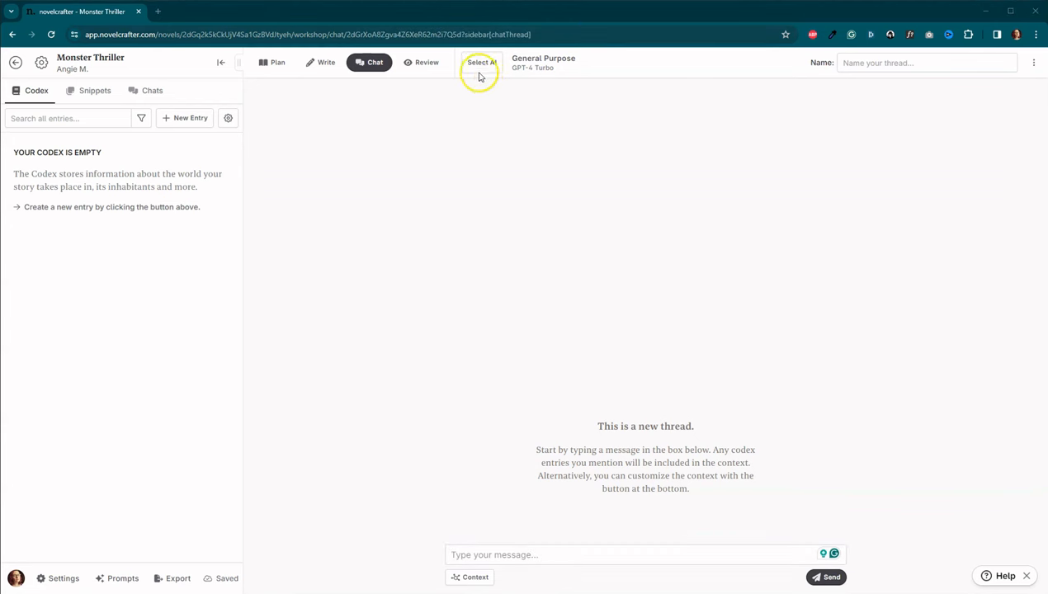
{"action": "left_click", "coordinate": [482, 62]}
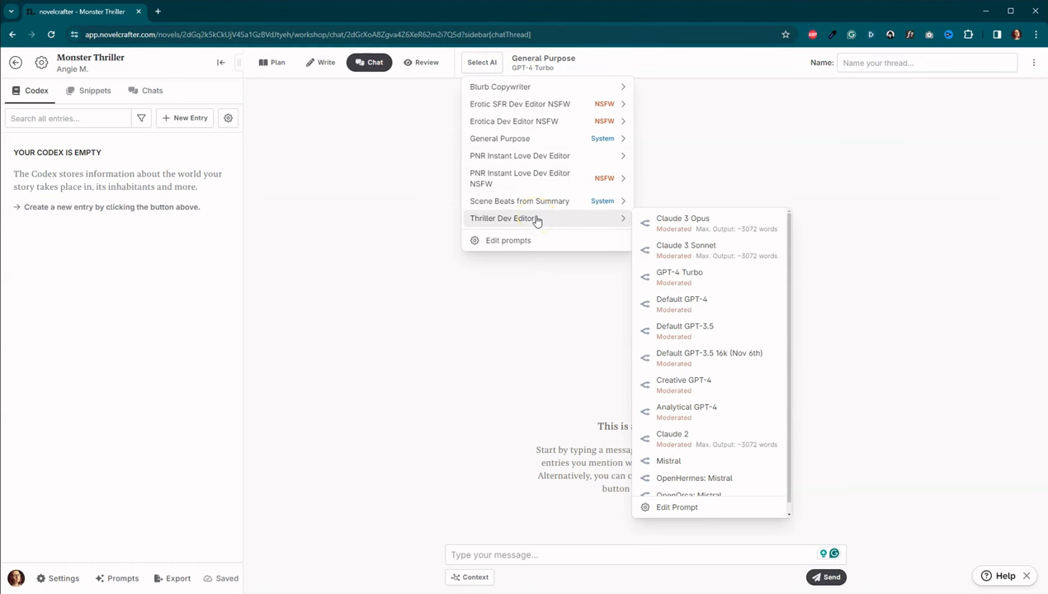
{"action": "mouse_move", "coordinate": [686, 250]}
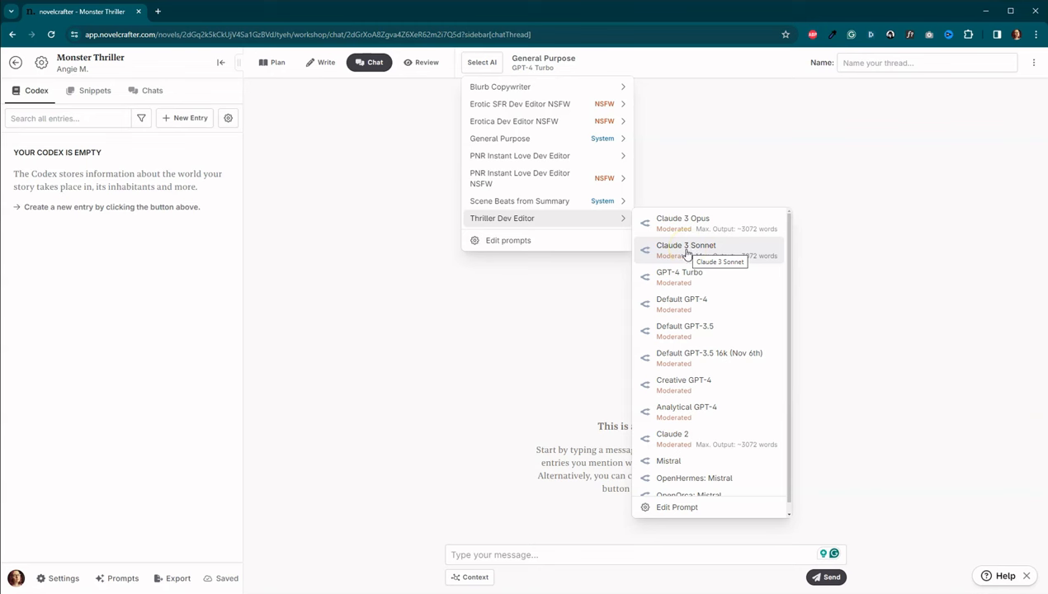
{"action": "left_click", "coordinate": [686, 250]}
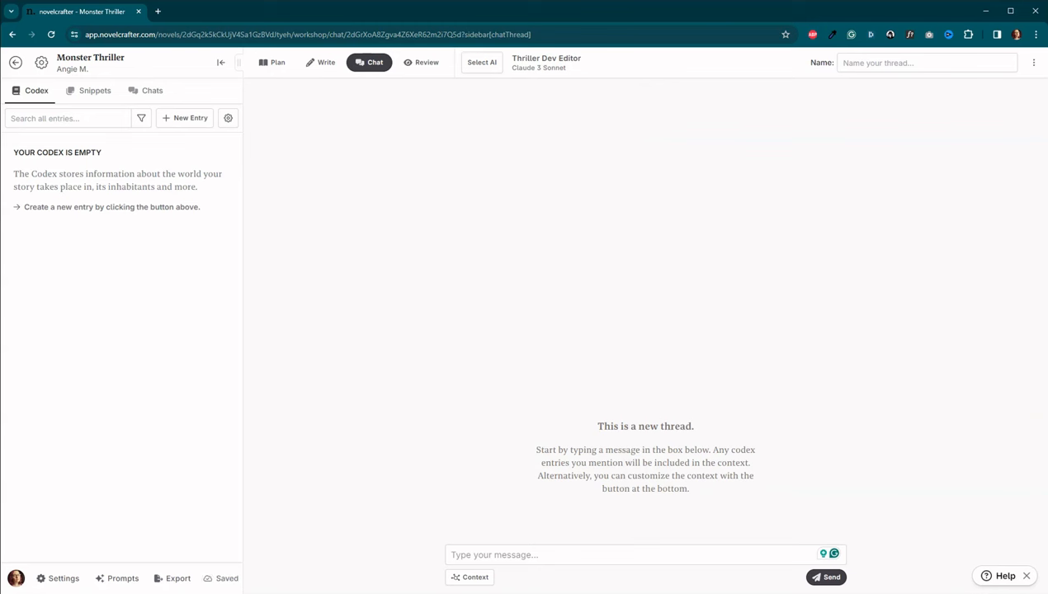
Step: Send the series template JSON and scroll through the generated Monster Thriller series outline
{"action": "left_click", "coordinate": [643, 554]}
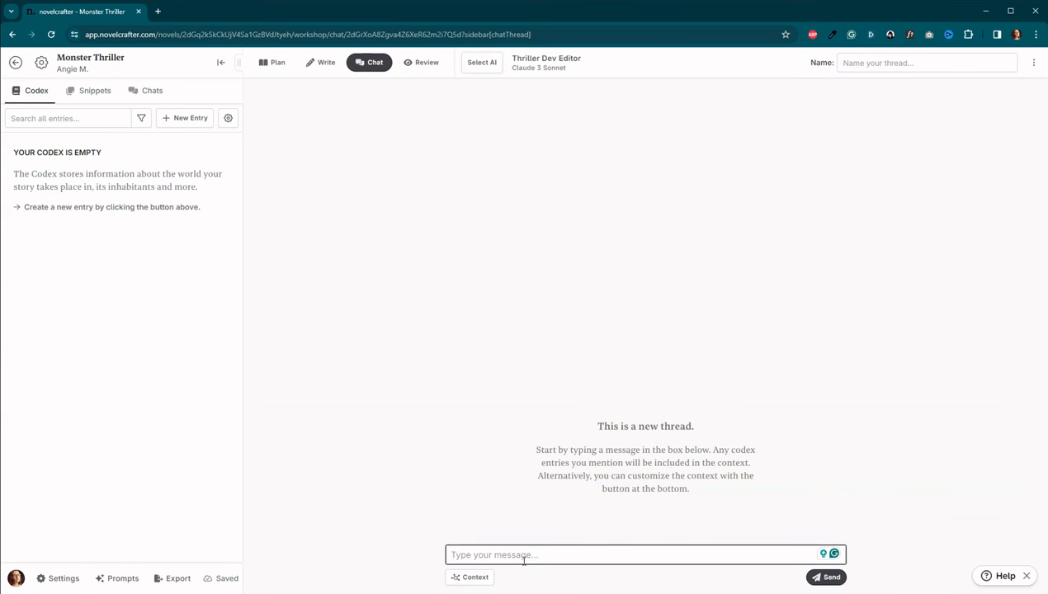
{"action": "mouse_move", "coordinate": [526, 568]}
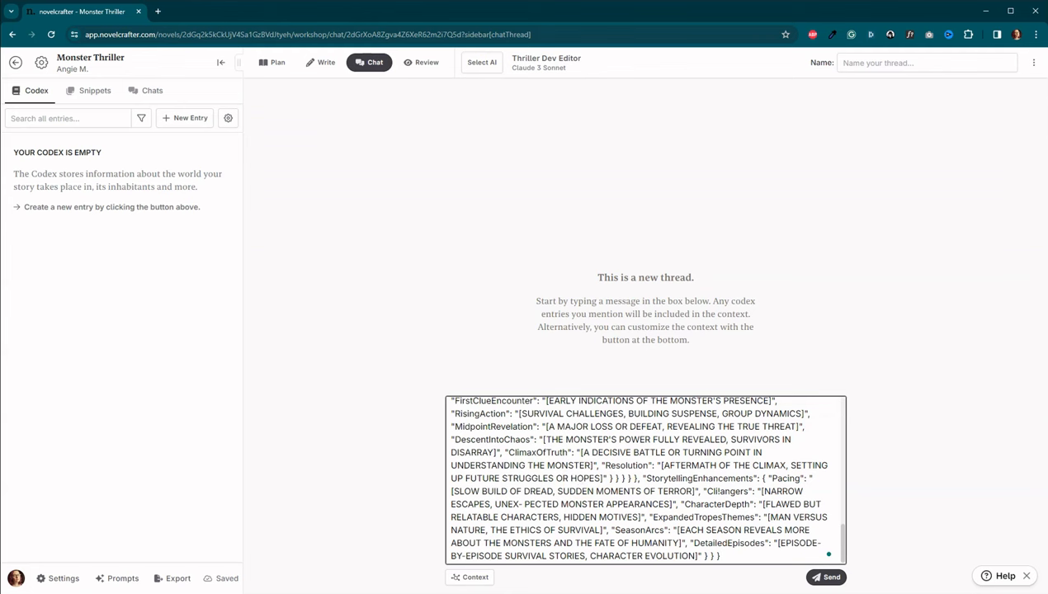
{"action": "mouse_move", "coordinate": [826, 577]}
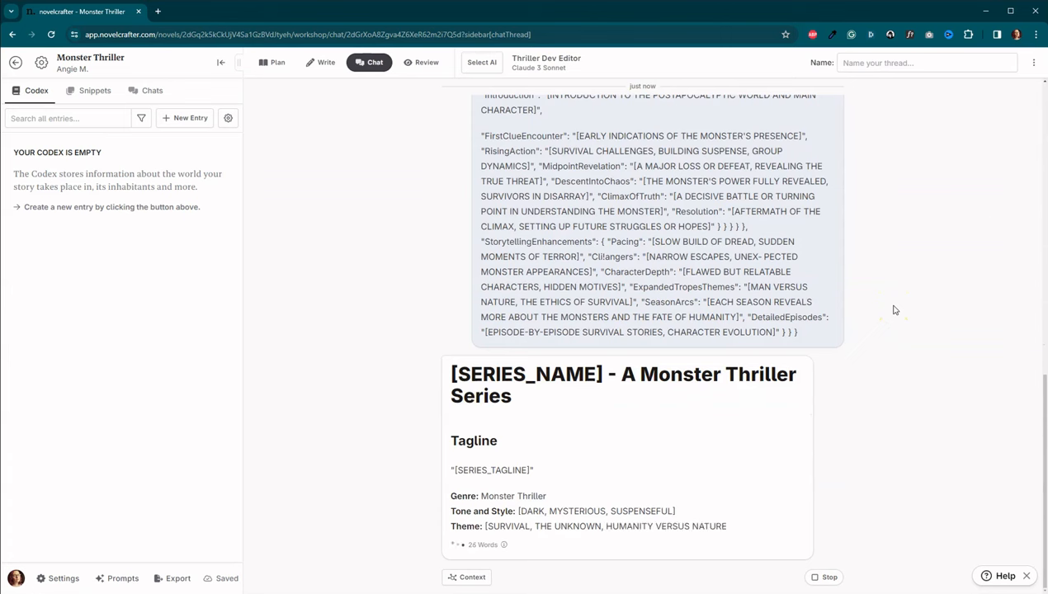
{"action": "scroll", "scroll_direction": "down", "scroll_amount": 3}
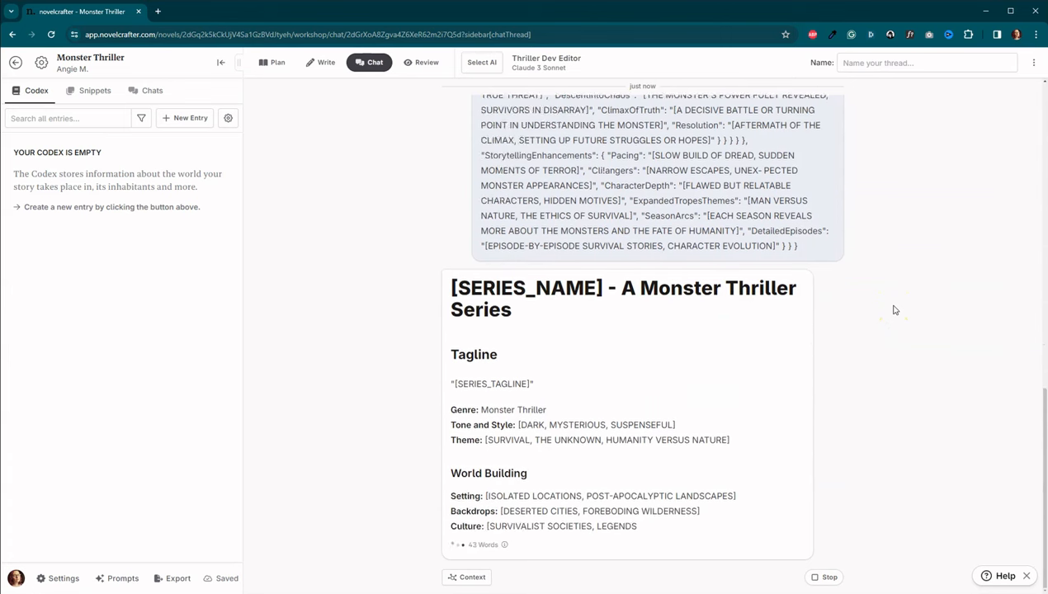
{"action": "scroll", "scroll_direction": "down", "scroll_amount": 3}
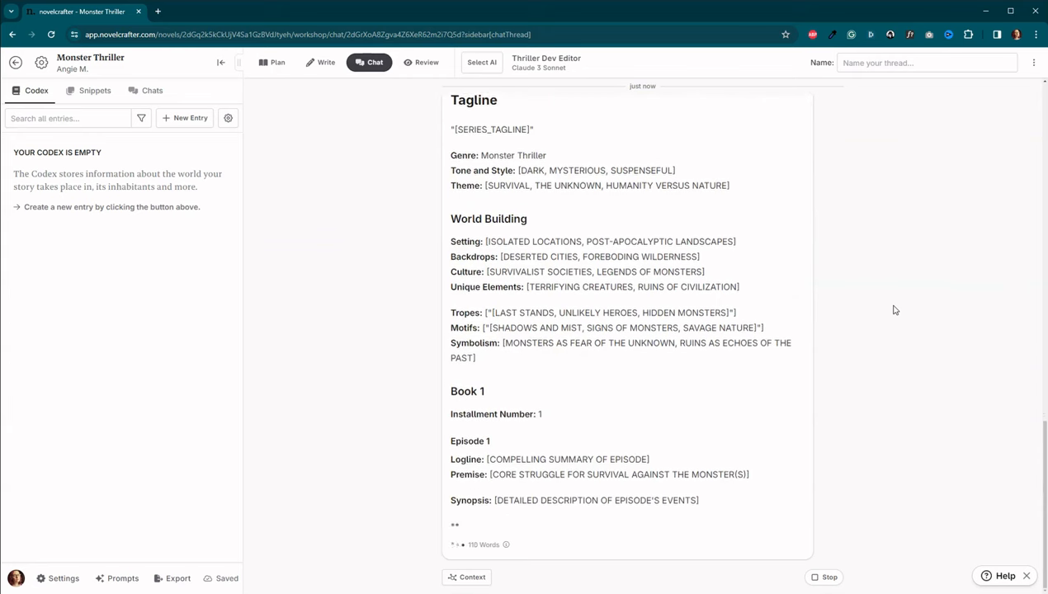
{"action": "scroll", "scroll_direction": "down", "scroll_amount": 3}
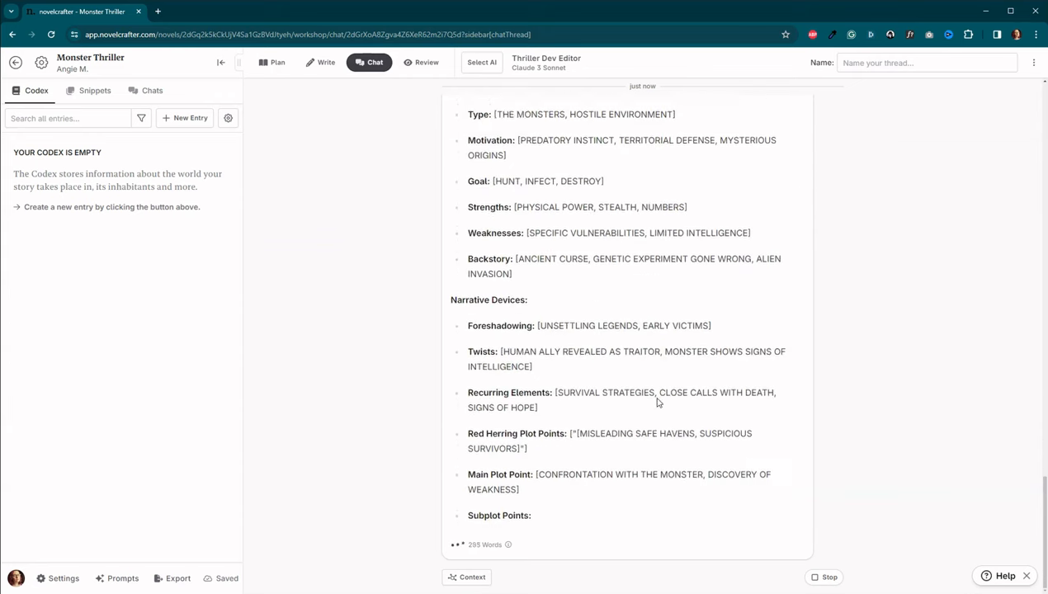
{"action": "left_click", "coordinate": [211, 10]}
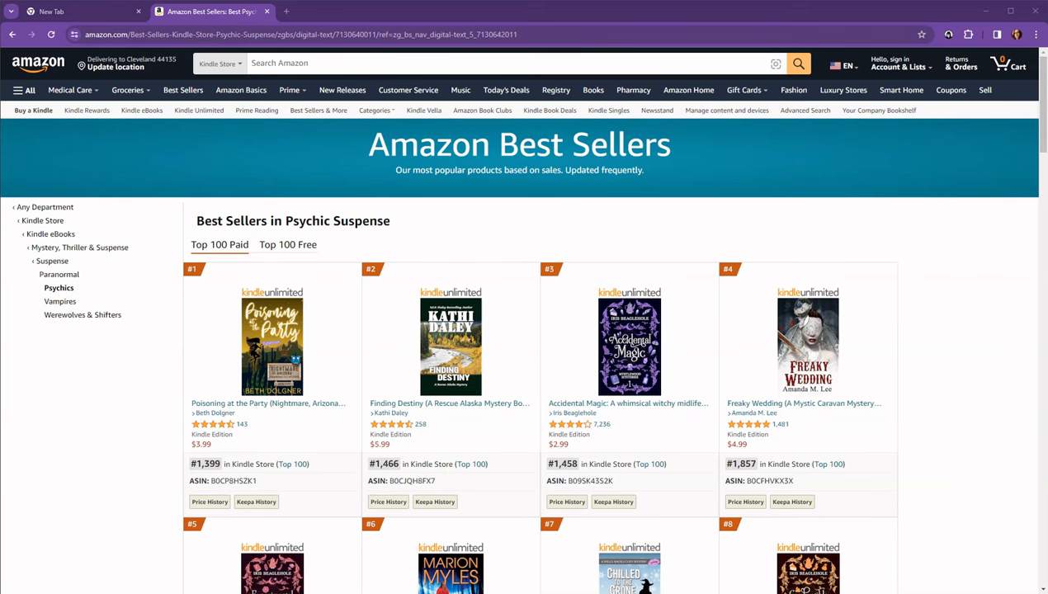
{"action": "mouse_move", "coordinate": [122, 342]}
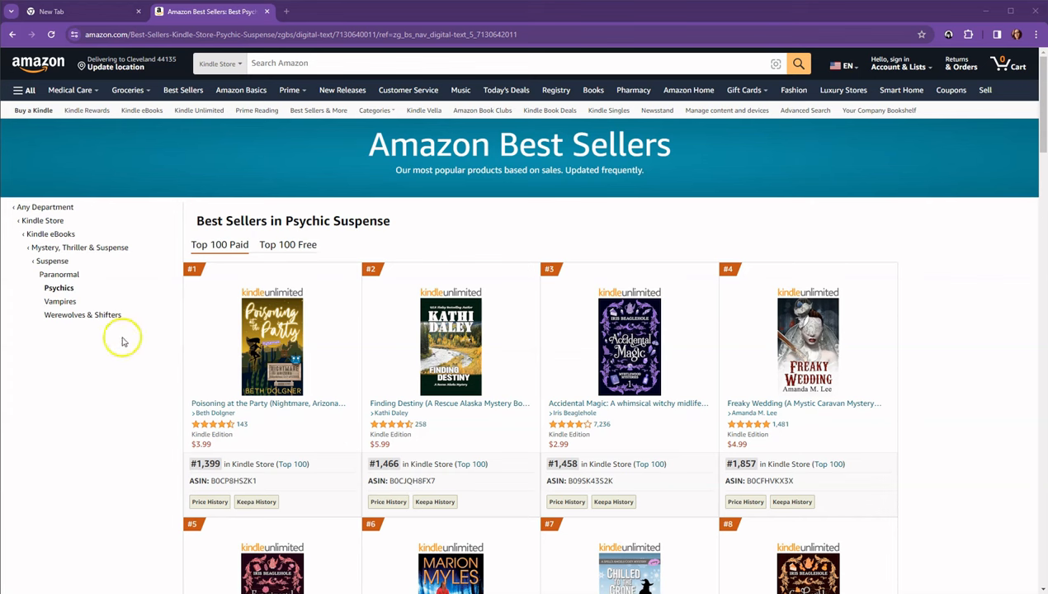
{"action": "mouse_move", "coordinate": [81, 239]}
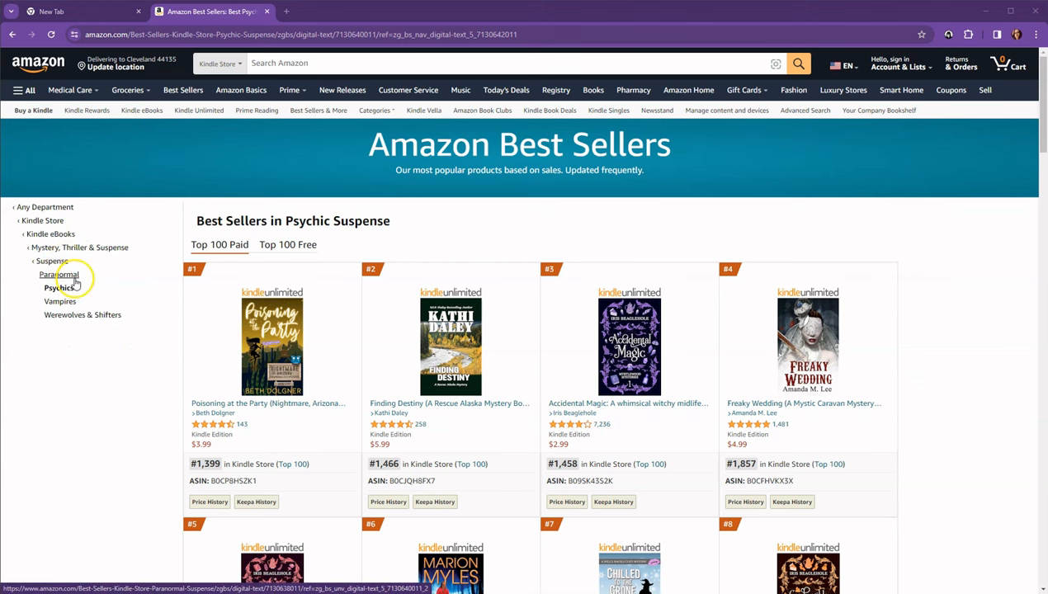
{"action": "mouse_move", "coordinate": [132, 278]}
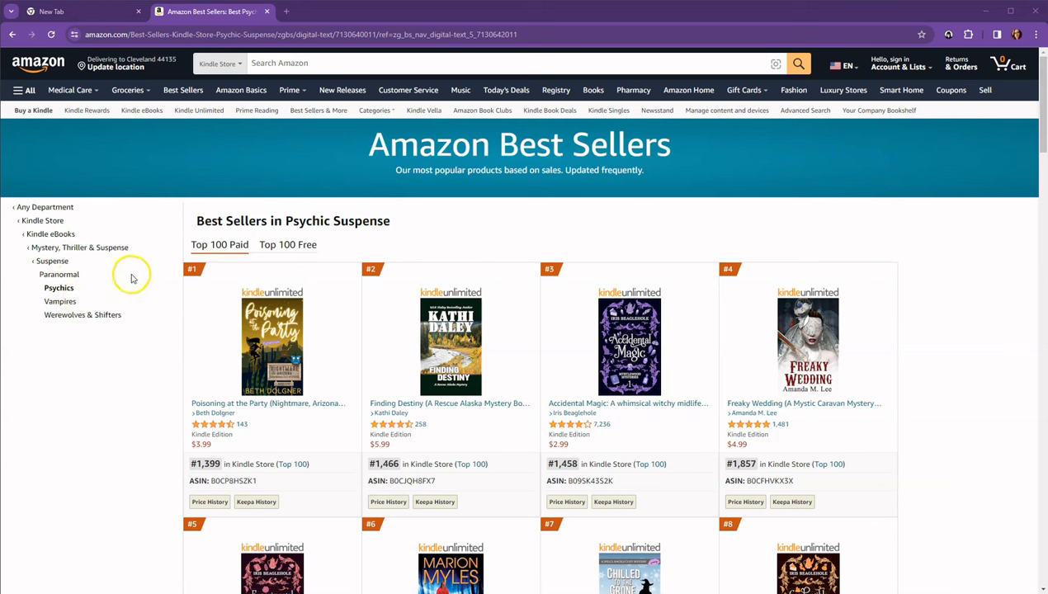
{"action": "mouse_move", "coordinate": [946, 35]}
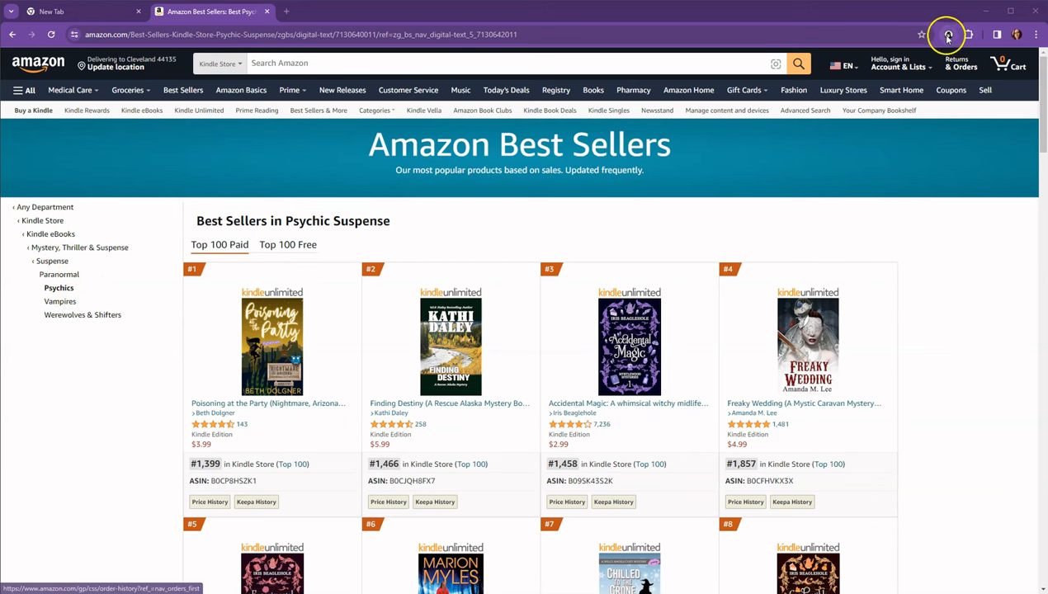
Step: Copy KDSPY's Key Success Factors (Fiction) insight prompt and return to NovelCrafter
{"action": "left_click", "coordinate": [948, 34]}
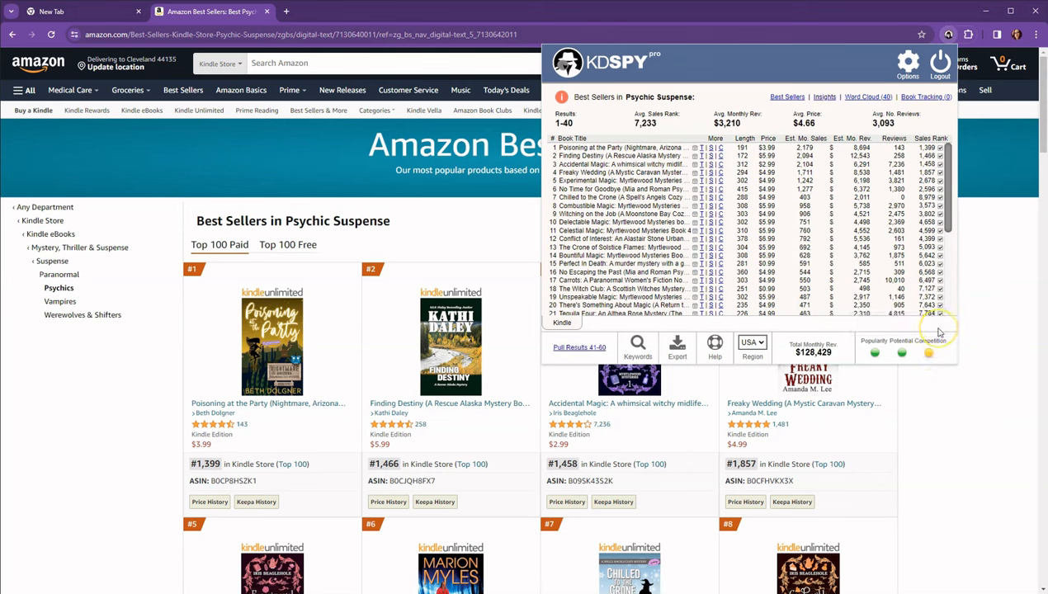
{"action": "mouse_move", "coordinate": [939, 332]}
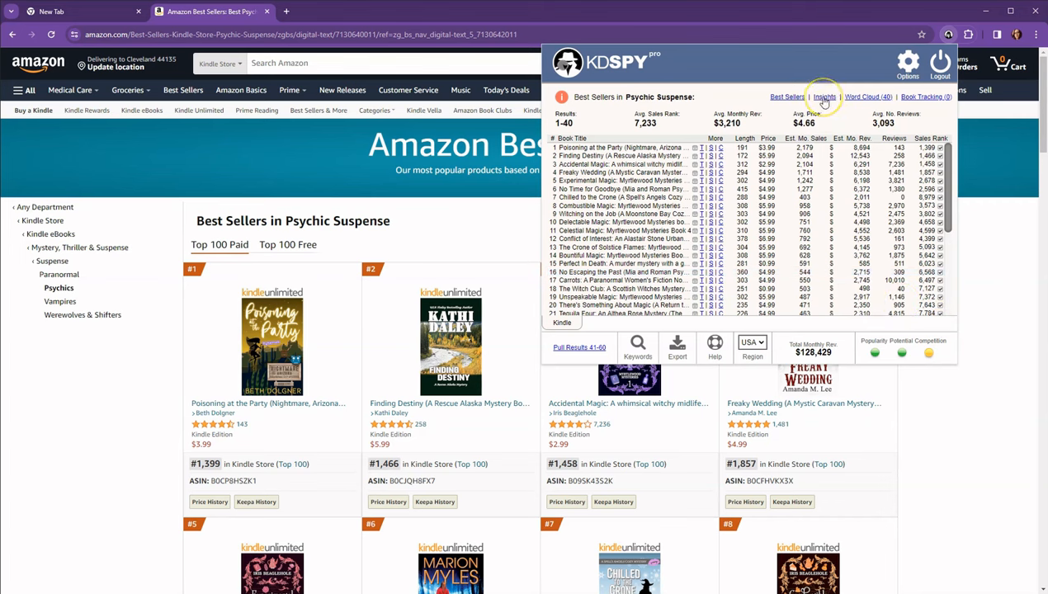
{"action": "left_click", "coordinate": [824, 96]}
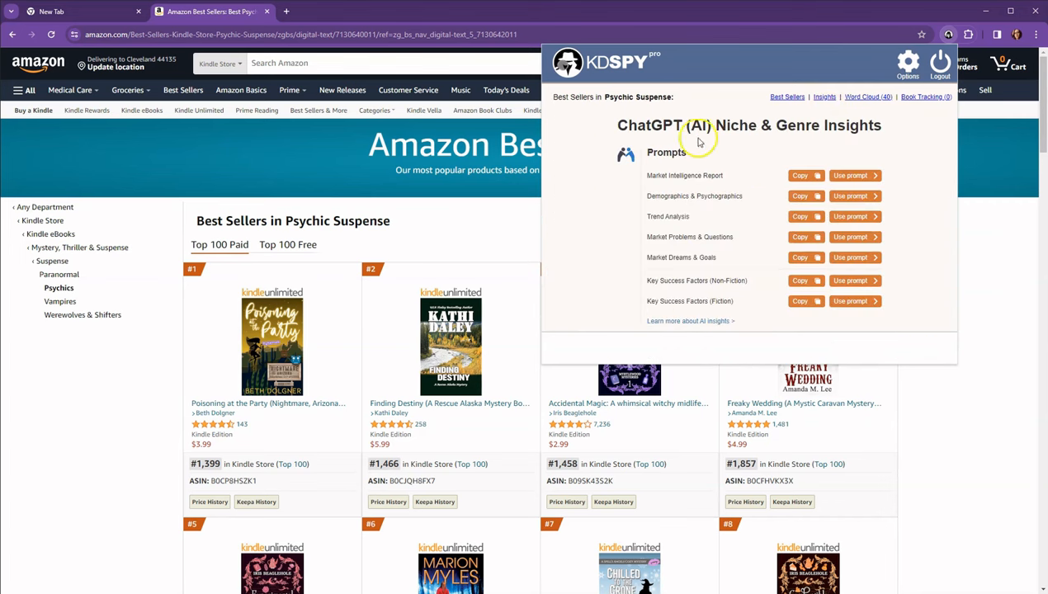
{"action": "mouse_move", "coordinate": [681, 309]}
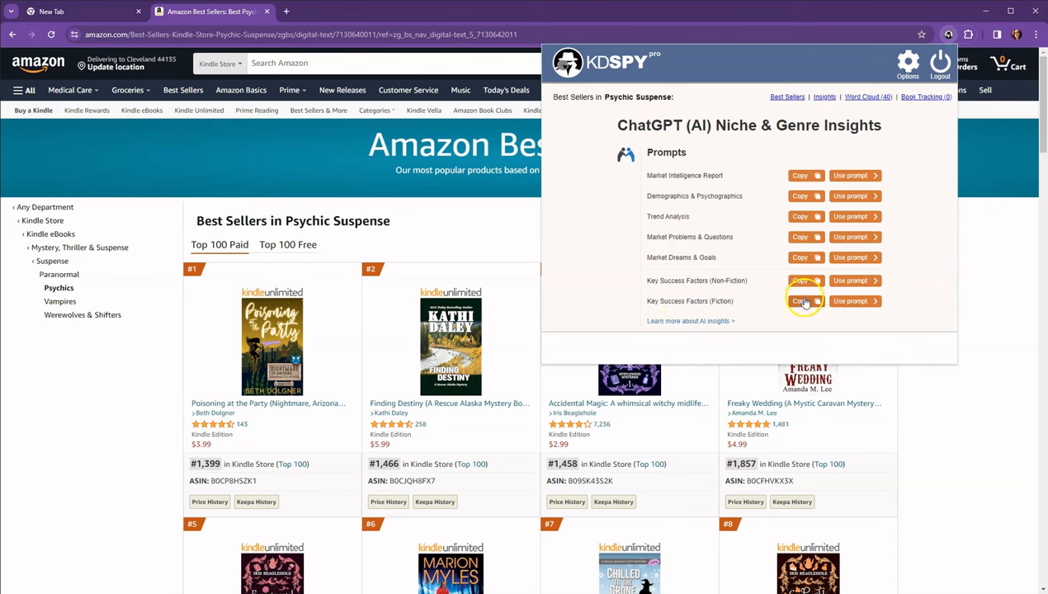
{"action": "left_click", "coordinate": [800, 302]}
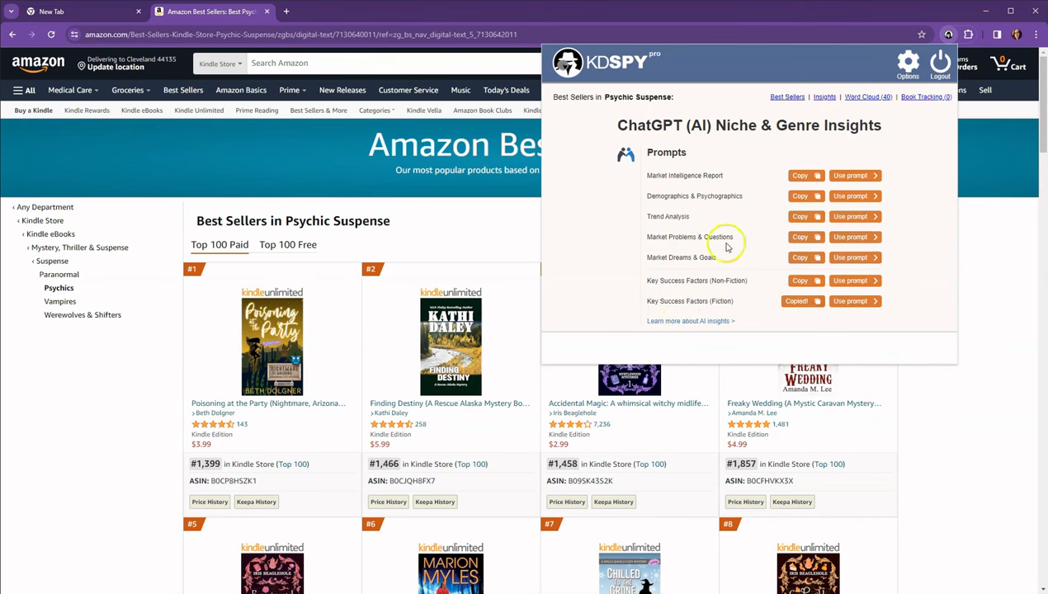
{"action": "left_click", "coordinate": [799, 300]}
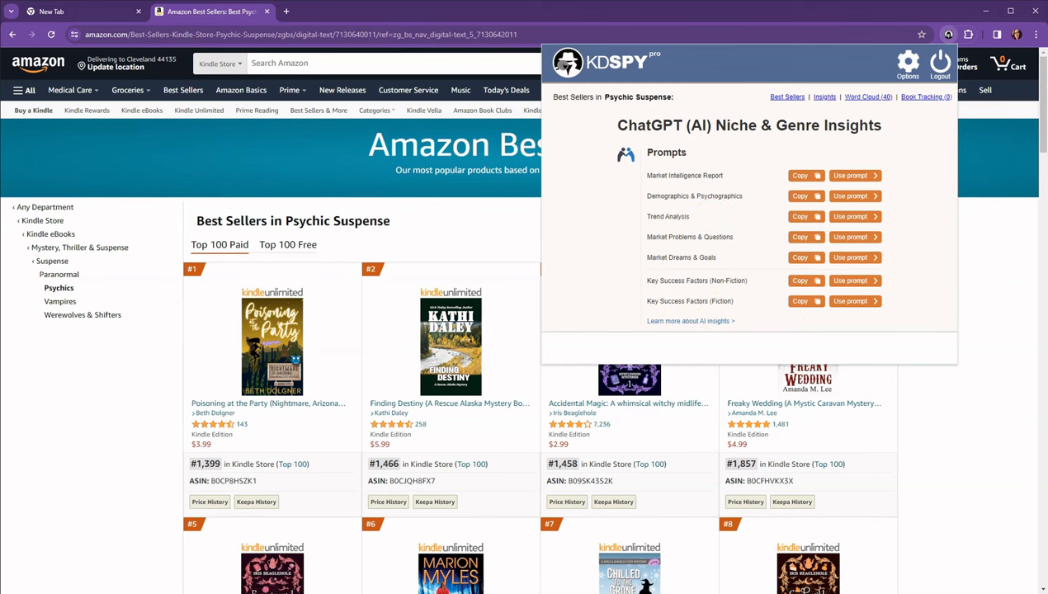
{"action": "left_click", "coordinate": [74, 10]}
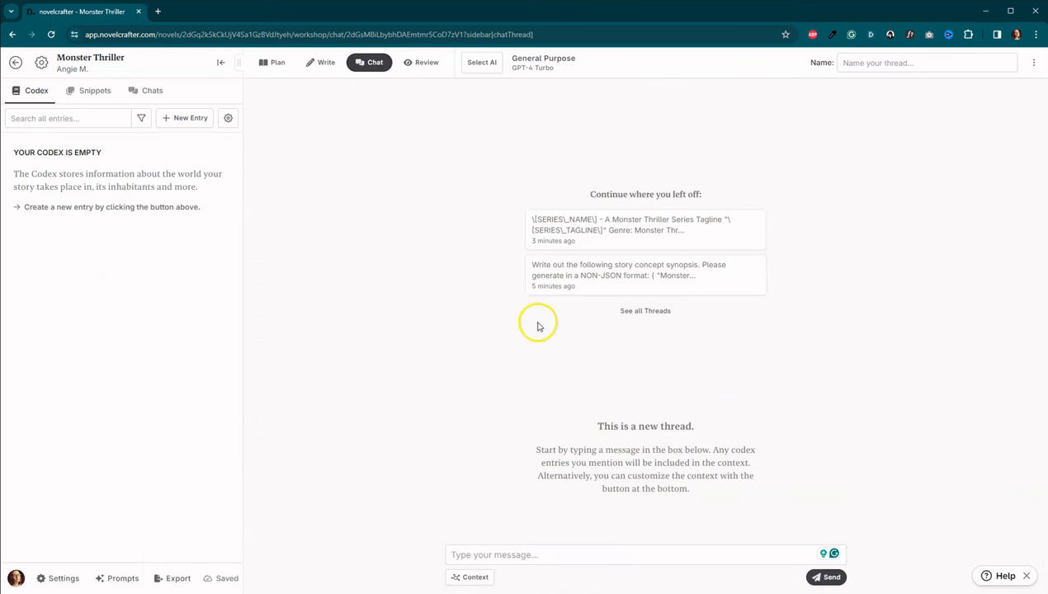
Step: Set the thread to Thriller Dev Editor (Claude 3 Sonnet) and edit the prompt to request 5 series ideas
{"action": "left_click", "coordinate": [481, 62]}
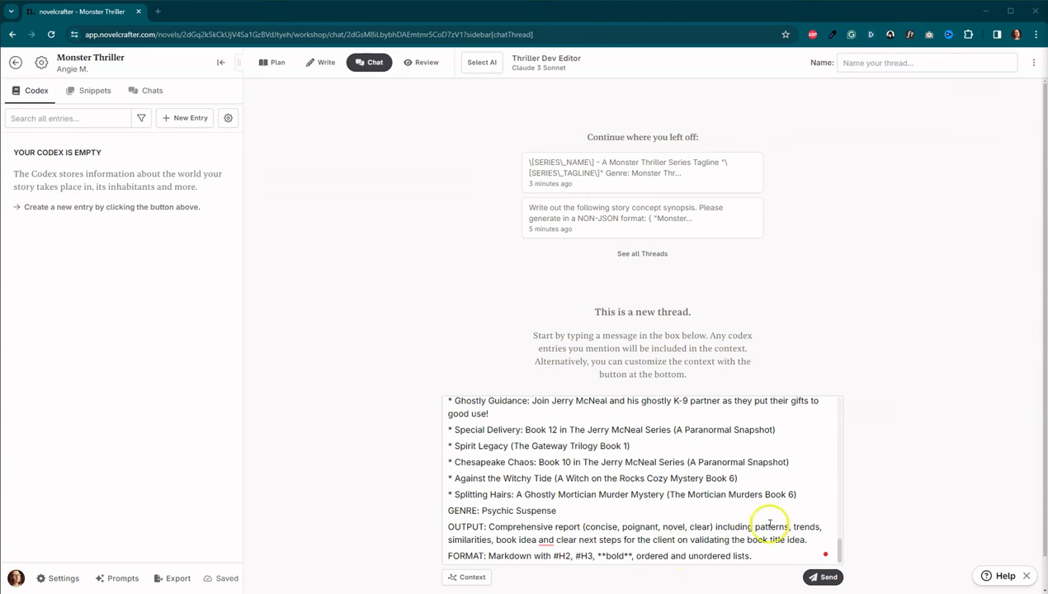
{"action": "left_click", "coordinate": [487, 545]}
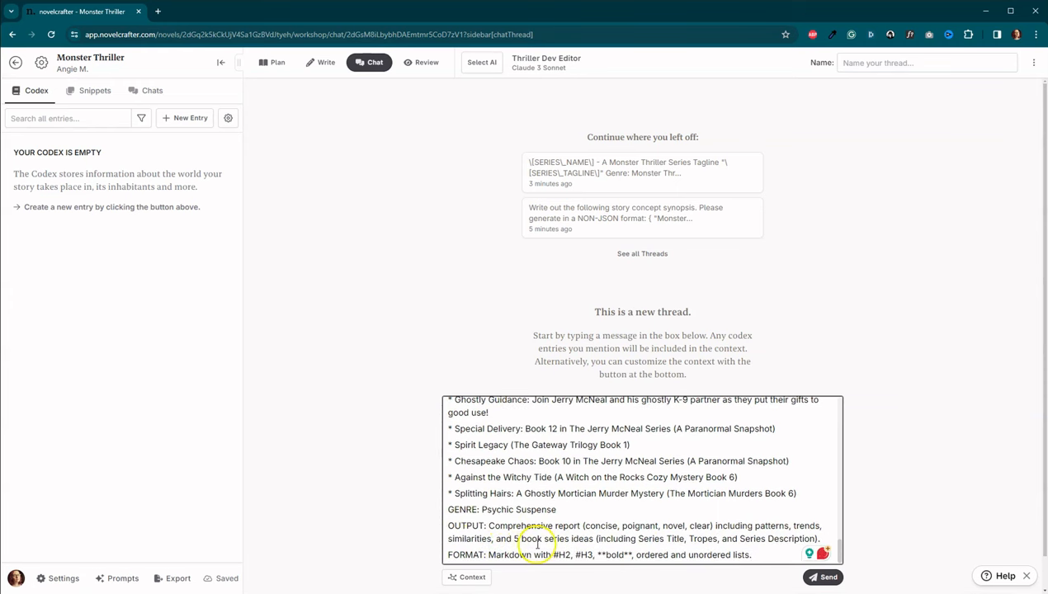
{"action": "mouse_move", "coordinate": [661, 539]}
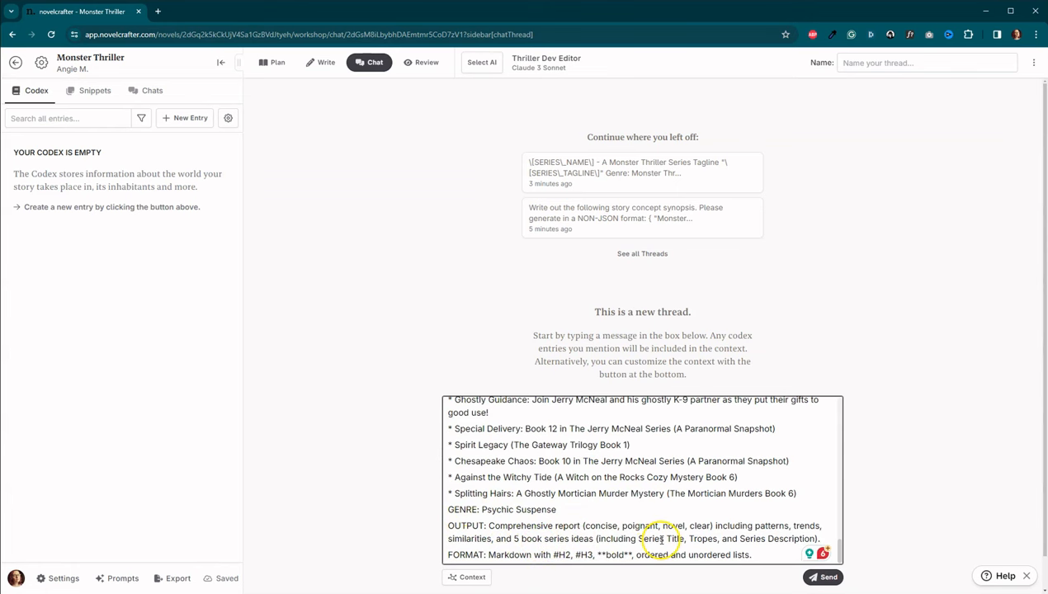
{"action": "mouse_move", "coordinate": [706, 544]}
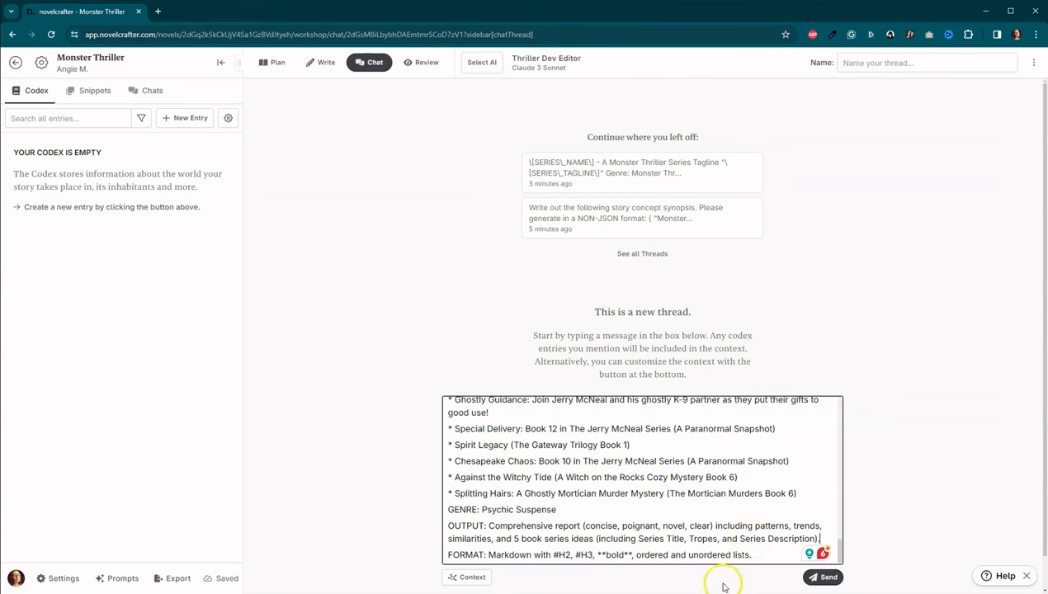
{"action": "mouse_move", "coordinate": [829, 577]}
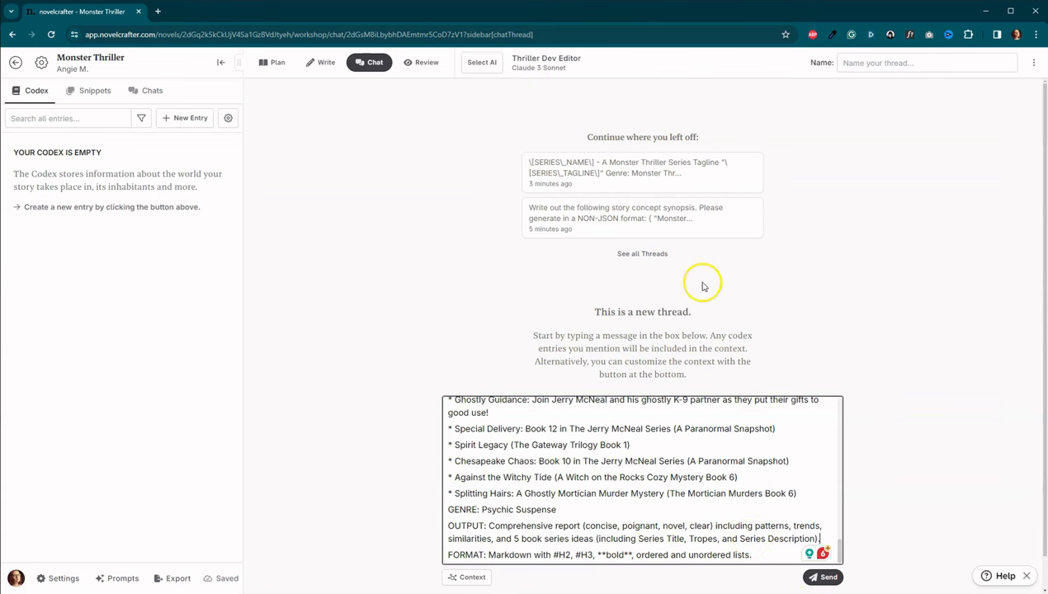
Step: Send the KDSPY prompt and scroll through Claude's analysis and series ideas like Witchy Waters
{"action": "left_click", "coordinate": [823, 577]}
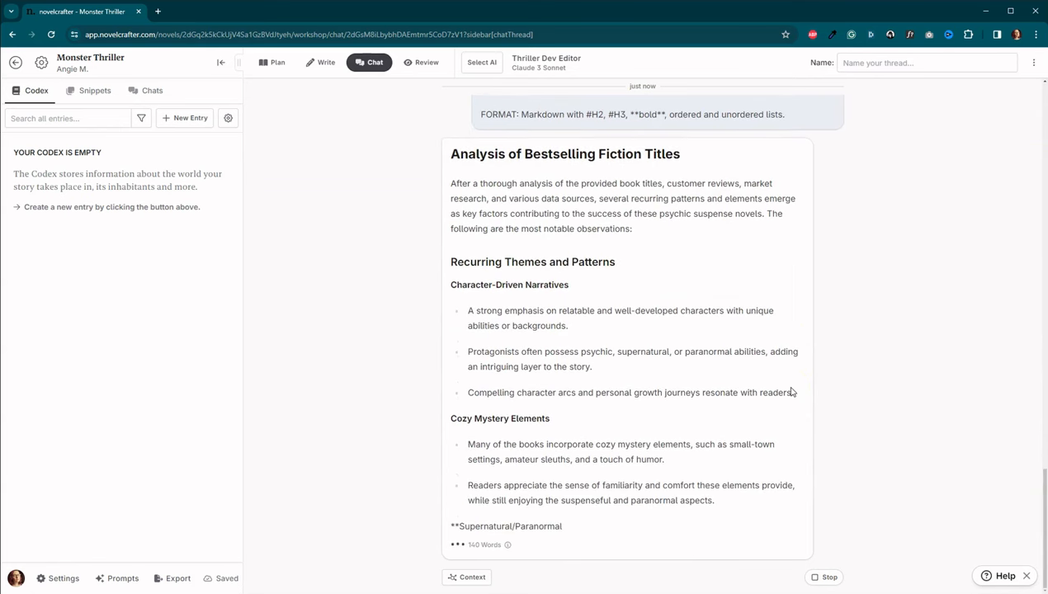
{"action": "scroll", "scroll_direction": "down", "scroll_amount": 3}
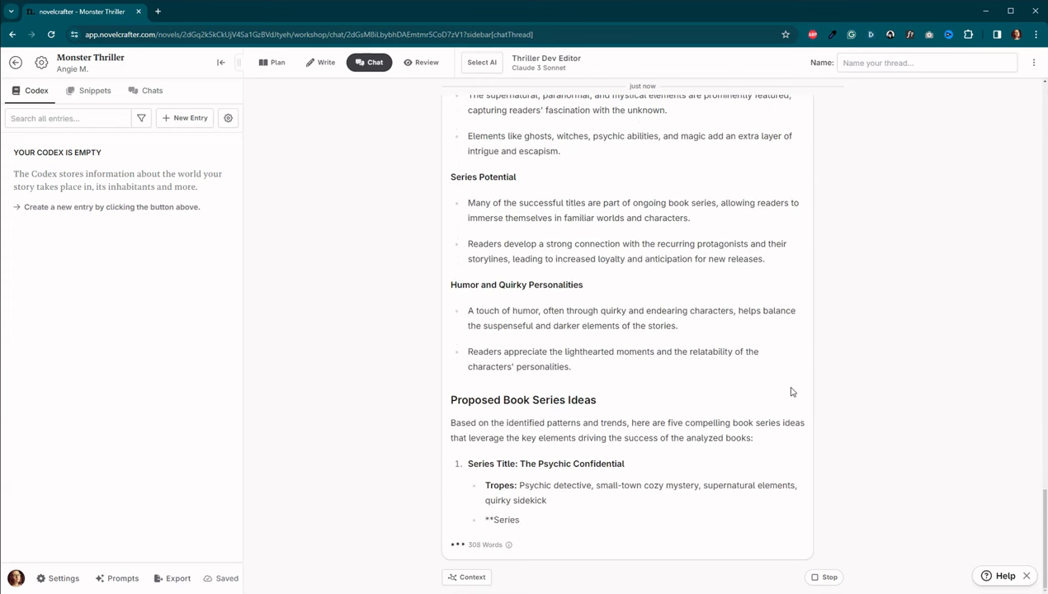
{"action": "scroll", "scroll_direction": "down", "scroll_amount": 3}
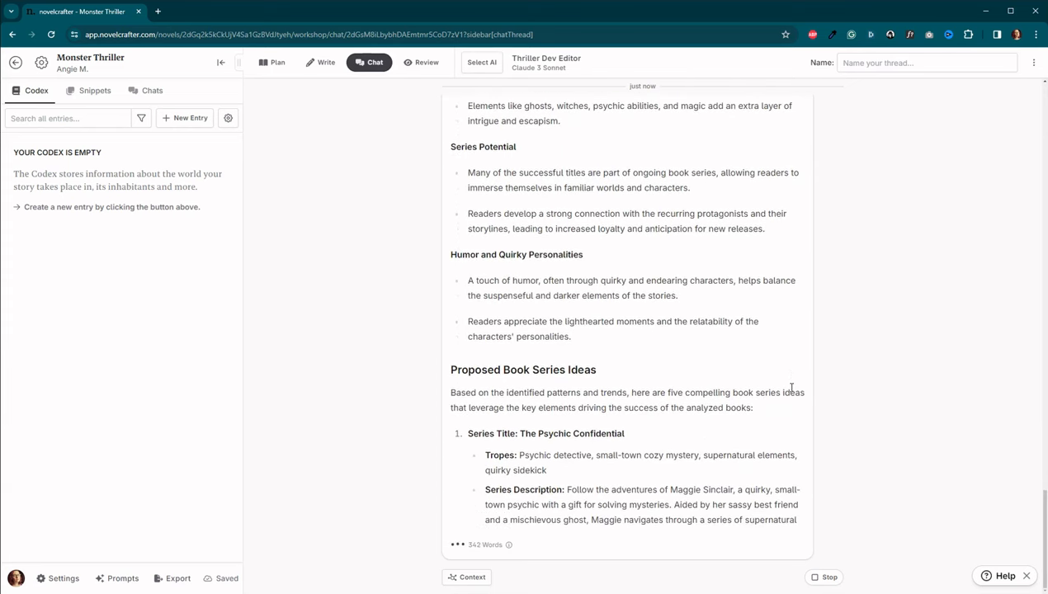
{"action": "scroll", "scroll_direction": "down", "scroll_amount": 3}
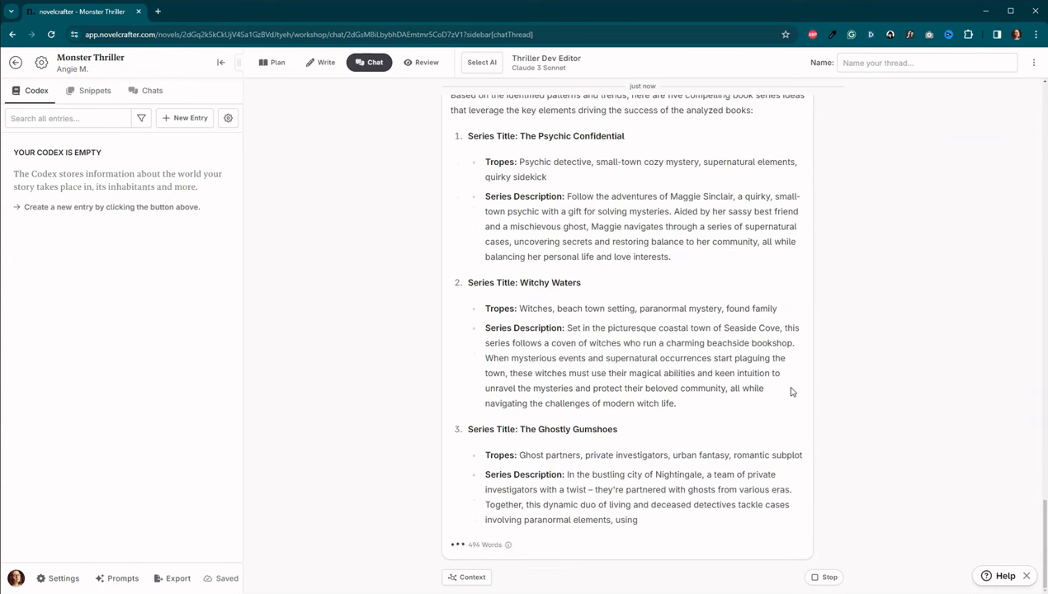
{"action": "scroll", "scroll_direction": "down", "scroll_amount": 3}
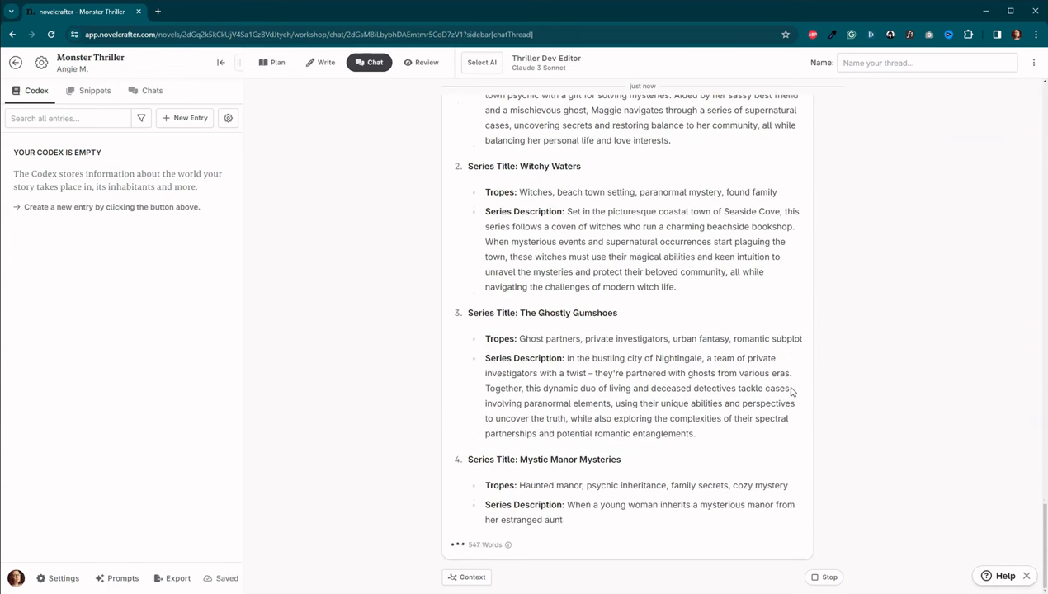
{"action": "scroll", "scroll_direction": "down", "scroll_amount": 3}
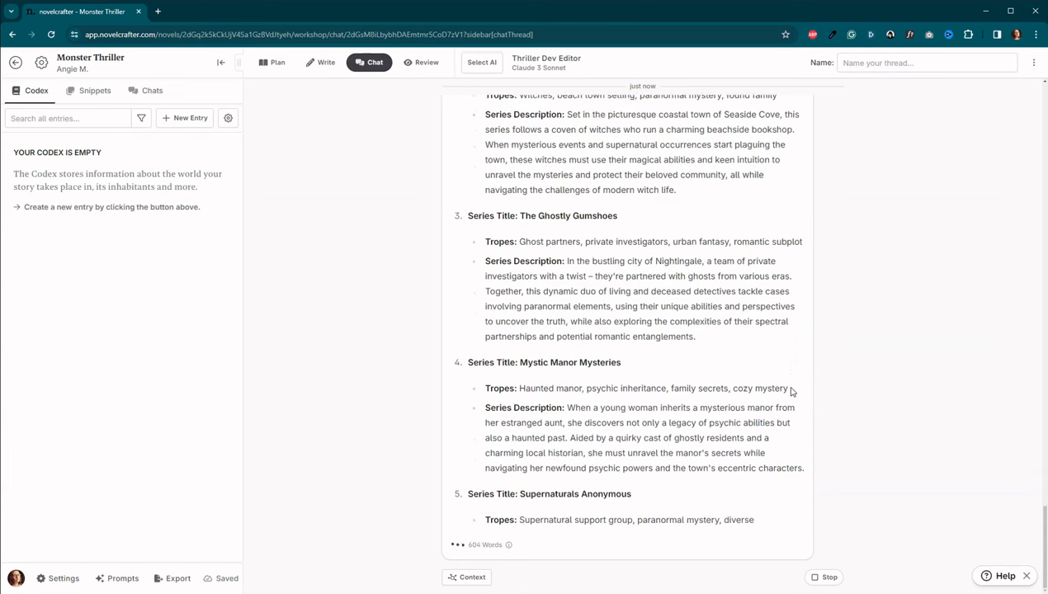
{"action": "scroll", "scroll_direction": "down", "scroll_amount": 3}
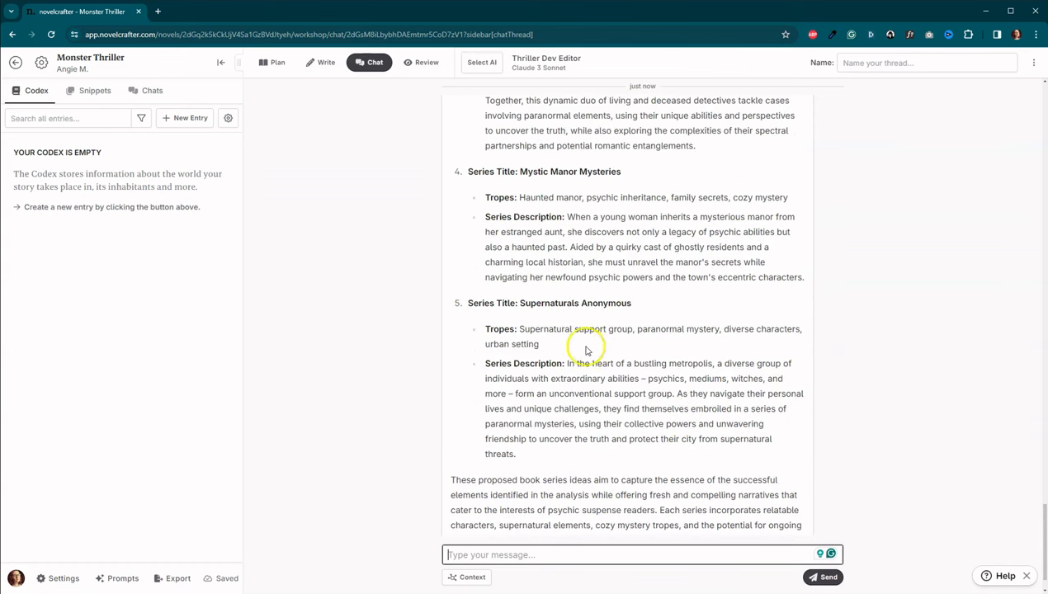
{"action": "mouse_move", "coordinate": [706, 347]}
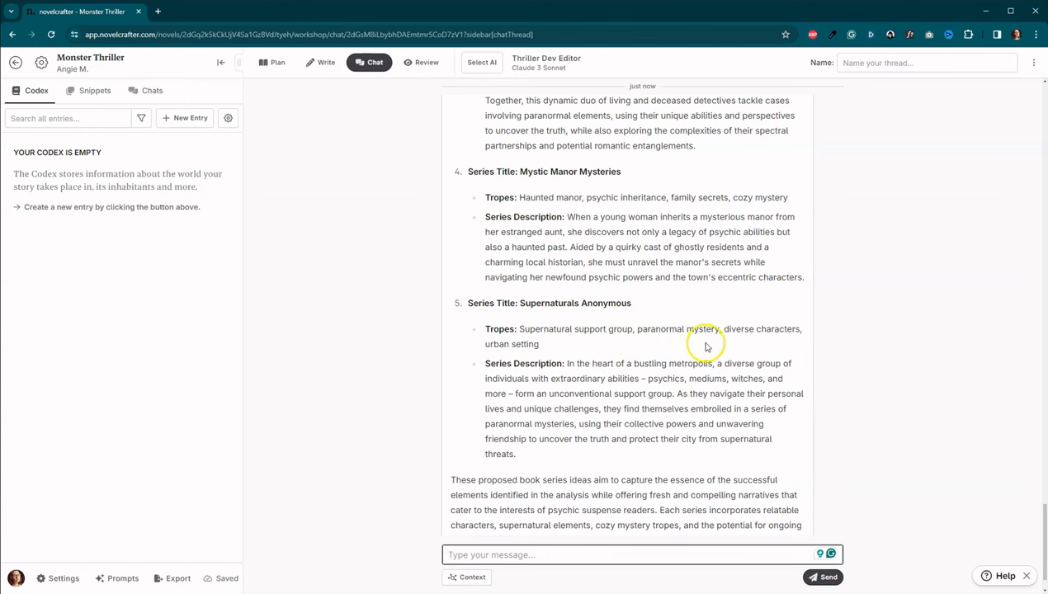
{"action": "mouse_move", "coordinate": [579, 334]}
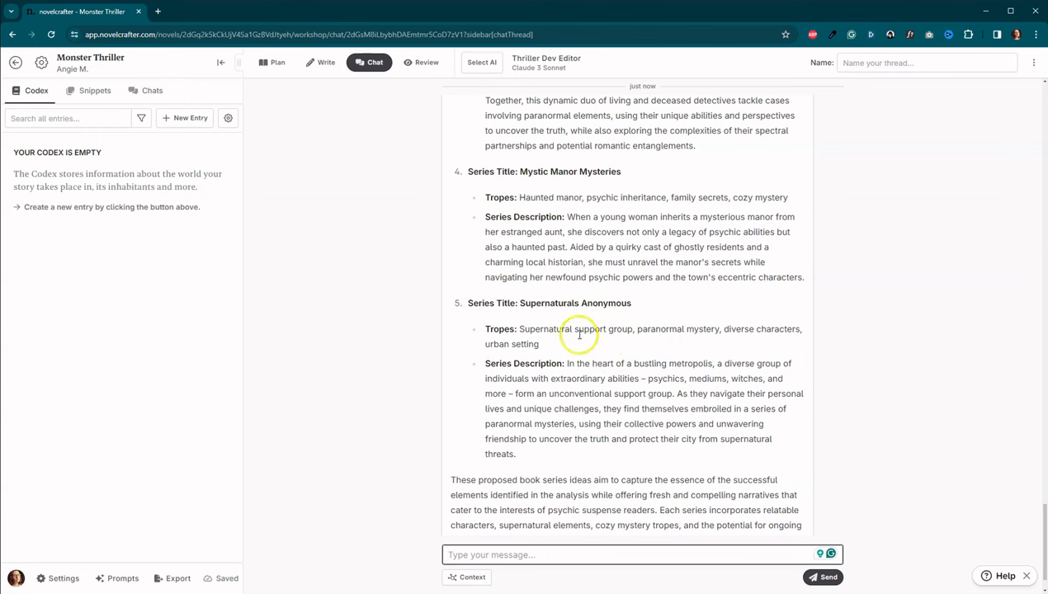
{"action": "mouse_move", "coordinate": [660, 424]}
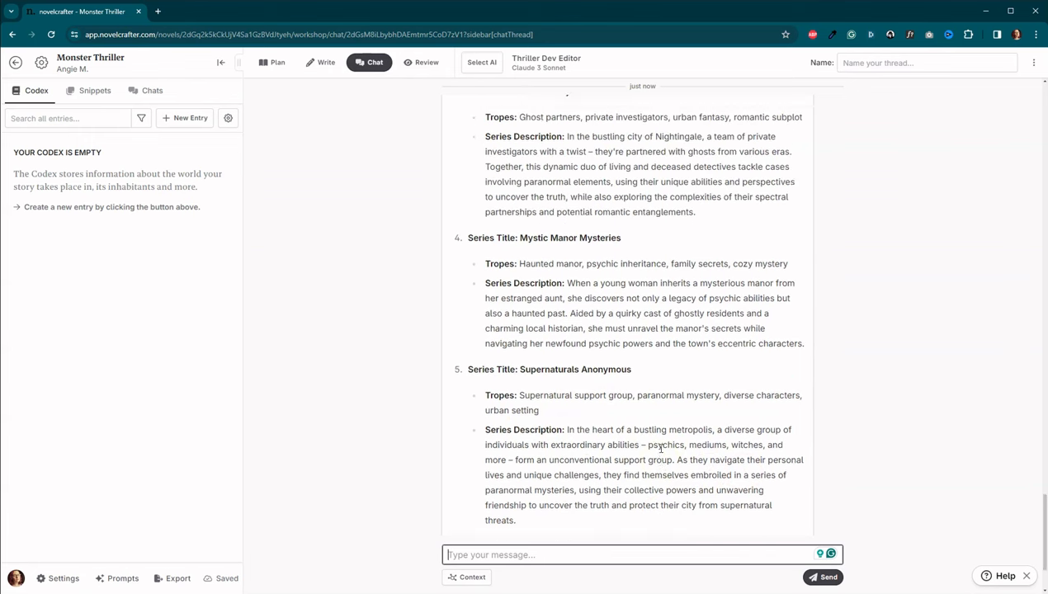
{"action": "scroll", "scroll_direction": "up", "scroll_amount": 3}
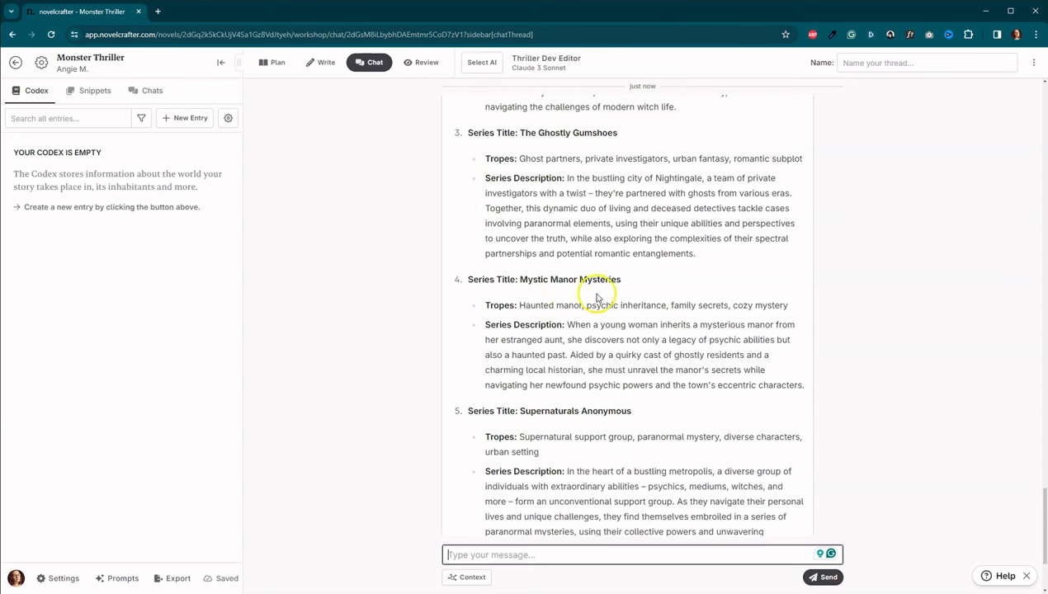
{"action": "mouse_move", "coordinate": [777, 381]}
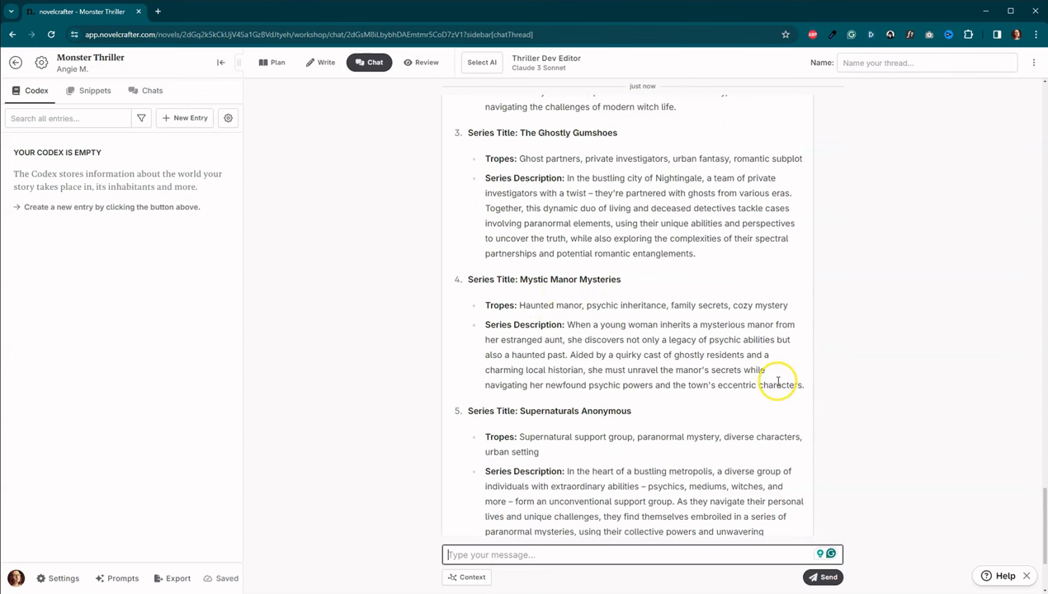
{"action": "scroll", "scroll_direction": "up", "scroll_amount": 3}
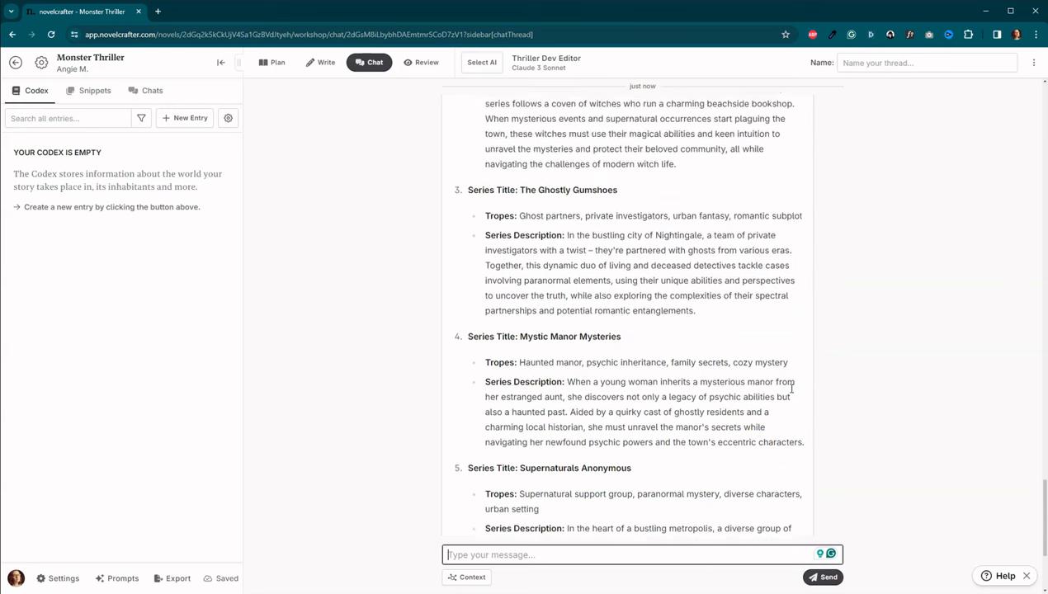
{"action": "scroll", "scroll_direction": "up", "scroll_amount": 3}
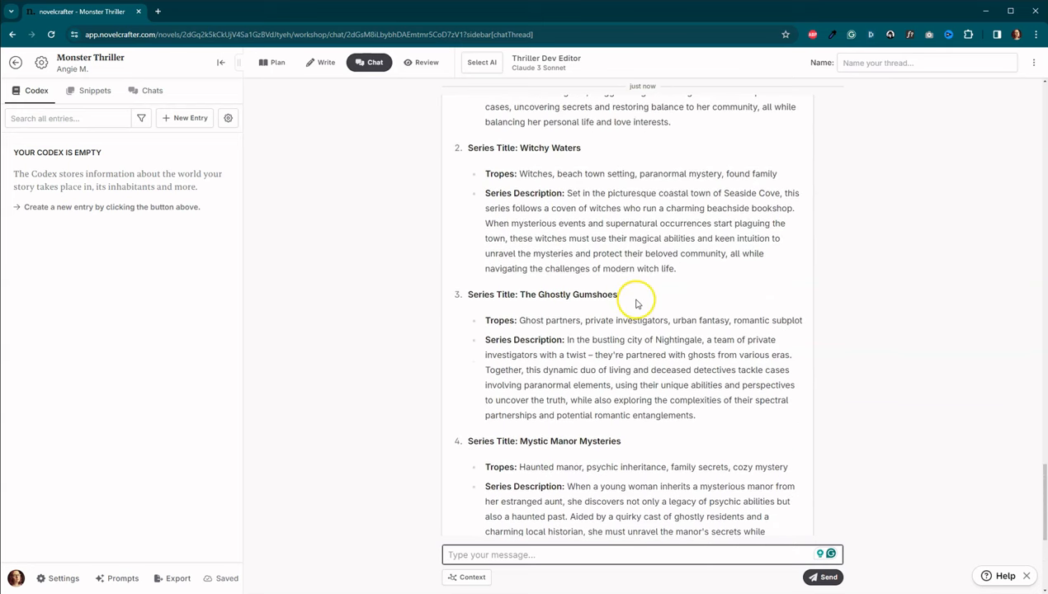
{"action": "mouse_move", "coordinate": [708, 405]}
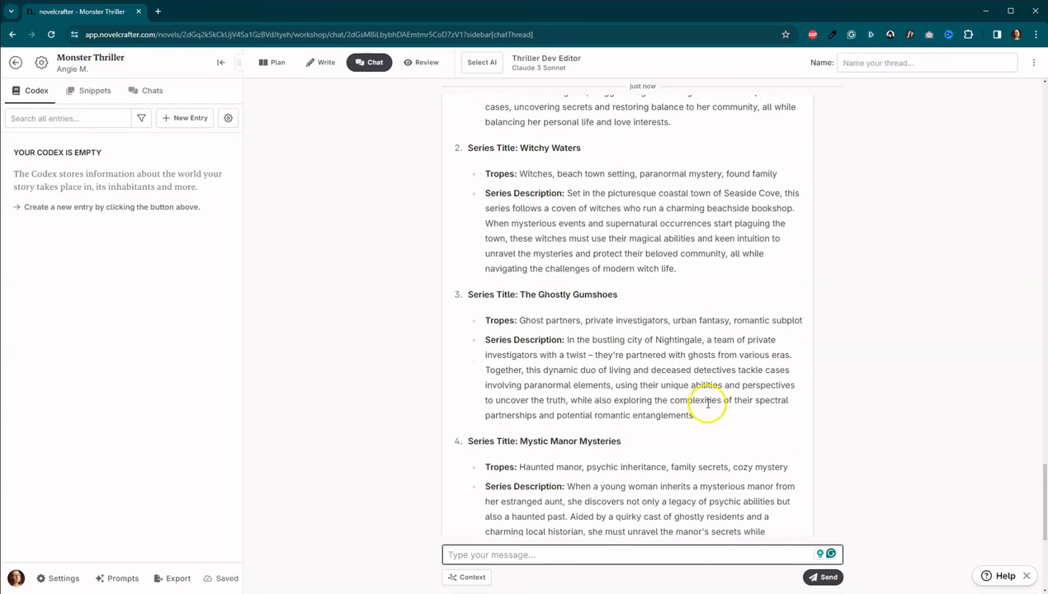
{"action": "mouse_move", "coordinate": [737, 415]}
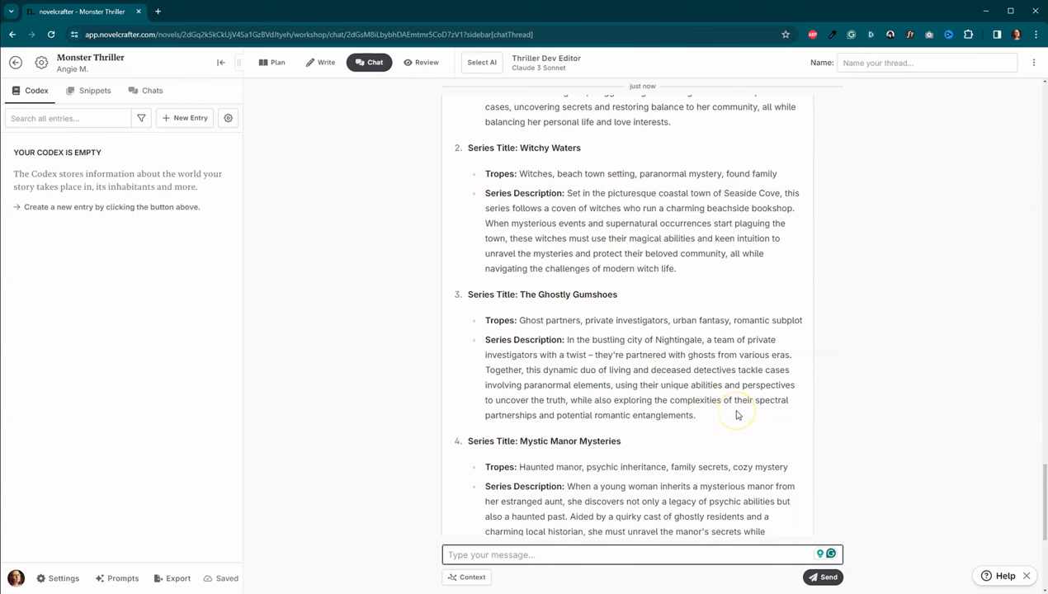
{"action": "scroll", "scroll_direction": "up", "scroll_amount": 3}
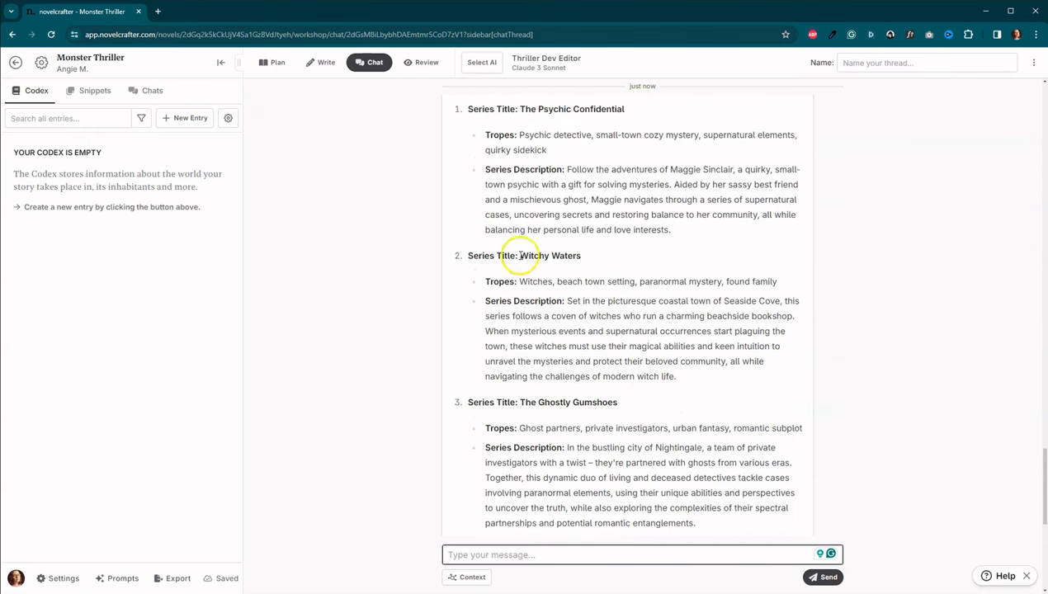
{"action": "mouse_move", "coordinate": [730, 315]}
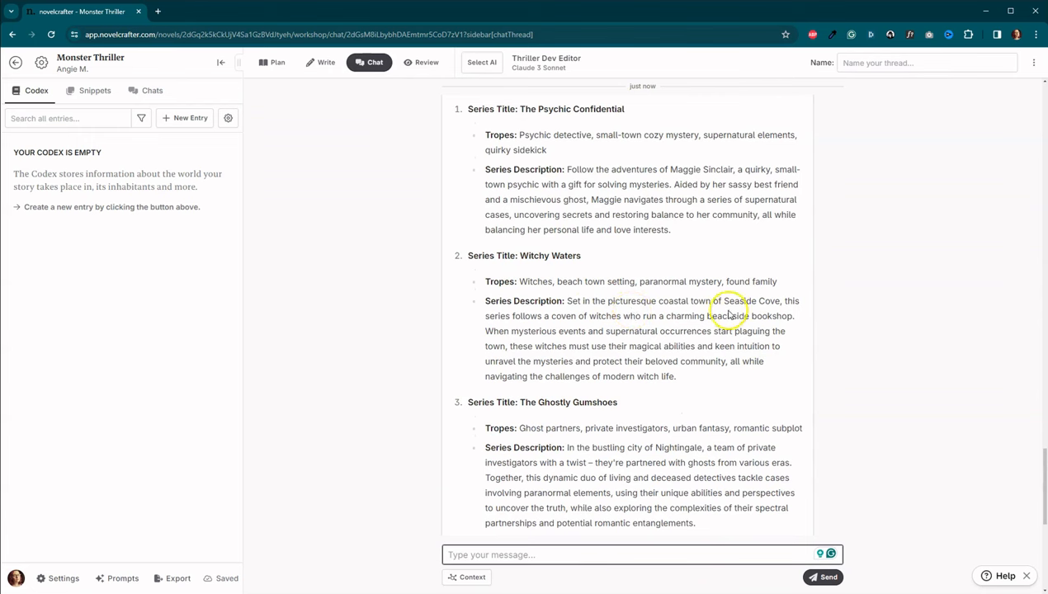
{"action": "mouse_move", "coordinate": [740, 368]}
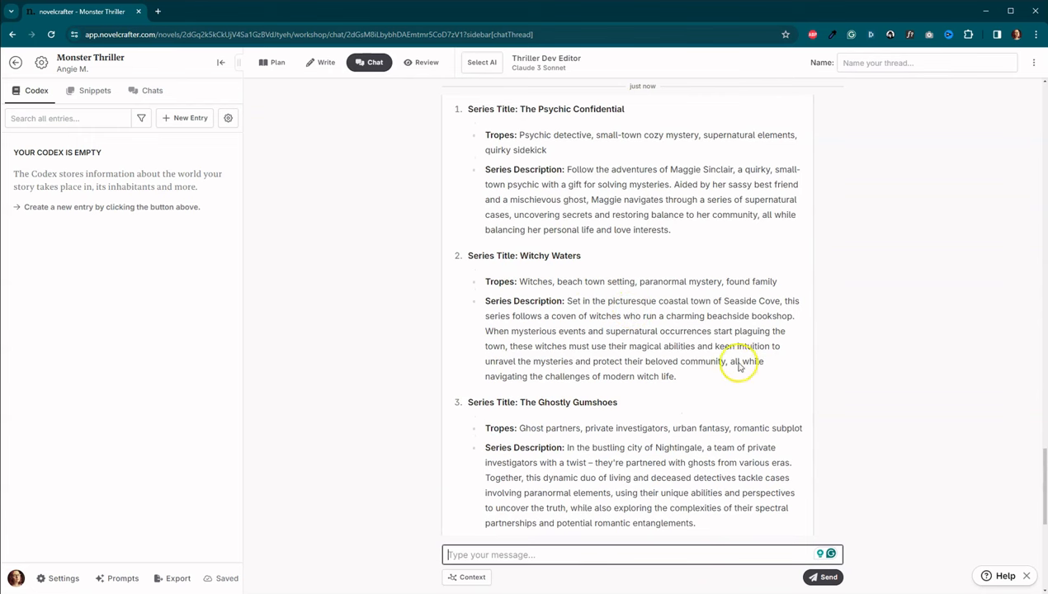
{"action": "scroll", "scroll_direction": "up", "scroll_amount": 3}
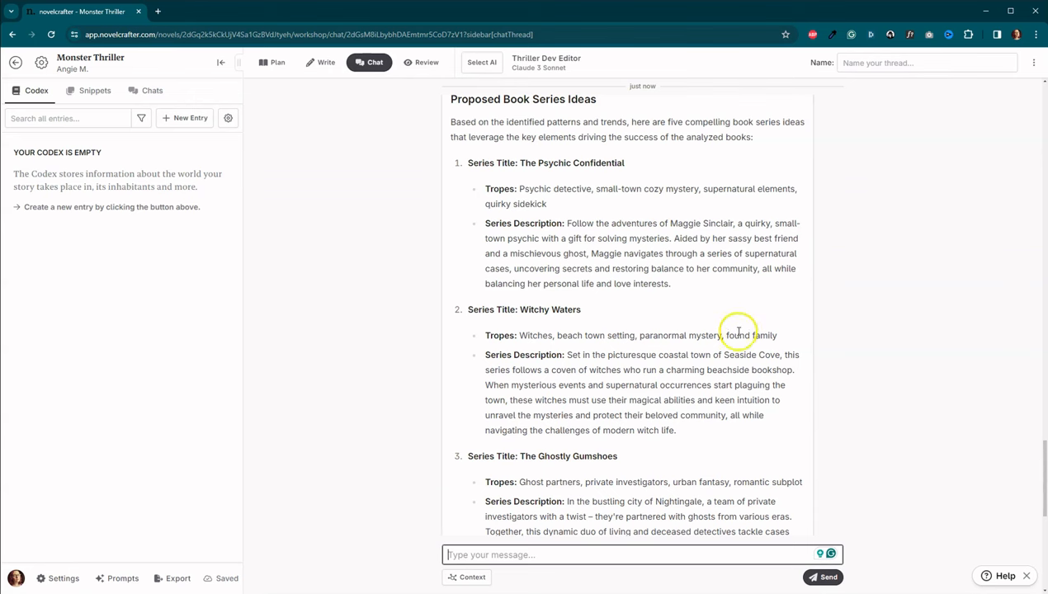
{"action": "mouse_move", "coordinate": [612, 173]}
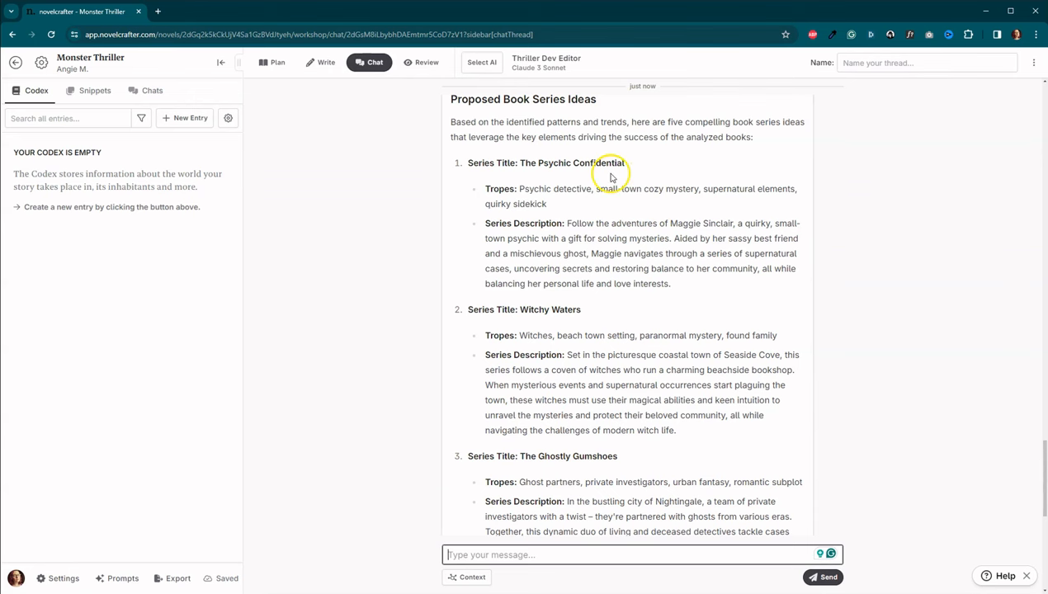
{"action": "mouse_move", "coordinate": [748, 253]}
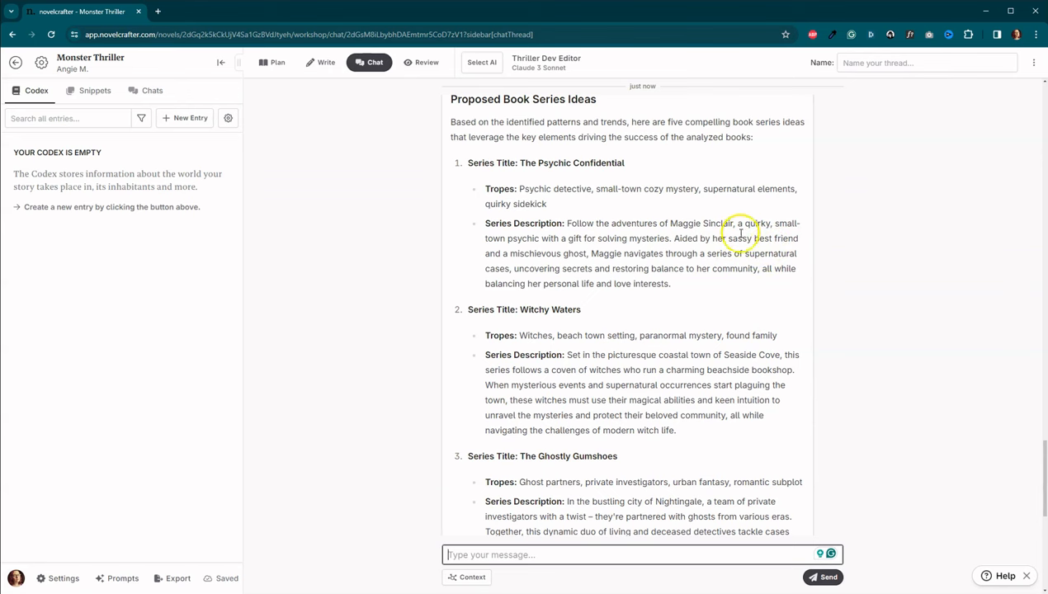
{"action": "mouse_move", "coordinate": [738, 253]}
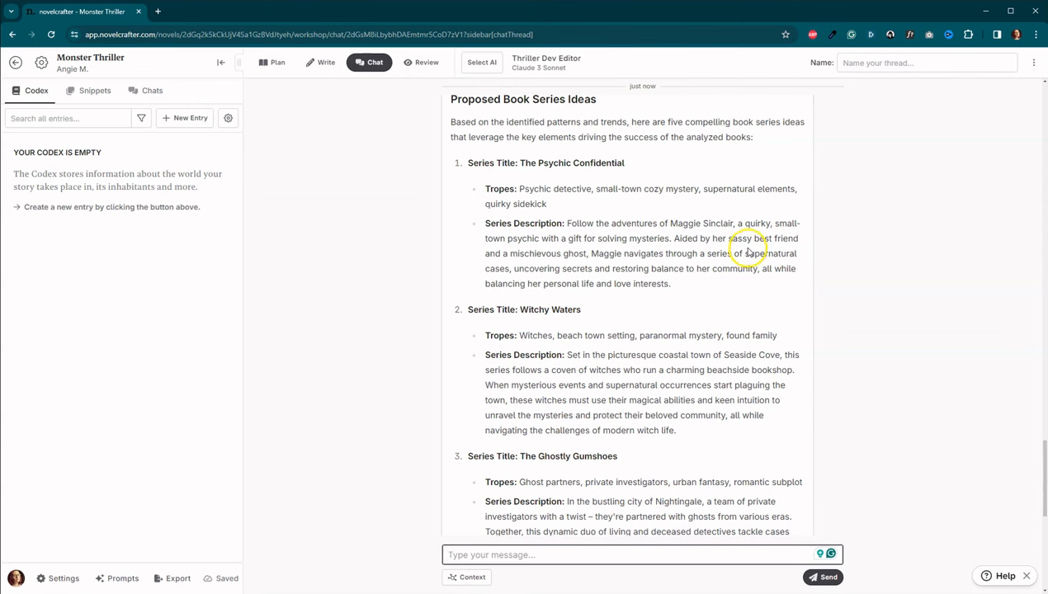
{"action": "mouse_move", "coordinate": [776, 252]}
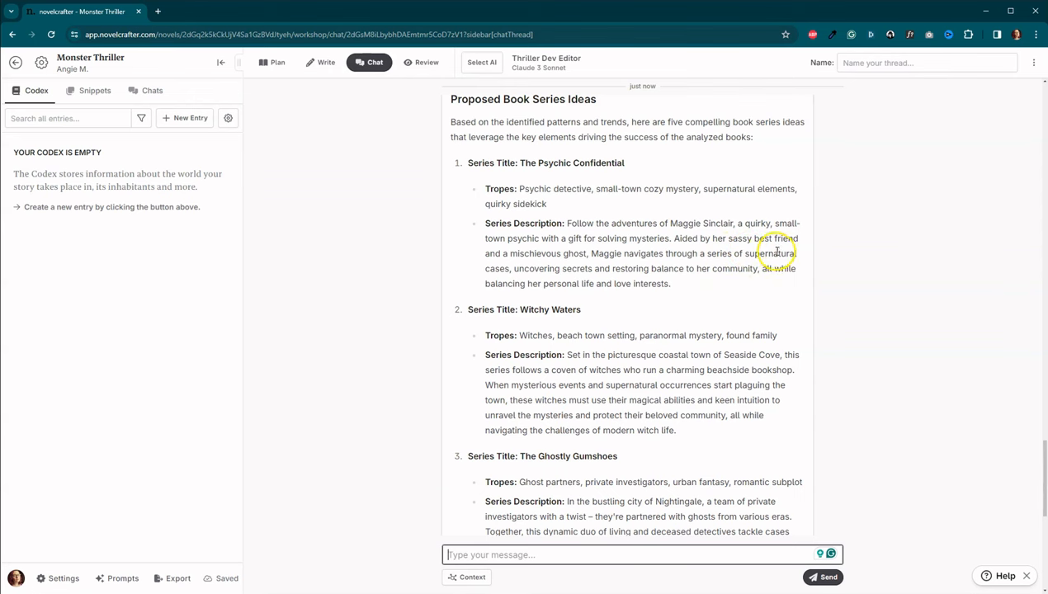
{"action": "mouse_move", "coordinate": [776, 252]}
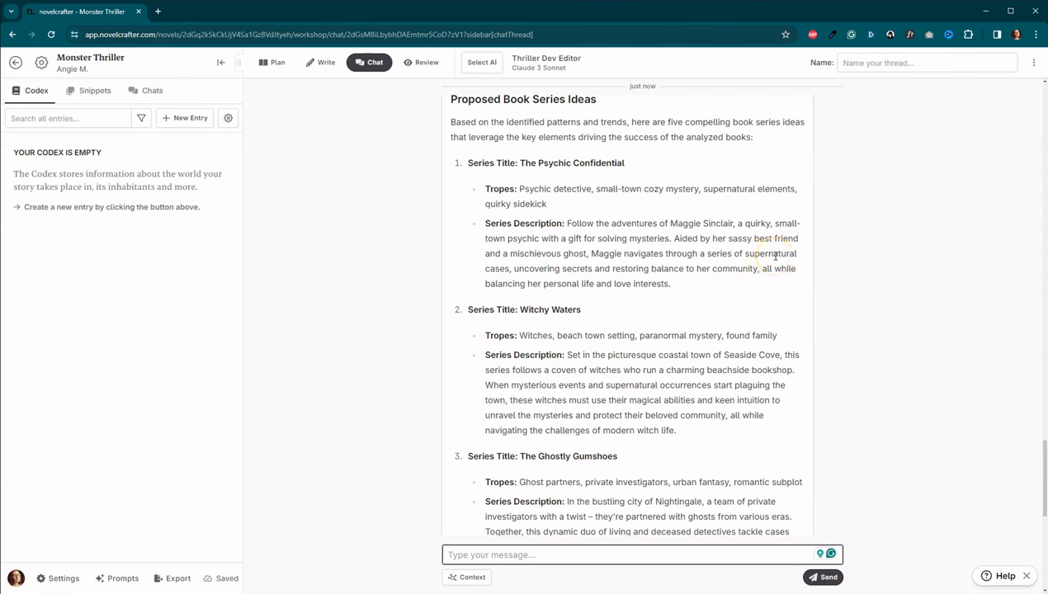
{"action": "scroll", "scroll_direction": "down", "scroll_amount": 3}
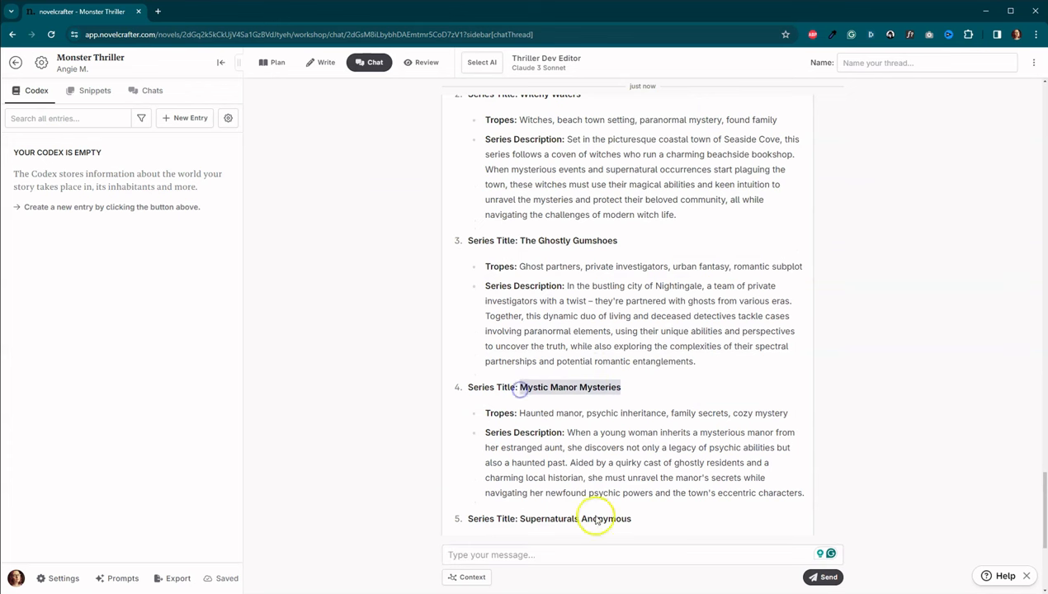
Step: Send 'Please tell me more about Mystic Manor Mysteries.' to the AI and follow its reply
{"action": "type", "text": "Please"}
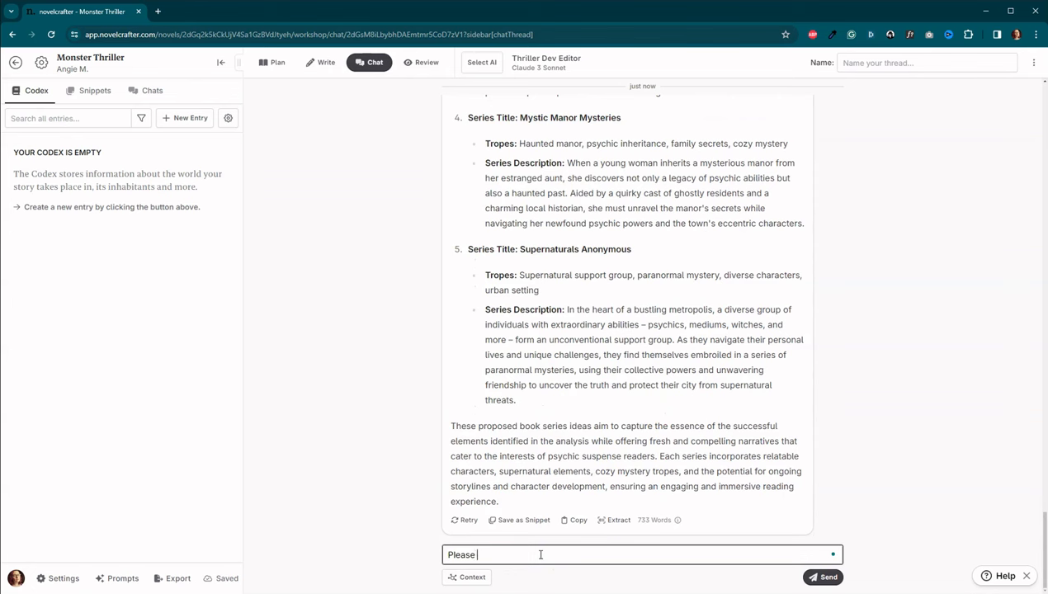
{"action": "type", "text": "tell me more abou"}
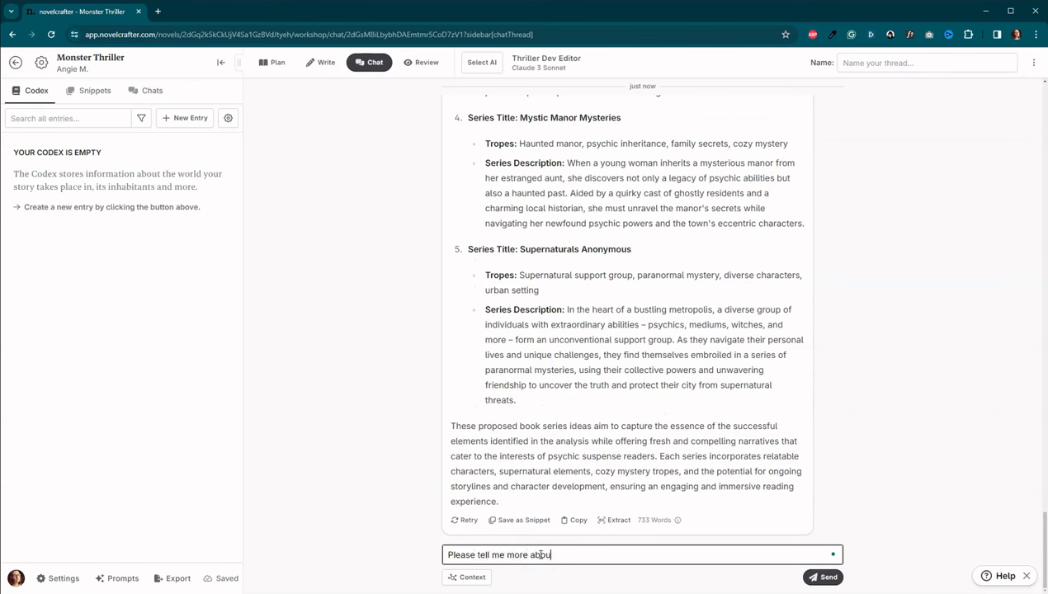
{"action": "type", "text": "Mystic Manor Mysteries."}
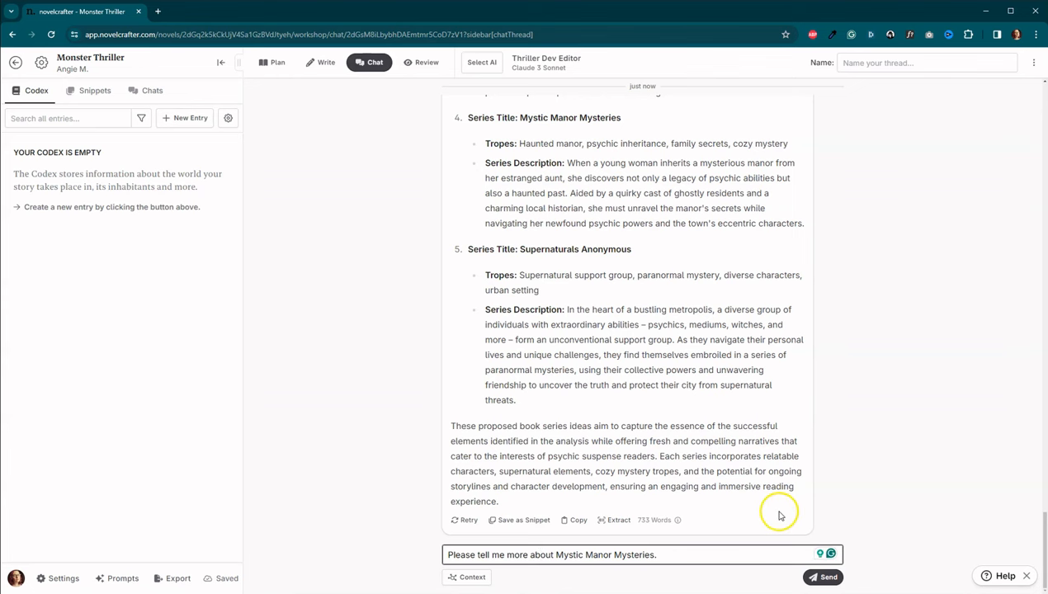
{"action": "left_click", "coordinate": [822, 577]}
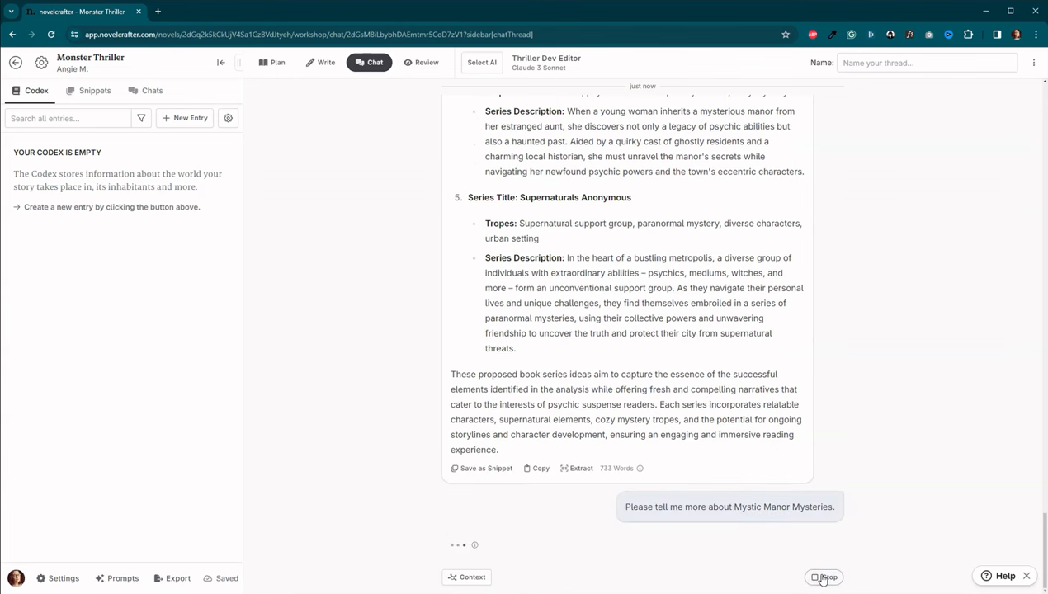
{"action": "mouse_move", "coordinate": [836, 370]}
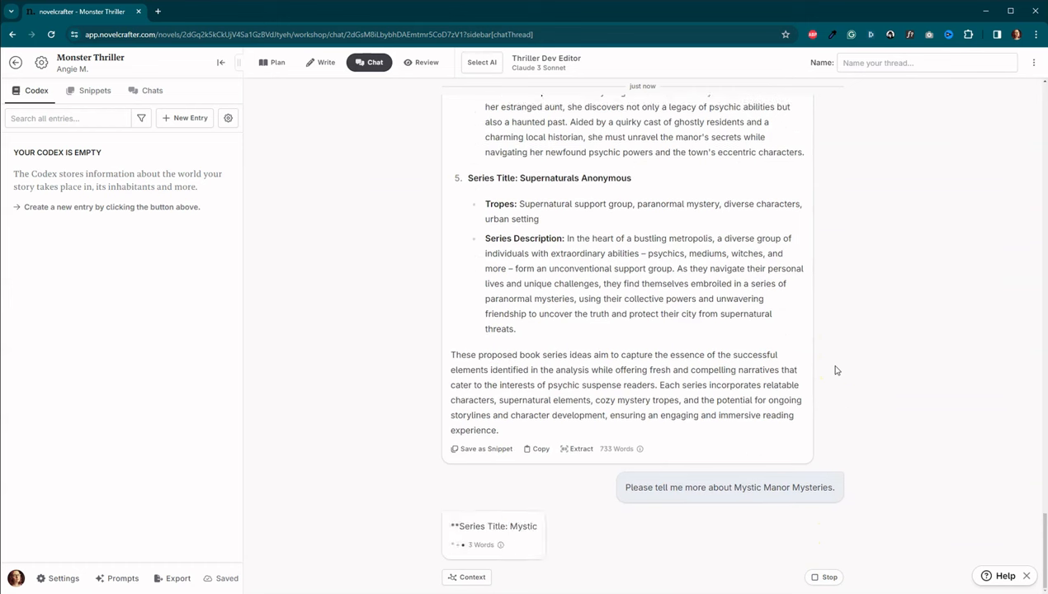
{"action": "scroll", "scroll_direction": "down", "scroll_amount": 3}
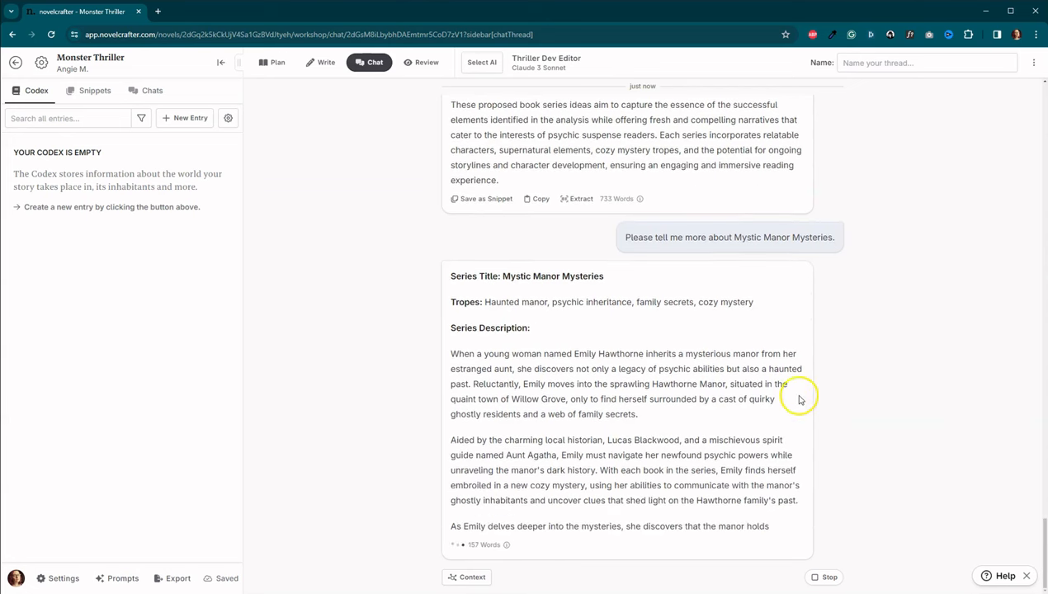
Step: Read the 305-word series description, then send the synopsis-strengthening character prompt
{"action": "scroll", "scroll_direction": "down", "scroll_amount": 3}
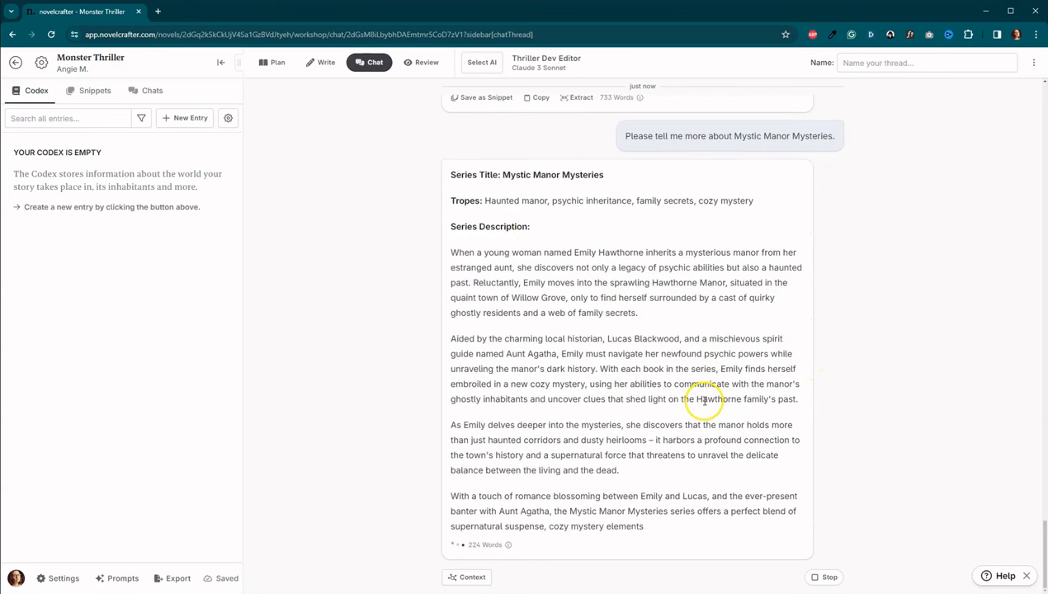
{"action": "scroll", "scroll_direction": "down", "scroll_amount": 3}
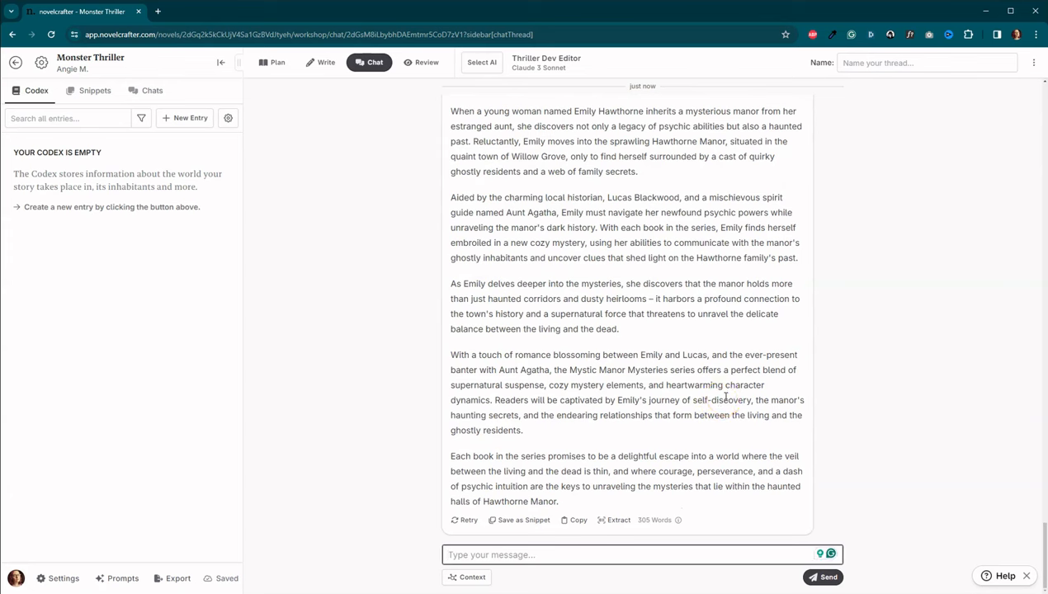
{"action": "mouse_move", "coordinate": [648, 223]}
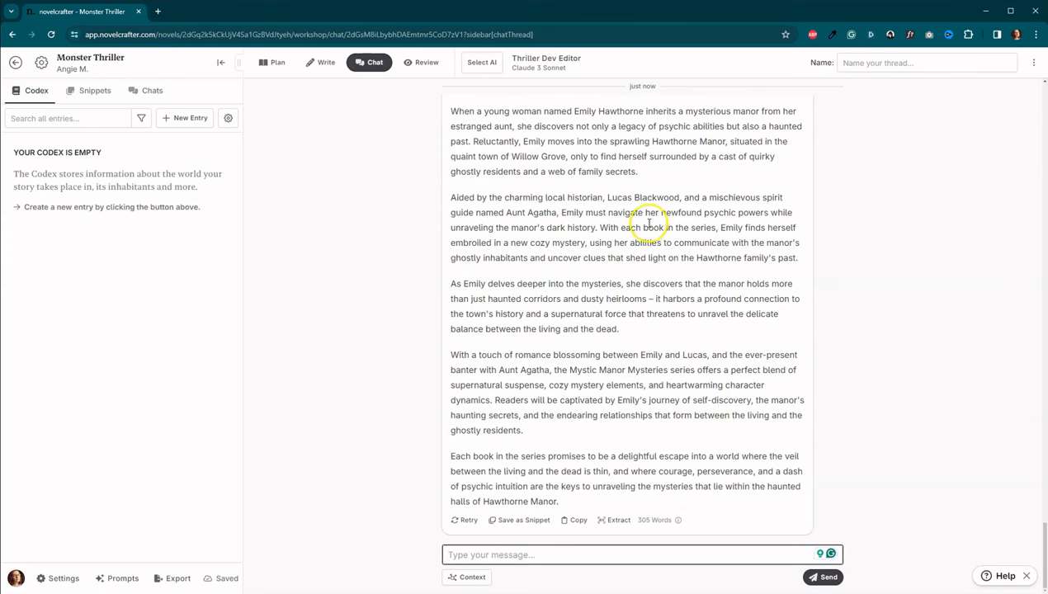
{"action": "scroll", "scroll_direction": "up", "scroll_amount": 3}
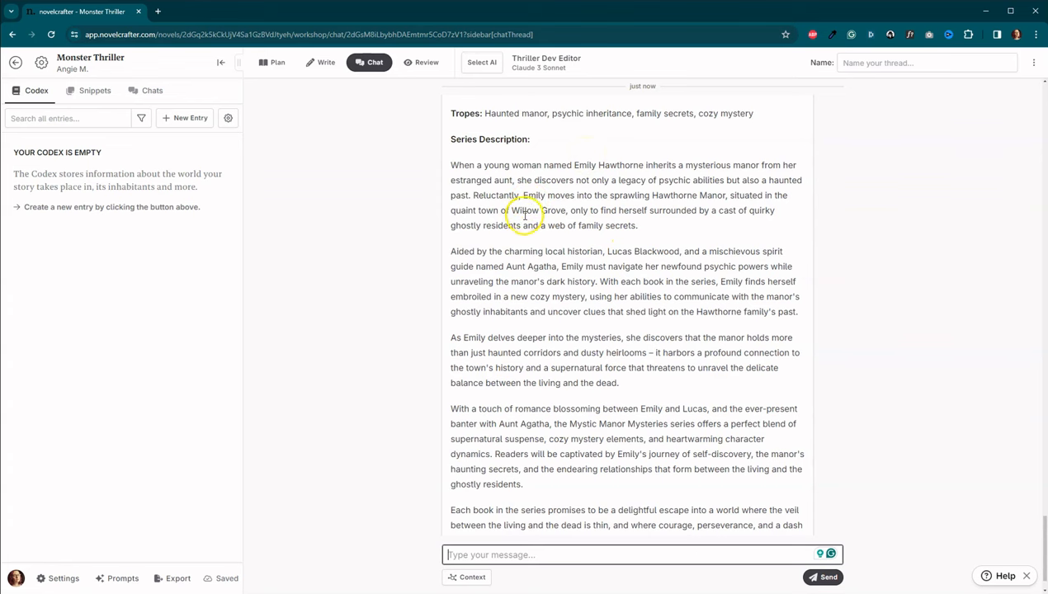
{"action": "mouse_move", "coordinate": [555, 210]}
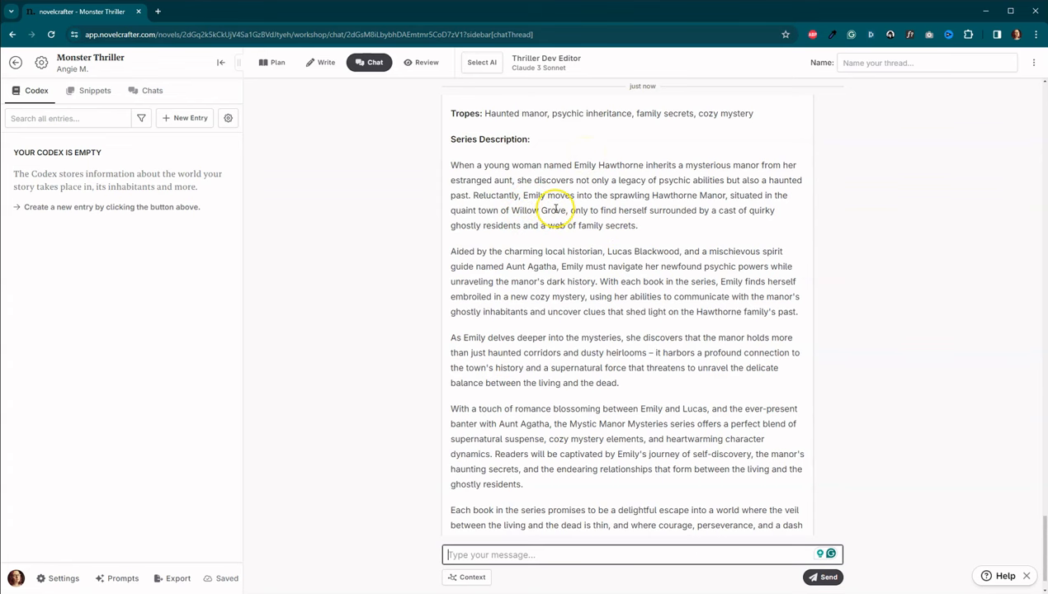
{"action": "scroll", "scroll_direction": "down", "scroll_amount": 3}
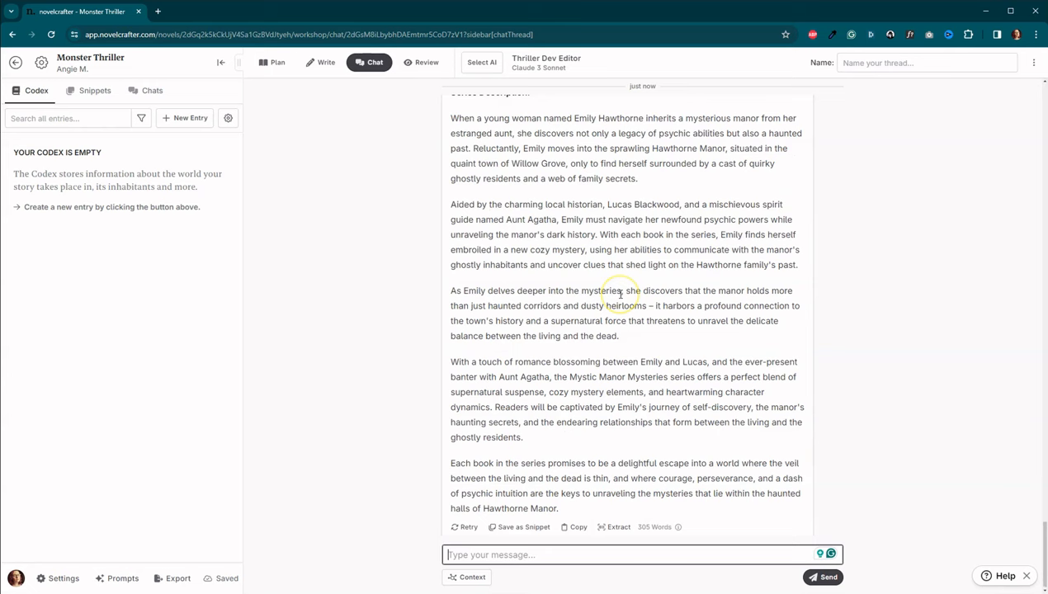
{"action": "scroll", "scroll_direction": "up", "scroll_amount": 3}
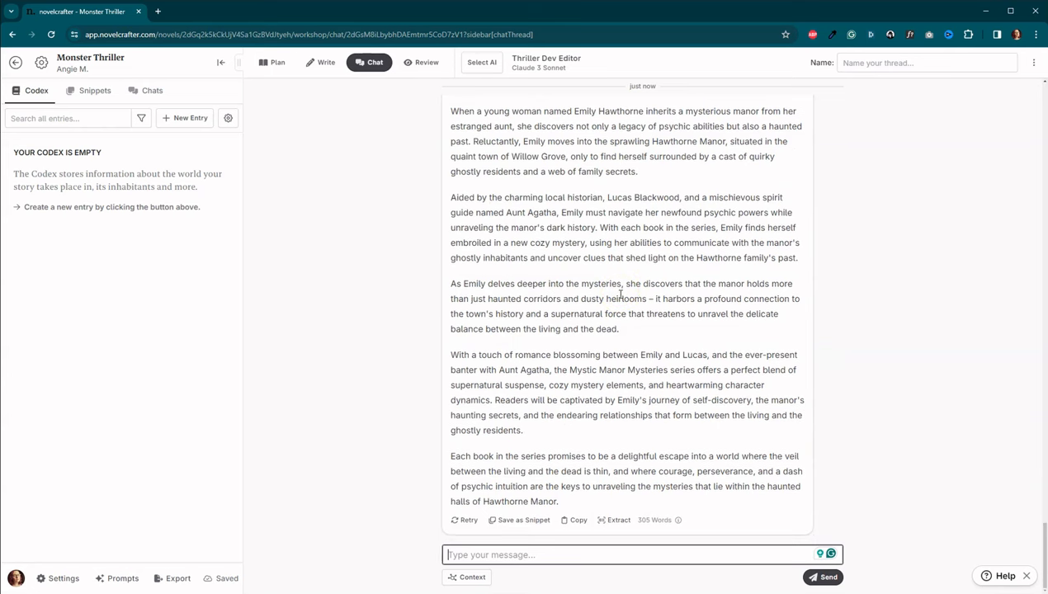
{"action": "mouse_move", "coordinate": [997, 456]}
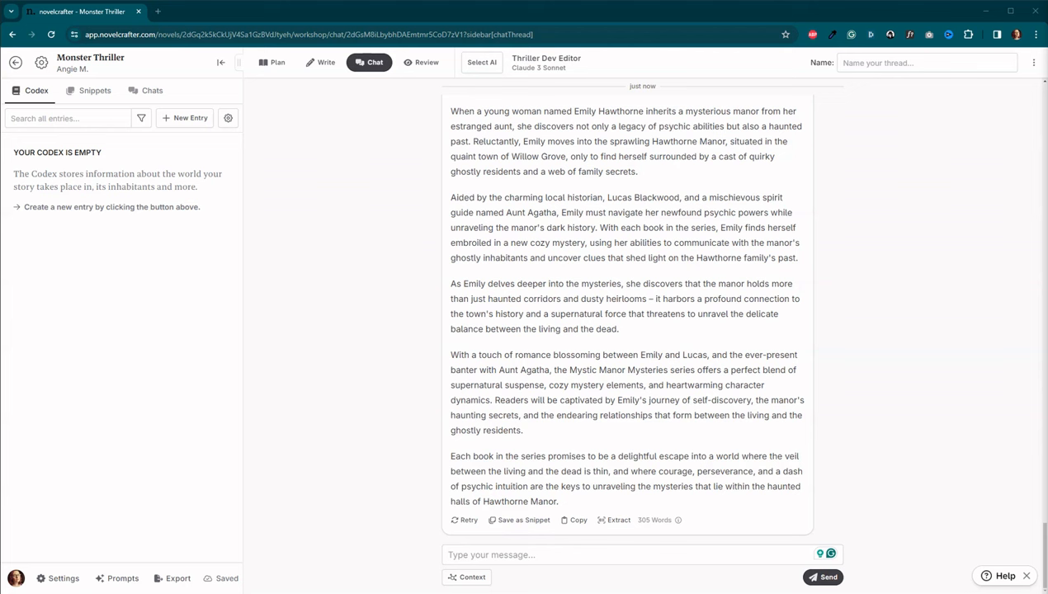
{"action": "left_click", "coordinate": [823, 577]}
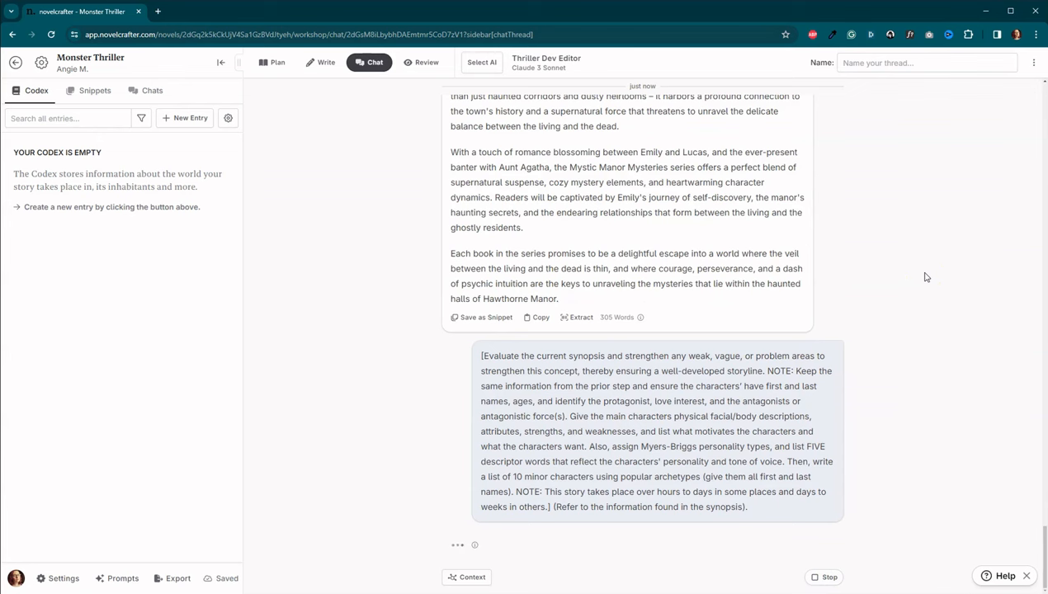
Step: Follow the 657-word reply on main characters, minor archetypes and story elements until it finishes
{"action": "scroll", "scroll_direction": "down", "scroll_amount": 3}
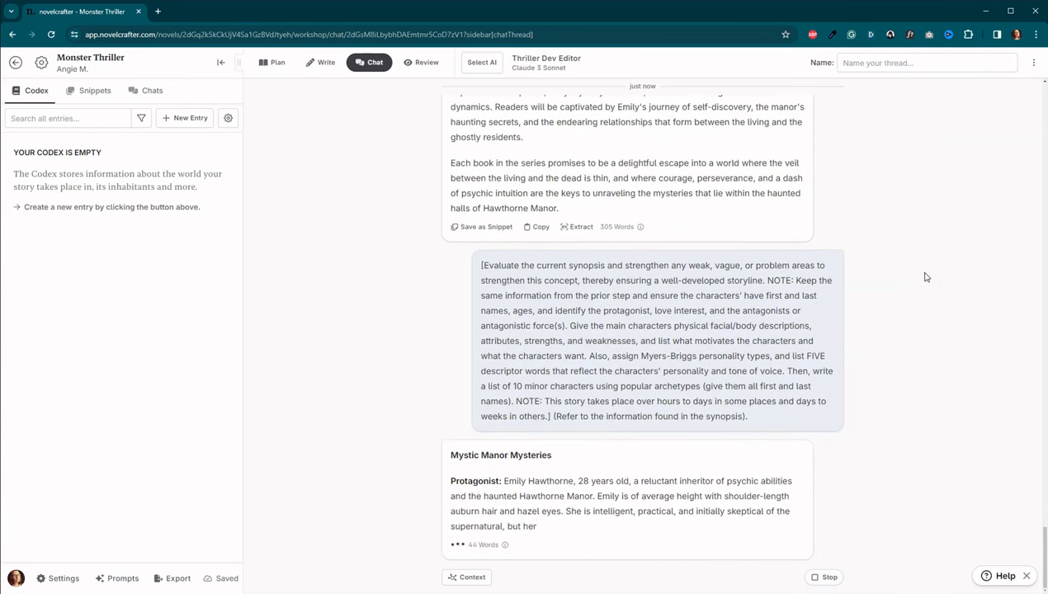
{"action": "scroll", "scroll_direction": "down", "scroll_amount": 3}
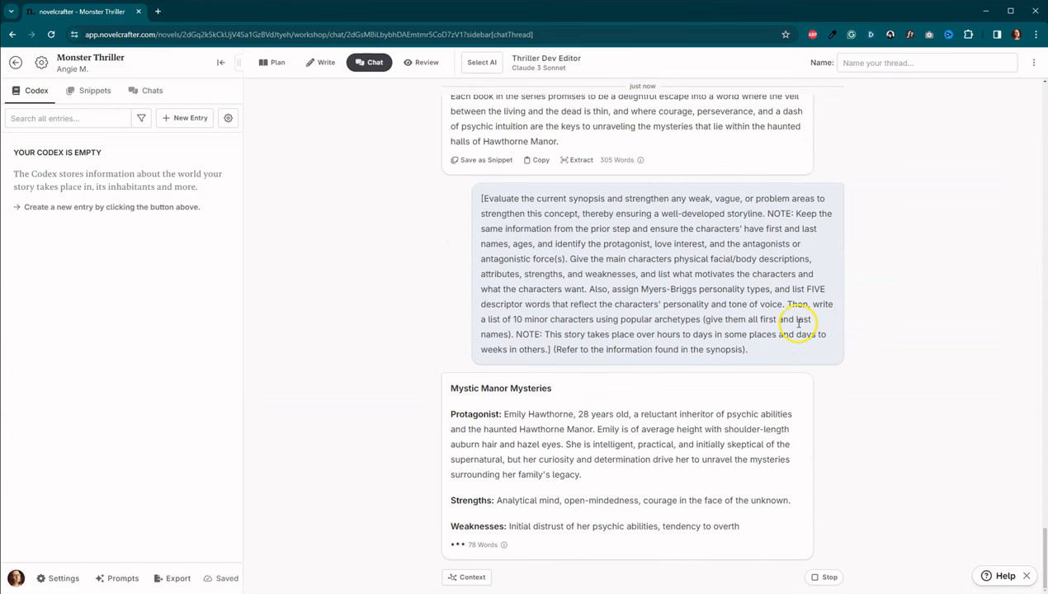
{"action": "scroll", "scroll_direction": "down", "scroll_amount": 3}
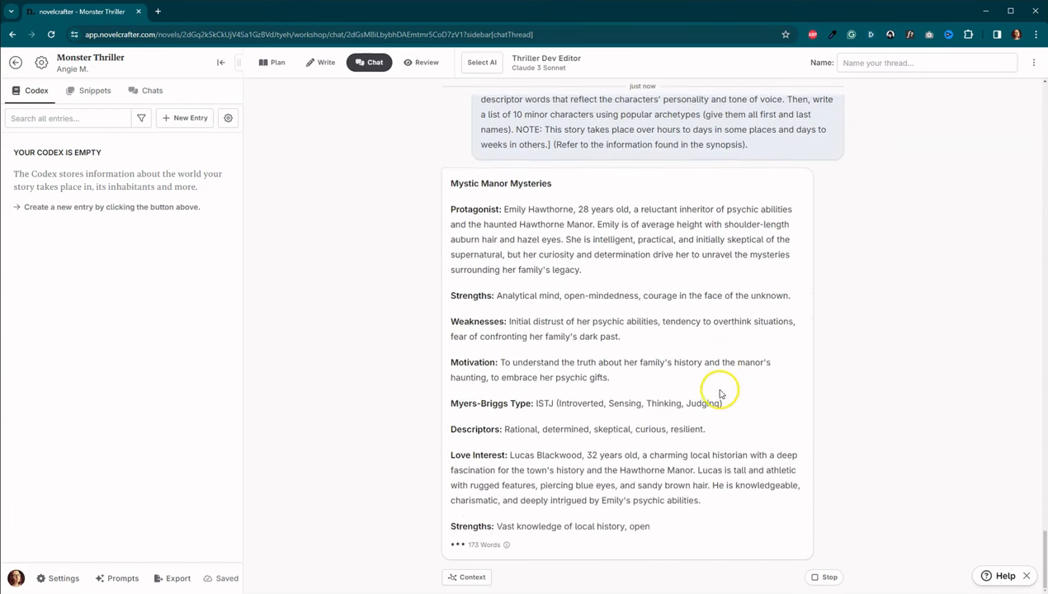
{"action": "scroll", "scroll_direction": "down", "scroll_amount": 3}
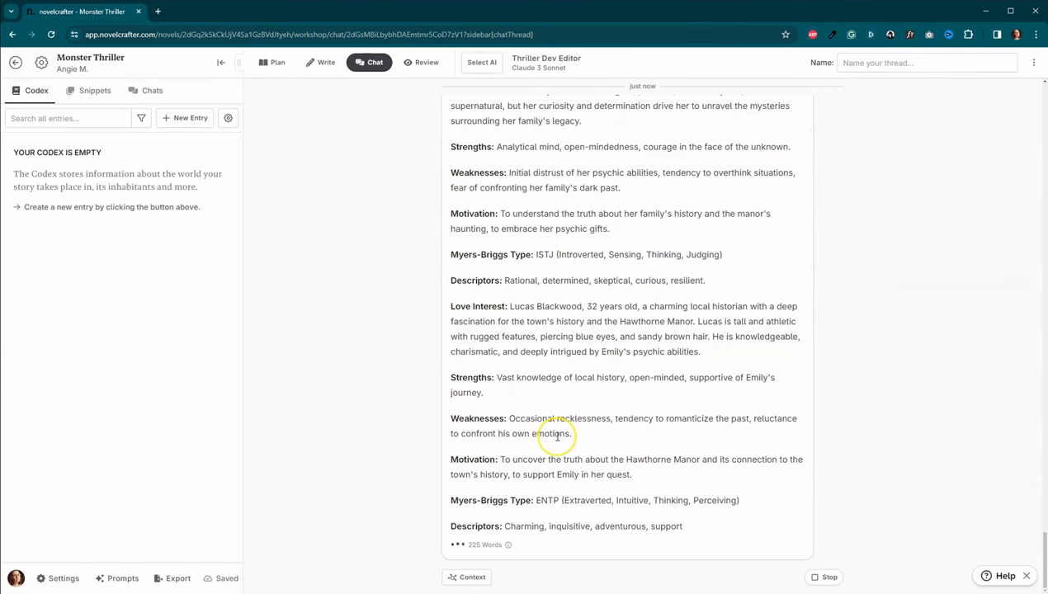
{"action": "scroll", "scroll_direction": "down", "scroll_amount": 3}
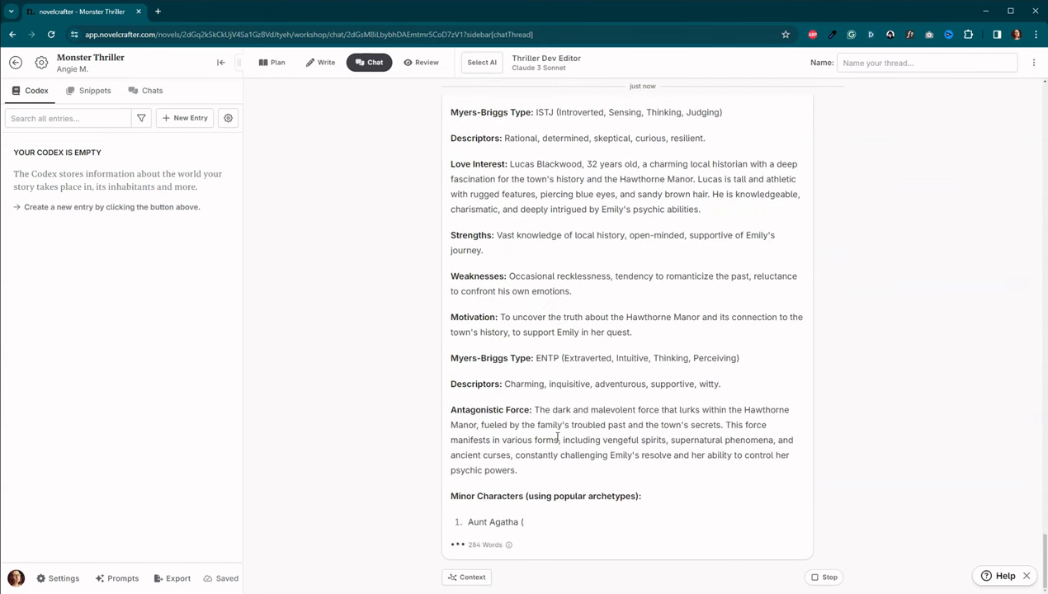
{"action": "scroll", "scroll_direction": "down", "scroll_amount": 3}
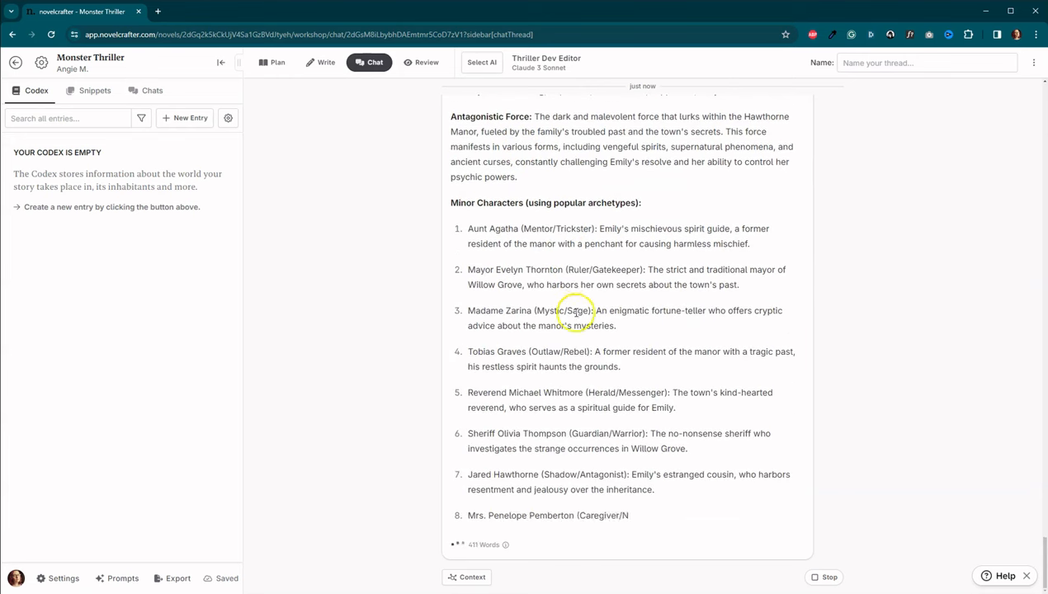
{"action": "scroll", "scroll_direction": "down", "scroll_amount": 3}
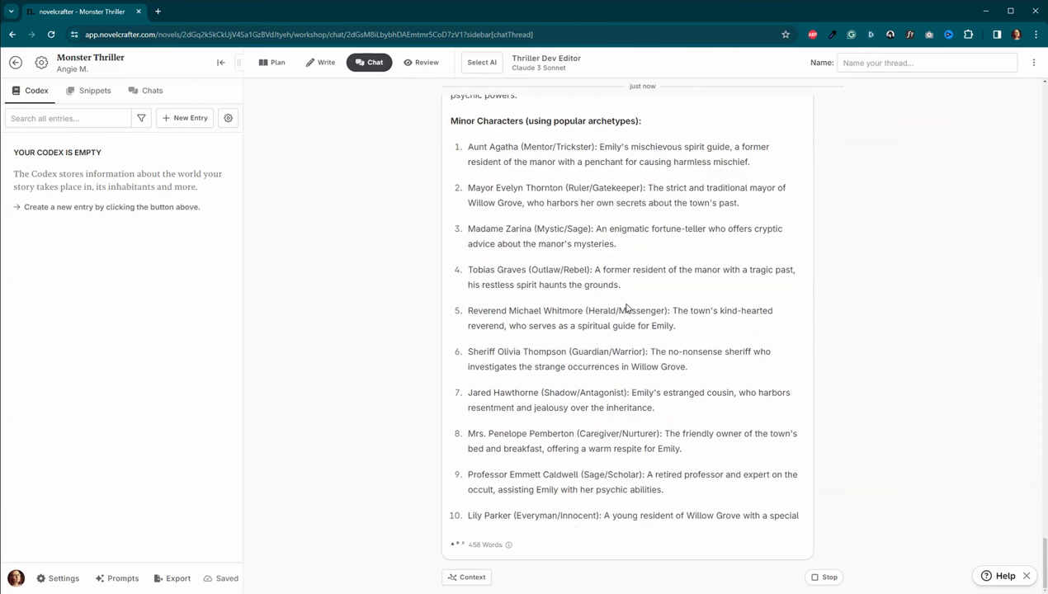
{"action": "scroll", "scroll_direction": "down", "scroll_amount": 3}
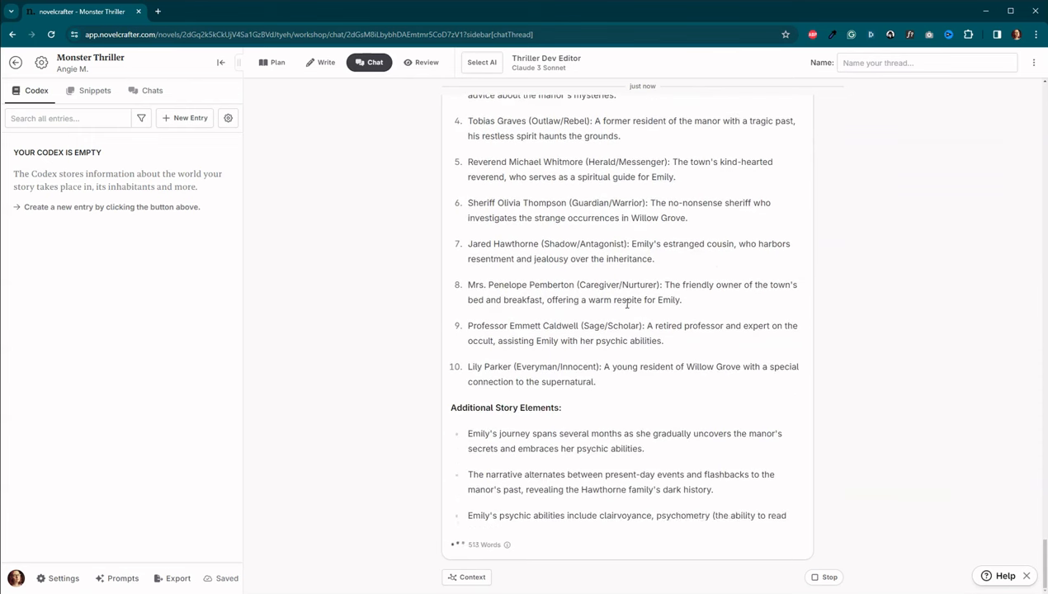
{"action": "scroll", "scroll_direction": "down", "scroll_amount": 3}
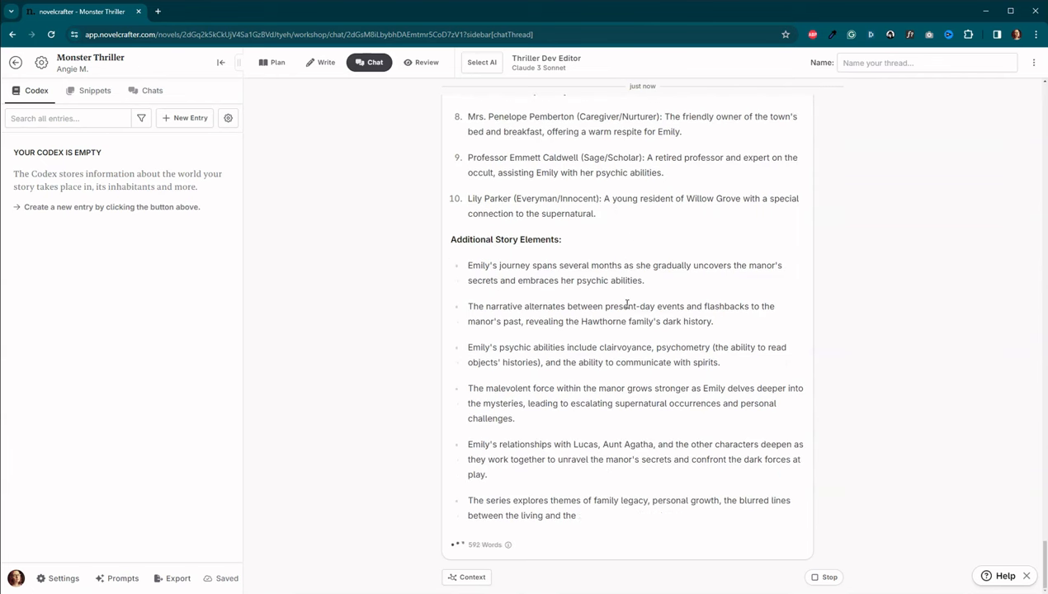
{"action": "scroll", "scroll_direction": "down", "scroll_amount": 3}
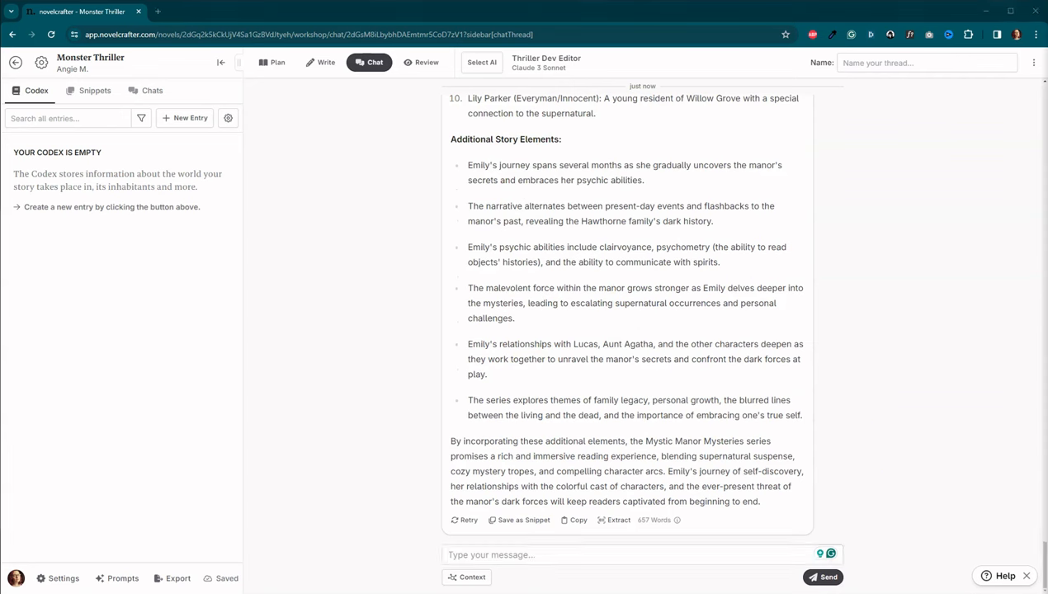
{"action": "left_click", "coordinate": [628, 555]}
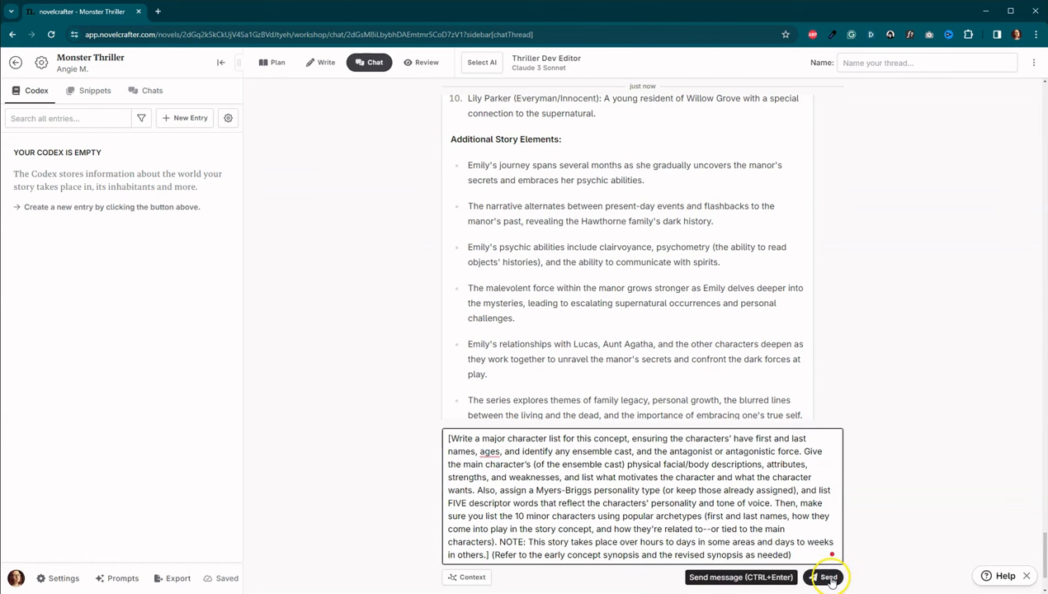
Step: Send the character-list request and read the 723-word list with Myers-Briggs types
{"action": "left_click", "coordinate": [828, 576]}
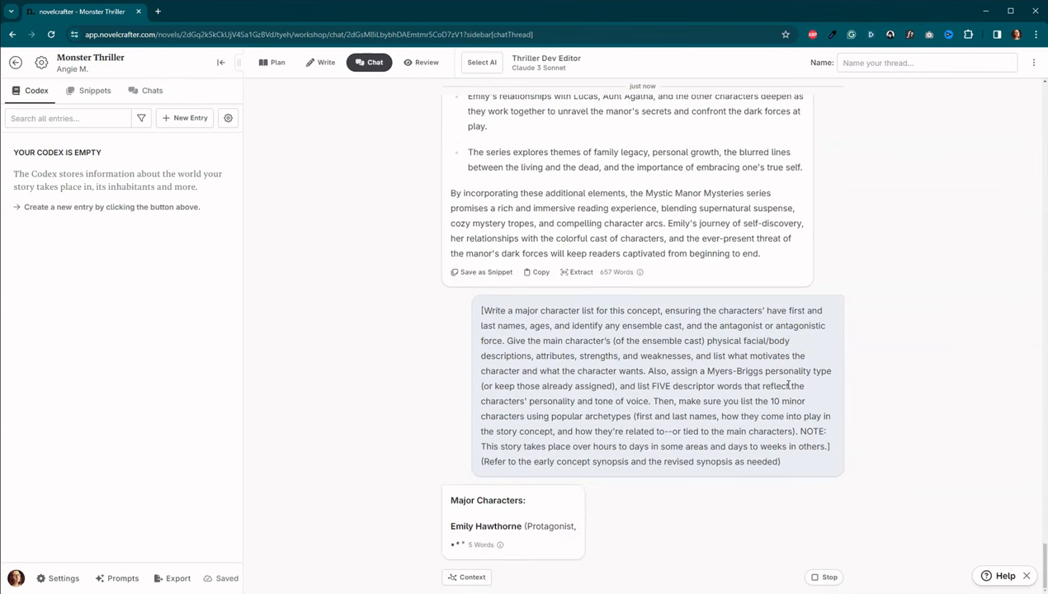
{"action": "scroll", "scroll_direction": "down", "scroll_amount": 3}
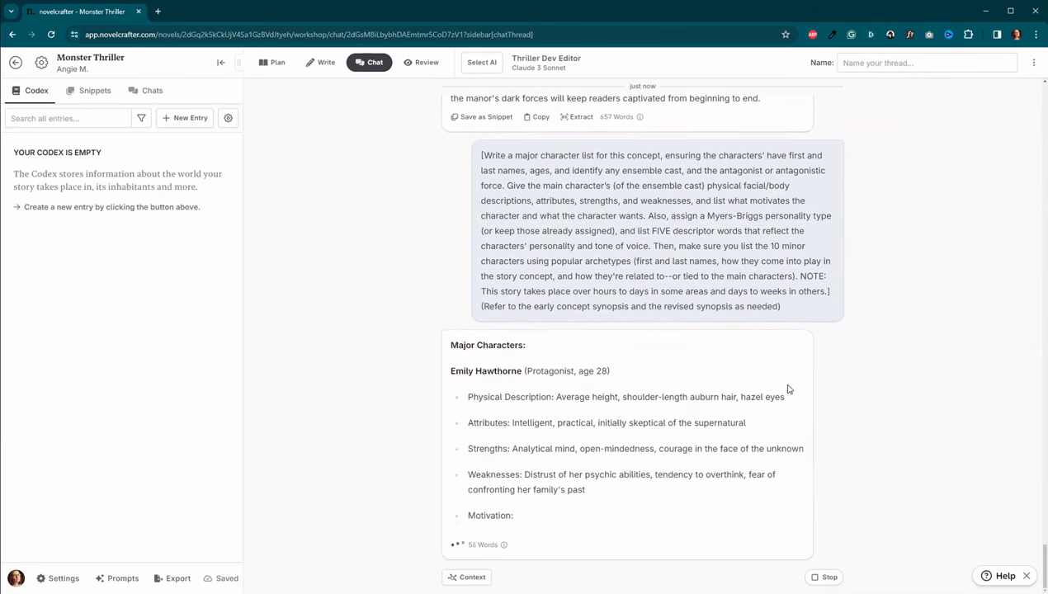
{"action": "scroll", "scroll_direction": "down", "scroll_amount": 3}
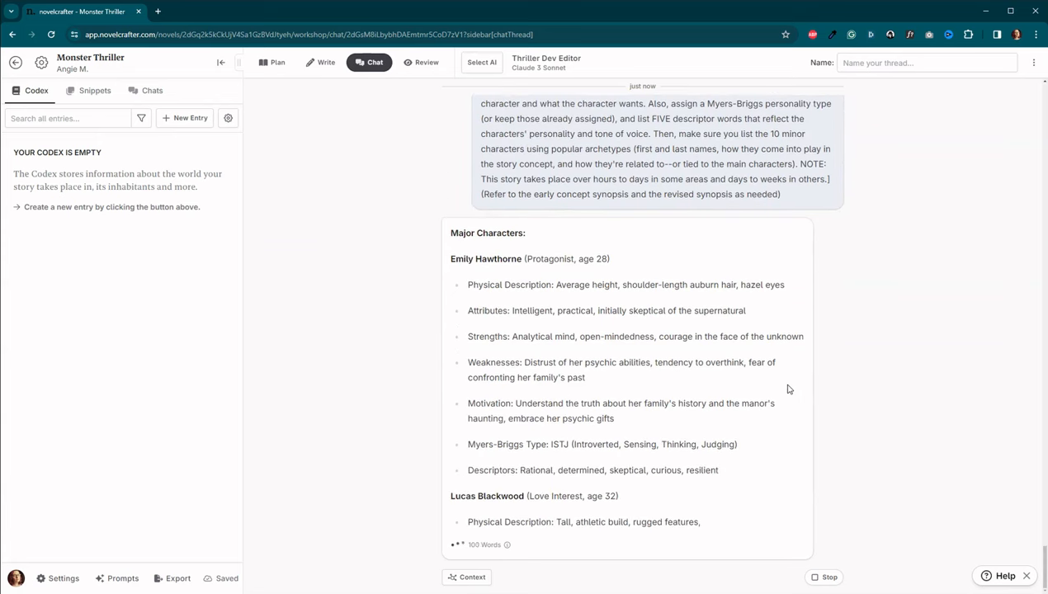
{"action": "scroll", "scroll_direction": "down", "scroll_amount": 3}
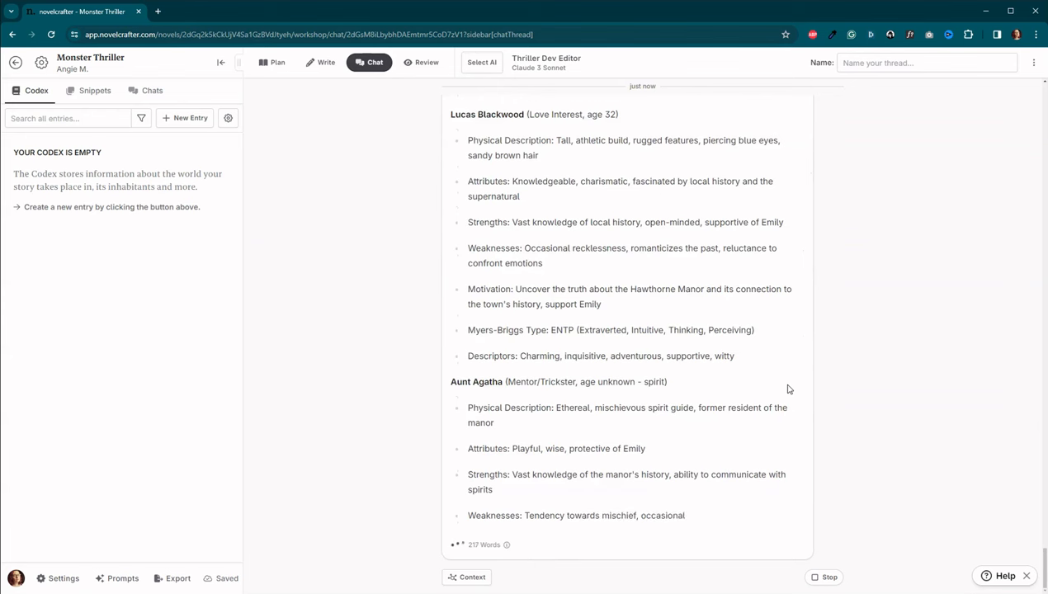
{"action": "scroll", "scroll_direction": "down", "scroll_amount": 3}
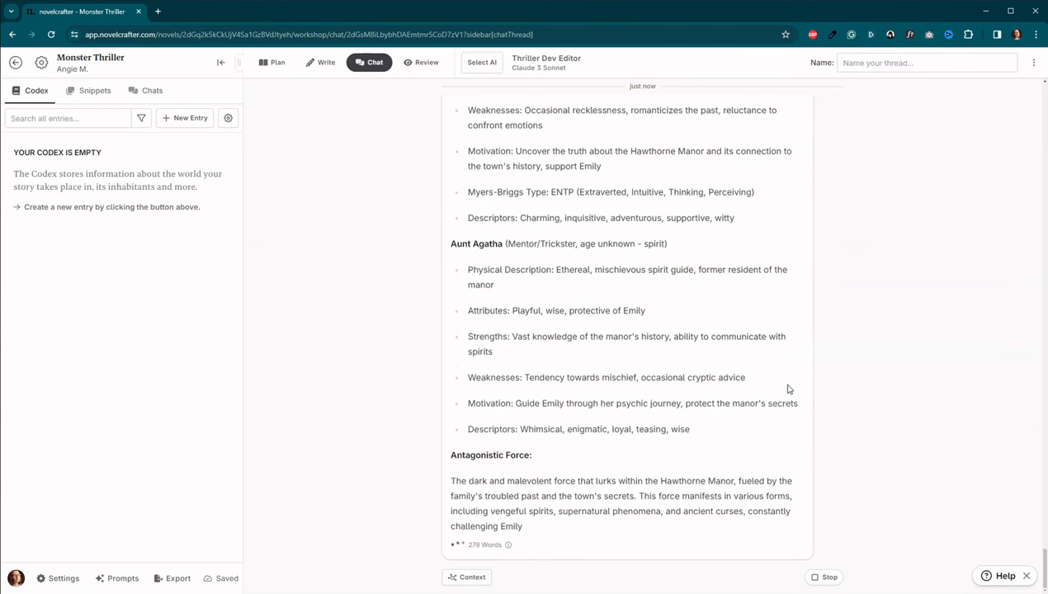
{"action": "scroll", "scroll_direction": "down", "scroll_amount": 3}
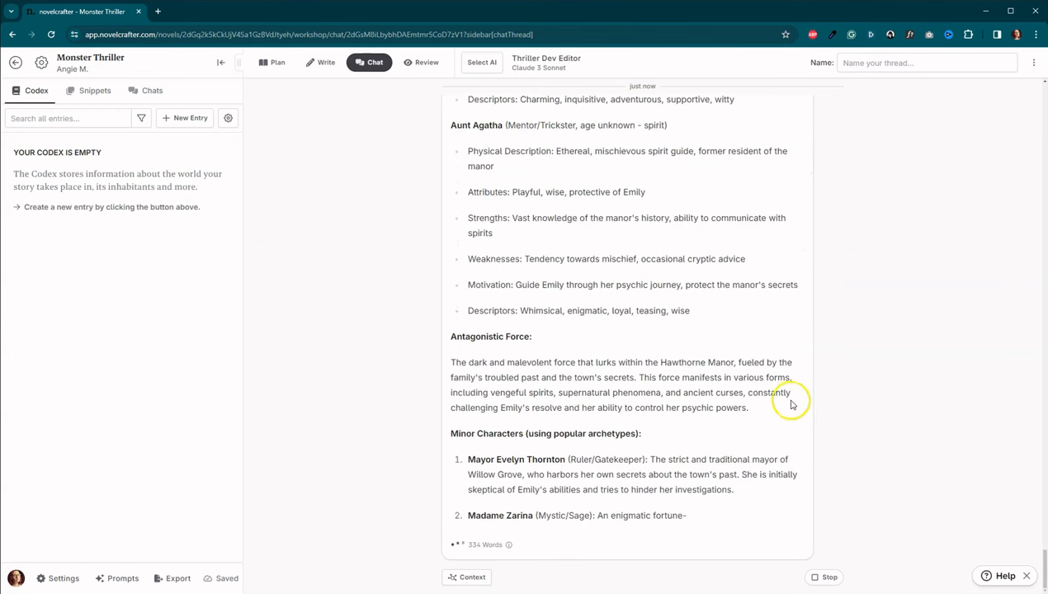
{"action": "scroll", "scroll_direction": "down", "scroll_amount": 3}
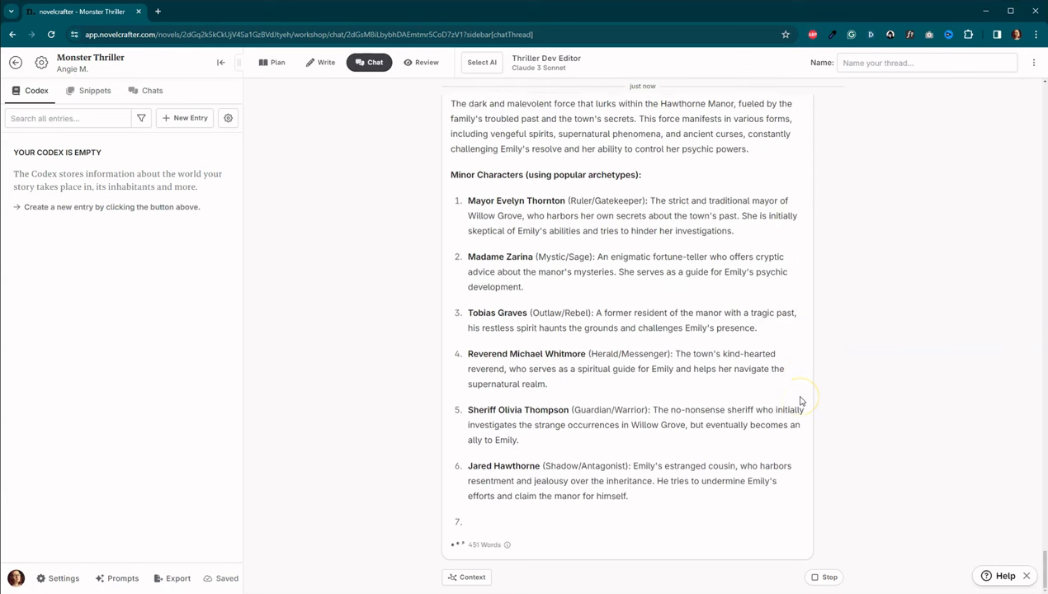
{"action": "scroll", "scroll_direction": "down", "scroll_amount": 3}
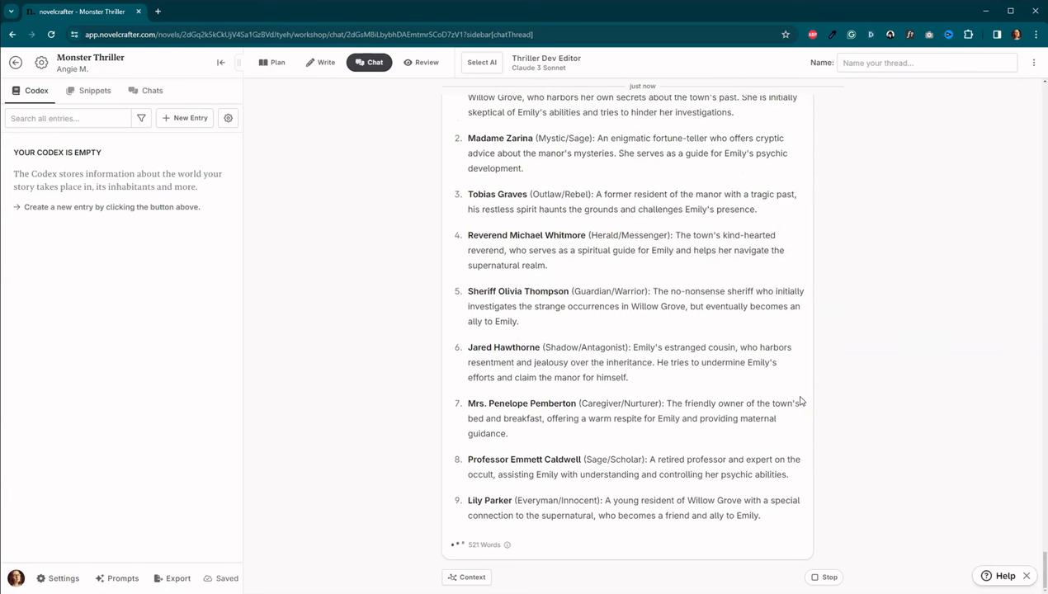
{"action": "scroll", "scroll_direction": "down", "scroll_amount": 3}
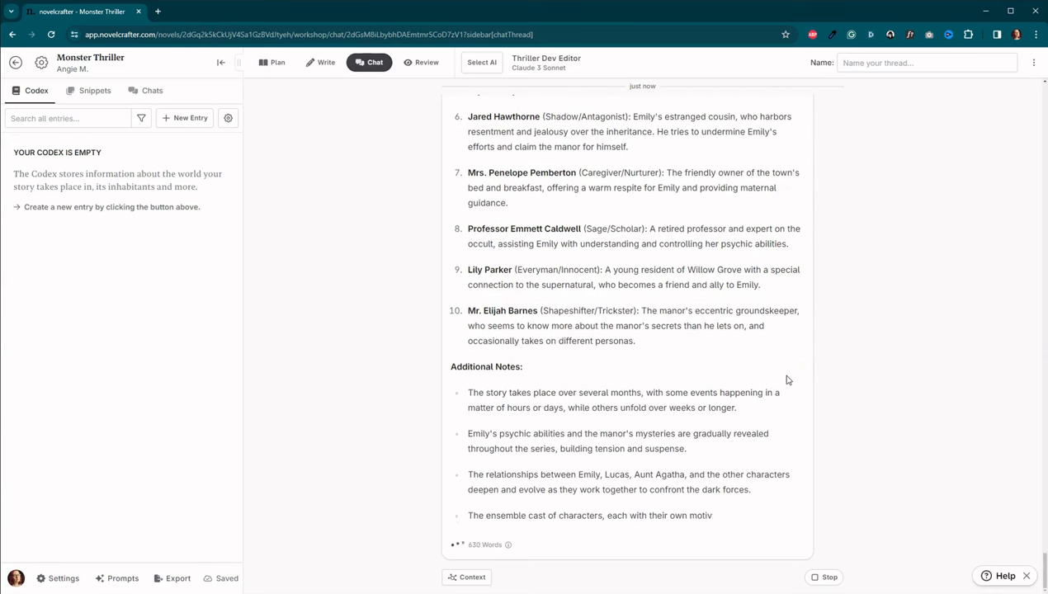
{"action": "scroll", "scroll_direction": "down", "scroll_amount": 3}
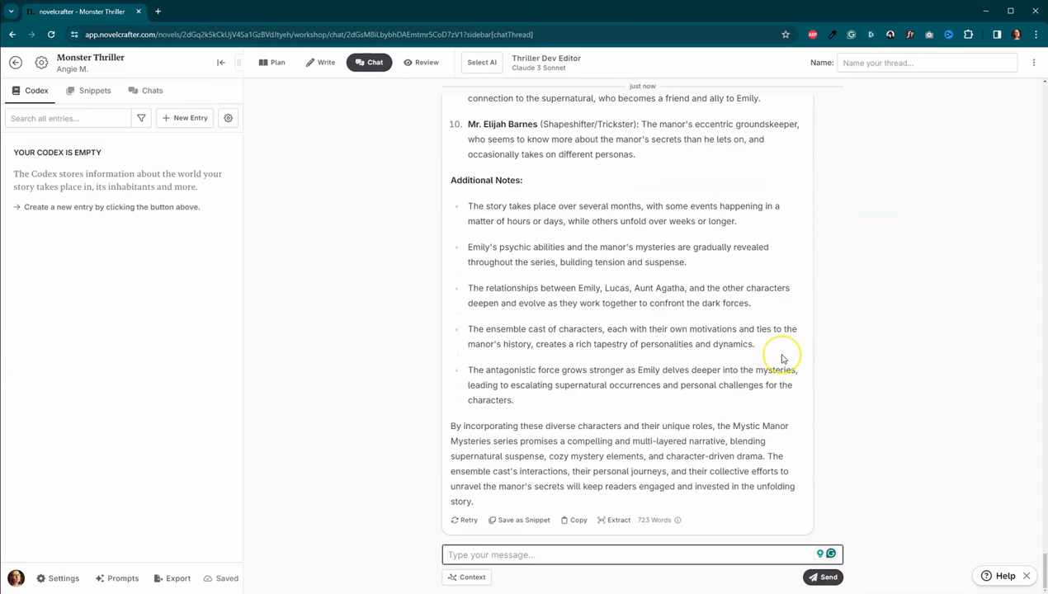
{"action": "mouse_move", "coordinate": [782, 357]}
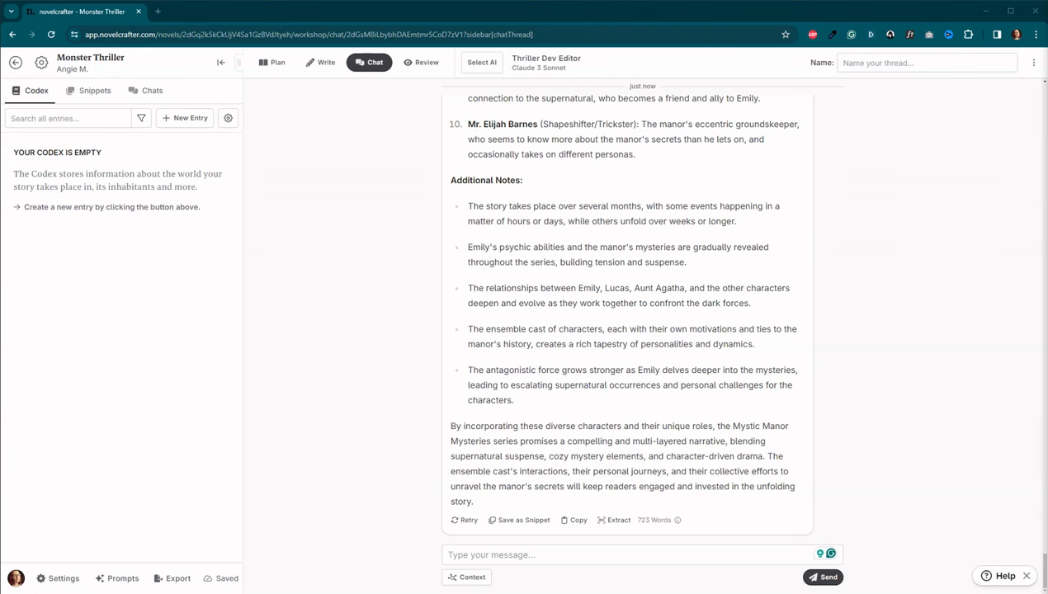
{"action": "mouse_move", "coordinate": [967, 362]}
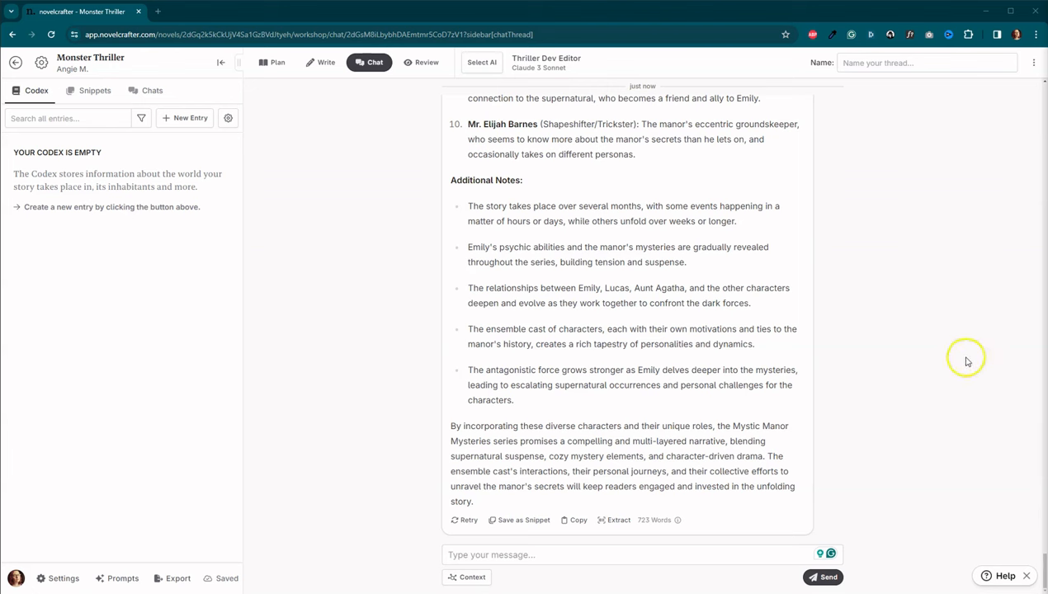
Step: Send the backstory request and follow the backstories, Willow Grove locations and town myths
{"action": "left_click", "coordinate": [627, 554]}
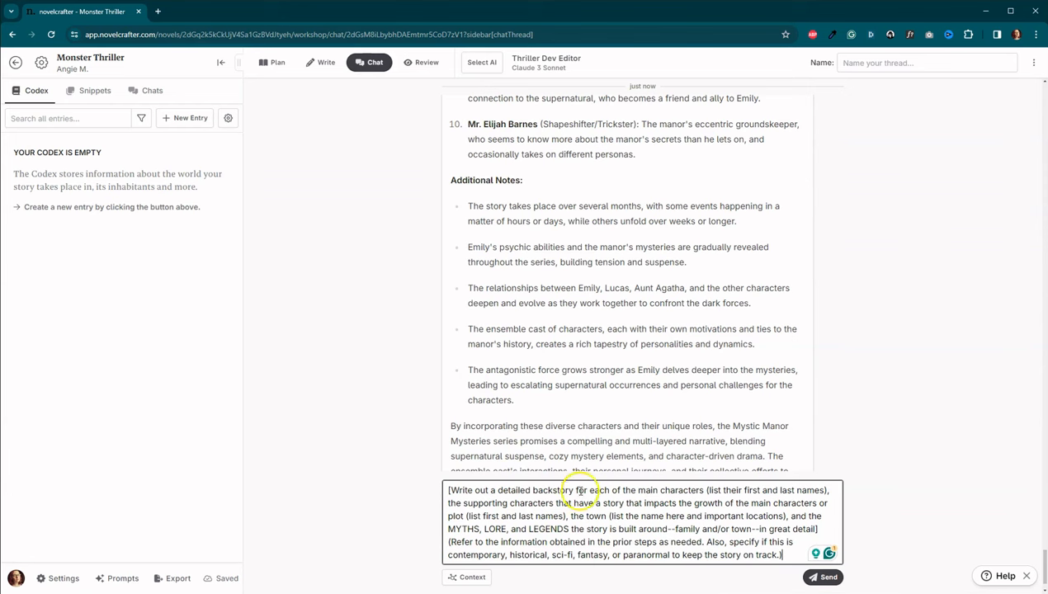
{"action": "mouse_move", "coordinate": [623, 503]}
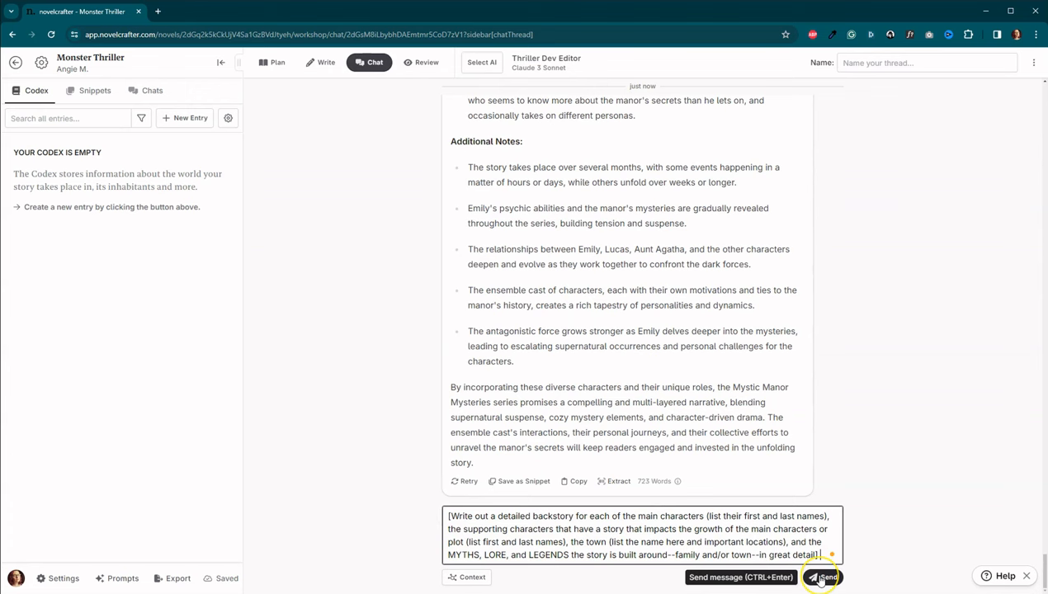
{"action": "left_click", "coordinate": [821, 577]}
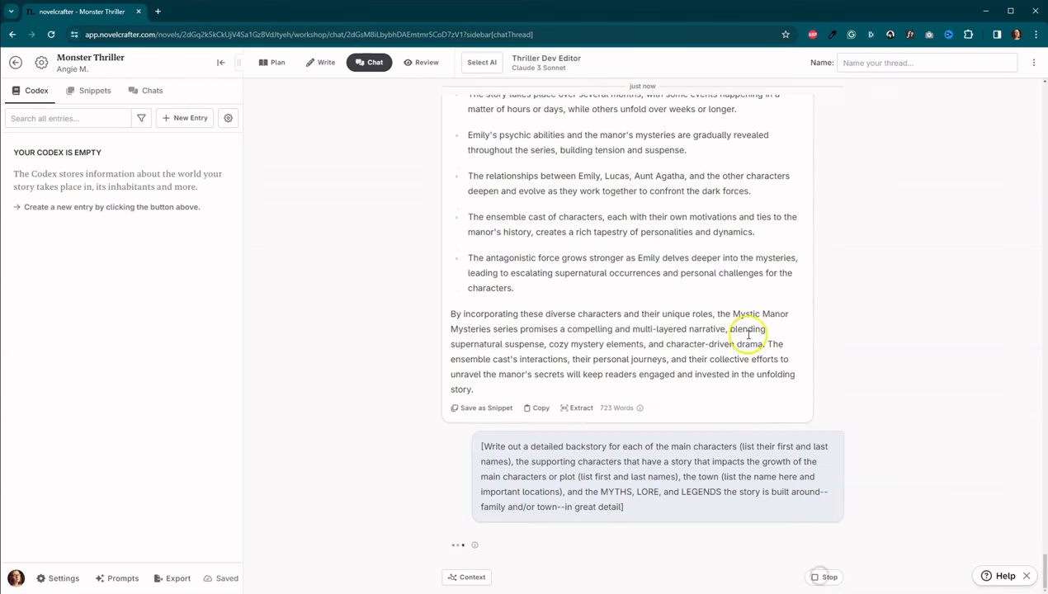
{"action": "mouse_move", "coordinate": [923, 377]}
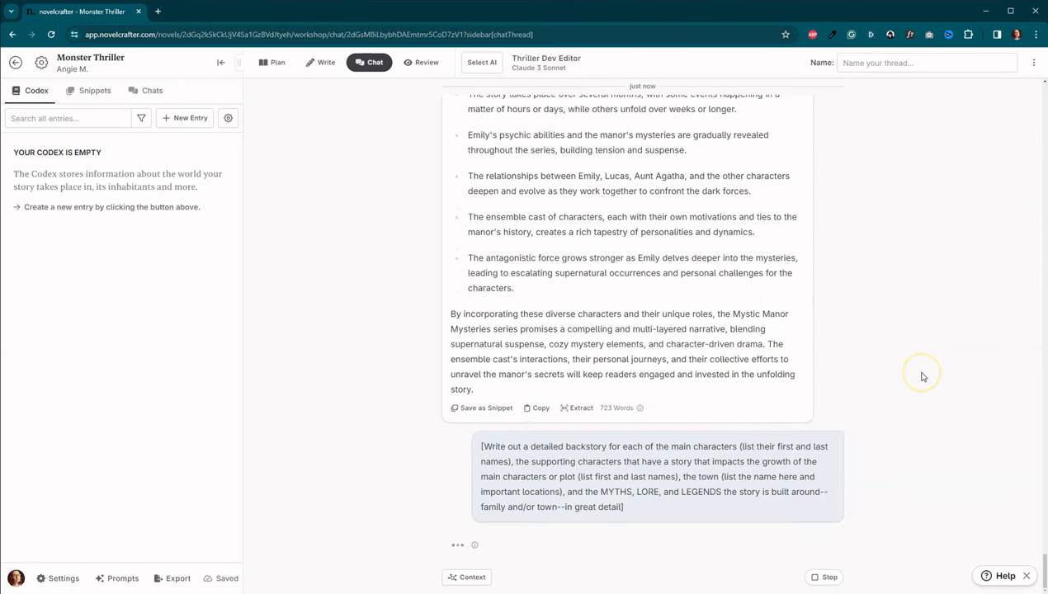
{"action": "mouse_move", "coordinate": [923, 372]}
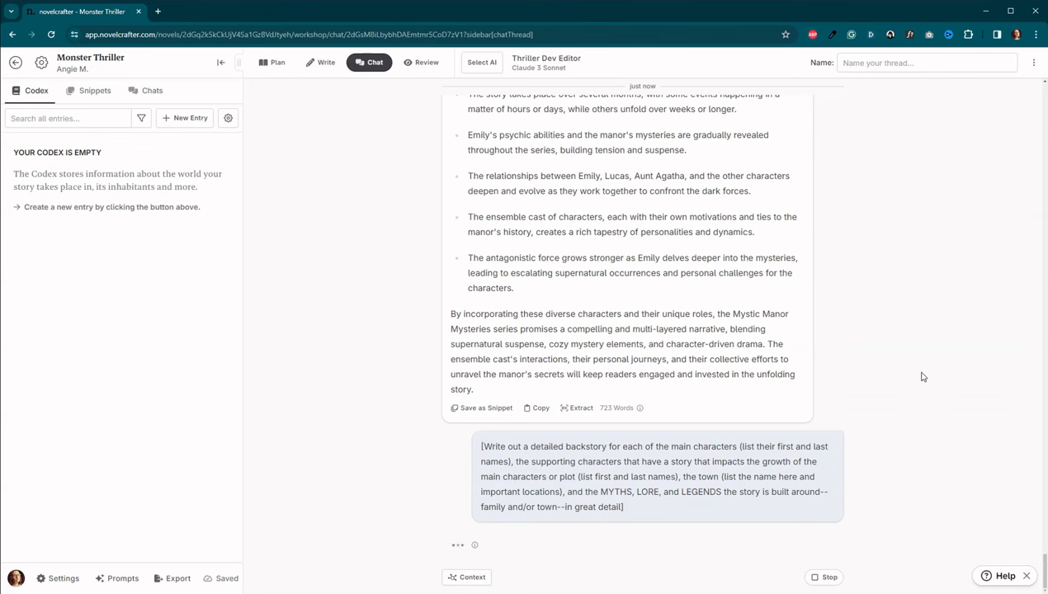
{"action": "scroll", "scroll_direction": "down", "scroll_amount": 3}
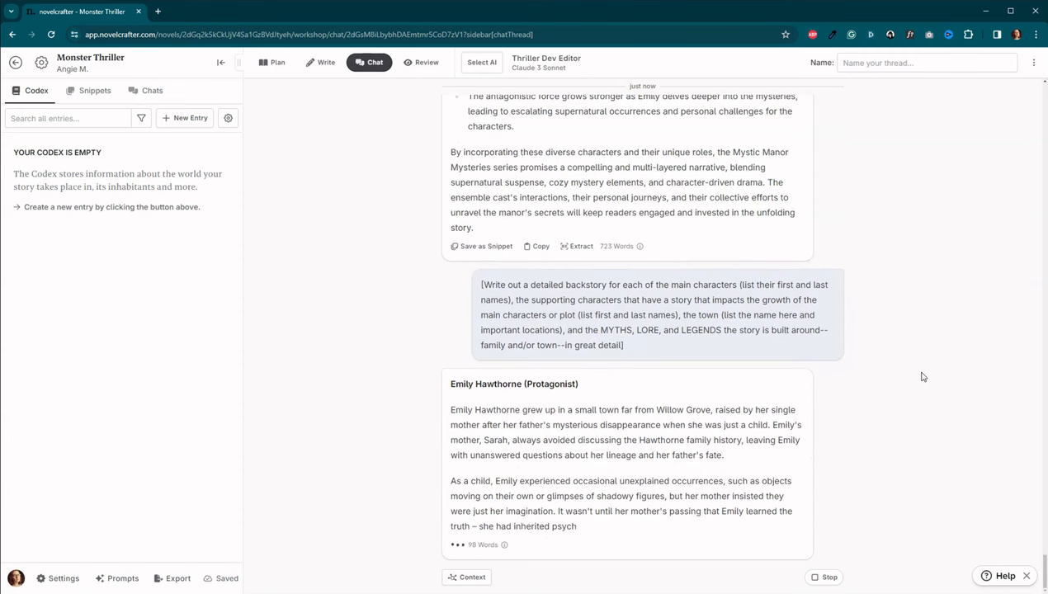
{"action": "scroll", "scroll_direction": "down", "scroll_amount": 3}
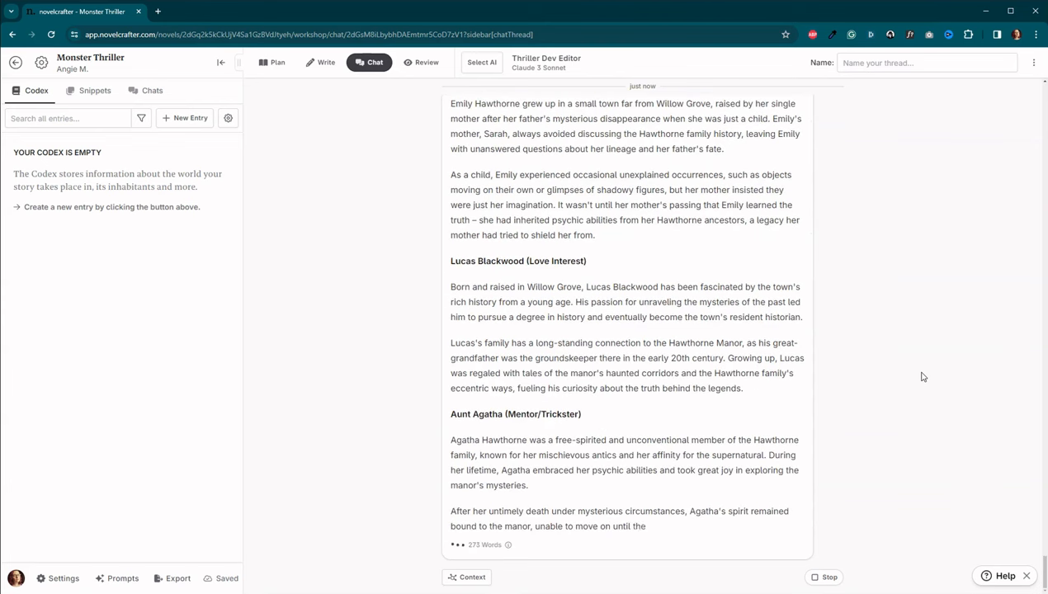
{"action": "scroll", "scroll_direction": "down", "scroll_amount": 3}
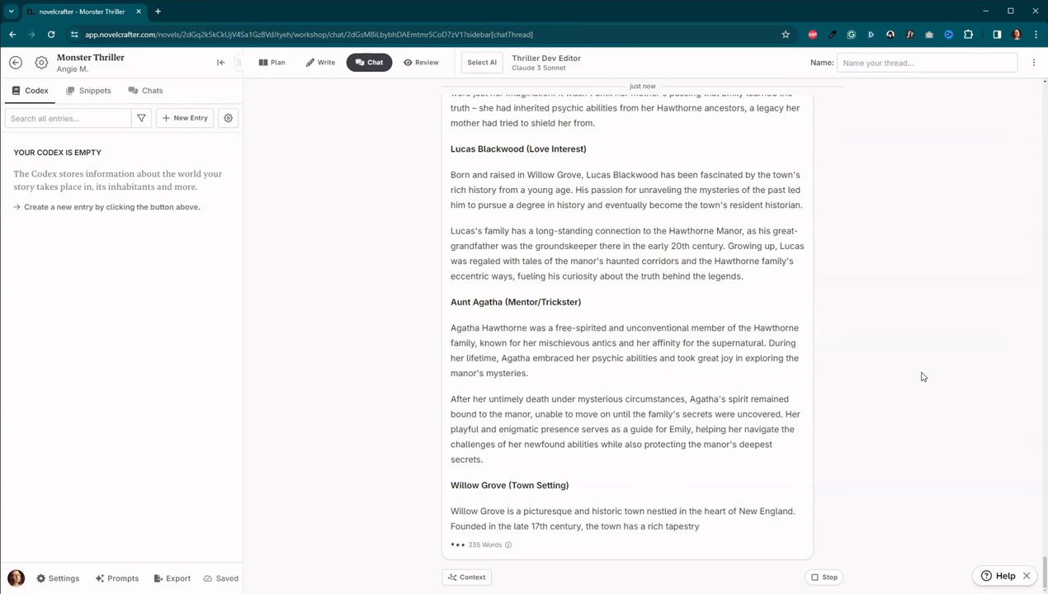
{"action": "scroll", "scroll_direction": "down", "scroll_amount": 3}
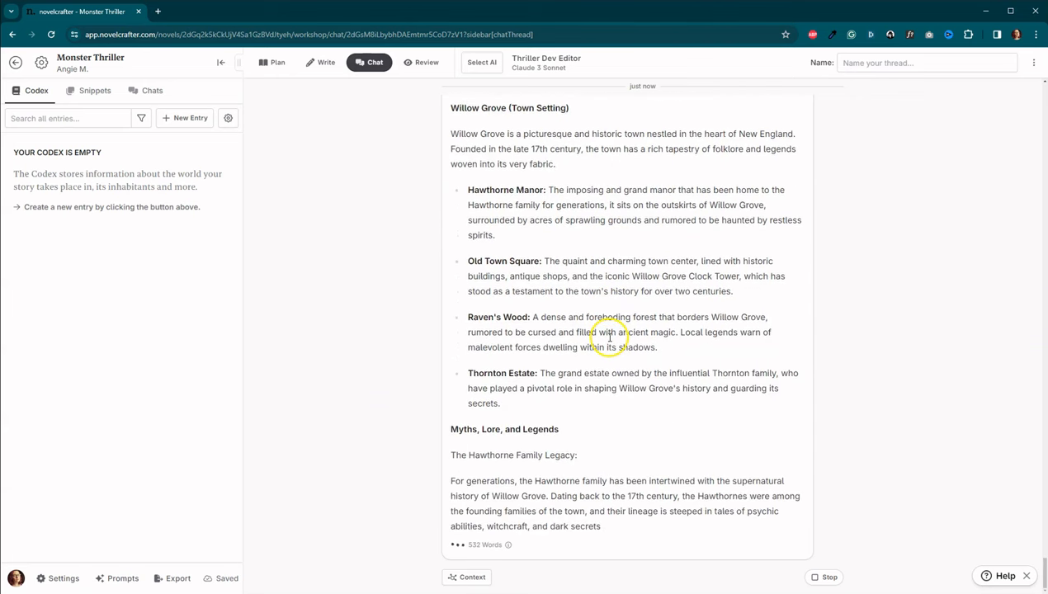
{"action": "scroll", "scroll_direction": "down", "scroll_amount": 3}
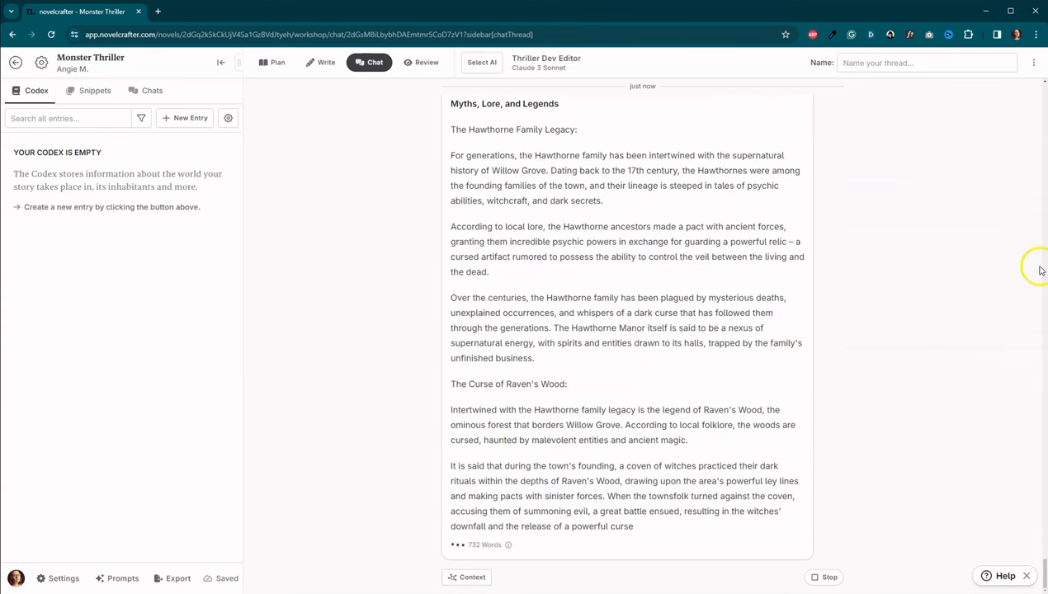
{"action": "scroll", "scroll_direction": "down", "scroll_amount": 3}
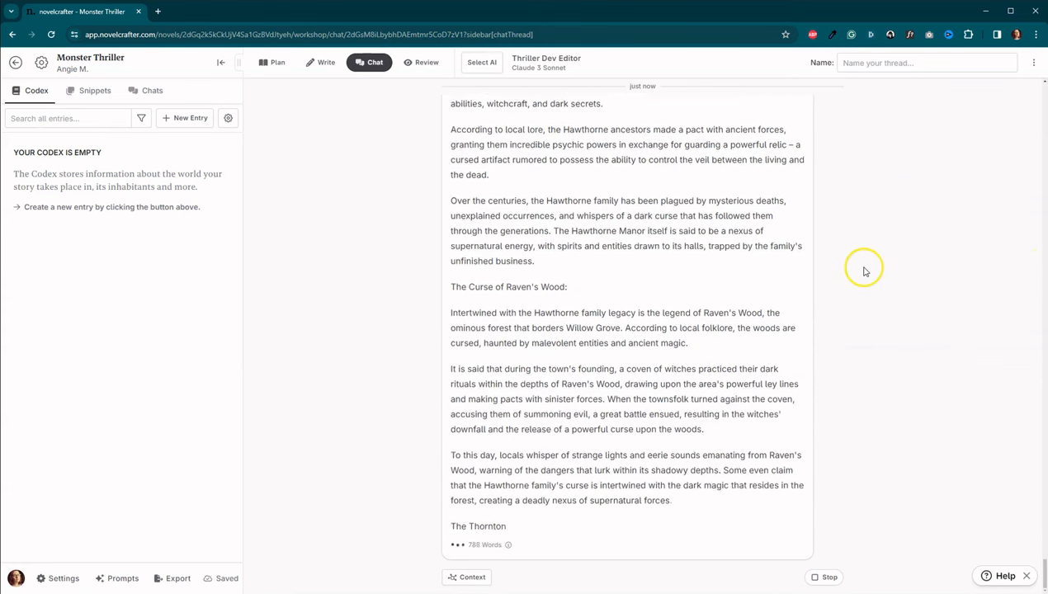
{"action": "scroll", "scroll_direction": "down", "scroll_amount": 3}
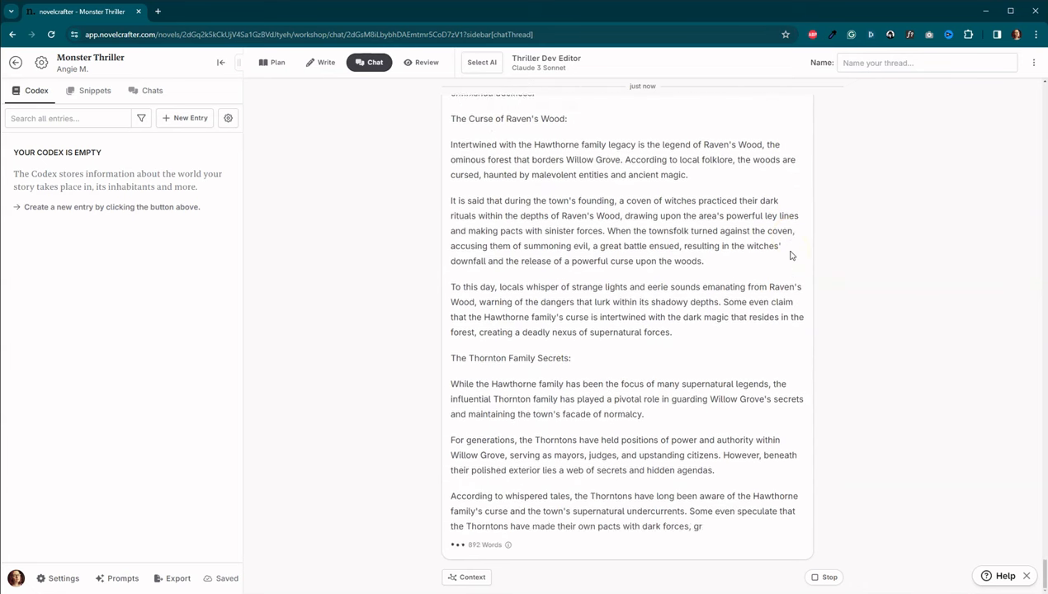
{"action": "scroll", "scroll_direction": "down", "scroll_amount": 3}
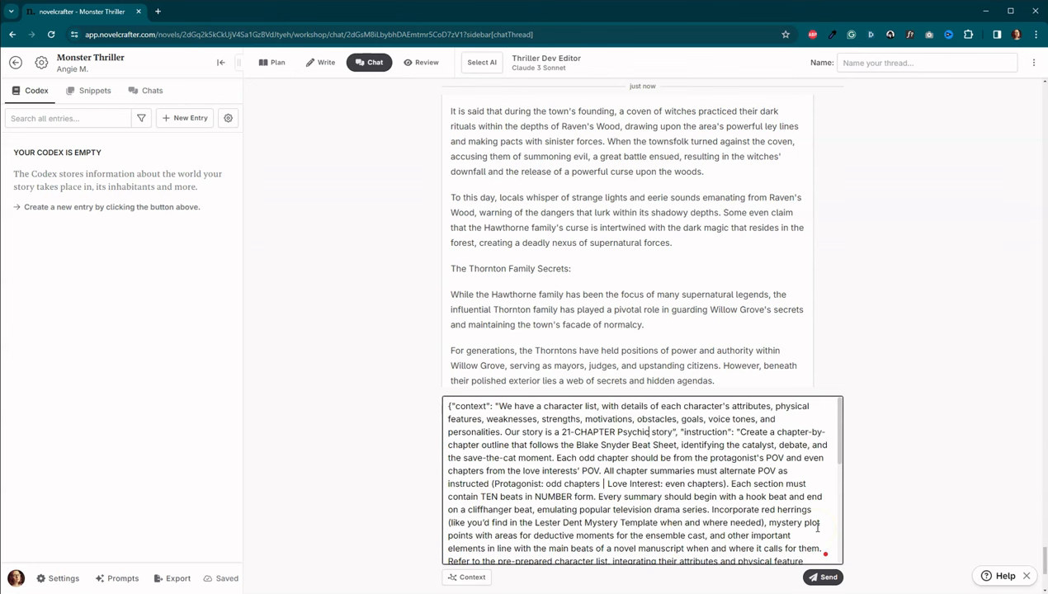
Step: Revise the outline prompt to use Emily's first-person past-tense POV, then follow the chapter outline
{"action": "type", "text": "Suspense"}
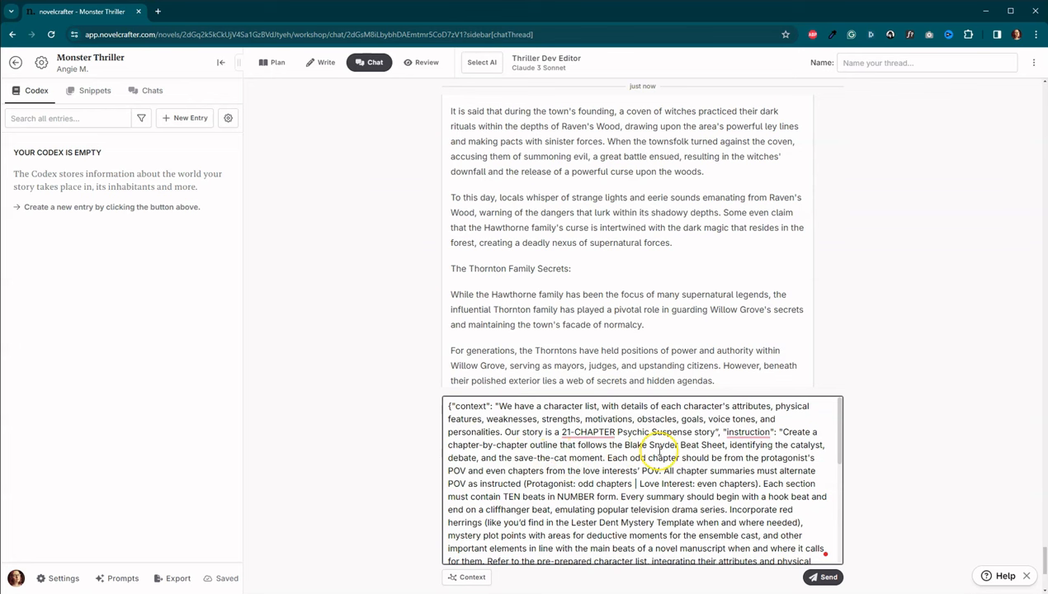
{"action": "mouse_move", "coordinate": [809, 458]}
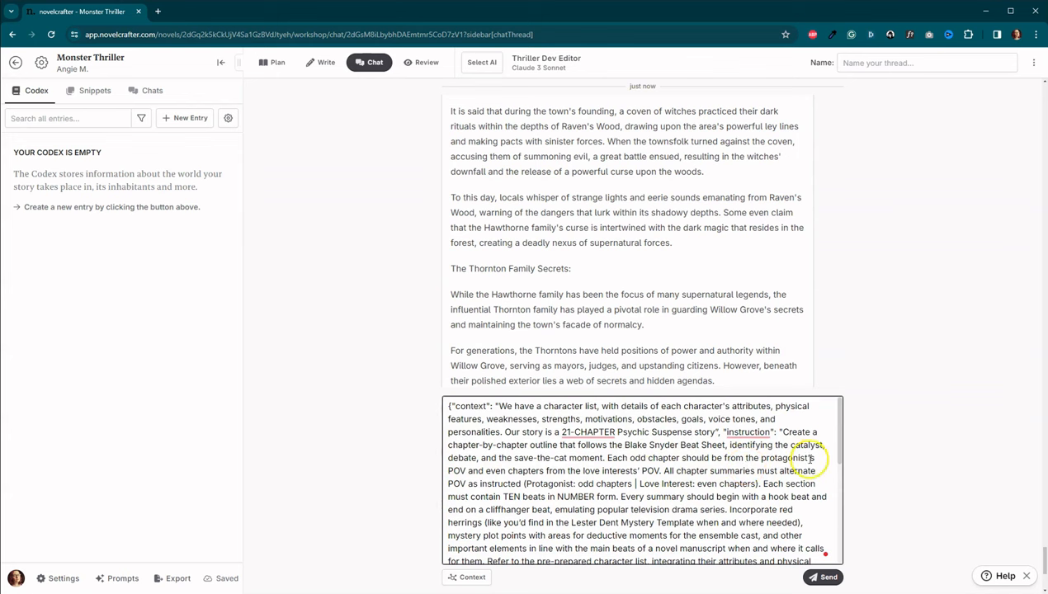
{"action": "mouse_move", "coordinate": [652, 476]}
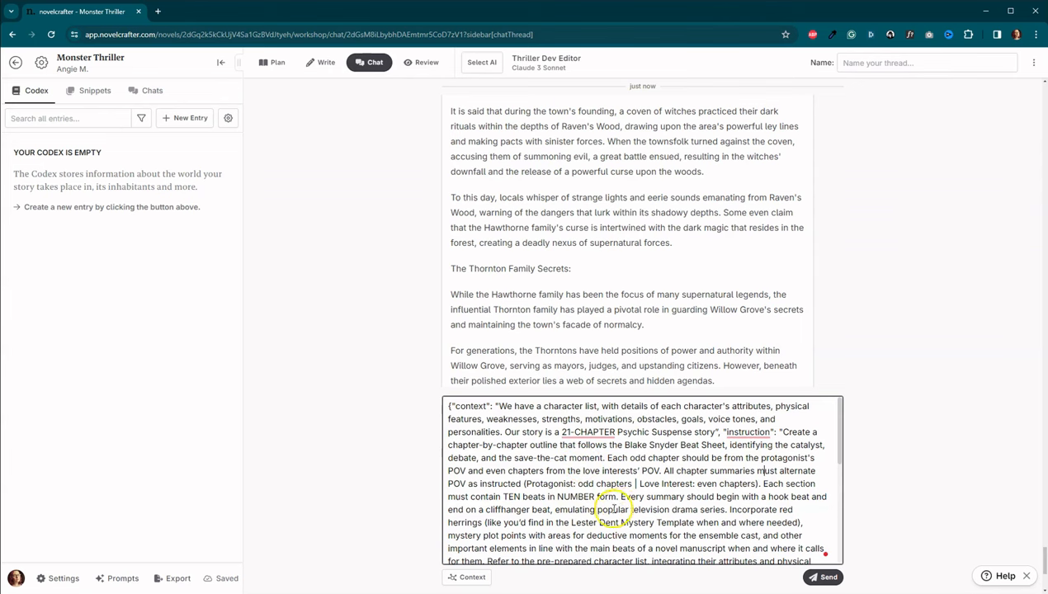
{"action": "mouse_move", "coordinate": [739, 499]}
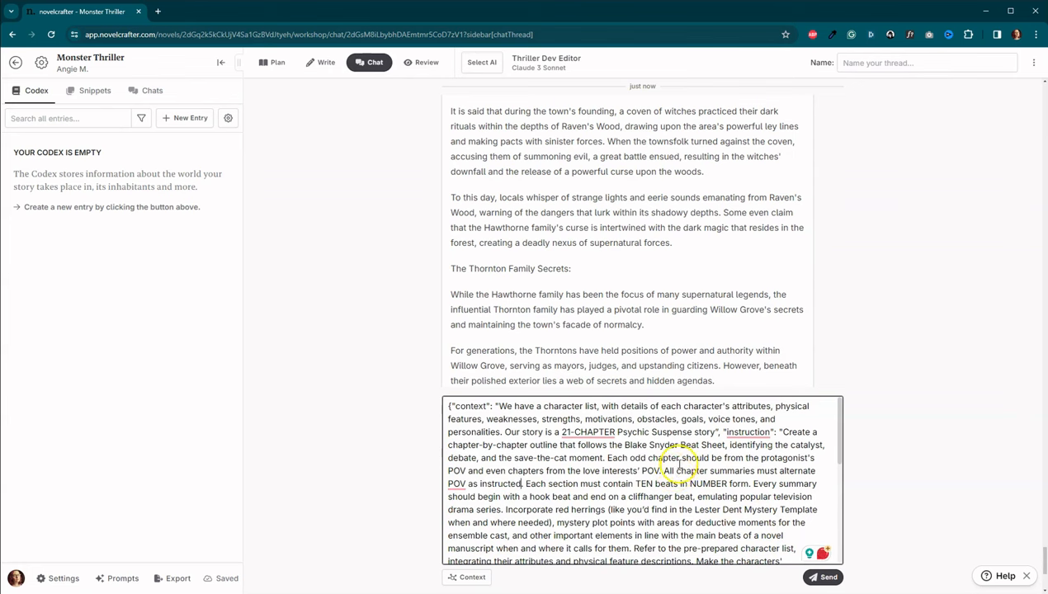
{"action": "mouse_move", "coordinate": [613, 455]}
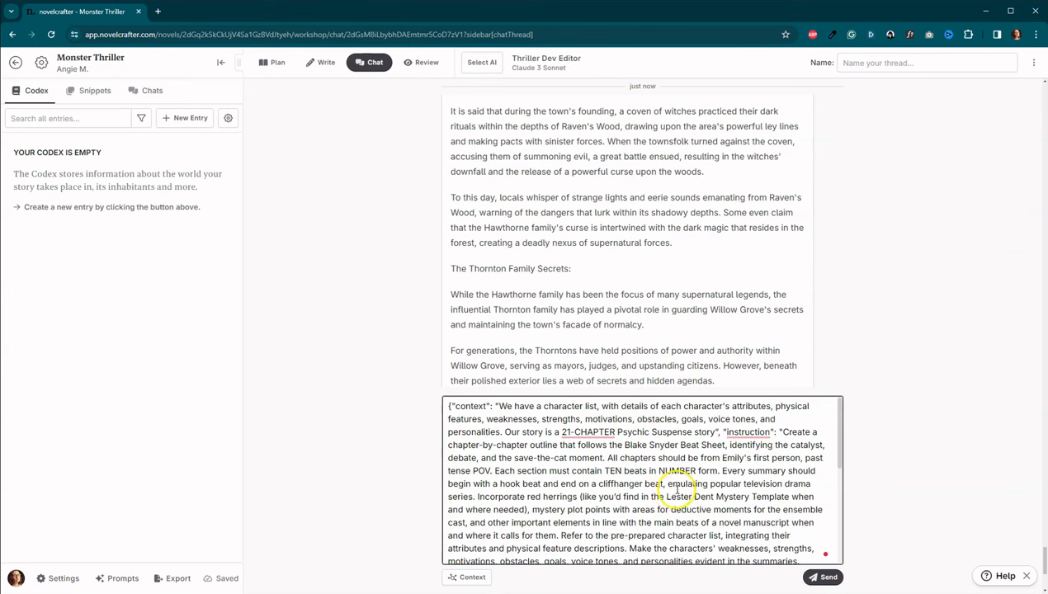
{"action": "scroll", "scroll_direction": "down", "scroll_amount": 3}
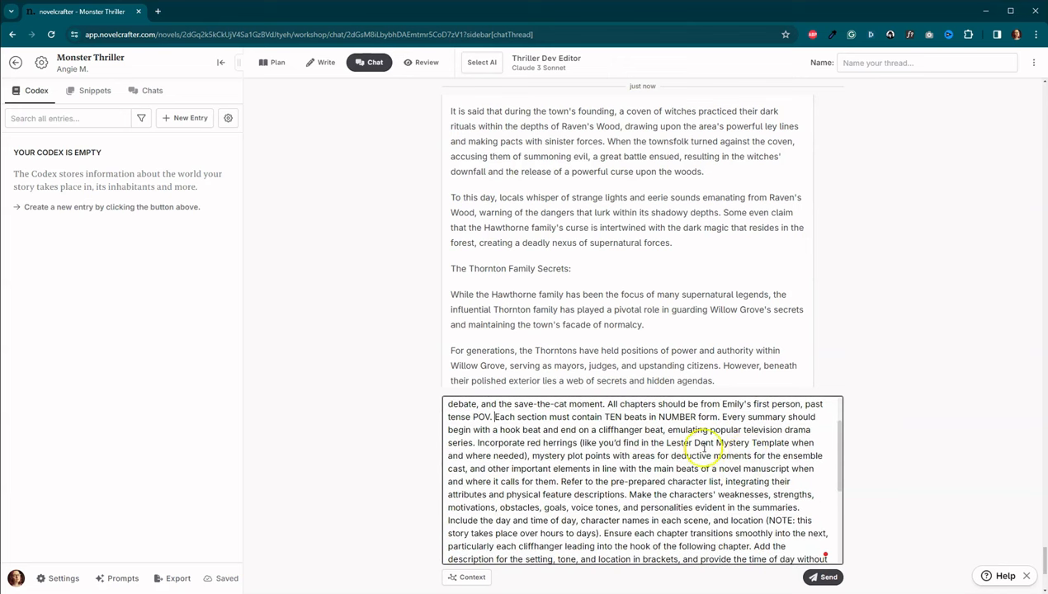
{"action": "scroll", "scroll_direction": "down", "scroll_amount": 3}
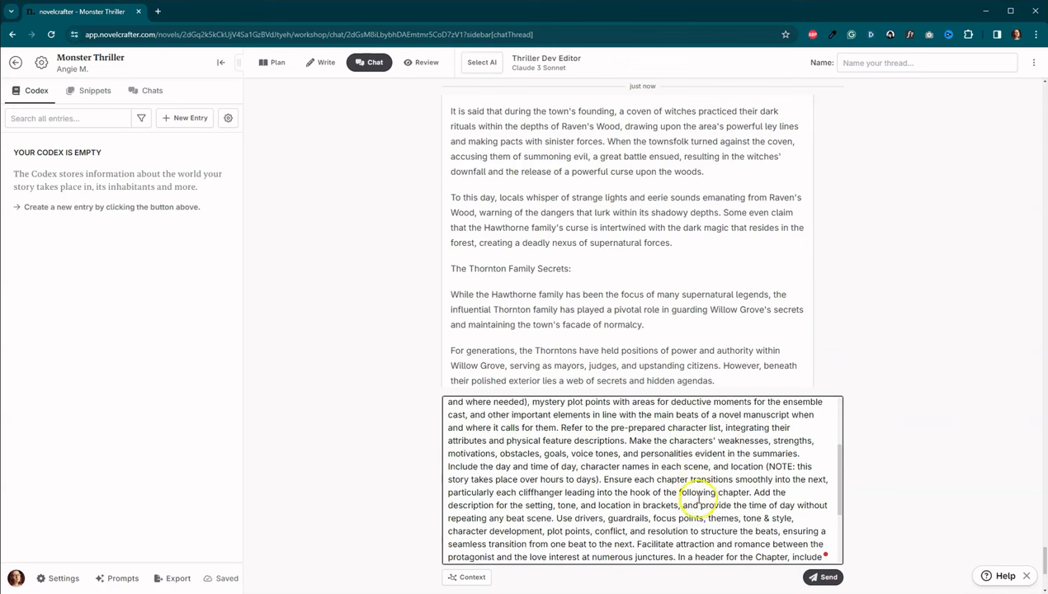
{"action": "scroll", "scroll_direction": "down", "scroll_amount": 3}
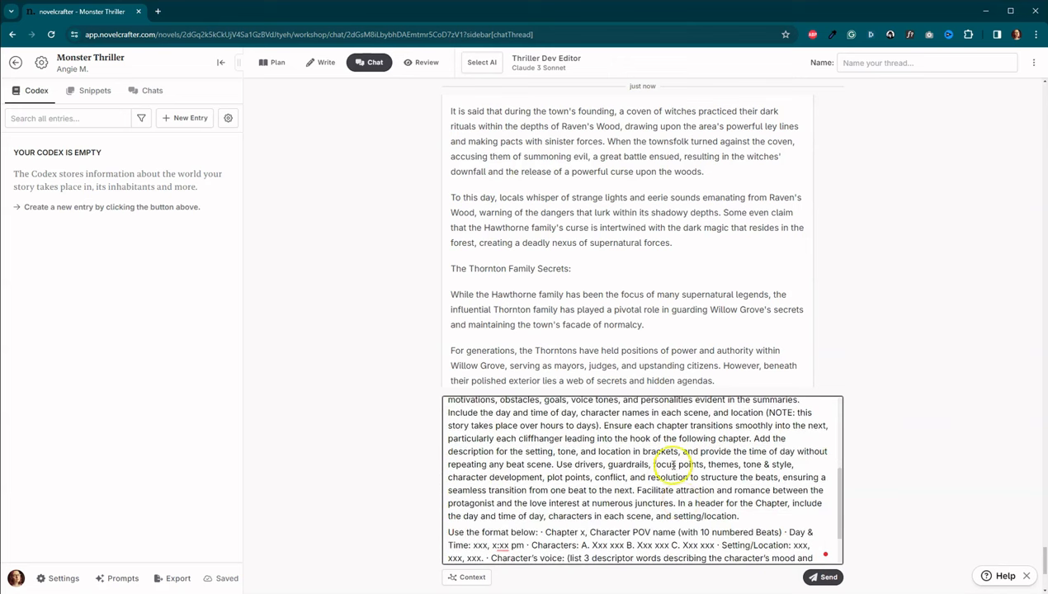
{"action": "scroll", "scroll_direction": "down", "scroll_amount": 3}
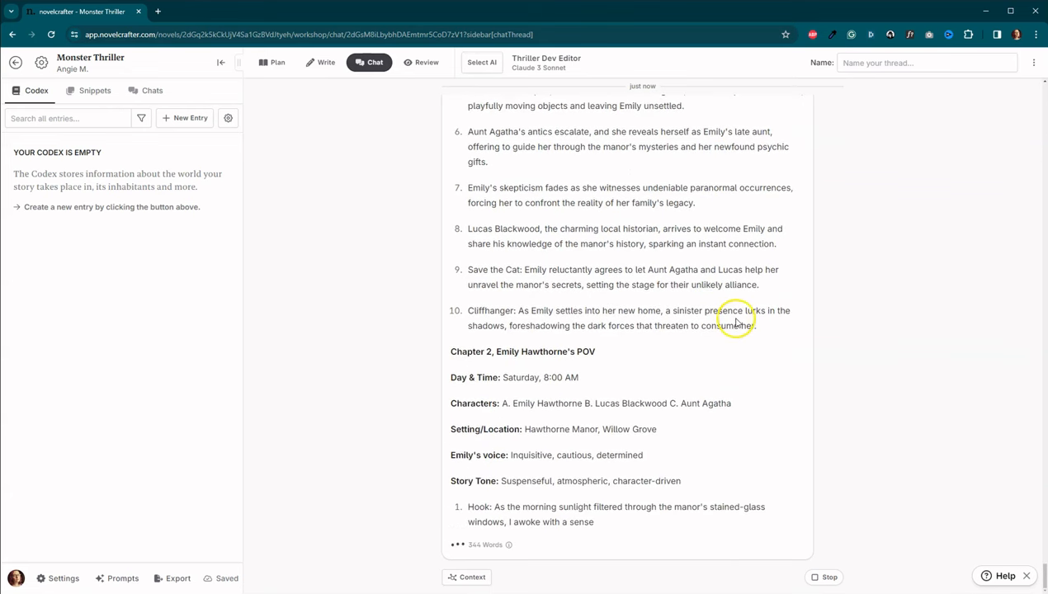
Step: Scroll through the Chapter 1 and 2 outline, reviewing Emily Hawthorne's ten beats each
{"action": "scroll", "scroll_direction": "down", "scroll_amount": 3}
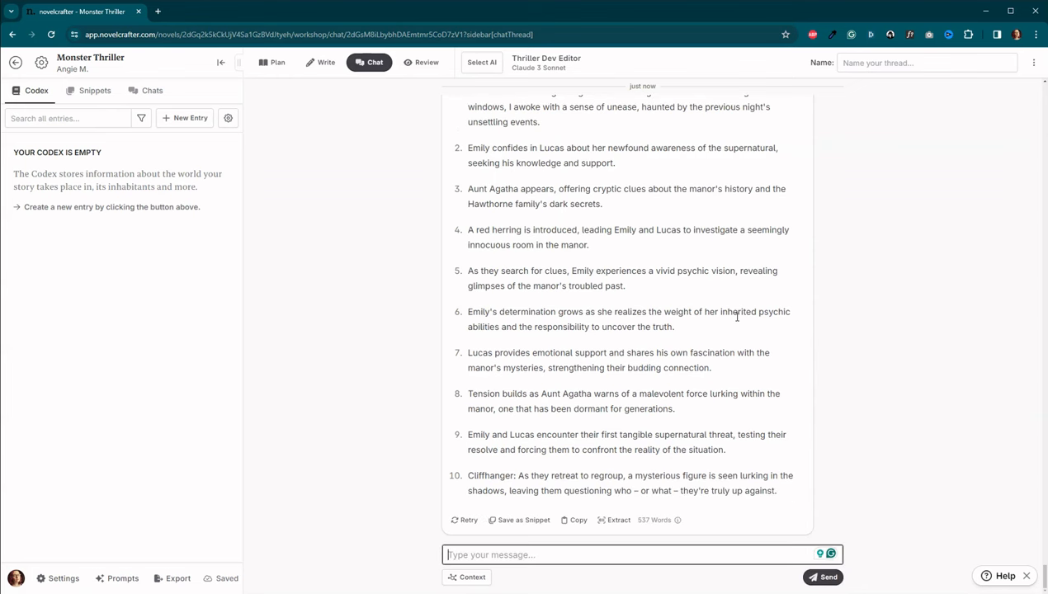
{"action": "mouse_move", "coordinate": [776, 333]}
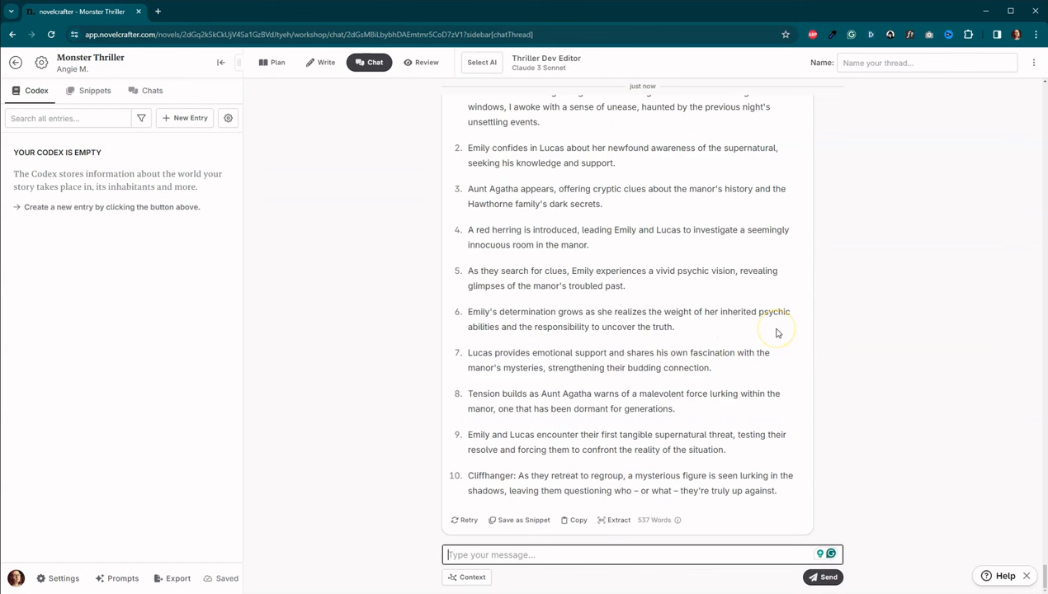
{"action": "scroll", "scroll_direction": "up", "scroll_amount": 3}
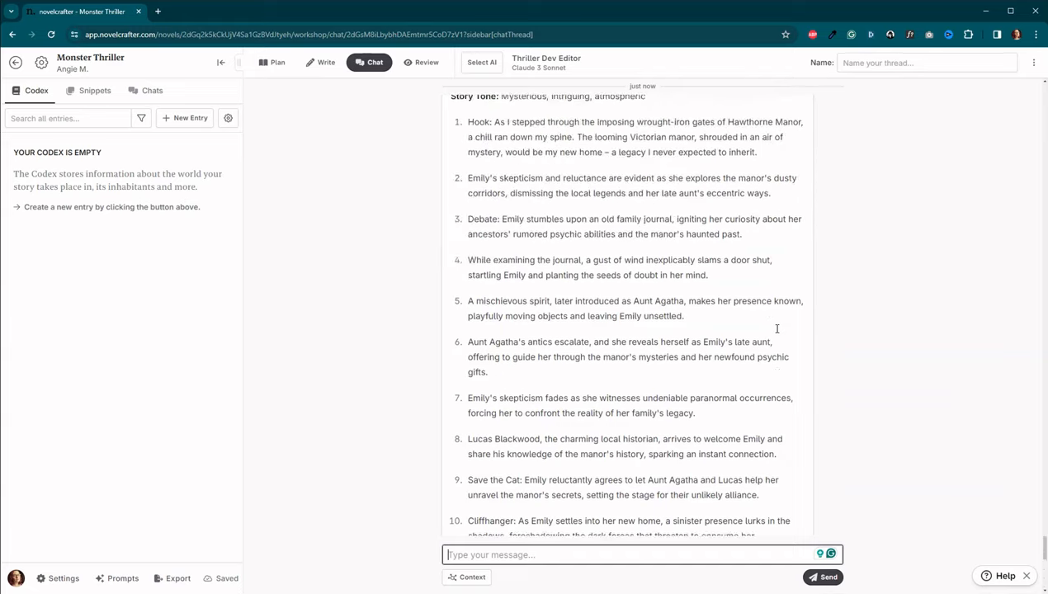
{"action": "scroll", "scroll_direction": "up", "scroll_amount": 3}
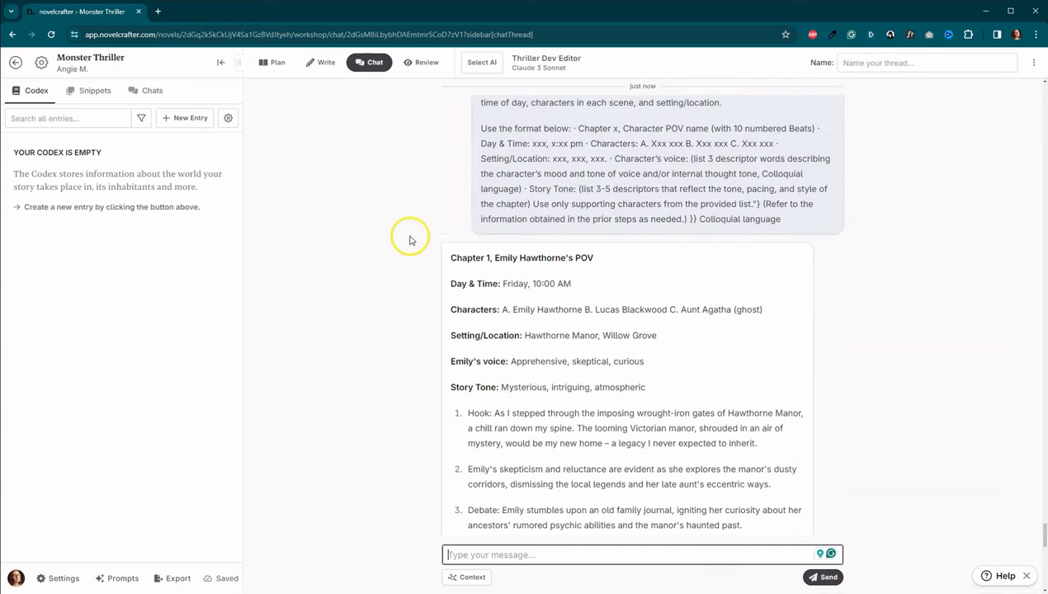
{"action": "mouse_move", "coordinate": [559, 271]}
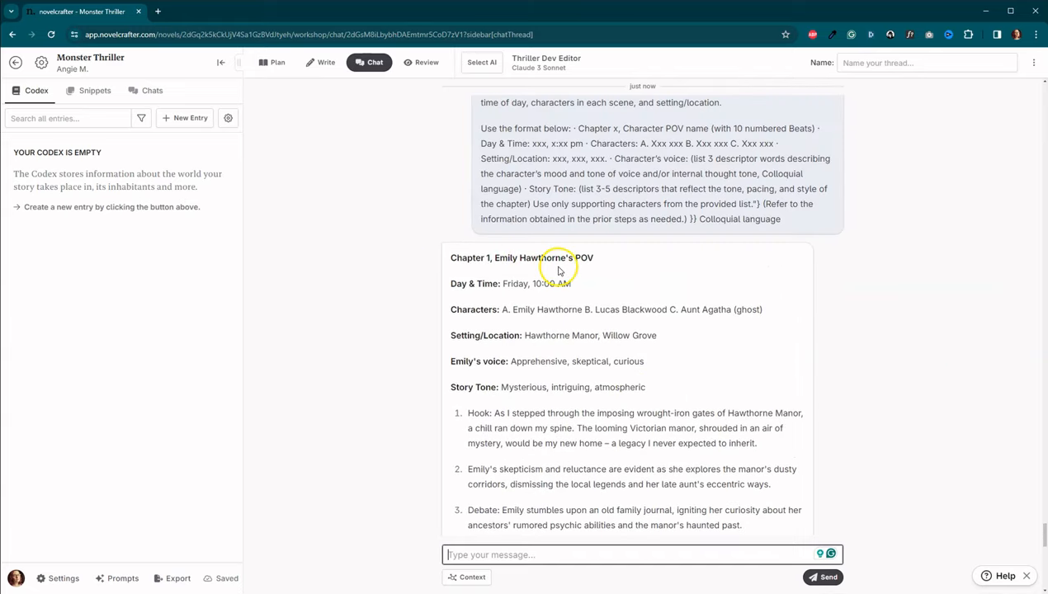
{"action": "scroll", "scroll_direction": "down", "scroll_amount": 3}
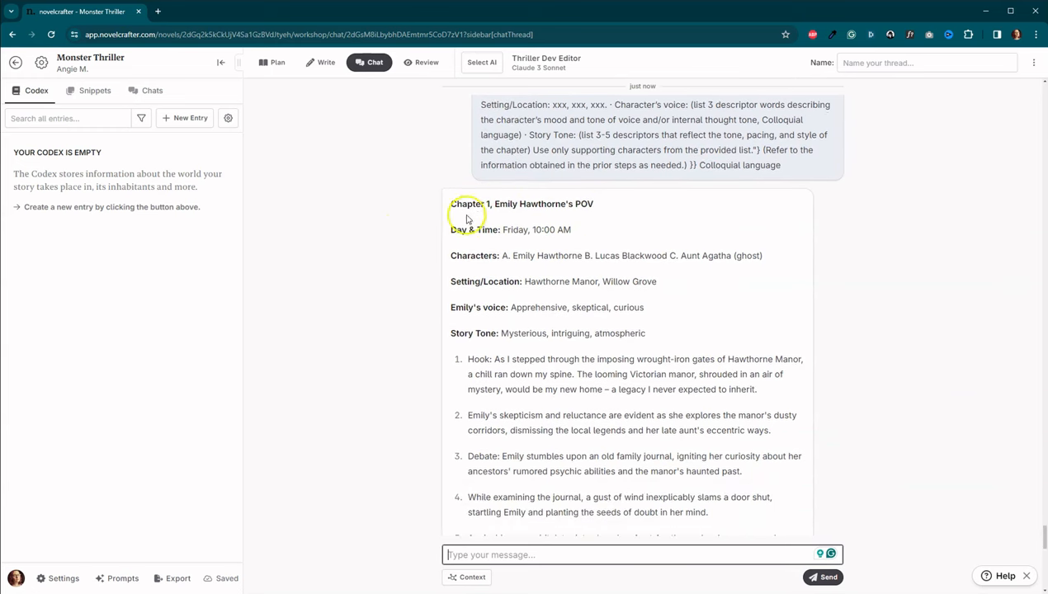
{"action": "scroll", "scroll_direction": "down", "scroll_amount": 3}
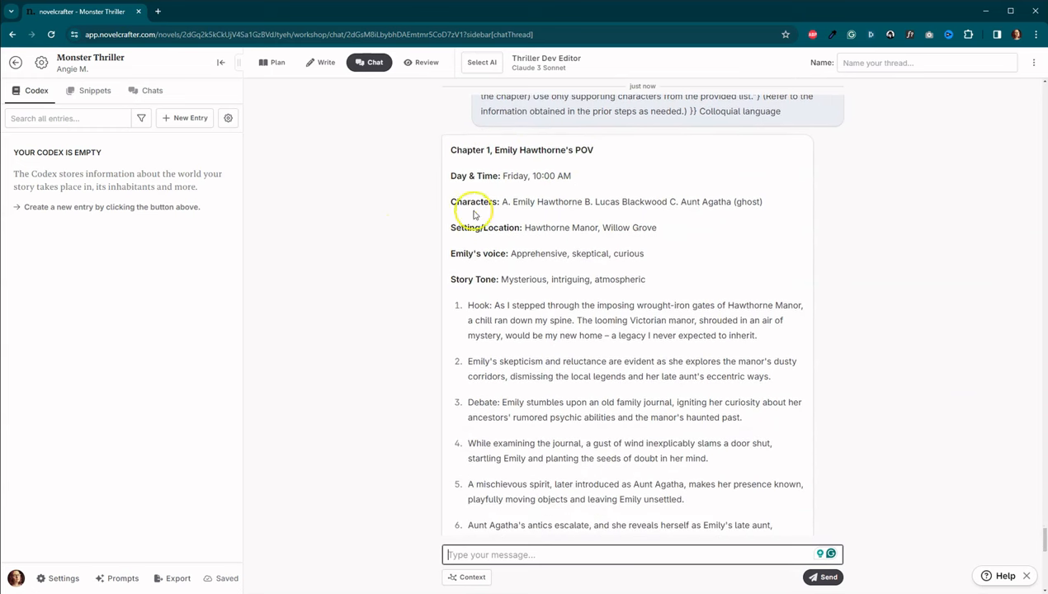
{"action": "mouse_move", "coordinate": [545, 204]}
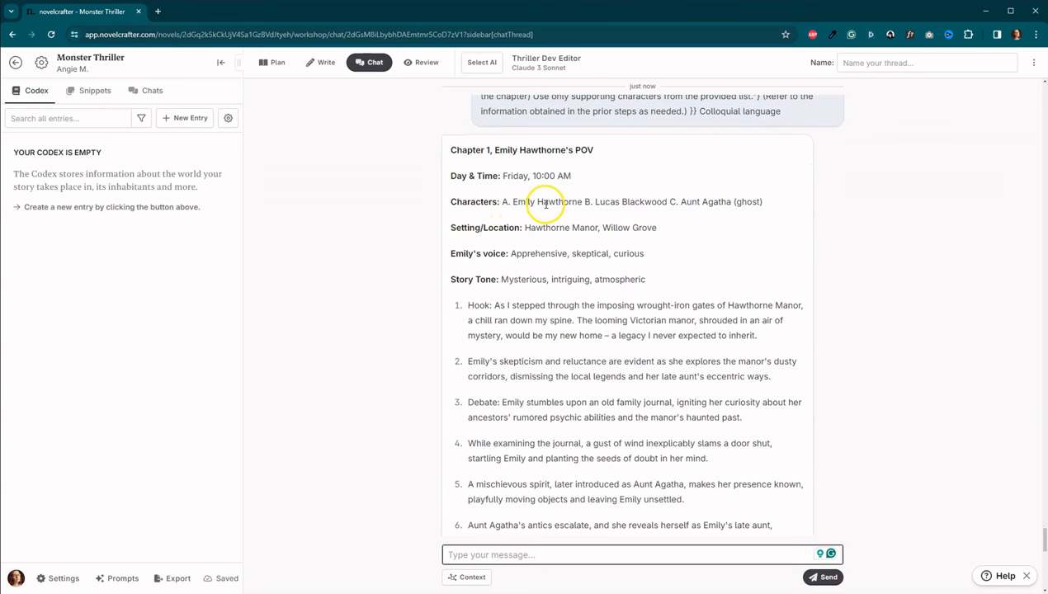
{"action": "mouse_move", "coordinate": [655, 217]}
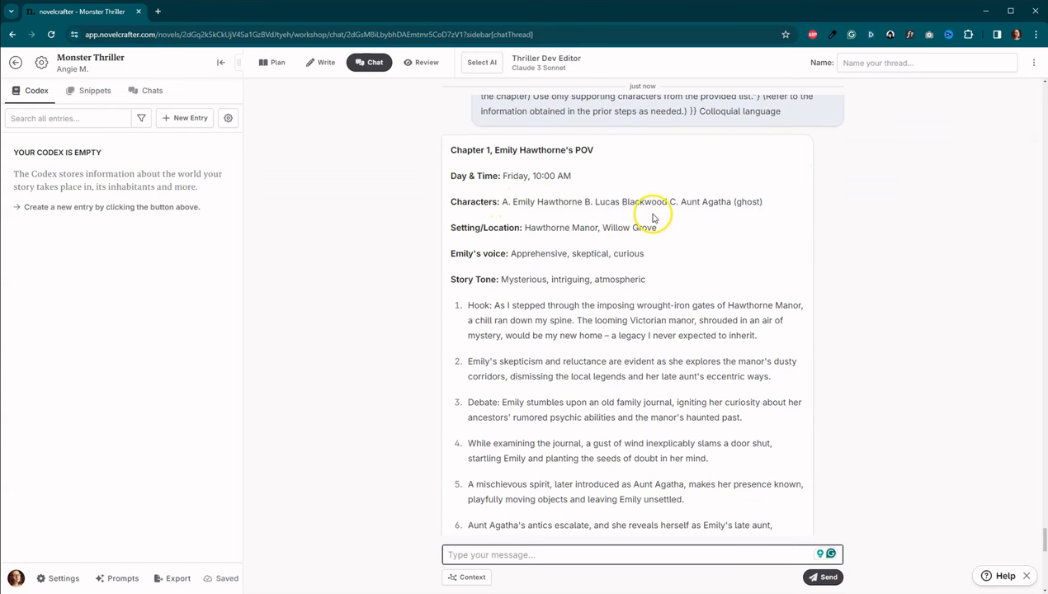
{"action": "mouse_move", "coordinate": [720, 217]}
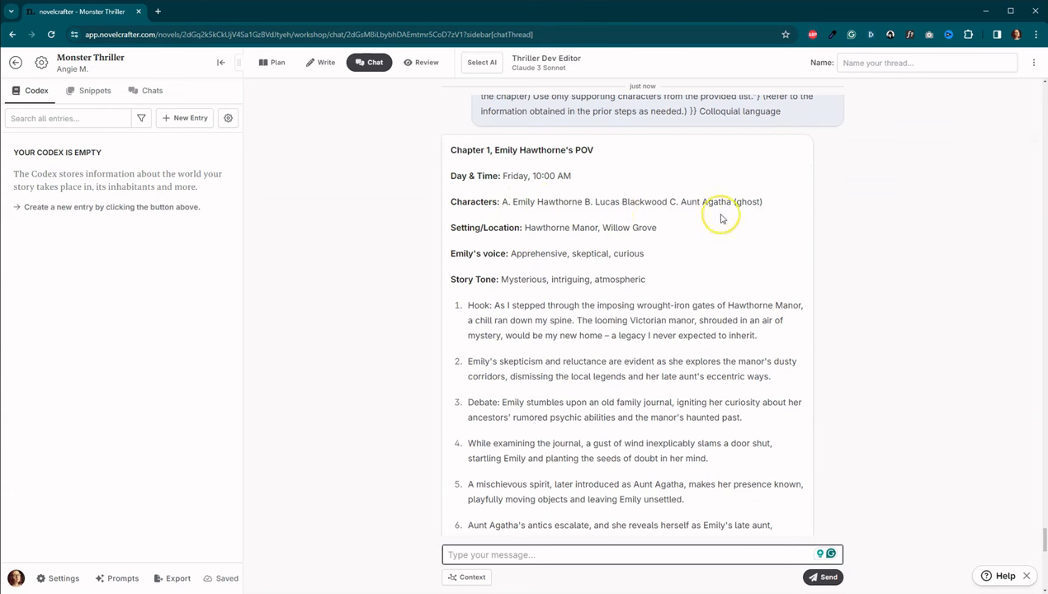
{"action": "scroll", "scroll_direction": "up", "scroll_amount": 3}
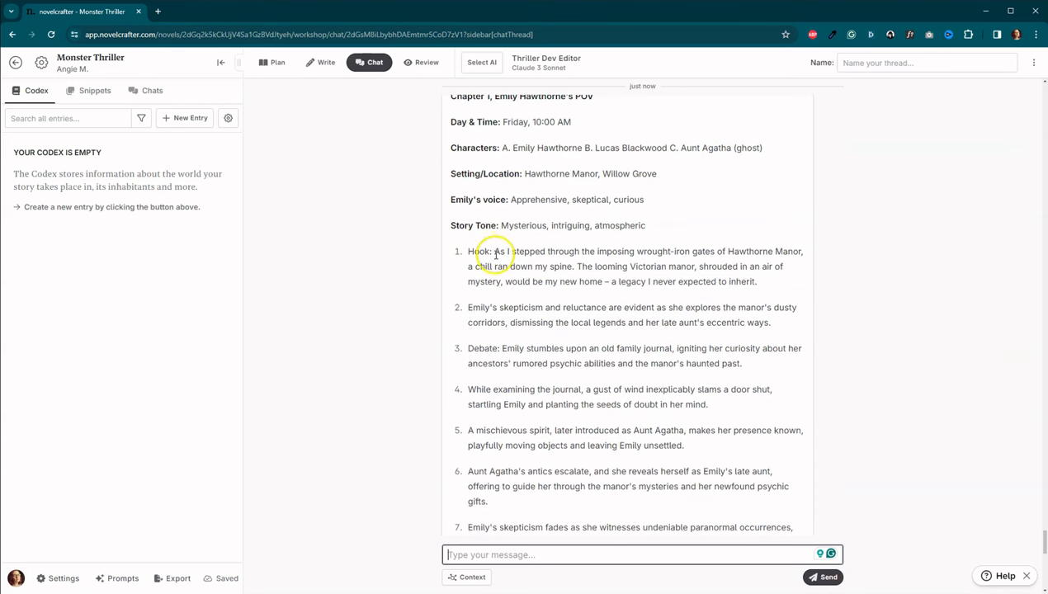
{"action": "mouse_move", "coordinate": [551, 254]}
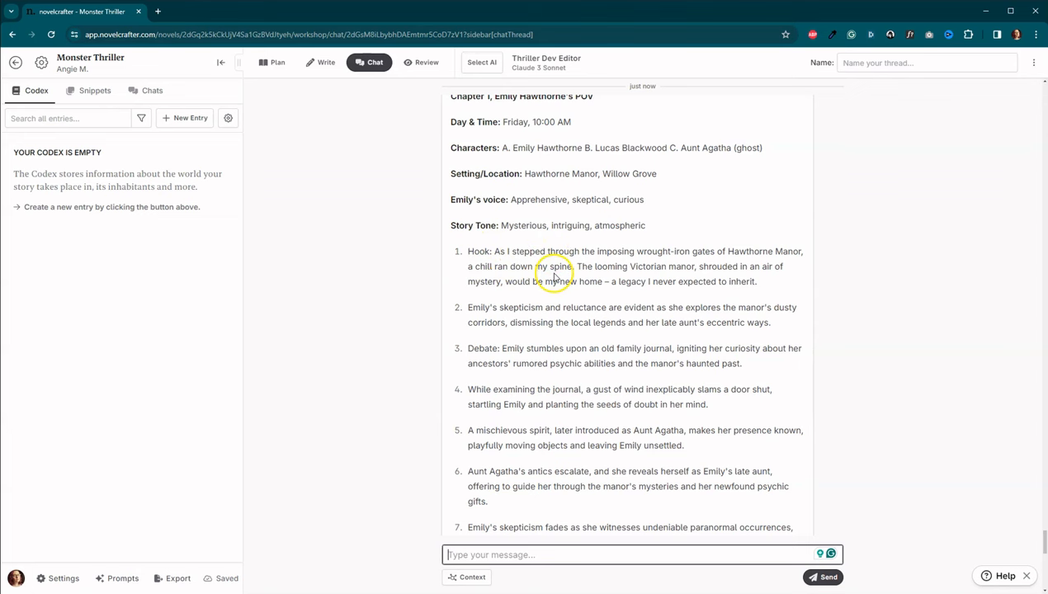
{"action": "mouse_move", "coordinate": [554, 276]}
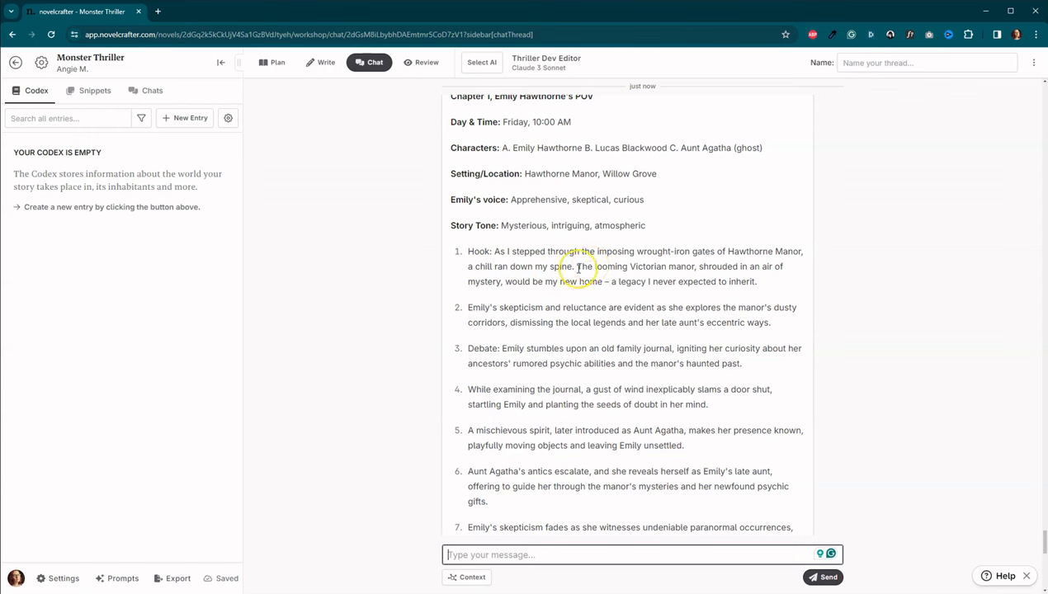
{"action": "mouse_move", "coordinate": [631, 281]}
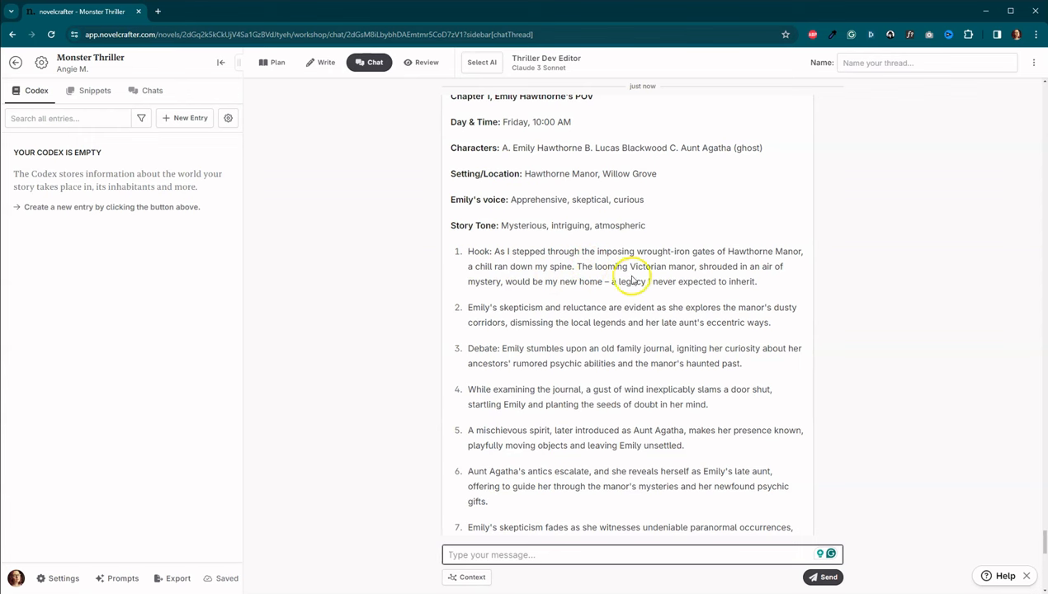
{"action": "mouse_move", "coordinate": [632, 278]}
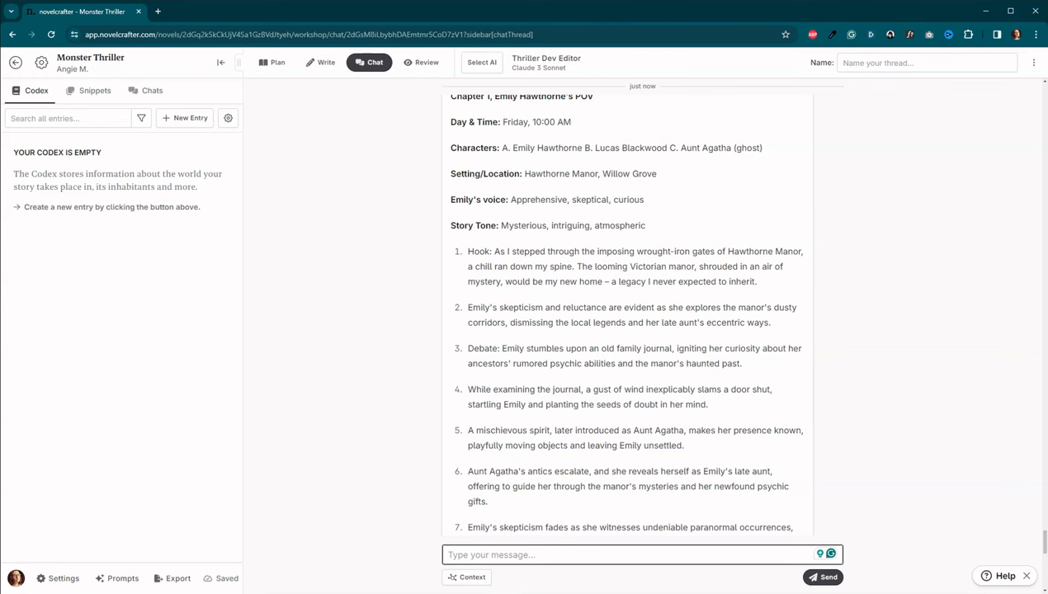
{"action": "scroll", "scroll_direction": "down", "scroll_amount": 3}
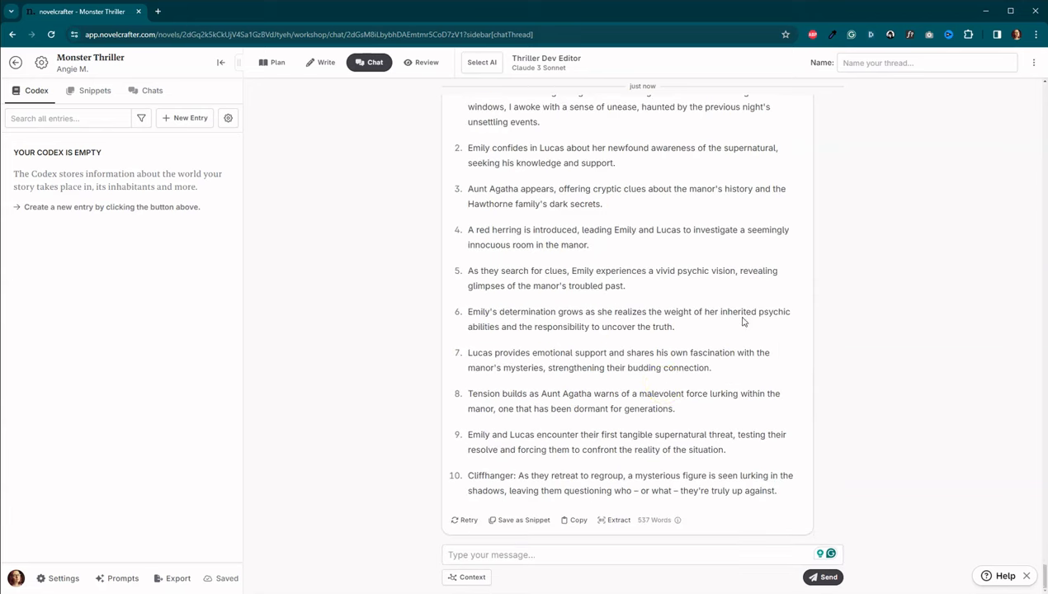
{"action": "left_click", "coordinate": [615, 520]}
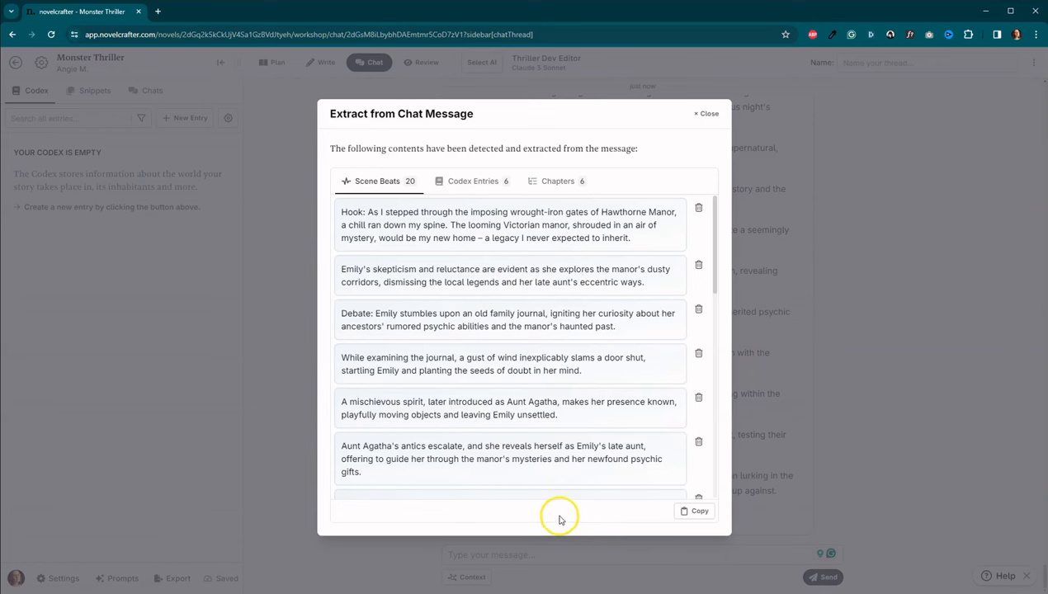
{"action": "mouse_move", "coordinate": [559, 483]}
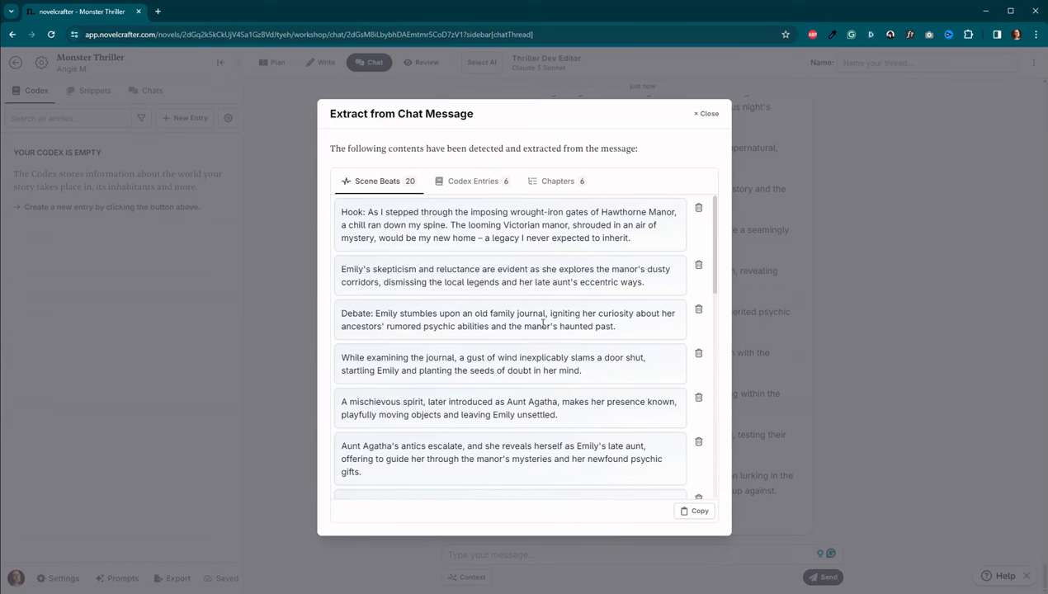
{"action": "left_click", "coordinate": [708, 113]}
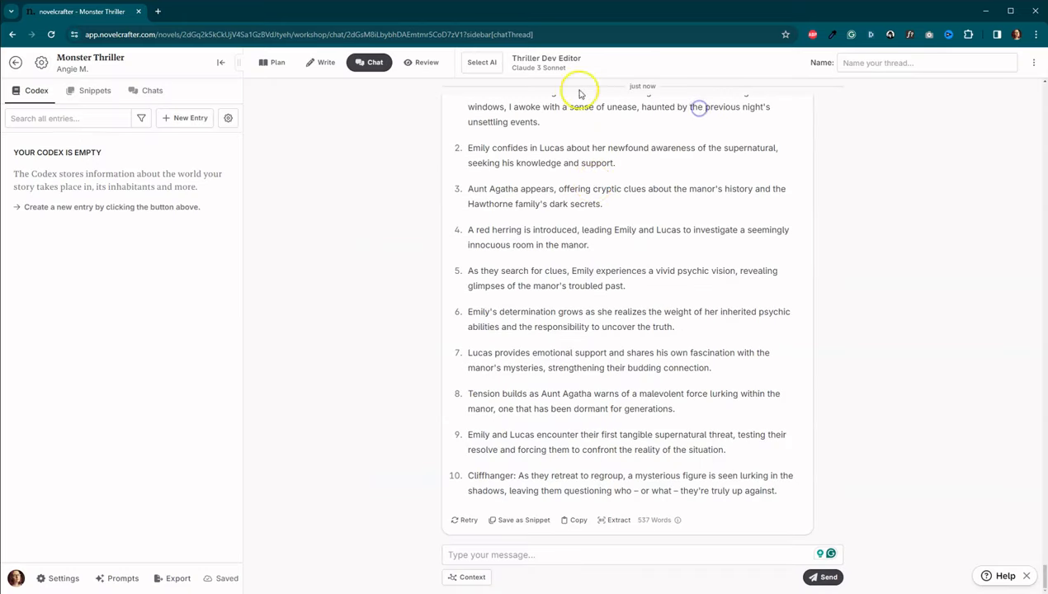
{"action": "mouse_move", "coordinate": [602, 525]}
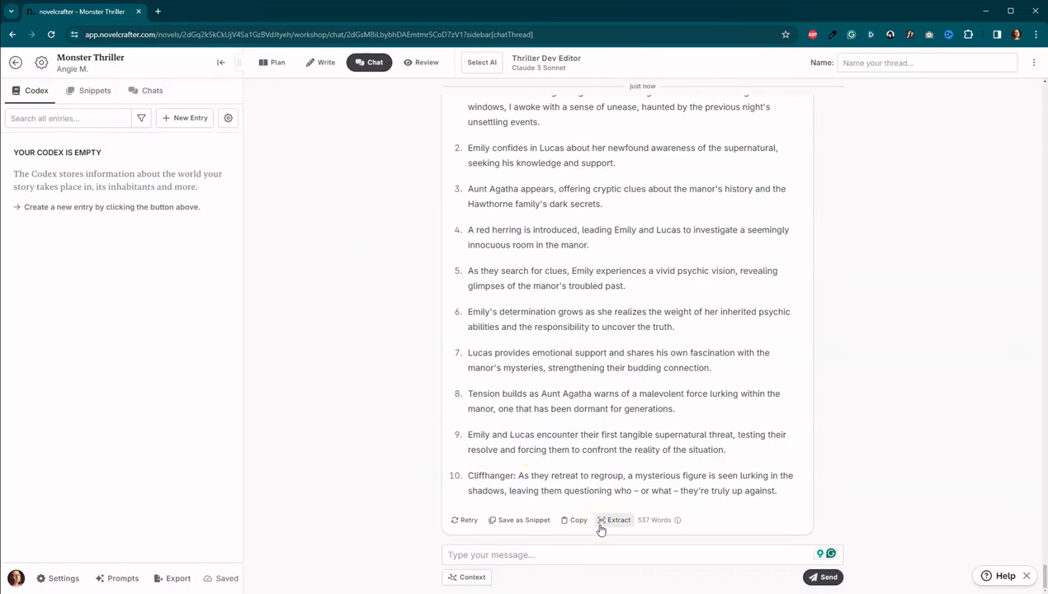
{"action": "left_click", "coordinate": [614, 520]}
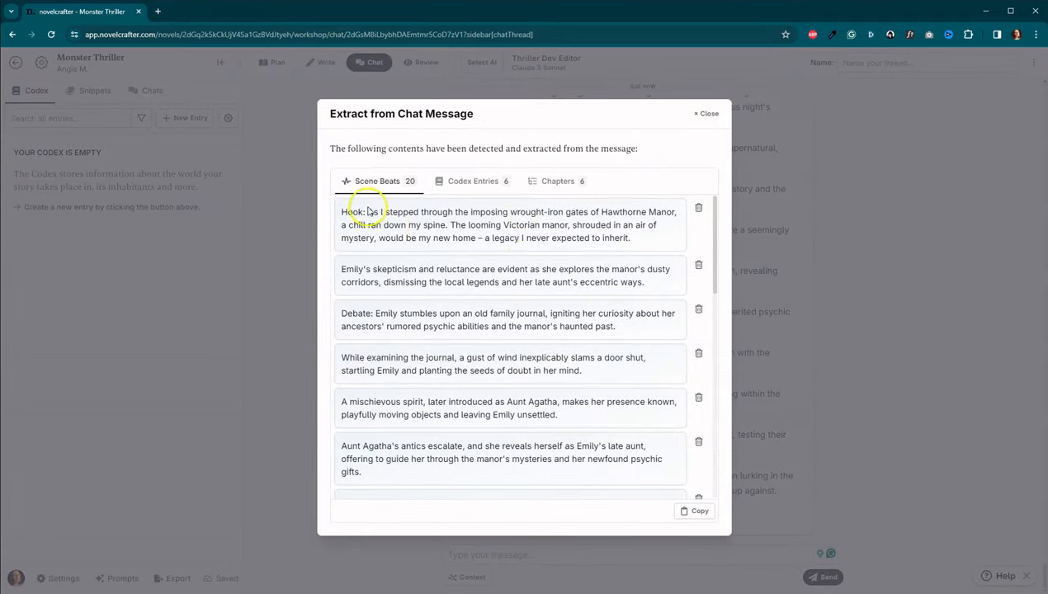
{"action": "scroll", "scroll_direction": "down", "scroll_amount": 3}
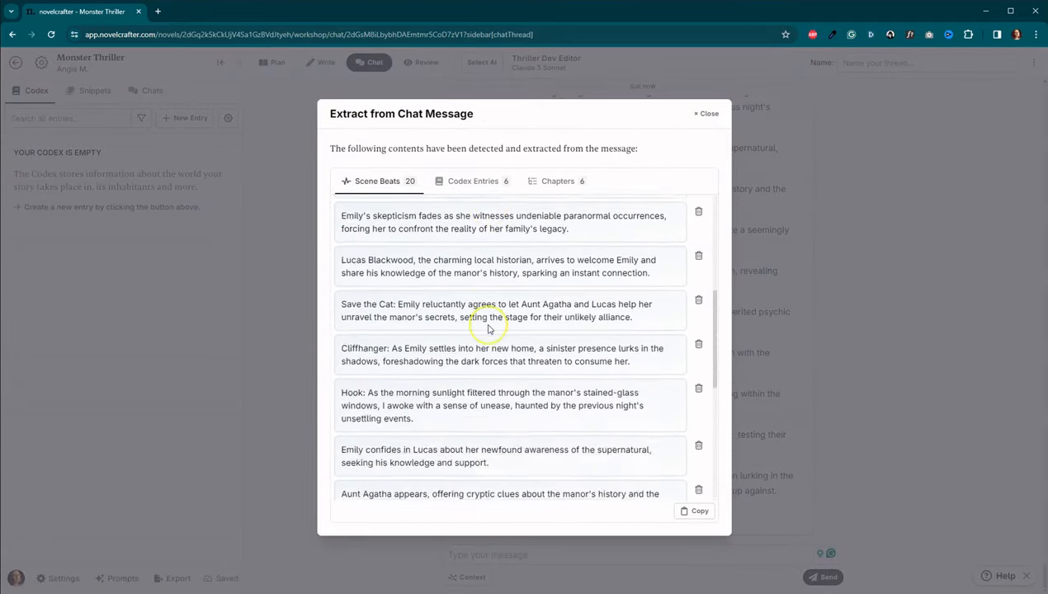
{"action": "scroll", "scroll_direction": "down", "scroll_amount": 3}
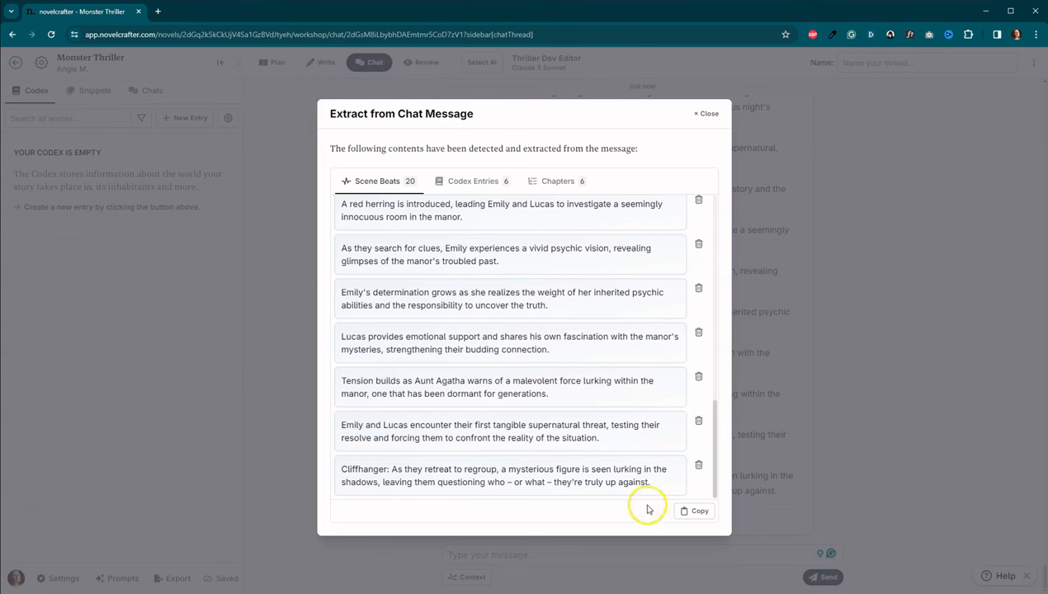
{"action": "scroll", "scroll_direction": "up", "scroll_amount": 3}
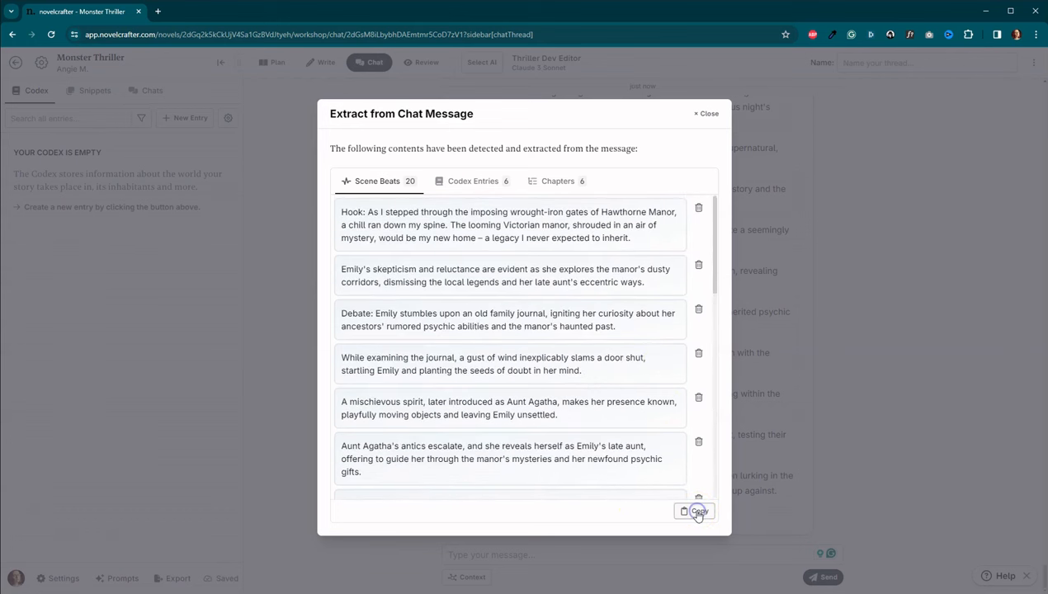
{"action": "left_click", "coordinate": [707, 113]}
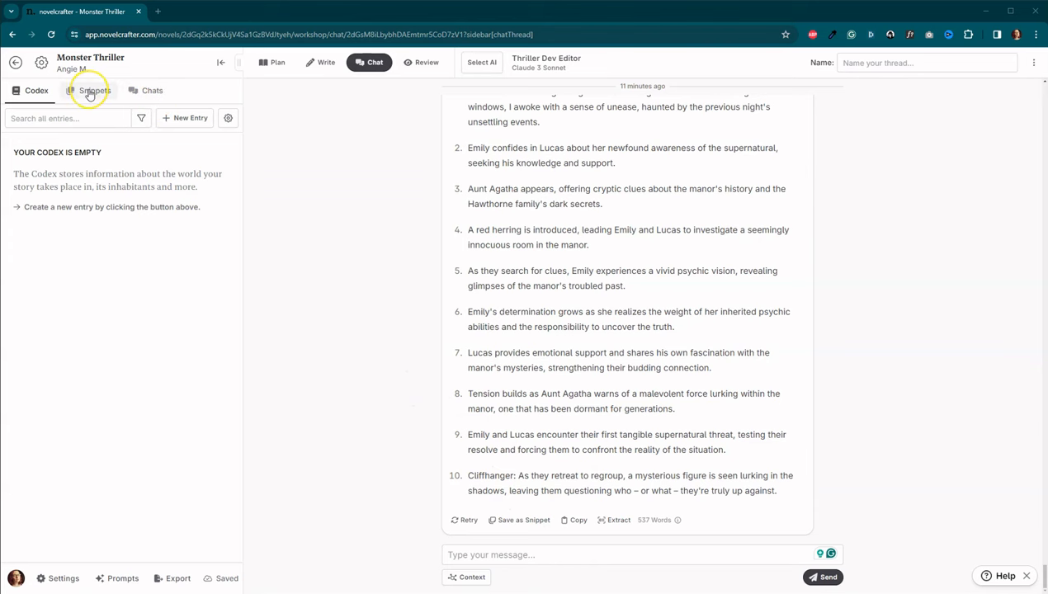
Step: Save the outline reply as a snippet titled 'Chapter 1 and 2 Scene Beats'
{"action": "left_click", "coordinate": [95, 90]}
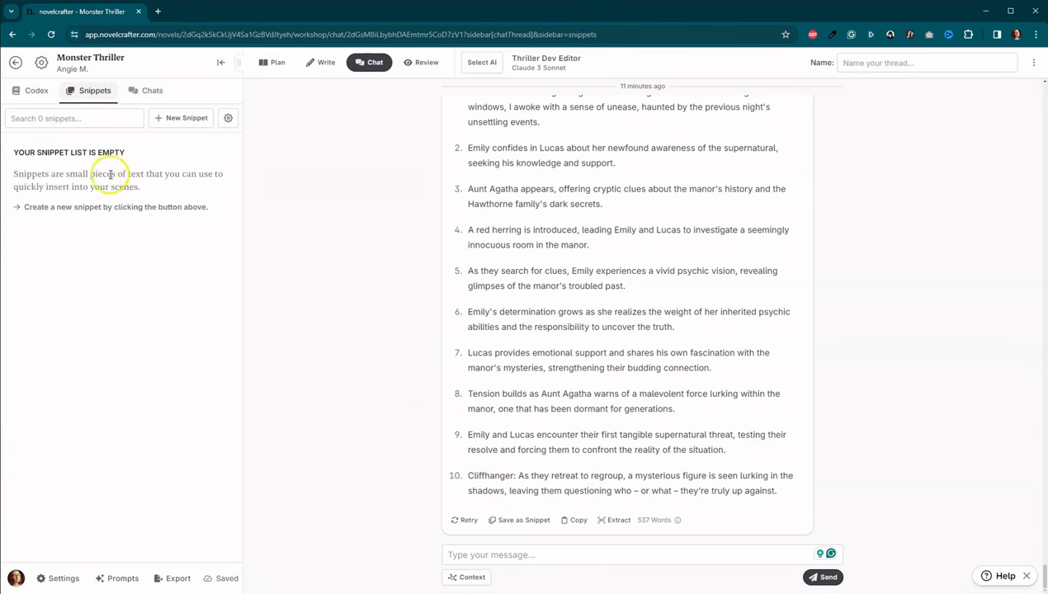
{"action": "left_click", "coordinate": [518, 519]}
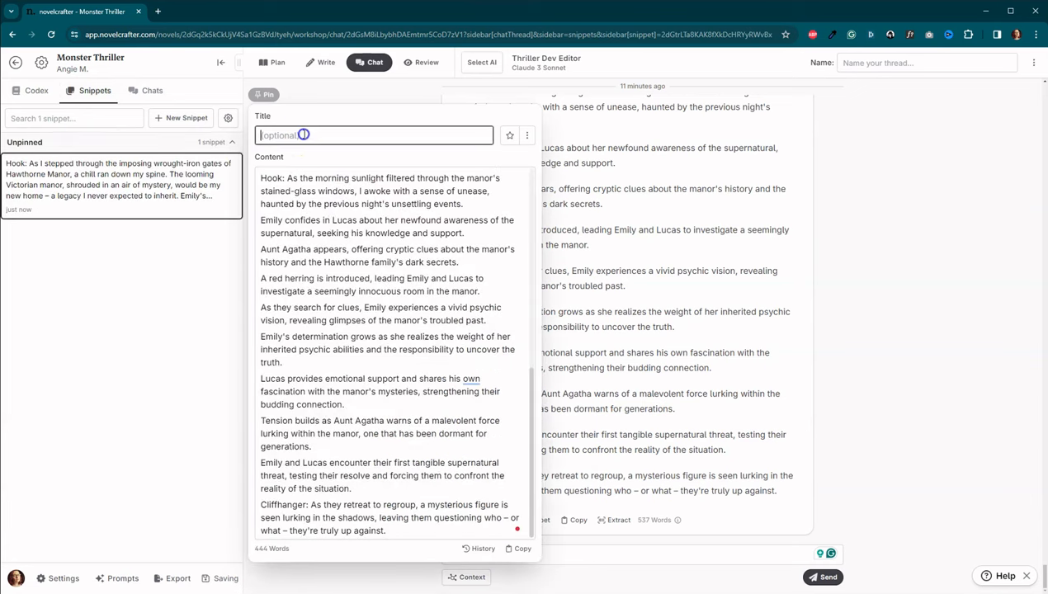
{"action": "type", "text": "Chapter 1 and"}
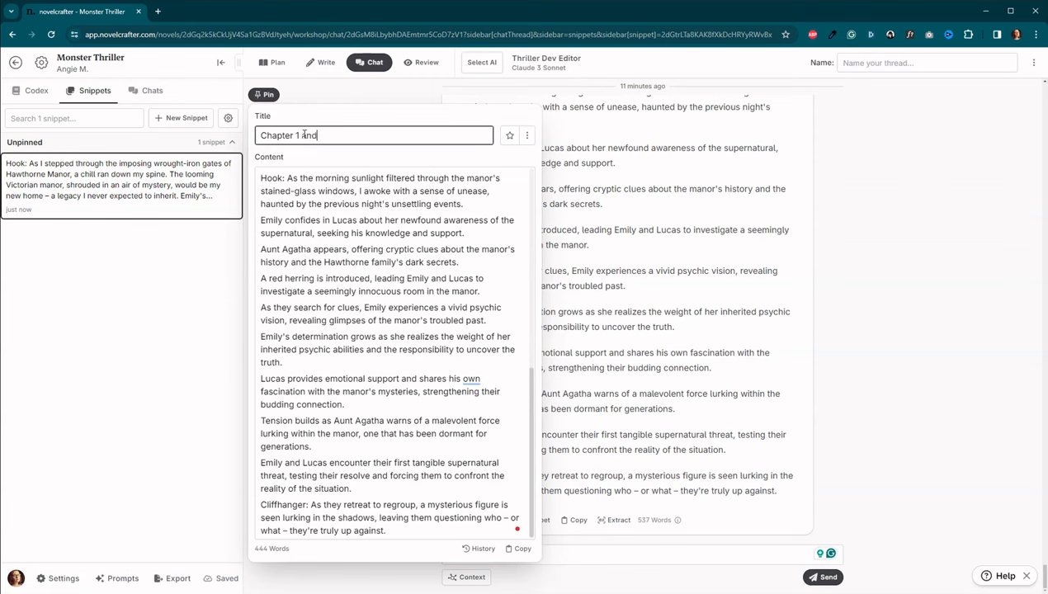
{"action": "type", "text": "2 Sce"}
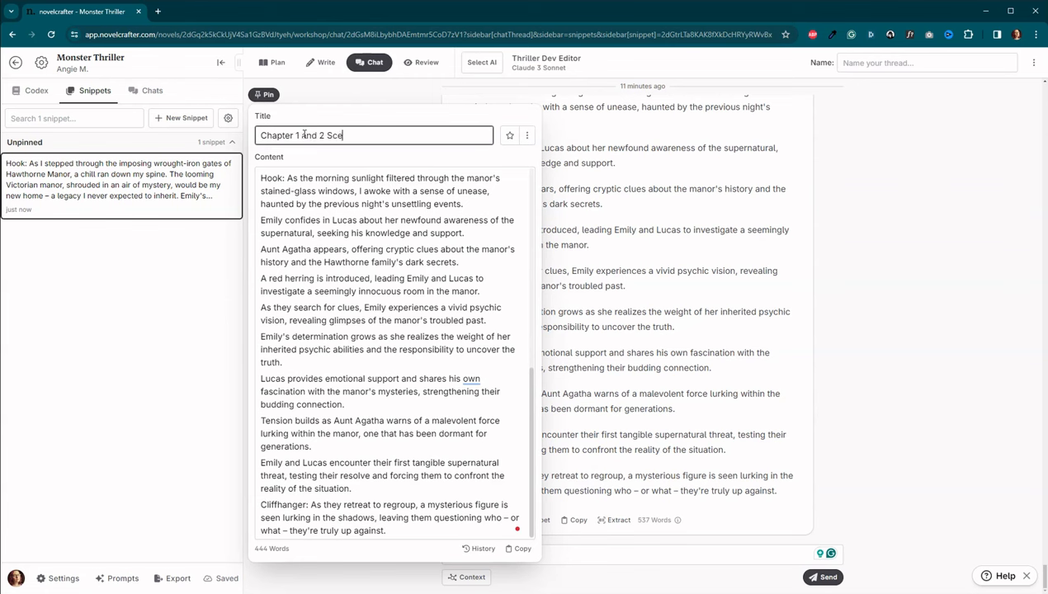
{"action": "type", "text": "ne Beats"}
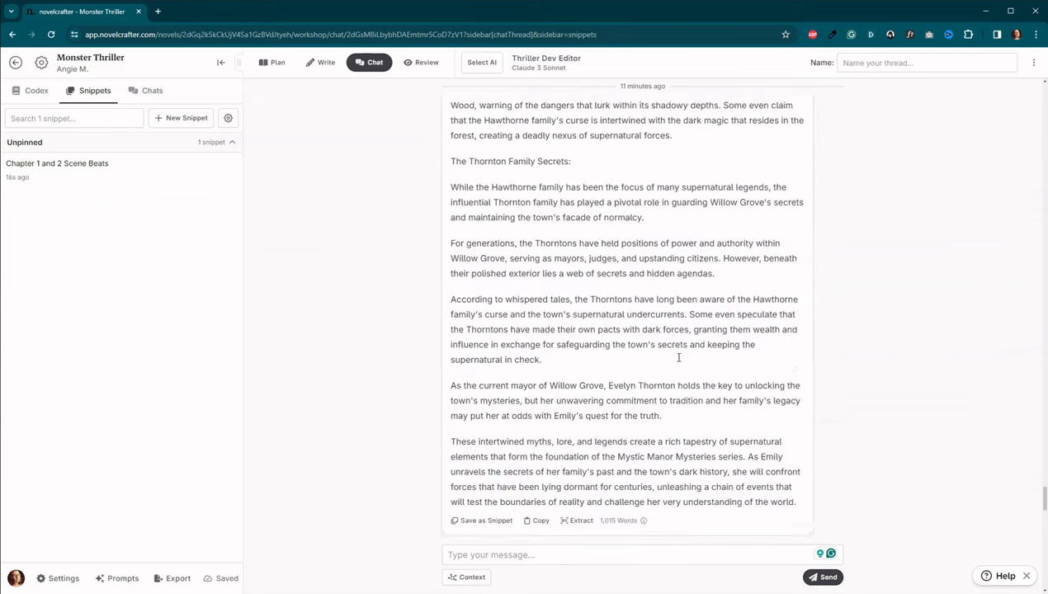
Step: Extract story elements from the world-building reply and review them as codex entries
{"action": "scroll", "scroll_direction": "up", "scroll_amount": 3}
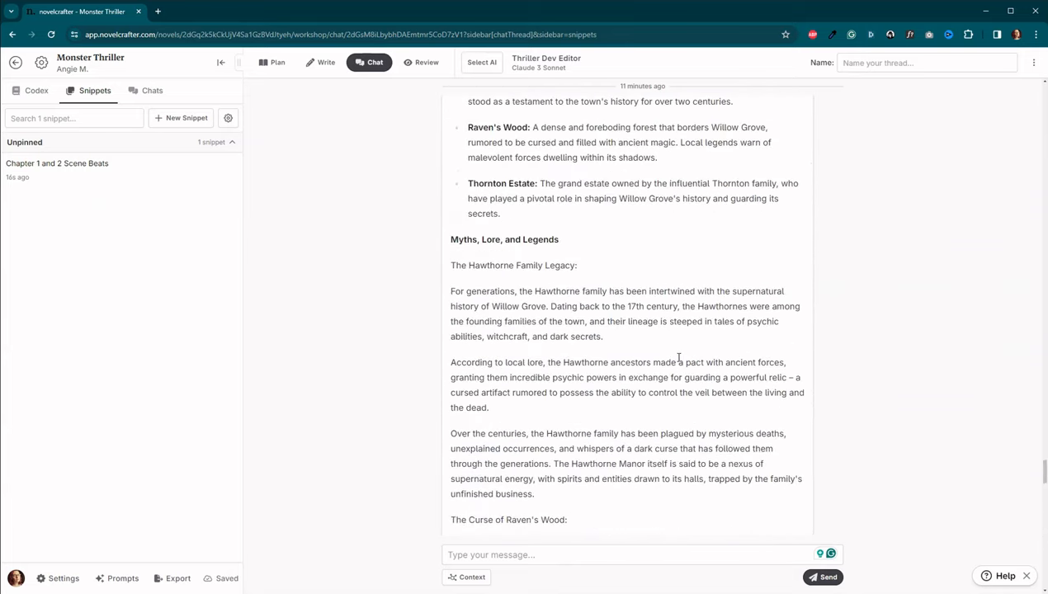
{"action": "scroll", "scroll_direction": "down", "scroll_amount": 3}
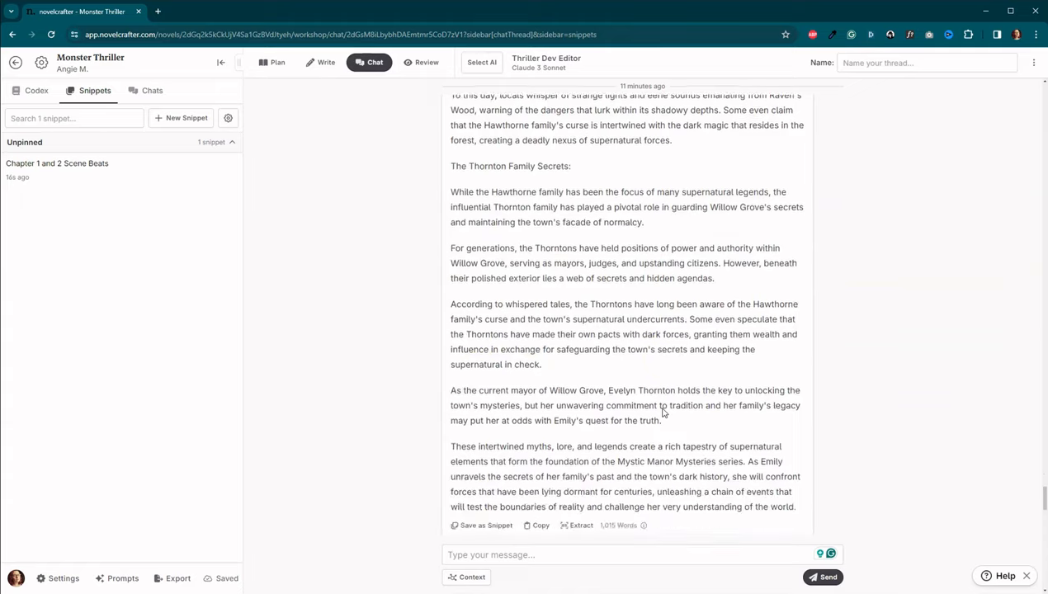
{"action": "left_click", "coordinate": [576, 256]}
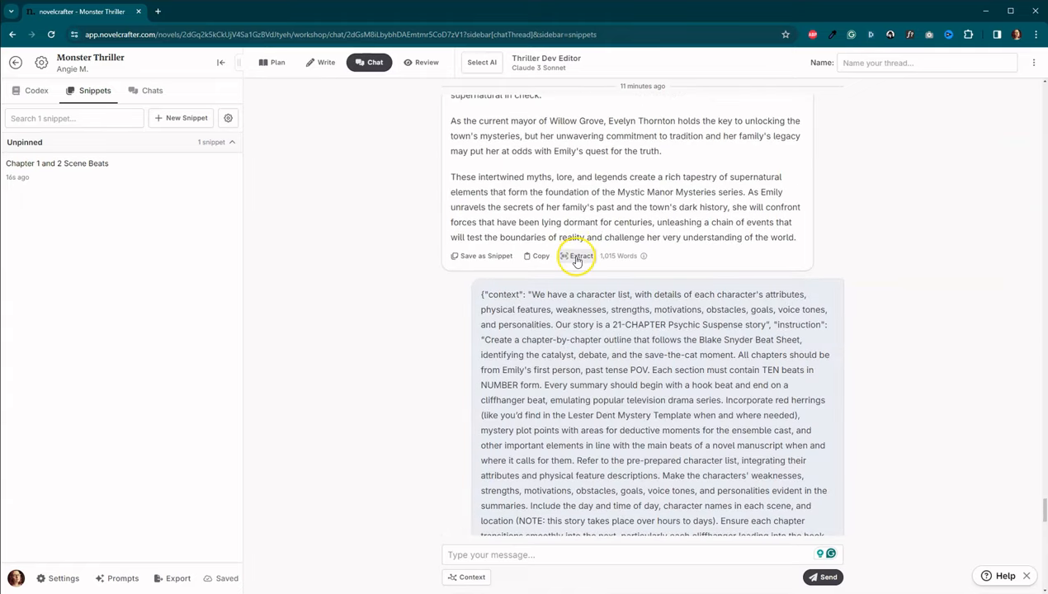
{"action": "left_click", "coordinate": [576, 256]}
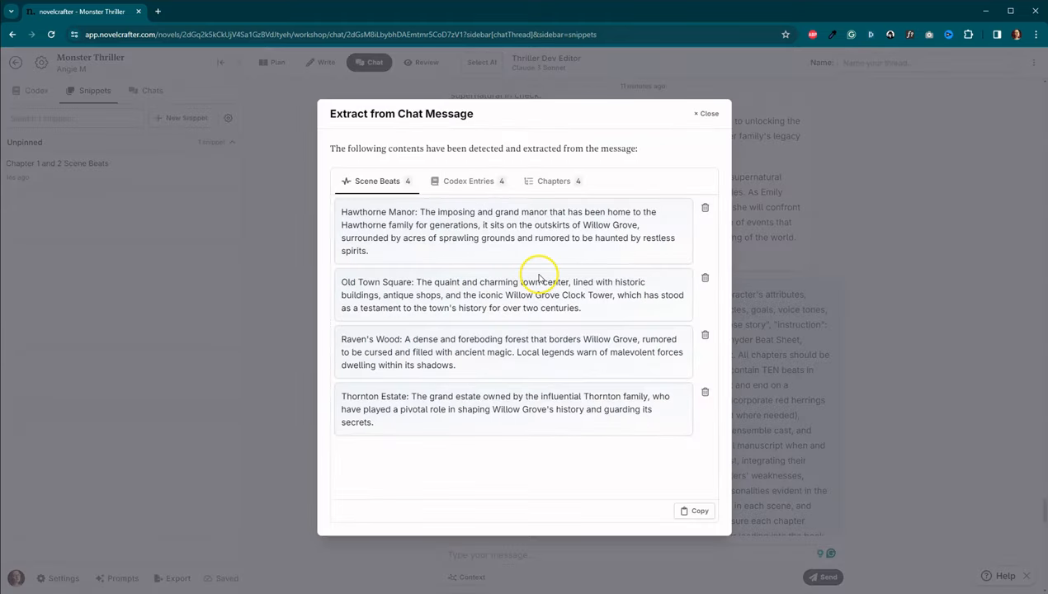
{"action": "left_click", "coordinate": [468, 181]}
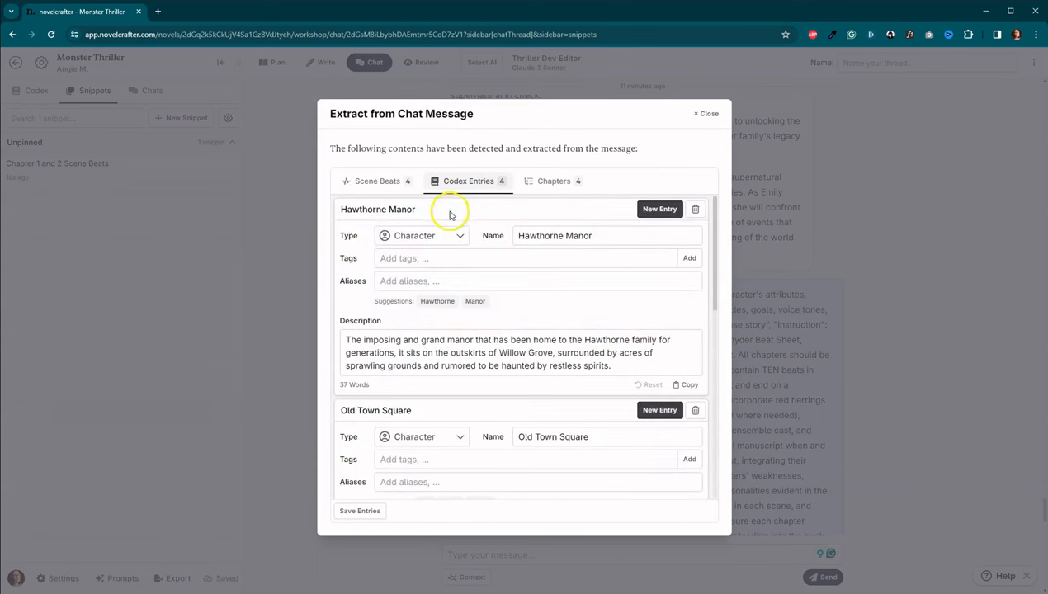
{"action": "mouse_move", "coordinate": [590, 280]}
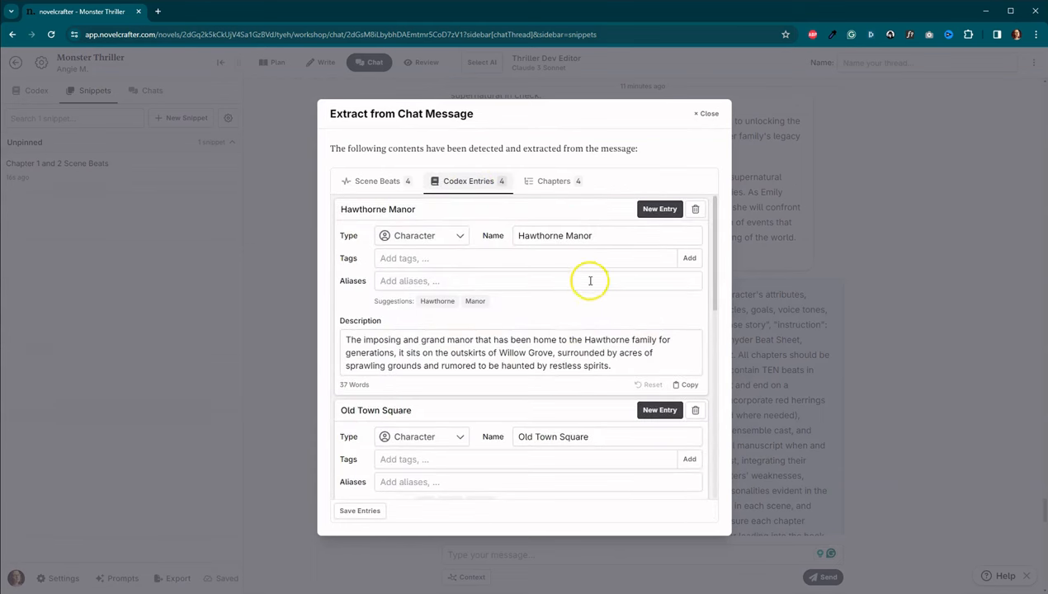
{"action": "scroll", "scroll_direction": "down", "scroll_amount": 3}
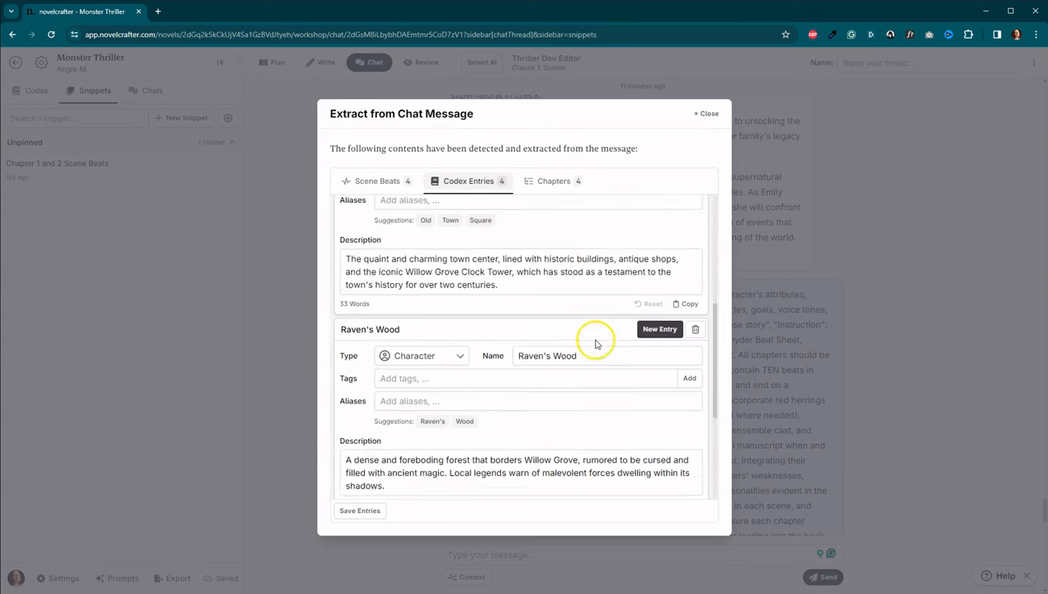
{"action": "scroll", "scroll_direction": "down", "scroll_amount": 3}
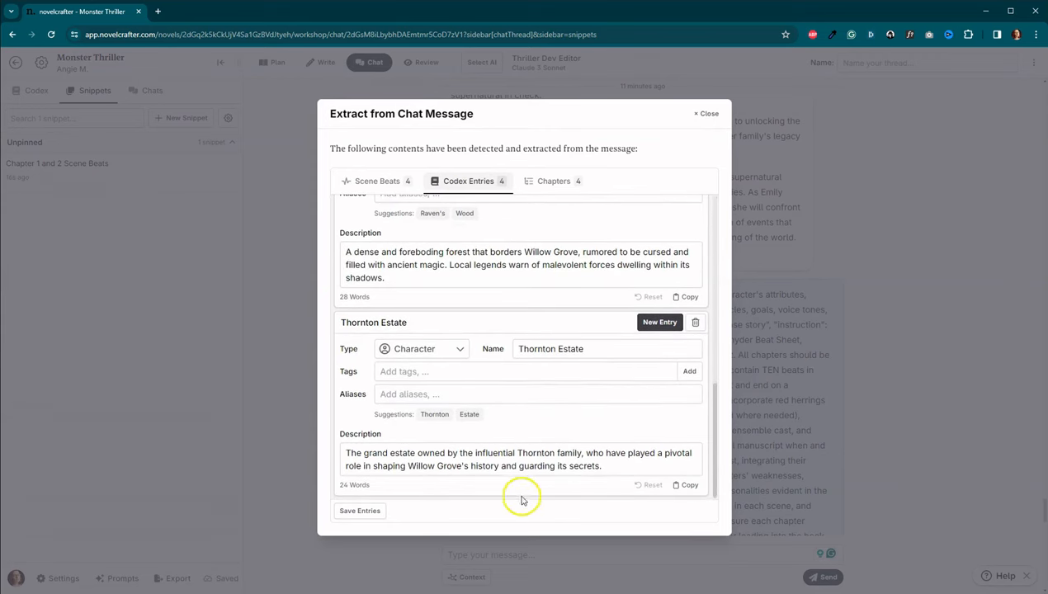
{"action": "mouse_move", "coordinate": [592, 414]}
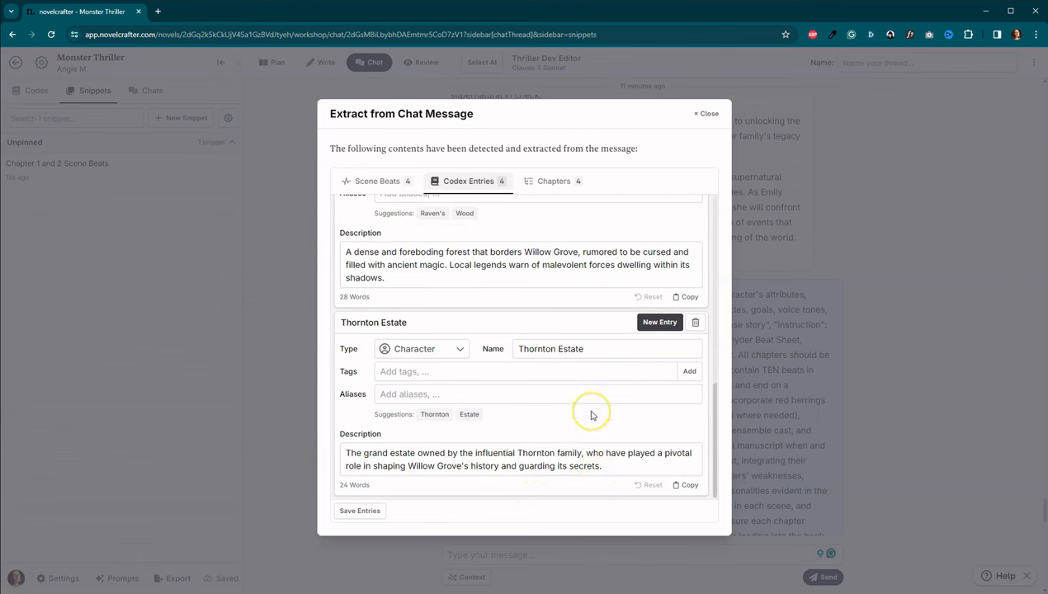
{"action": "scroll", "scroll_direction": "up", "scroll_amount": 3}
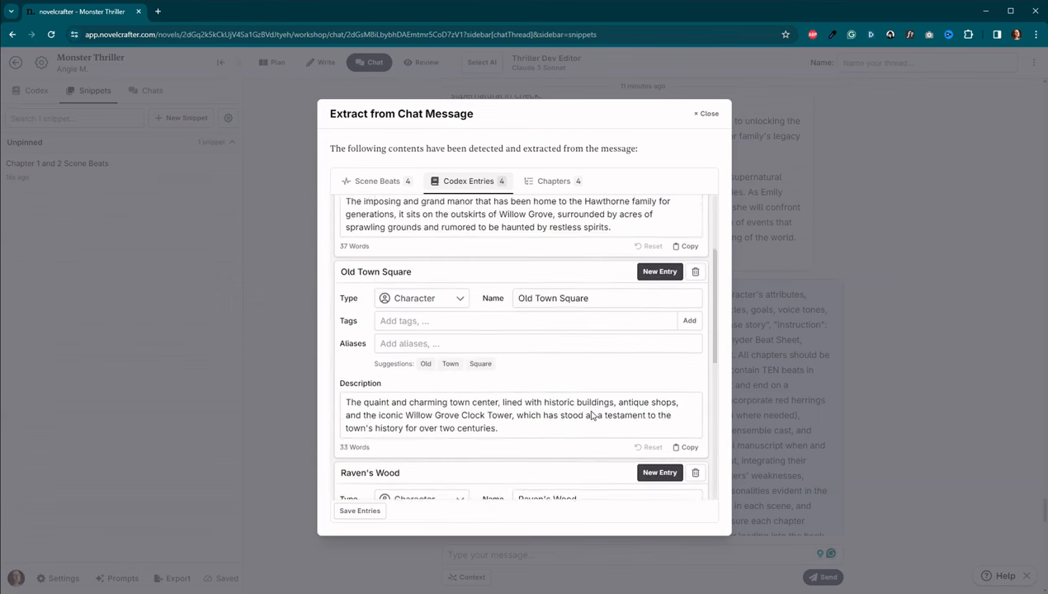
{"action": "scroll", "scroll_direction": "up", "scroll_amount": 3}
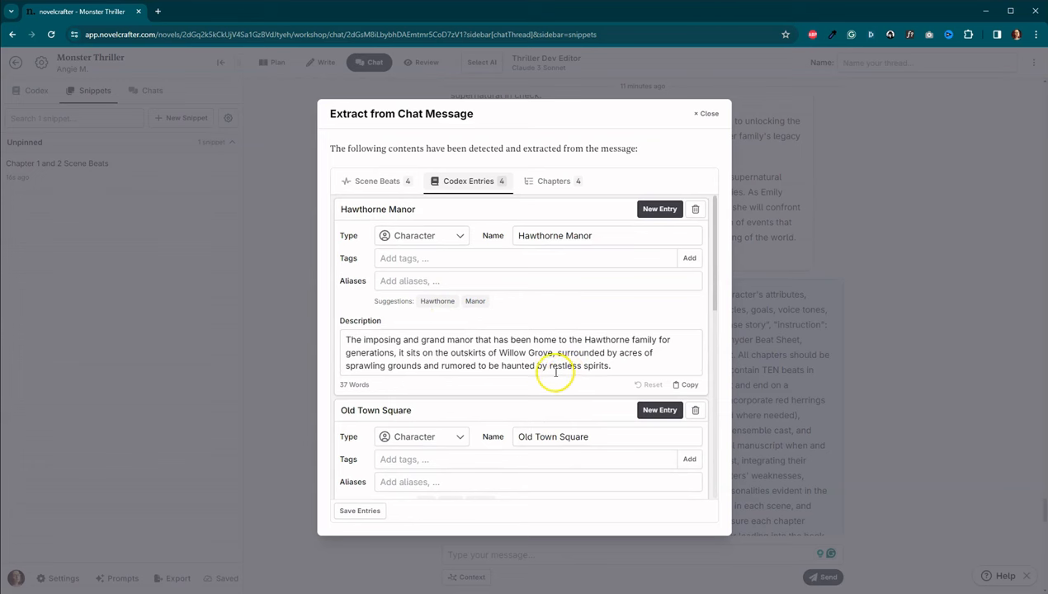
{"action": "mouse_move", "coordinate": [458, 281]}
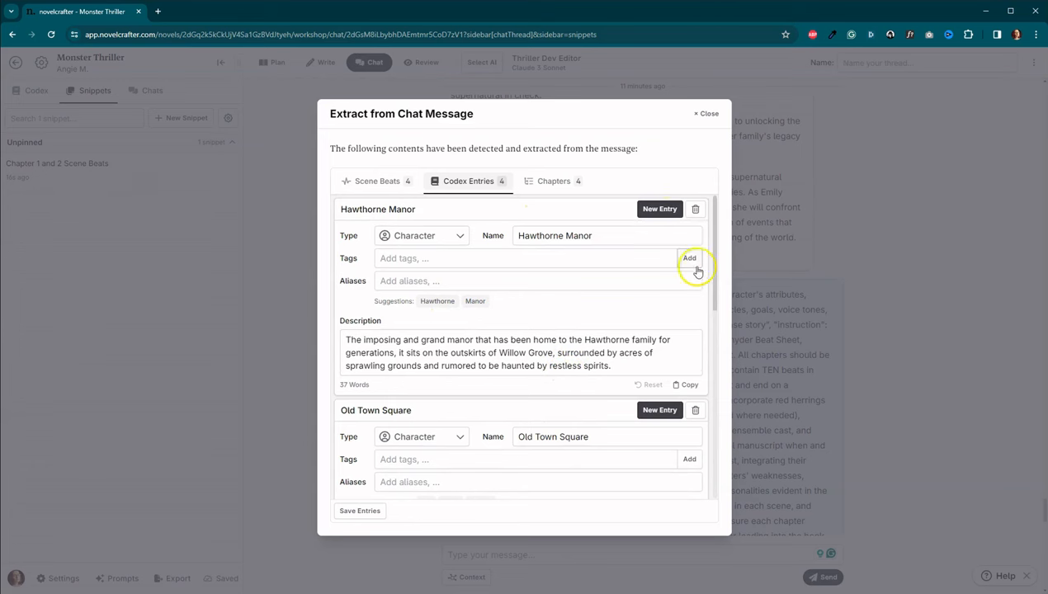
Step: Set Hawthorne Manor and Old Town Square to Location and save the codex entries
{"action": "left_click", "coordinate": [524, 258]}
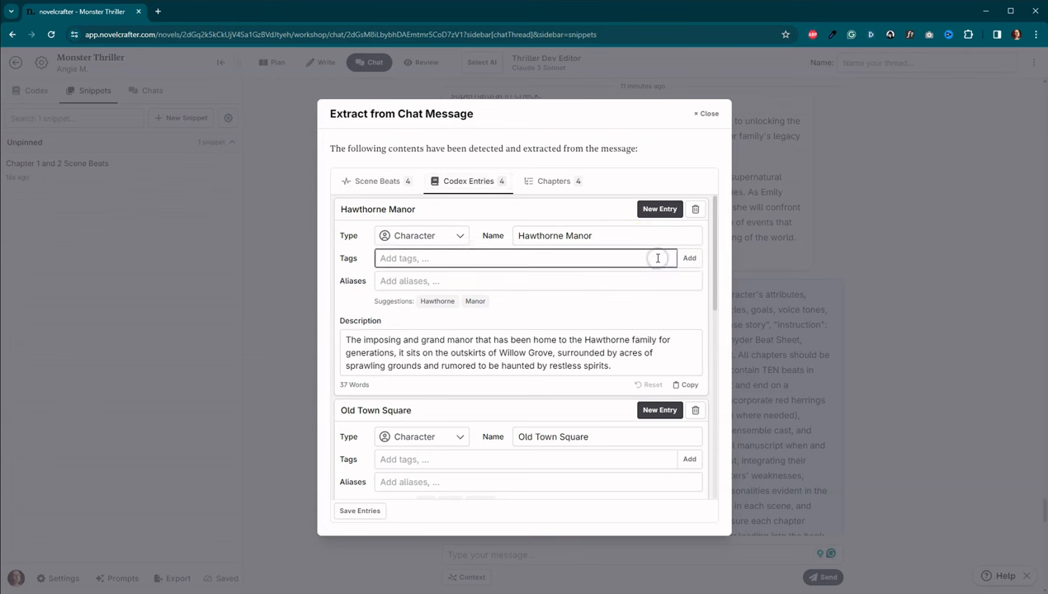
{"action": "mouse_move", "coordinate": [671, 273]}
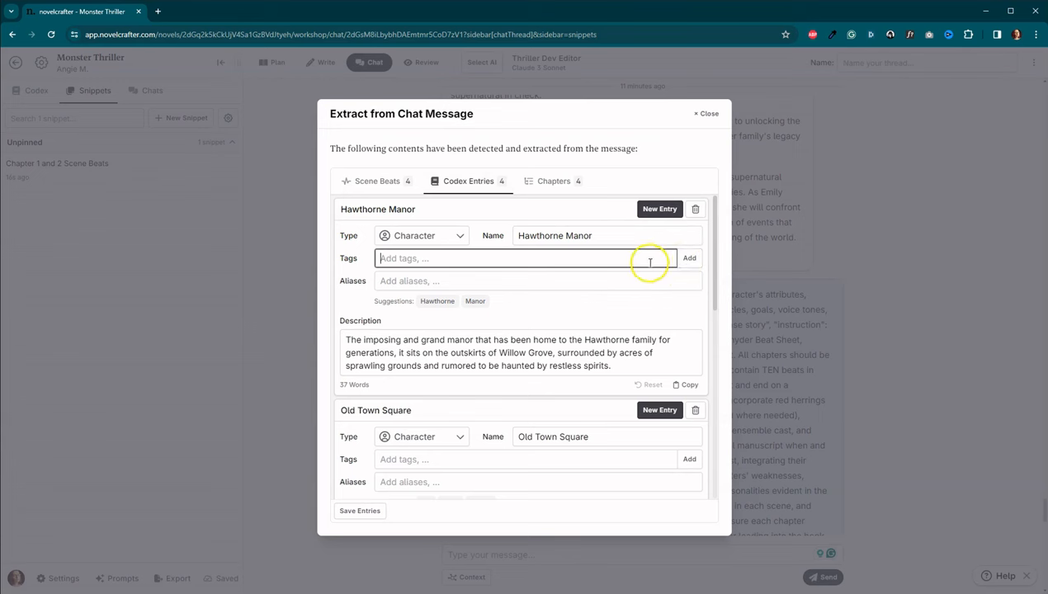
{"action": "left_click", "coordinate": [421, 235]}
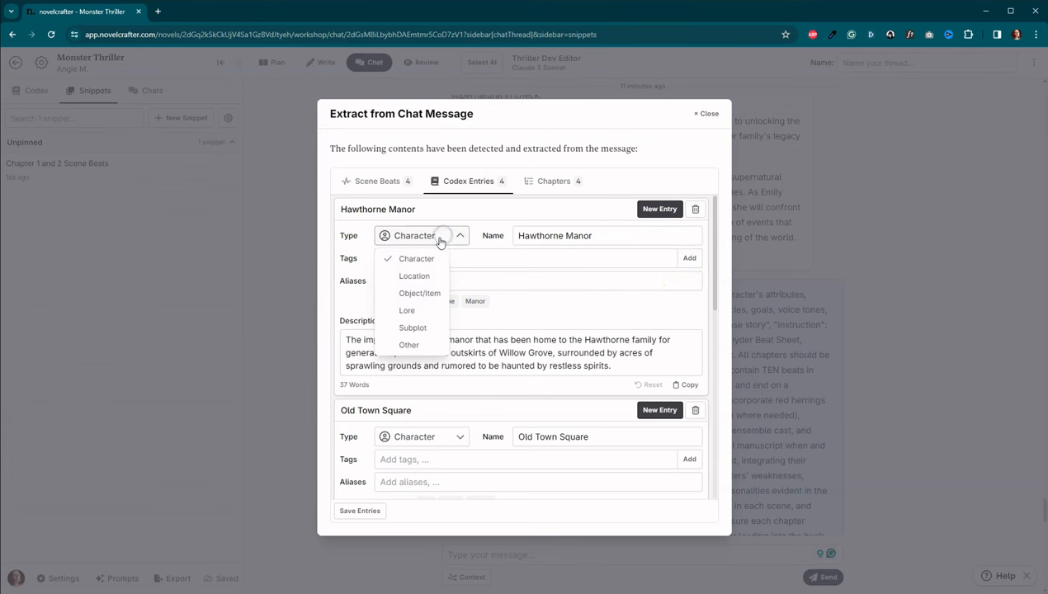
{"action": "left_click", "coordinate": [413, 275]}
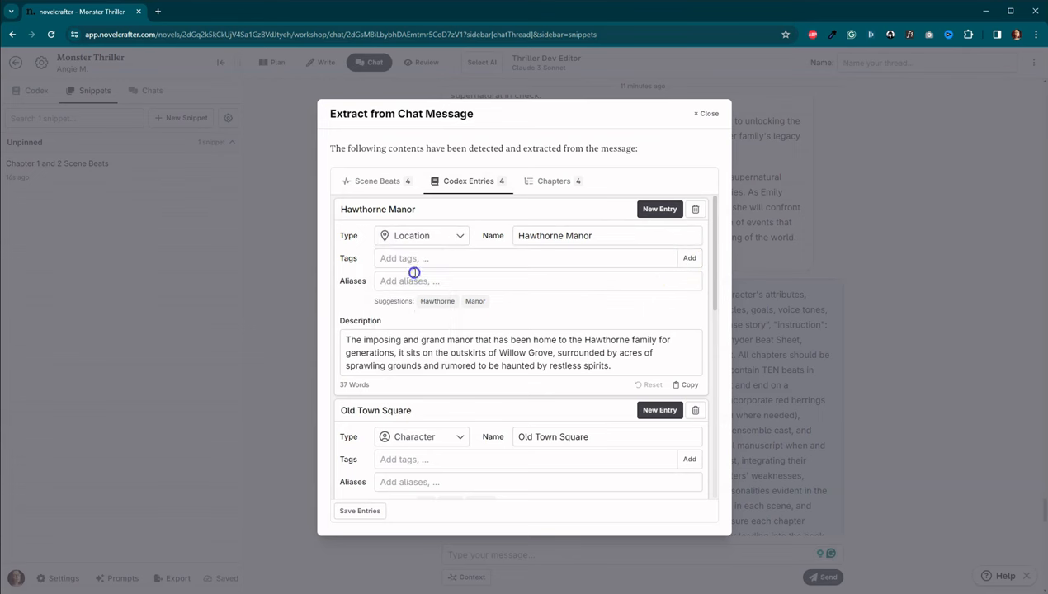
{"action": "left_click", "coordinate": [421, 436]}
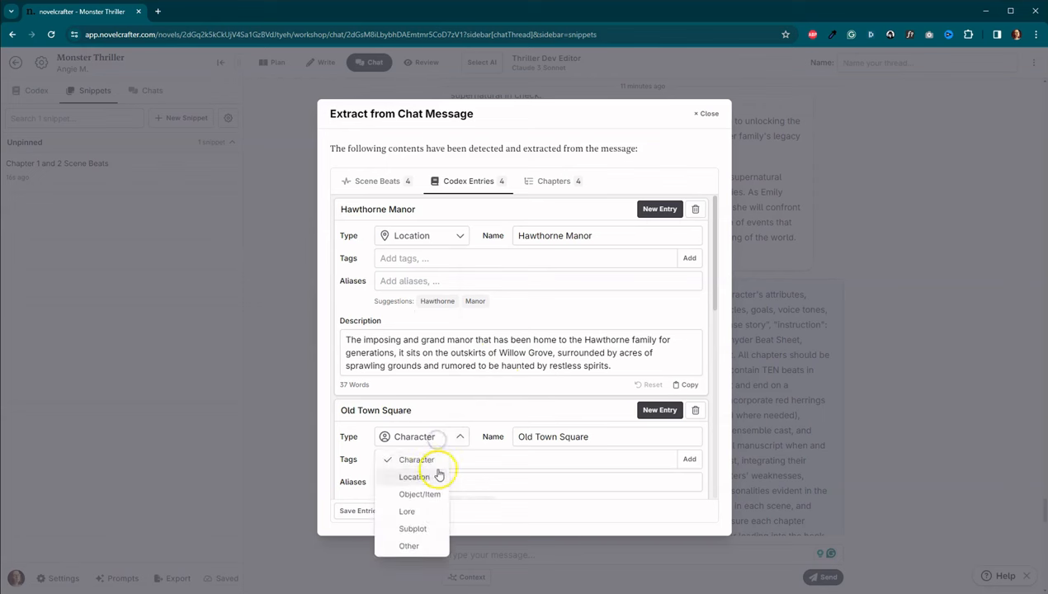
{"action": "left_click", "coordinate": [413, 477]}
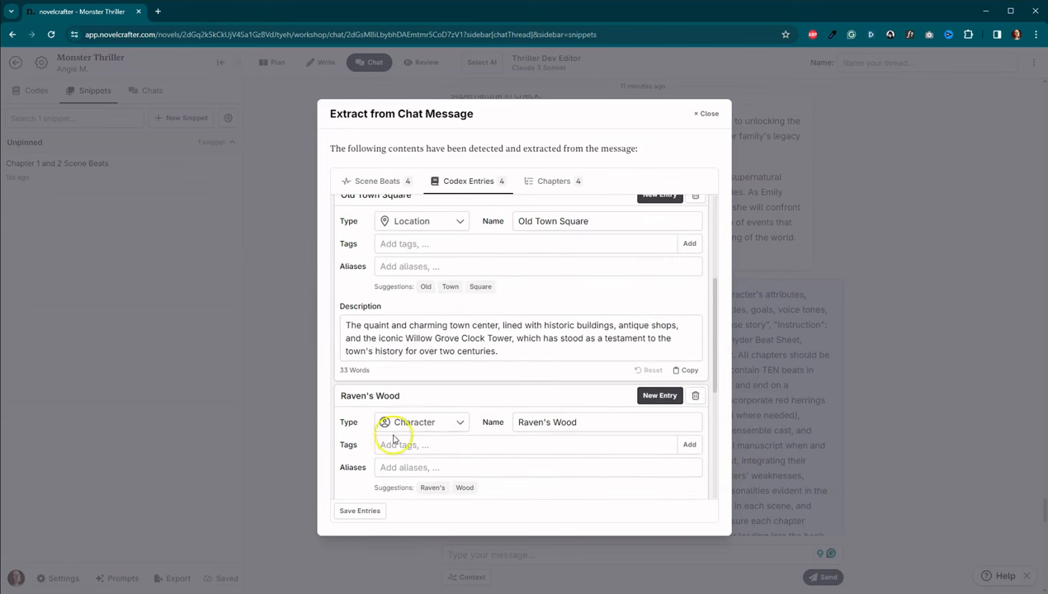
{"action": "scroll", "scroll_direction": "down", "scroll_amount": 3}
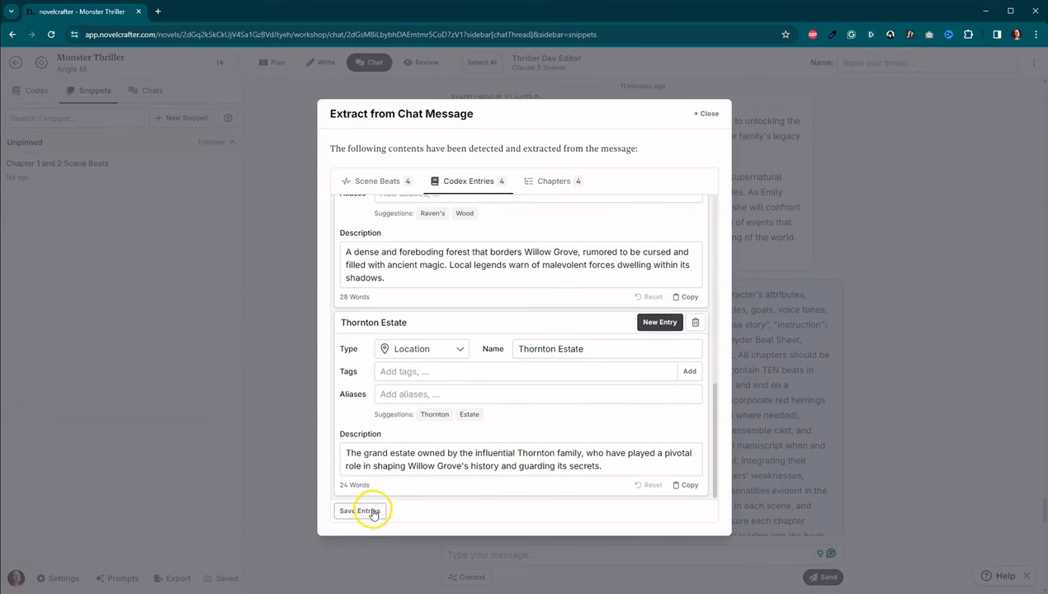
{"action": "left_click", "coordinate": [360, 510]}
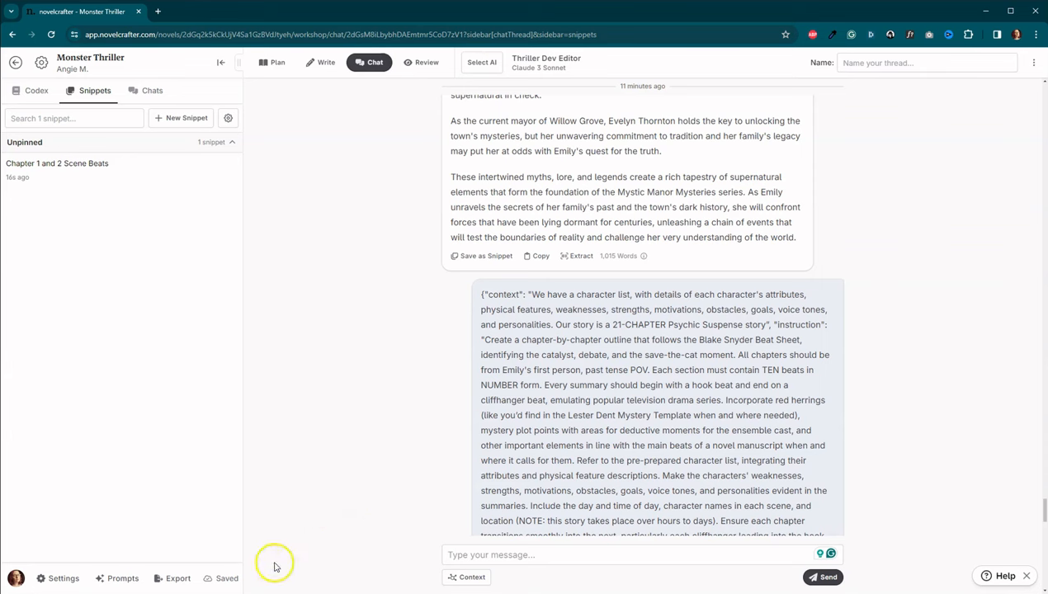
{"action": "left_click", "coordinate": [36, 90]}
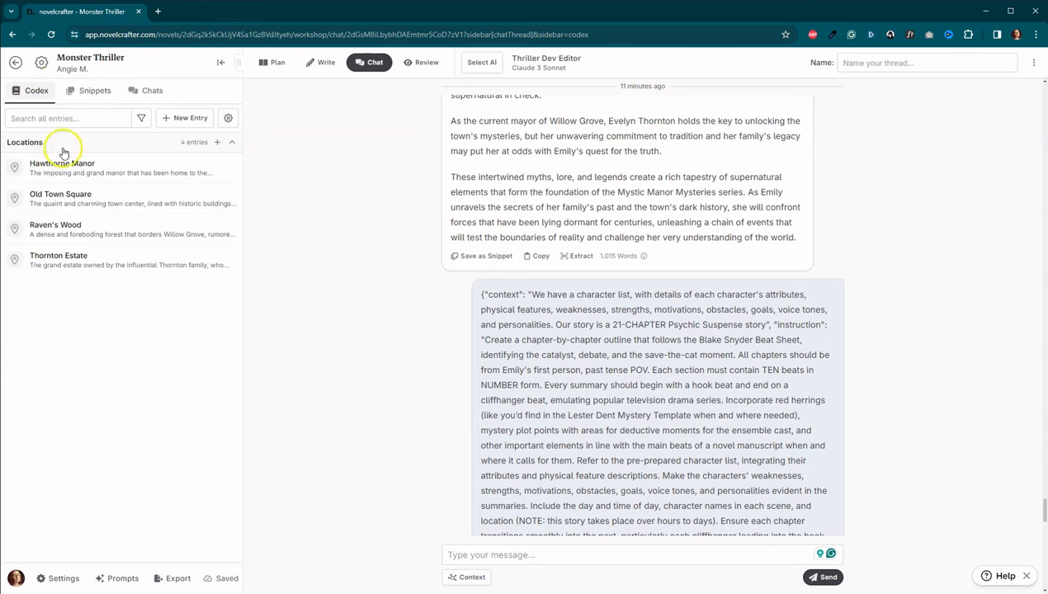
{"action": "mouse_move", "coordinate": [328, 445]}
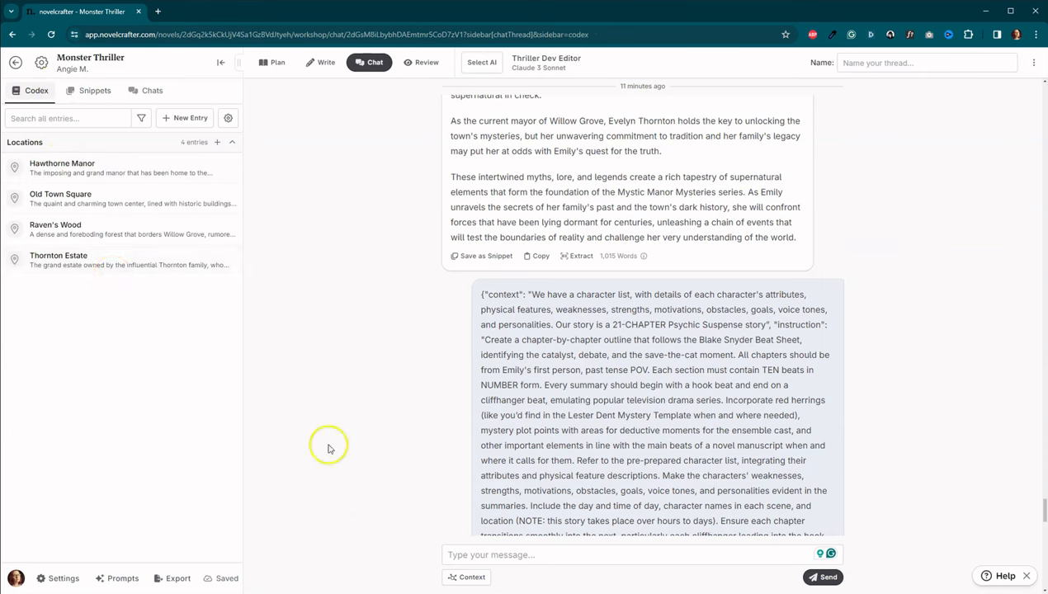
{"action": "scroll", "scroll_direction": "up", "scroll_amount": 3}
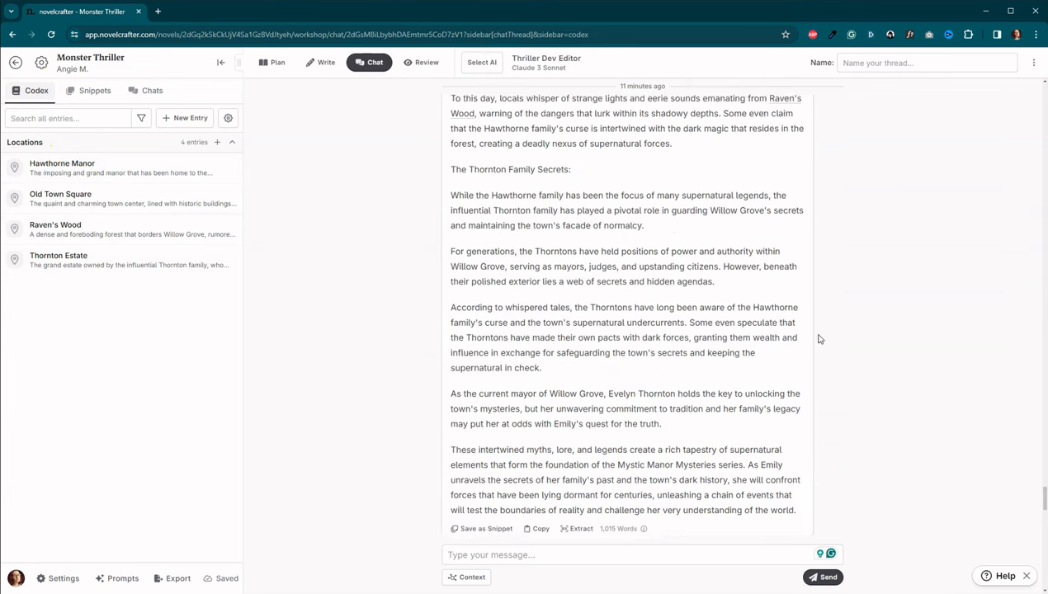
{"action": "scroll", "scroll_direction": "up", "scroll_amount": 3}
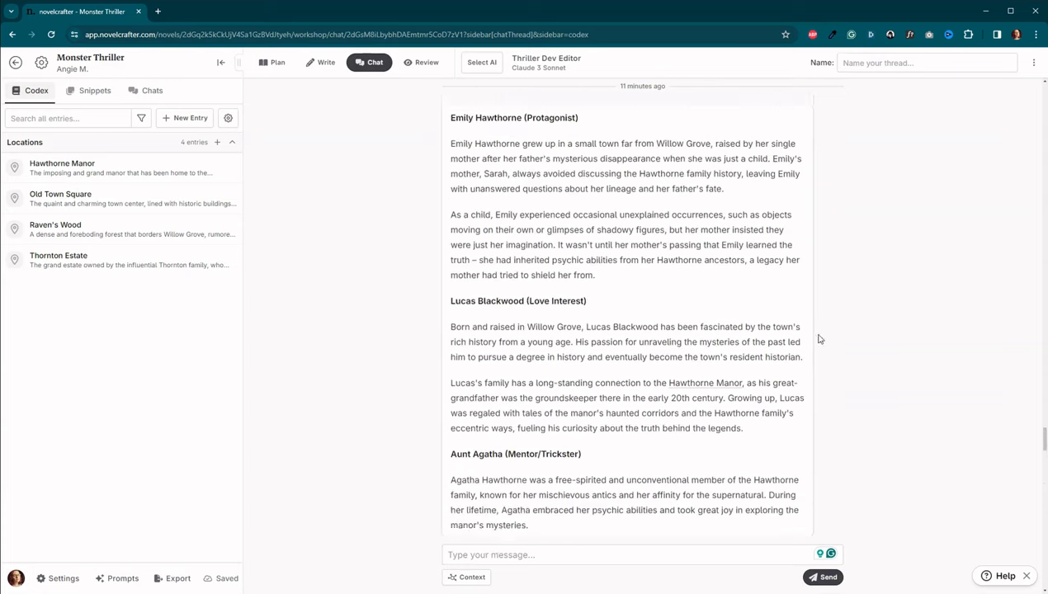
{"action": "scroll", "scroll_direction": "down", "scroll_amount": 3}
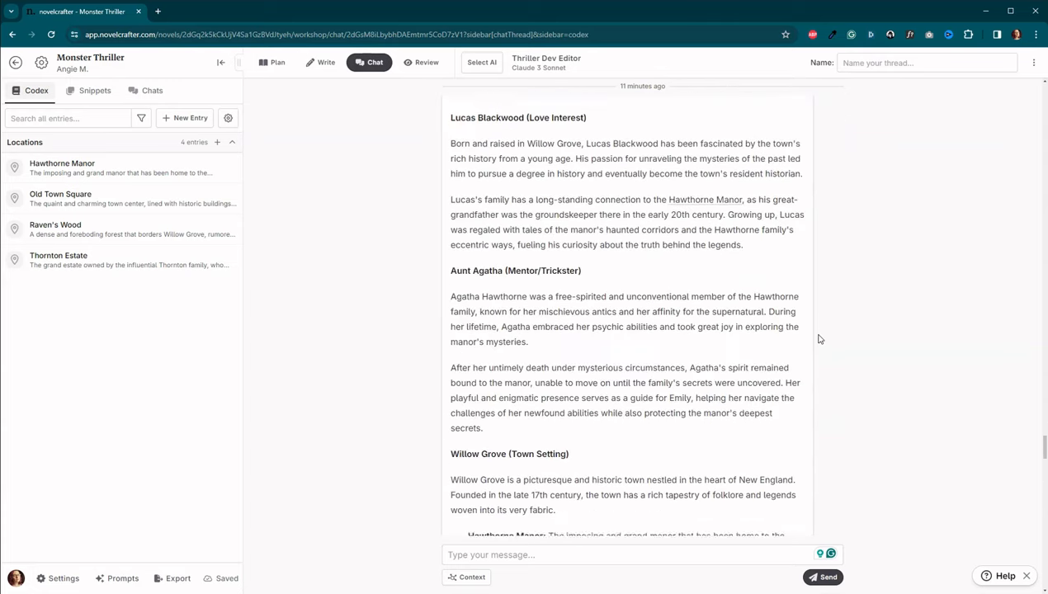
{"action": "scroll", "scroll_direction": "down", "scroll_amount": 3}
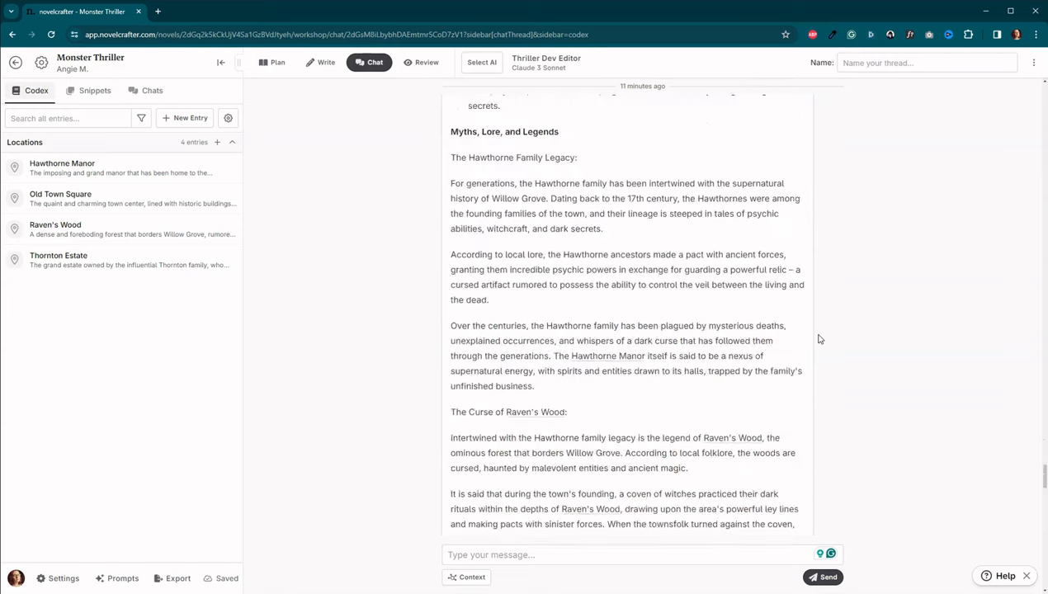
{"action": "scroll", "scroll_direction": "down", "scroll_amount": 3}
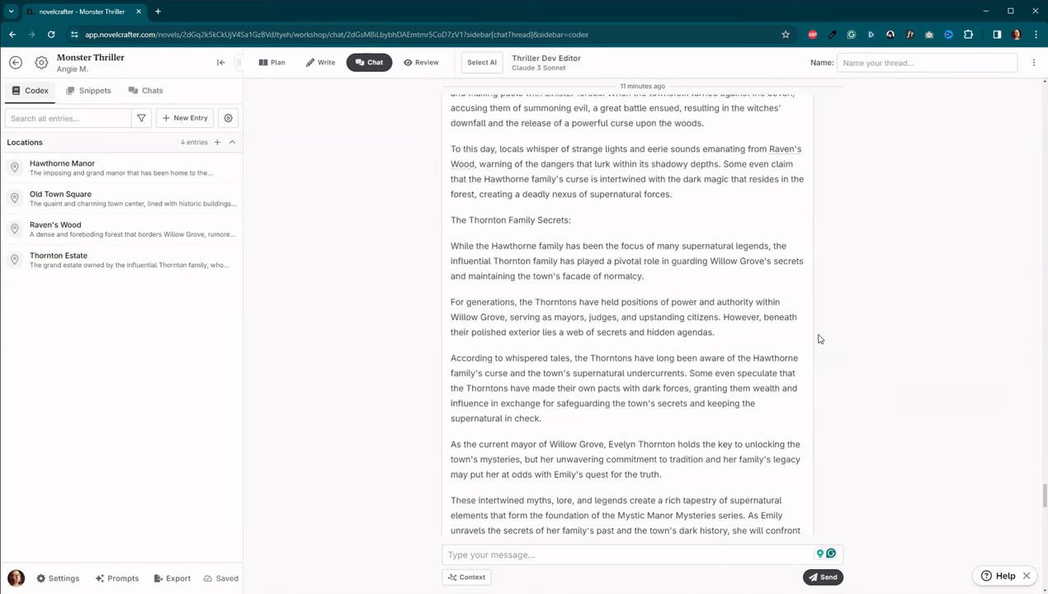
{"action": "scroll", "scroll_direction": "up", "scroll_amount": 3}
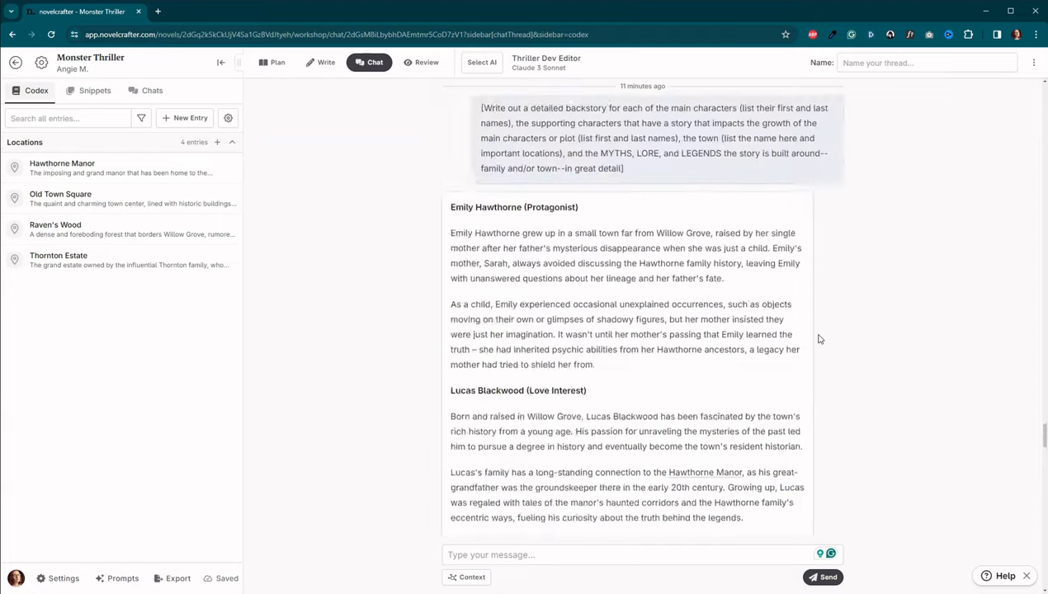
{"action": "scroll", "scroll_direction": "down", "scroll_amount": 3}
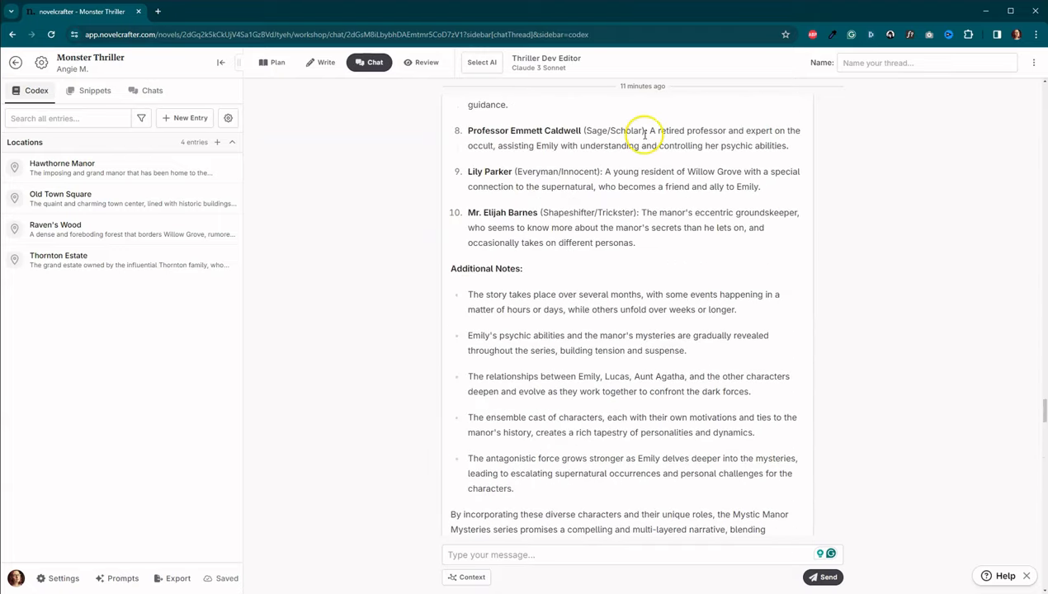
{"action": "scroll", "scroll_direction": "down", "scroll_amount": 3}
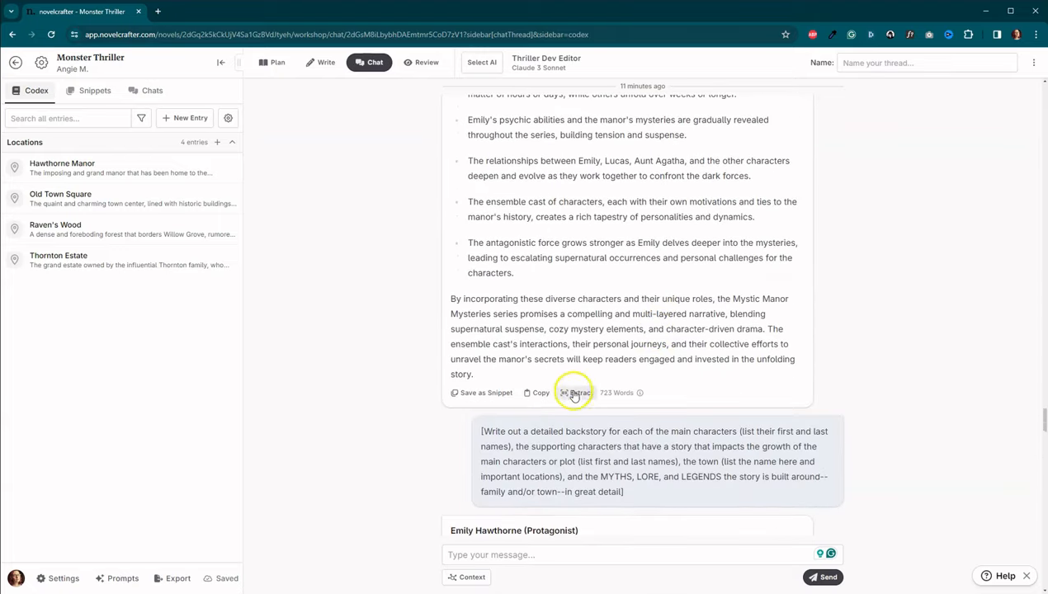
{"action": "left_click", "coordinate": [574, 393]}
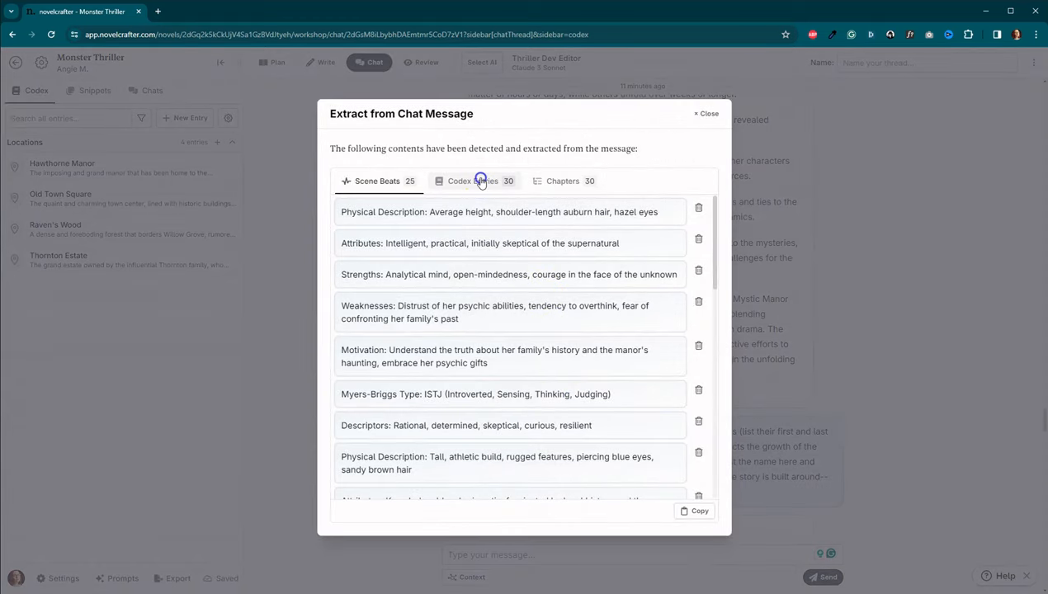
{"action": "left_click", "coordinate": [473, 181]}
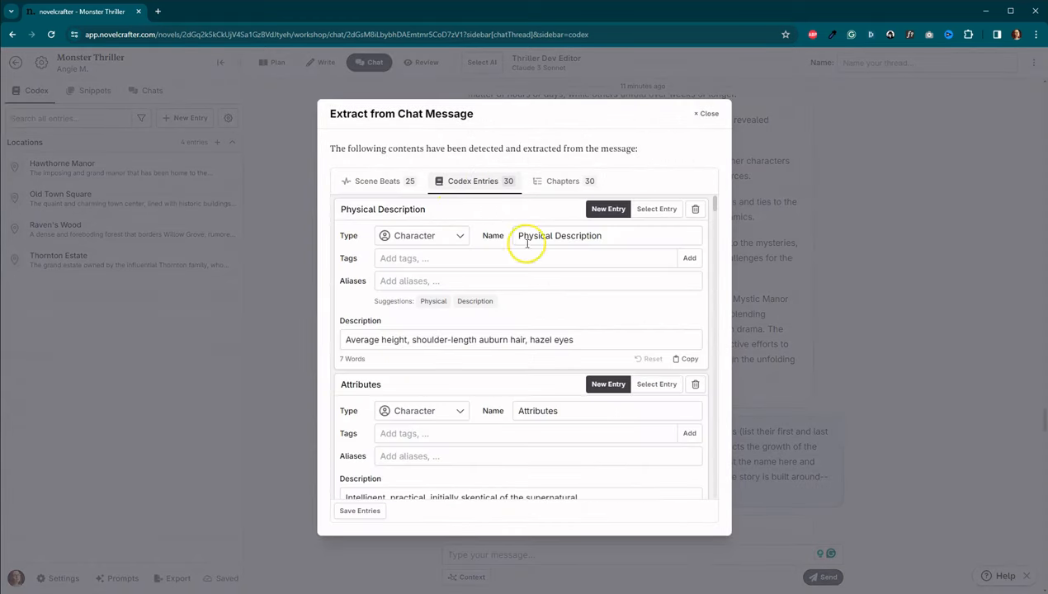
{"action": "mouse_move", "coordinate": [564, 433]}
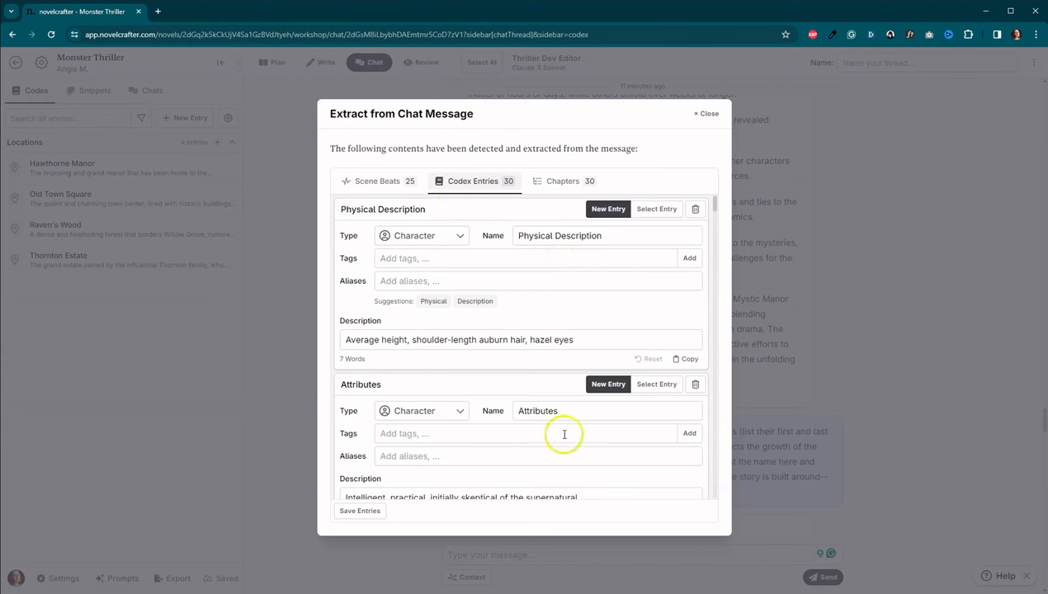
{"action": "scroll", "scroll_direction": "down", "scroll_amount": 3}
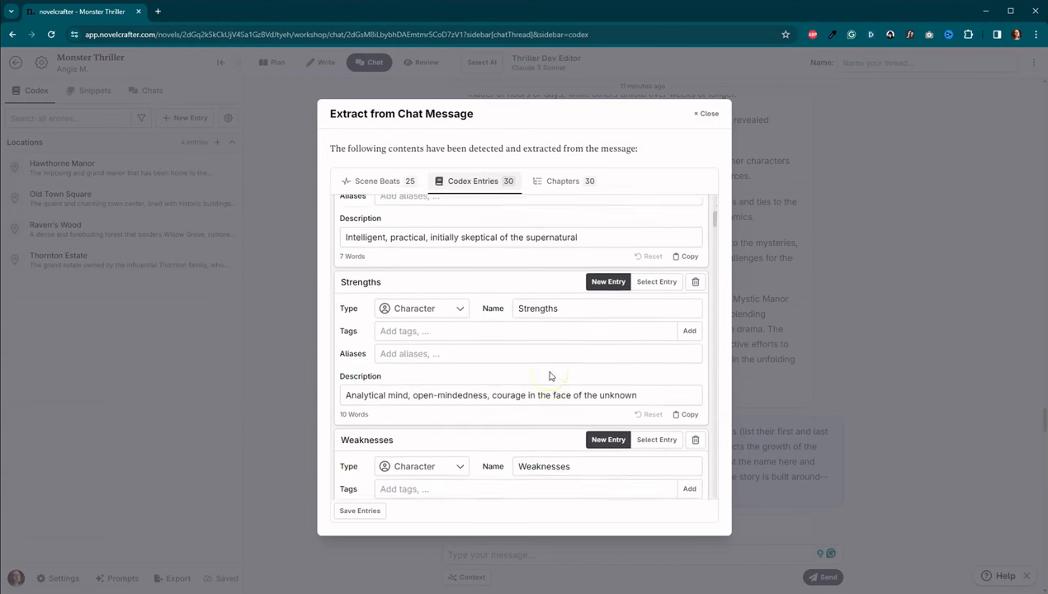
{"action": "scroll", "scroll_direction": "down", "scroll_amount": 3}
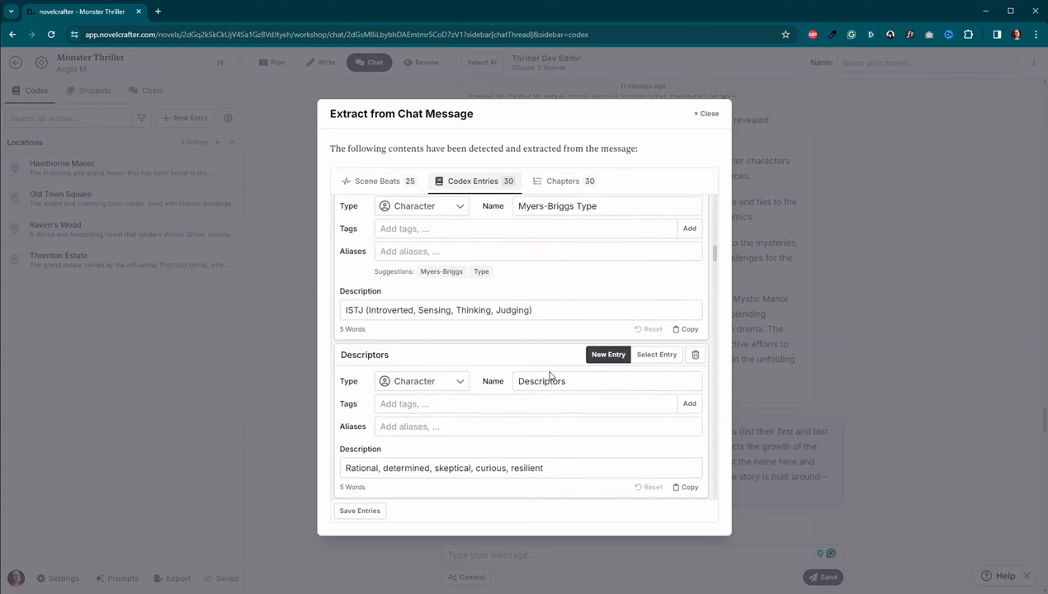
{"action": "scroll", "scroll_direction": "down", "scroll_amount": 3}
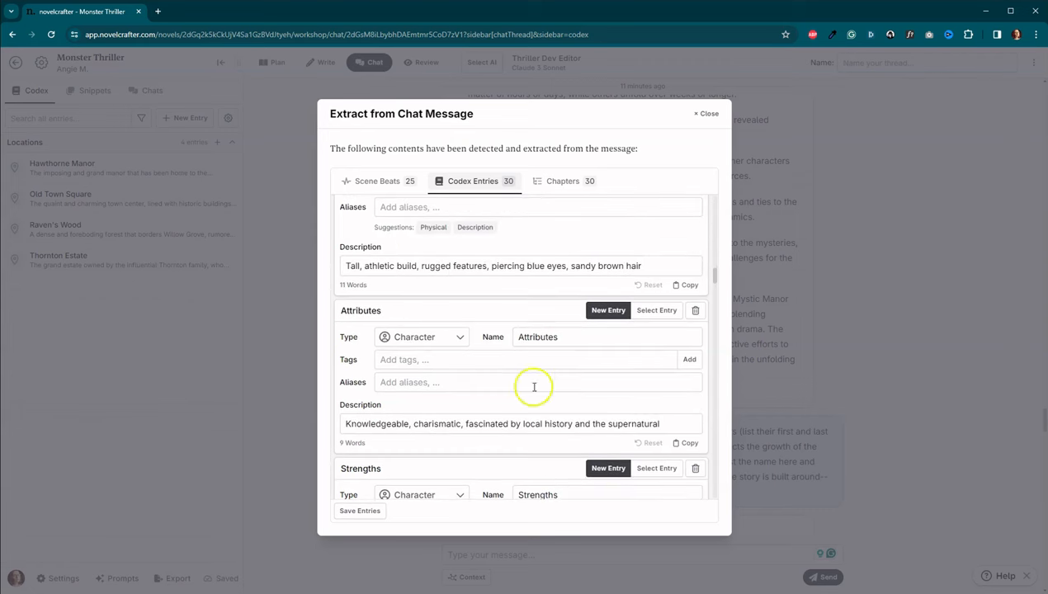
{"action": "left_click", "coordinate": [707, 113]}
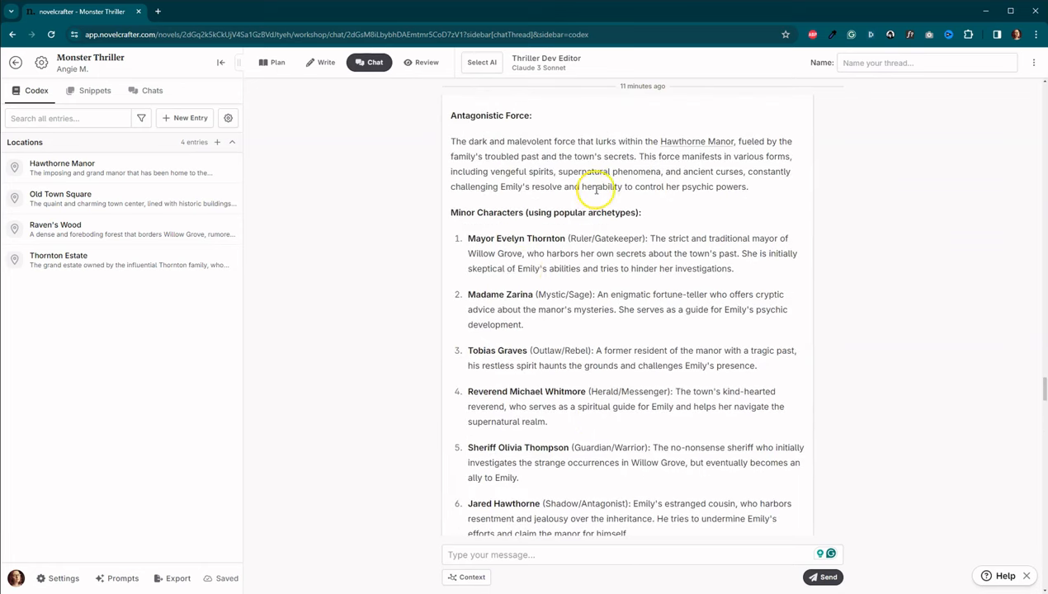
{"action": "scroll", "scroll_direction": "up", "scroll_amount": 3}
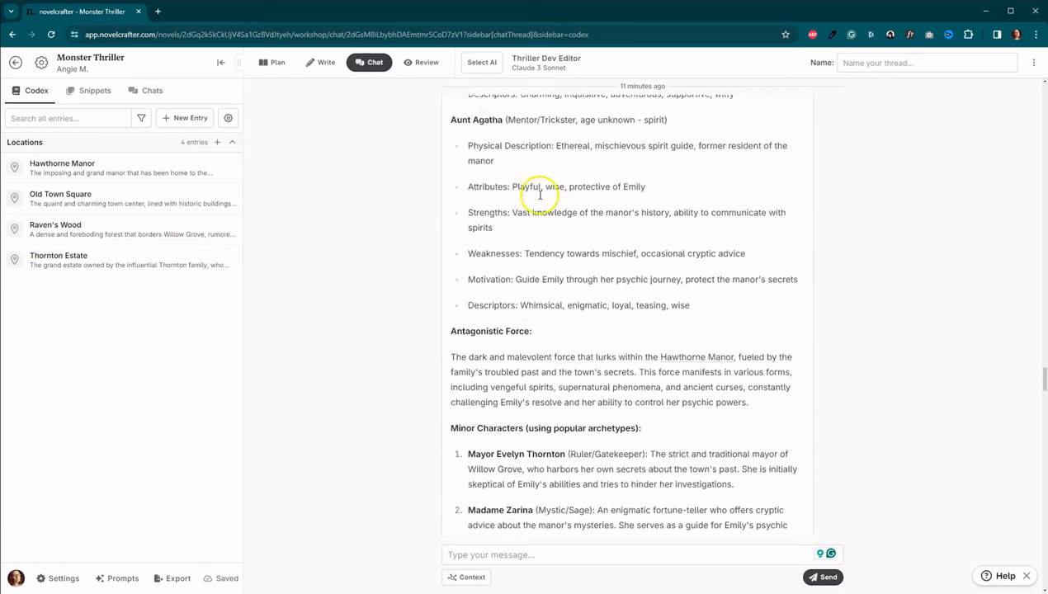
{"action": "scroll", "scroll_direction": "up", "scroll_amount": 3}
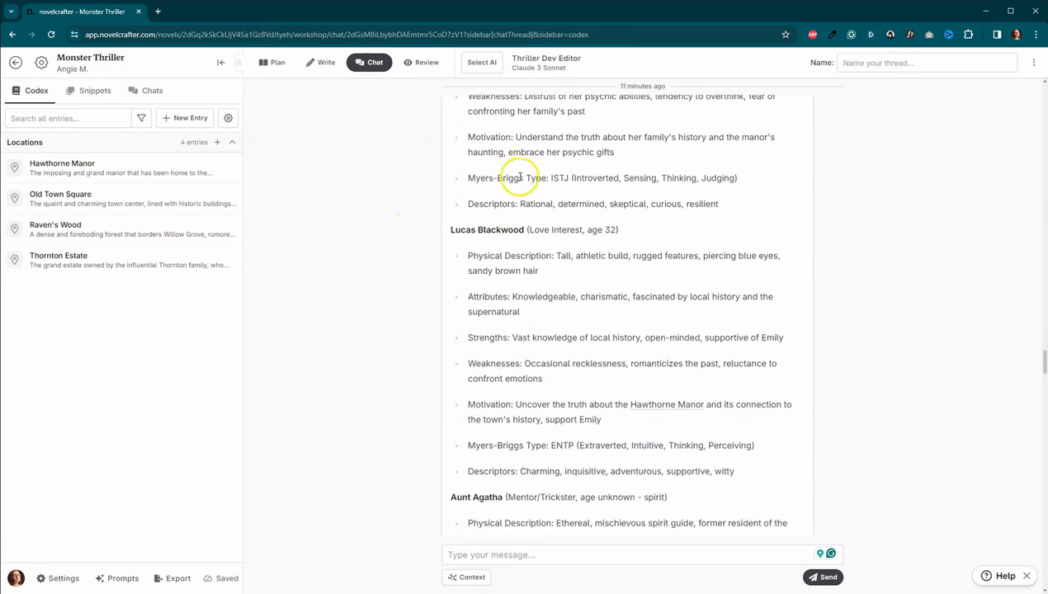
{"action": "scroll", "scroll_direction": "up", "scroll_amount": 3}
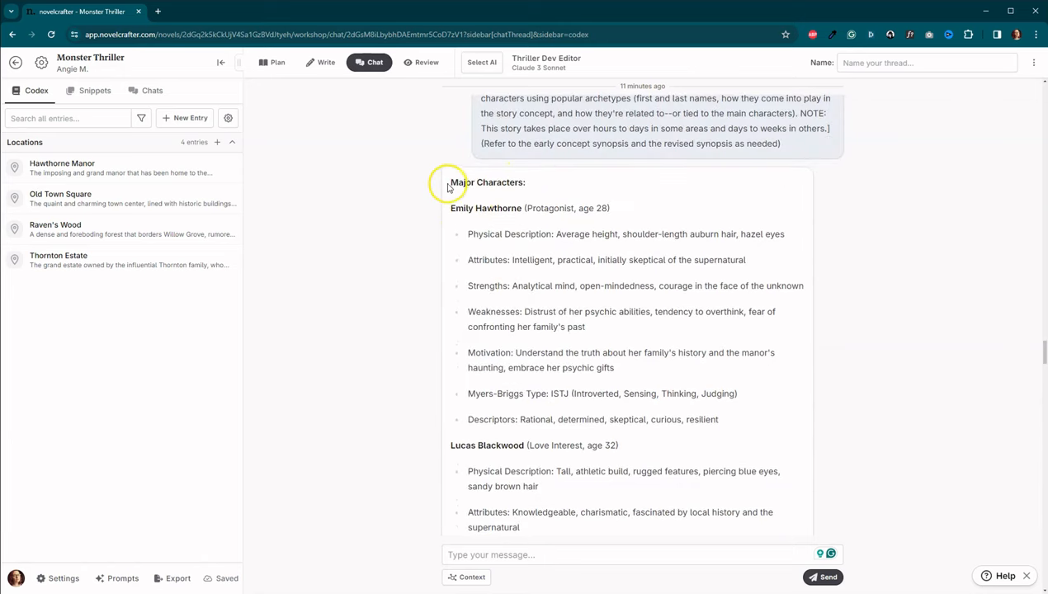
{"action": "mouse_move", "coordinate": [508, 226]}
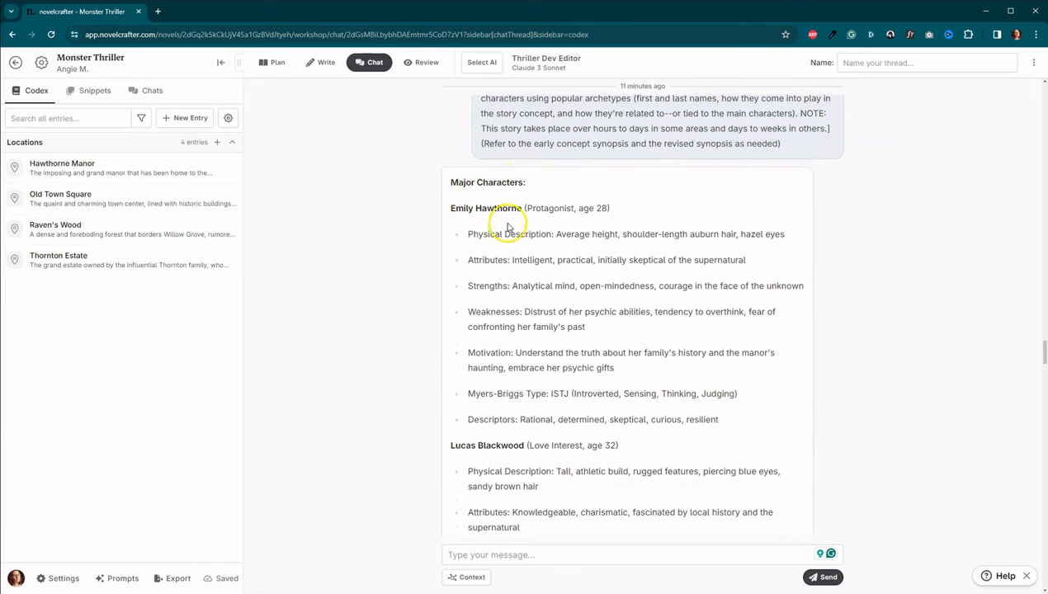
{"action": "mouse_move", "coordinate": [495, 207]}
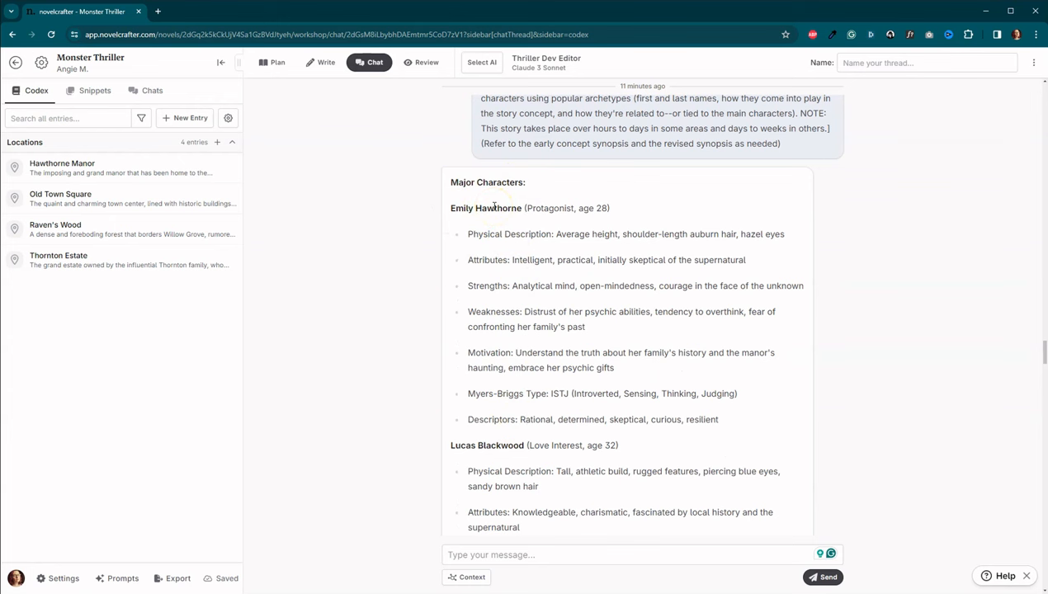
{"action": "scroll", "scroll_direction": "up", "scroll_amount": 3}
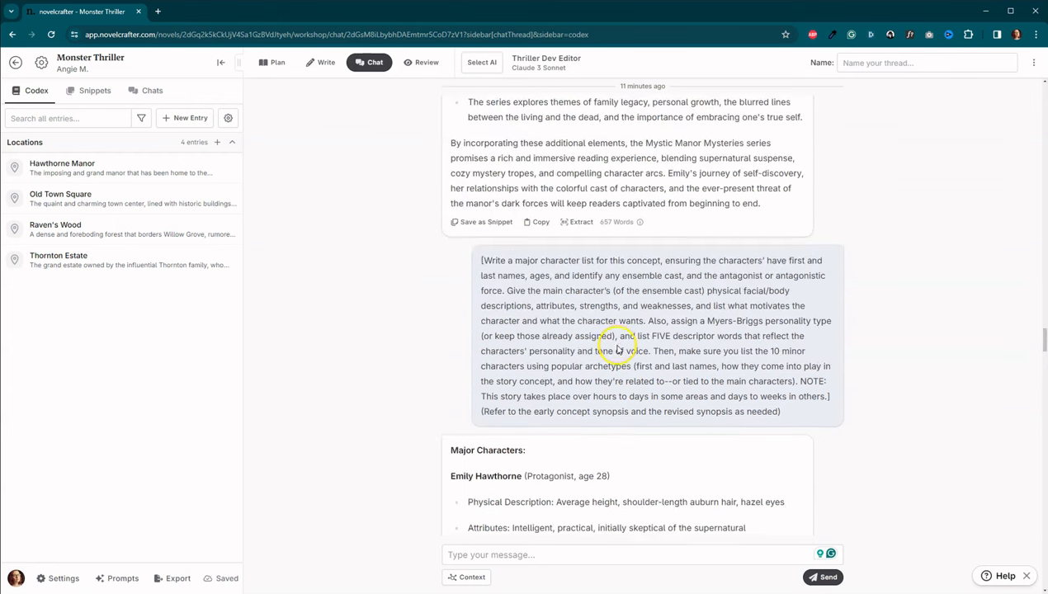
{"action": "scroll", "scroll_direction": "up", "scroll_amount": 3}
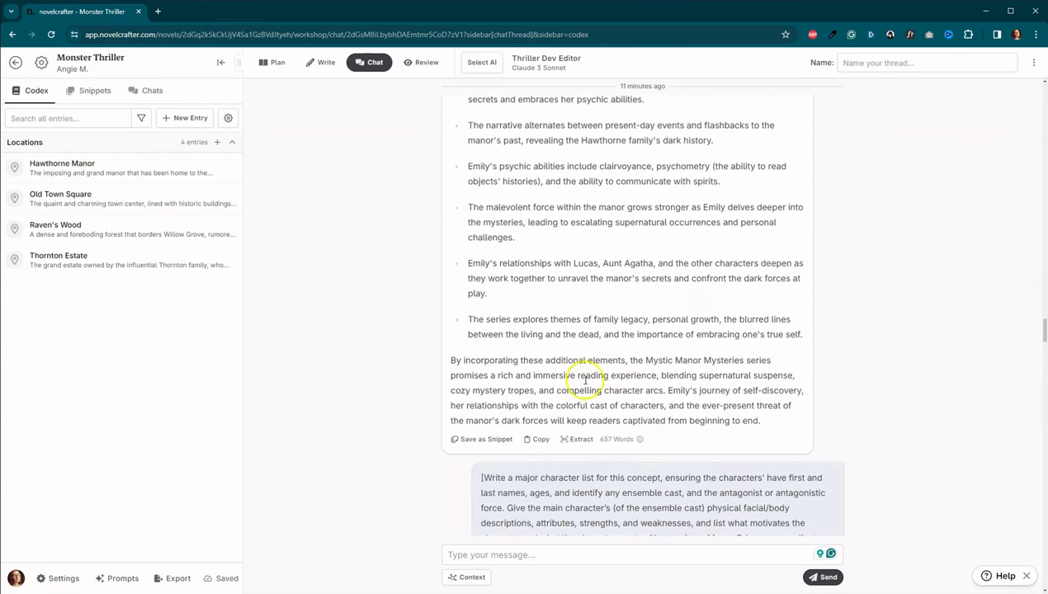
{"action": "left_click", "coordinate": [576, 439]}
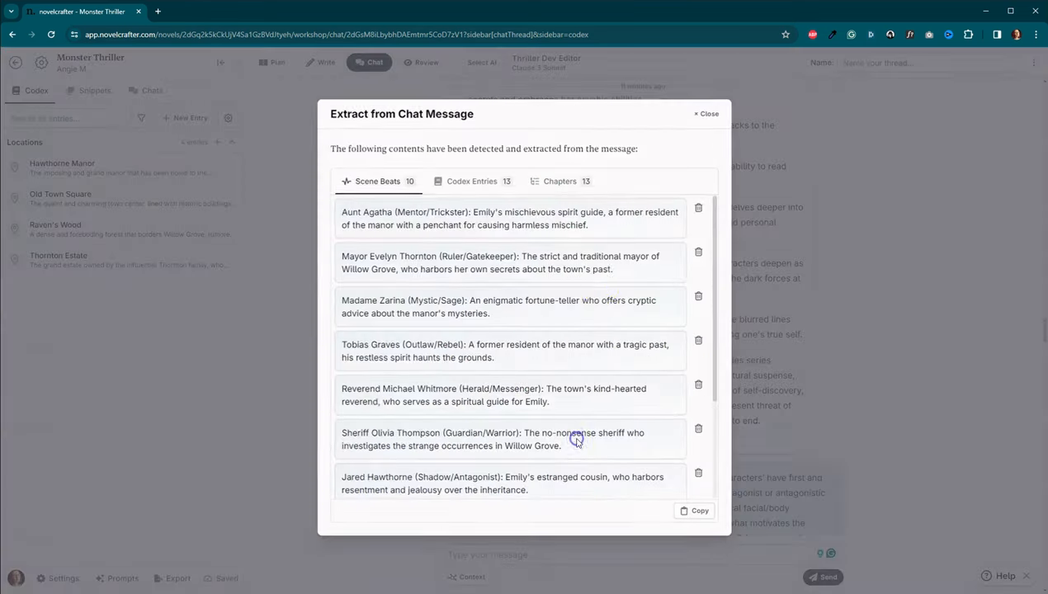
{"action": "left_click", "coordinate": [471, 180]}
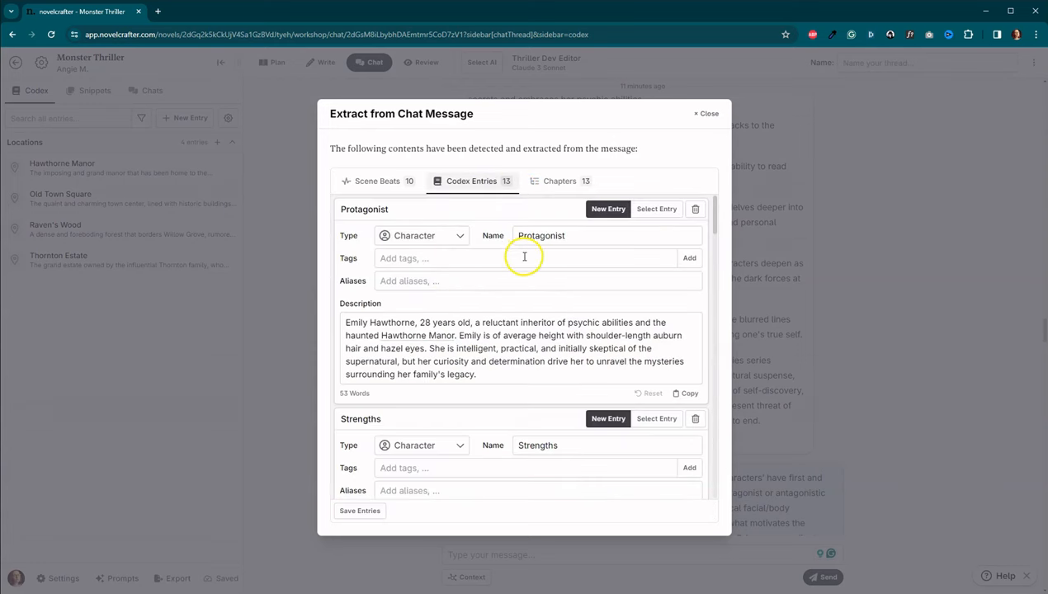
{"action": "scroll", "scroll_direction": "down", "scroll_amount": 3}
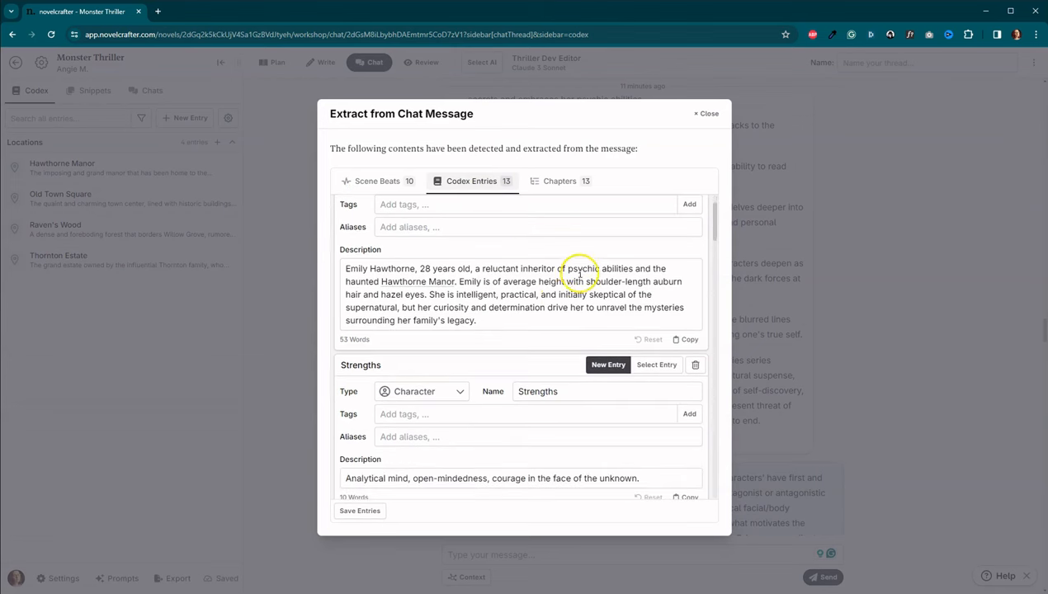
{"action": "scroll", "scroll_direction": "down", "scroll_amount": 3}
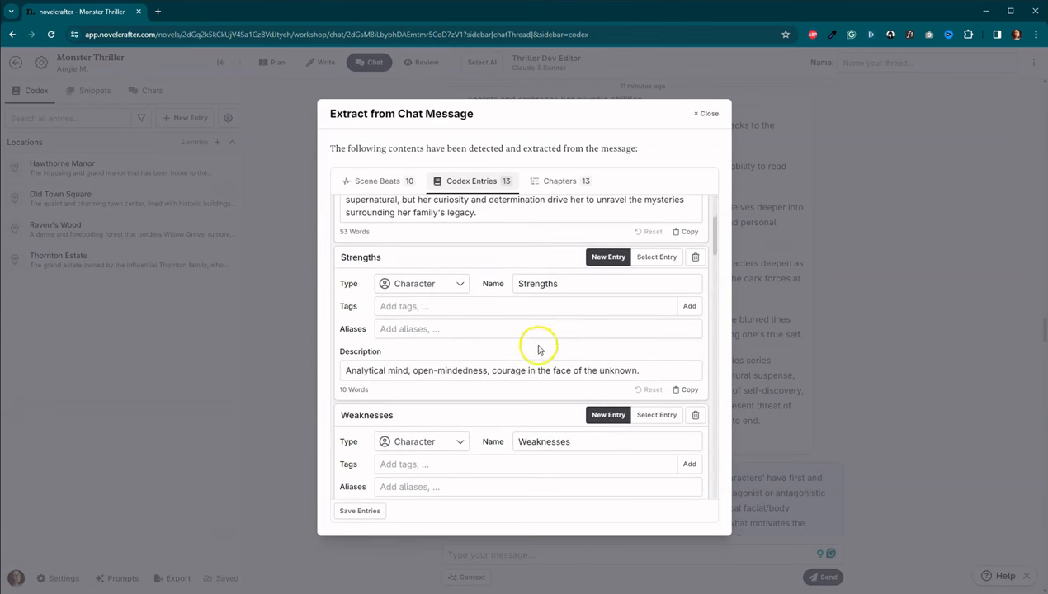
{"action": "scroll", "scroll_direction": "down", "scroll_amount": 3}
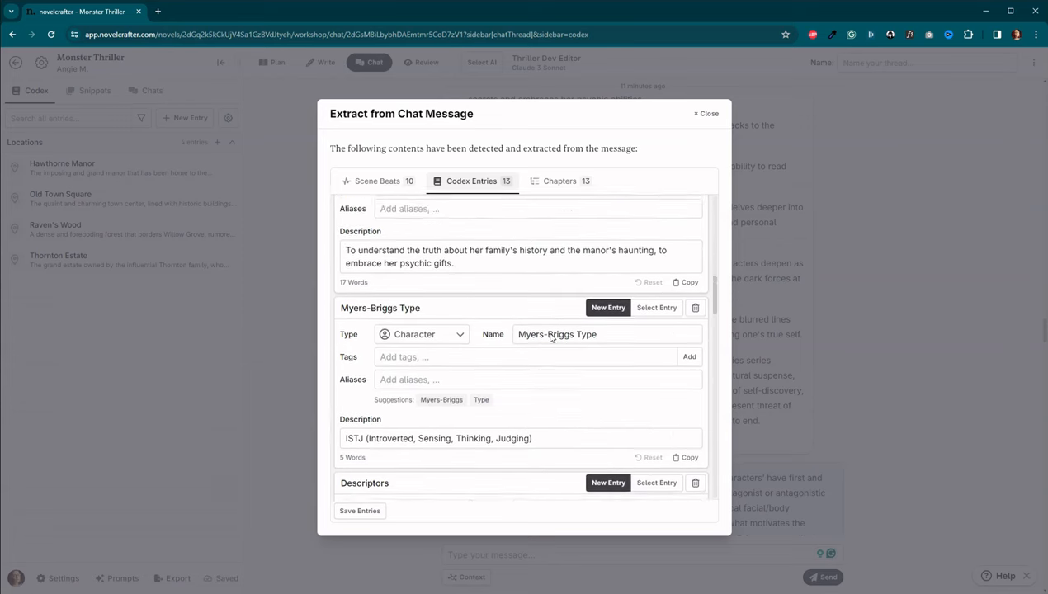
{"action": "scroll", "scroll_direction": "down", "scroll_amount": 3}
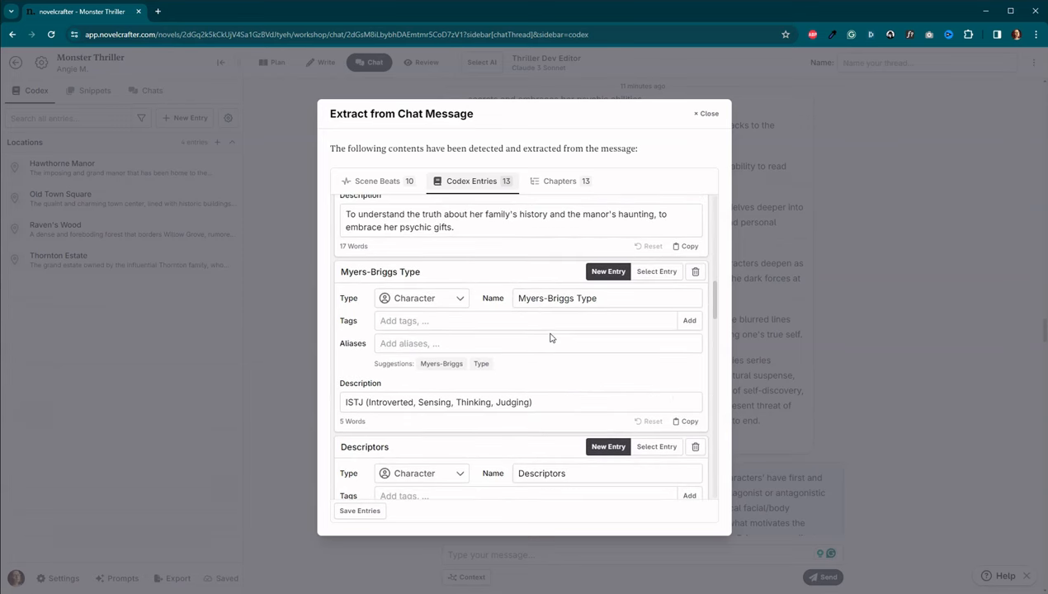
{"action": "scroll", "scroll_direction": "down", "scroll_amount": 3}
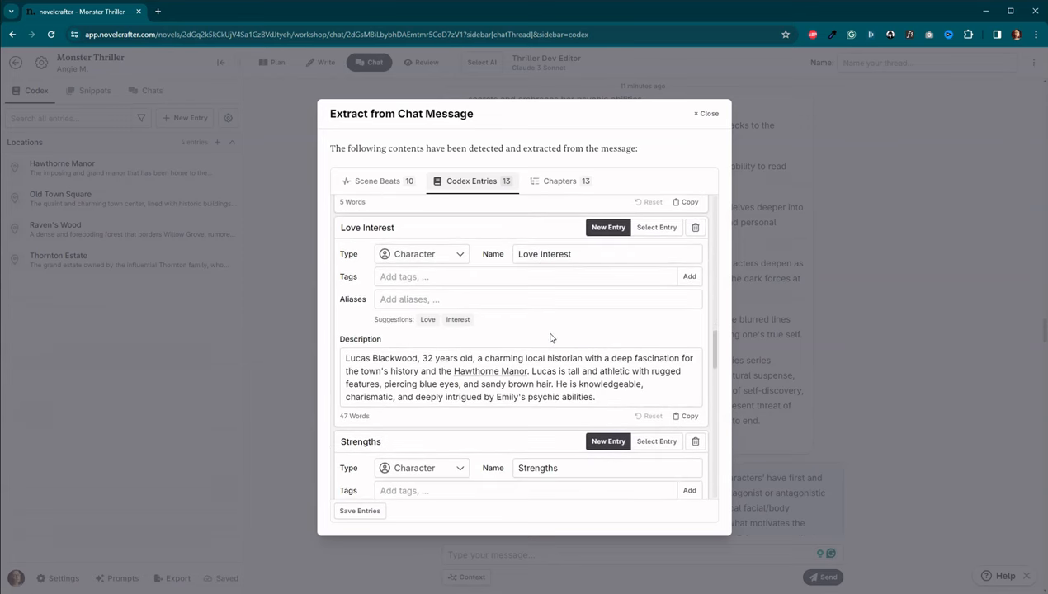
{"action": "left_click", "coordinate": [707, 113]}
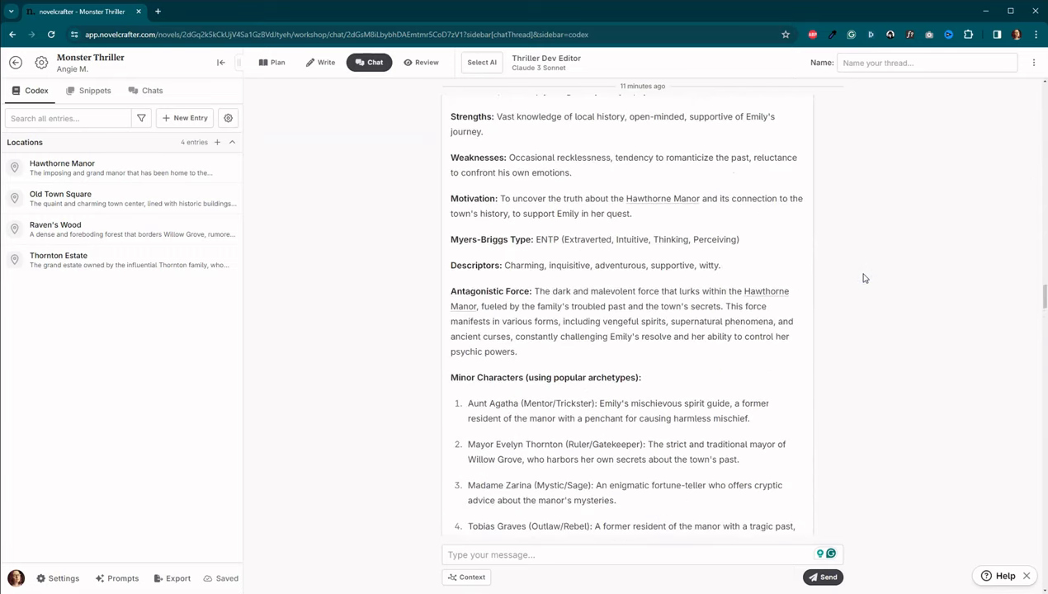
{"action": "scroll", "scroll_direction": "up", "scroll_amount": 3}
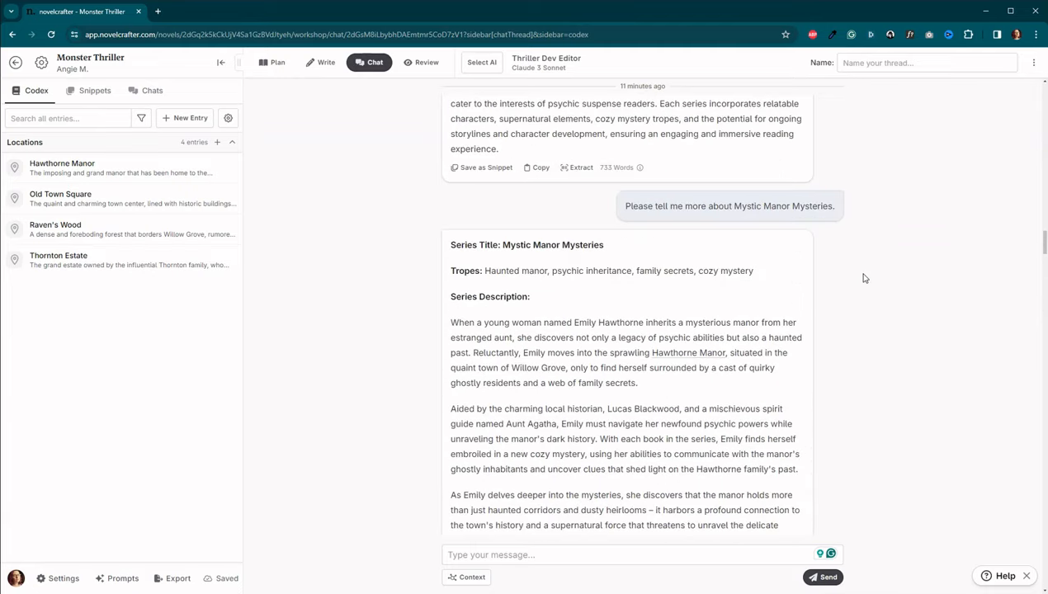
{"action": "left_click", "coordinate": [576, 167]}
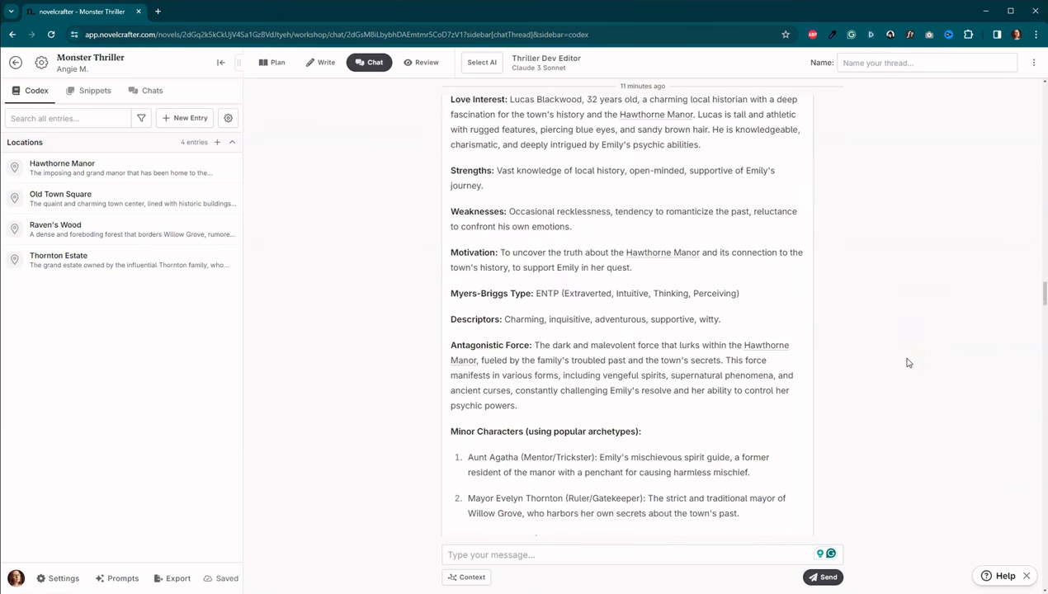
{"action": "scroll", "scroll_direction": "down", "scroll_amount": 3}
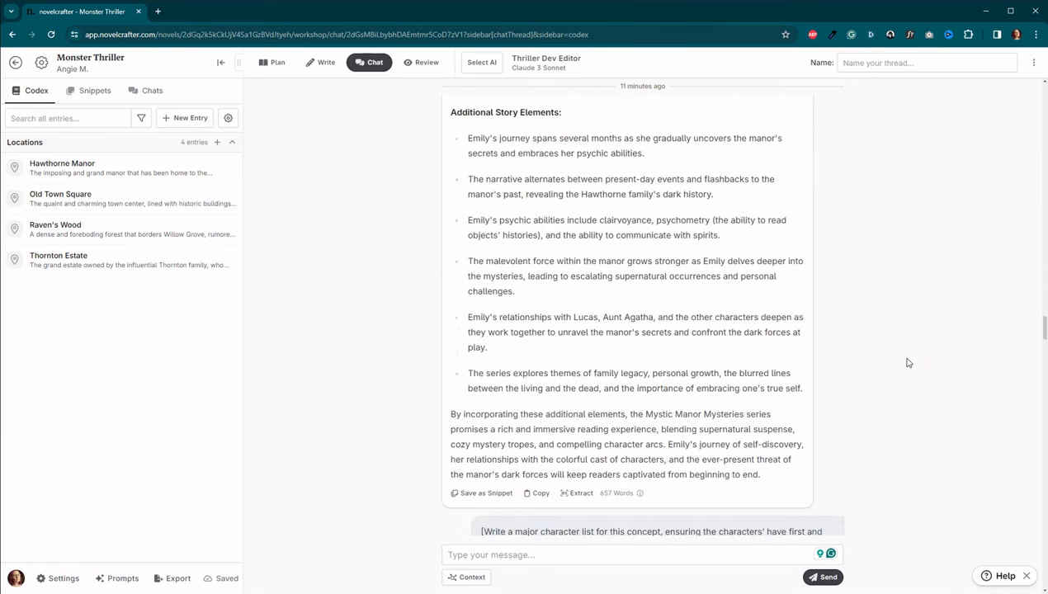
{"action": "scroll", "scroll_direction": "down", "scroll_amount": 3}
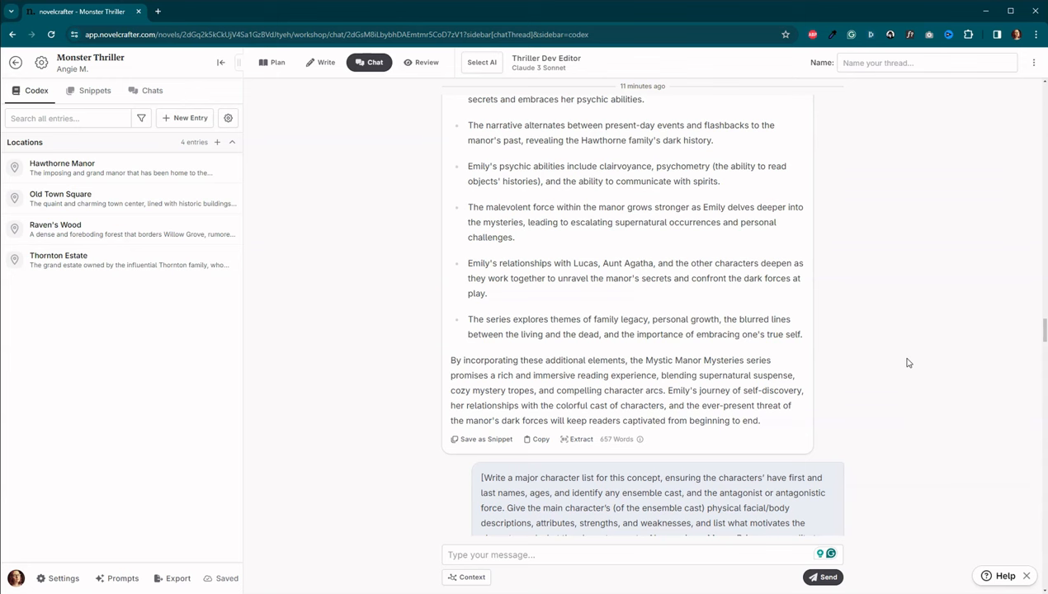
{"action": "scroll", "scroll_direction": "down", "scroll_amount": 3}
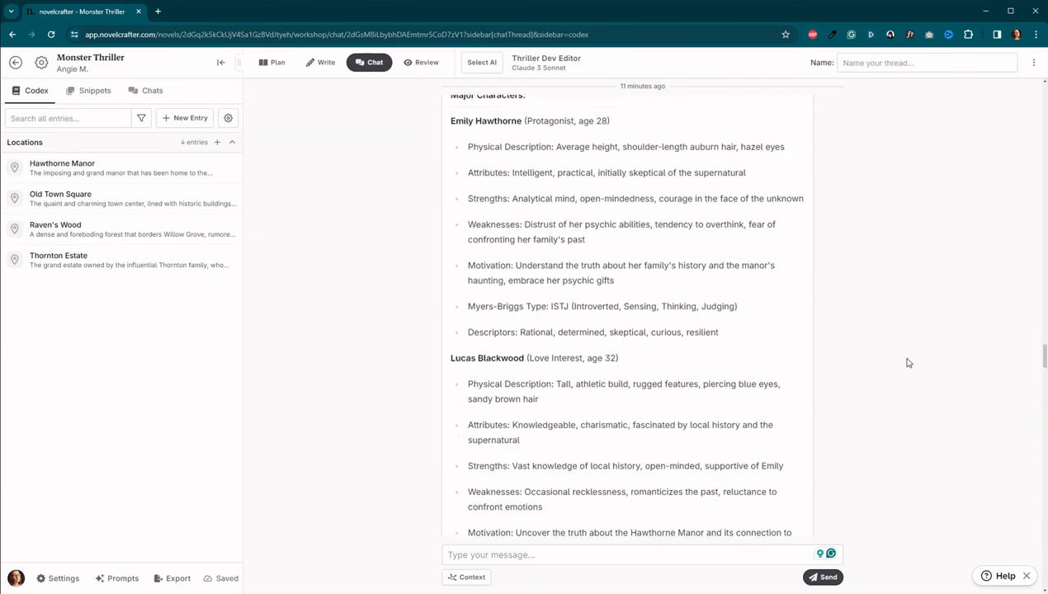
{"action": "scroll", "scroll_direction": "up", "scroll_amount": 3}
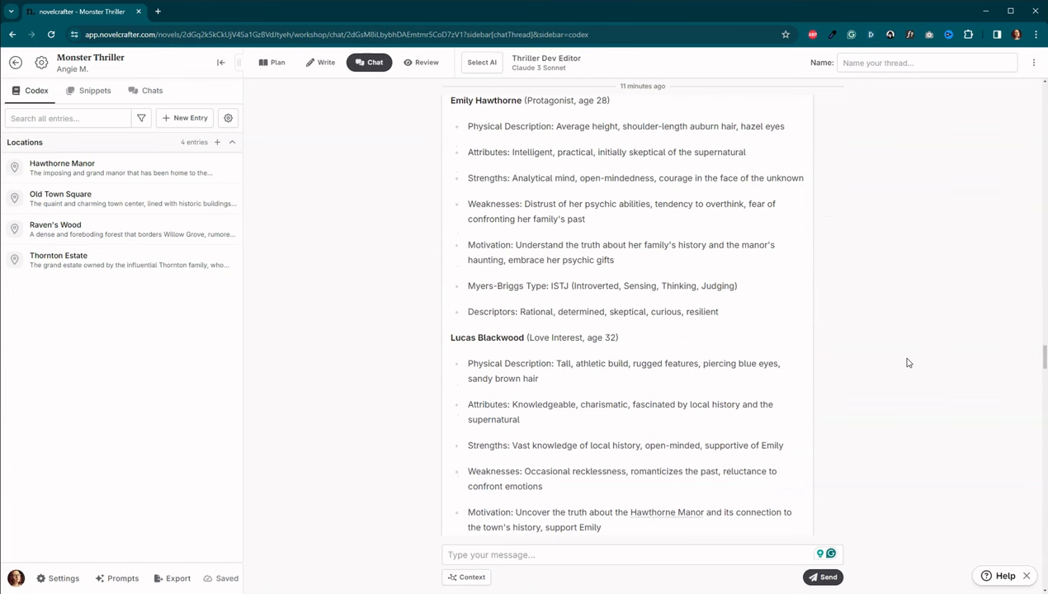
{"action": "left_click", "coordinate": [152, 90]}
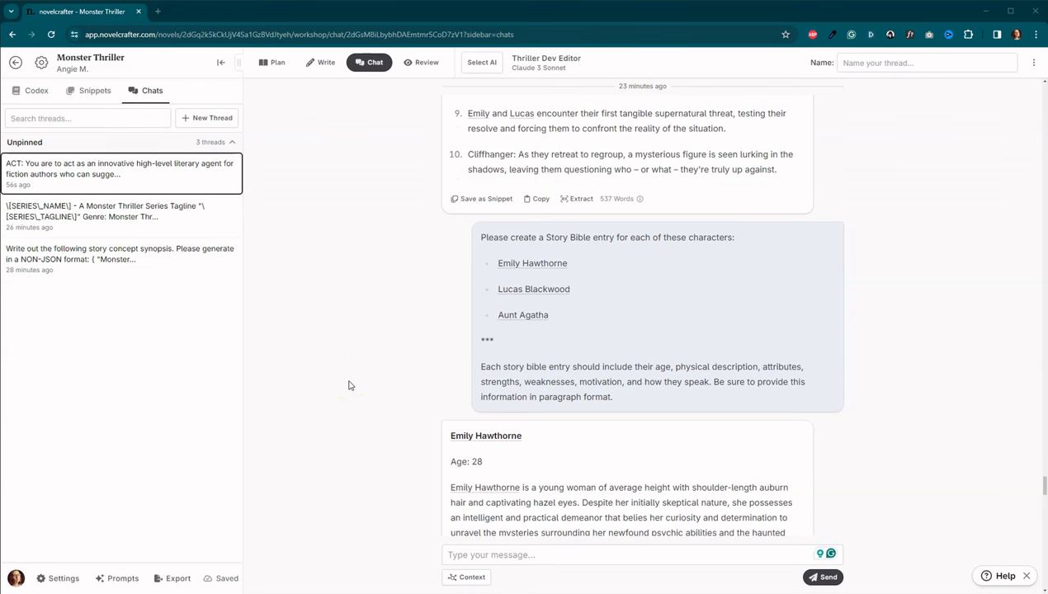
{"action": "mouse_move", "coordinate": [417, 295]}
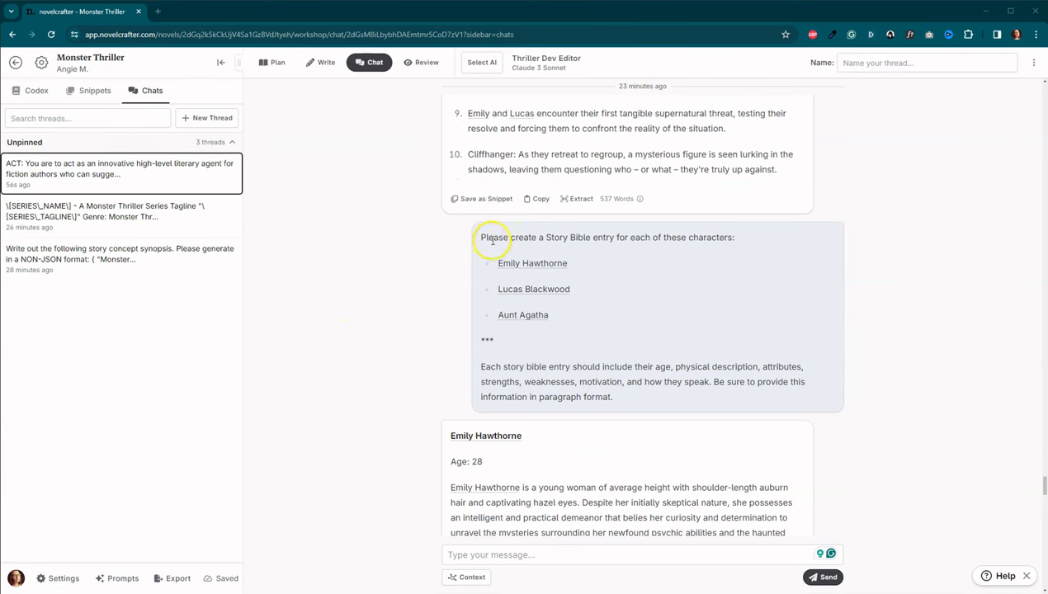
{"action": "mouse_move", "coordinate": [647, 238]}
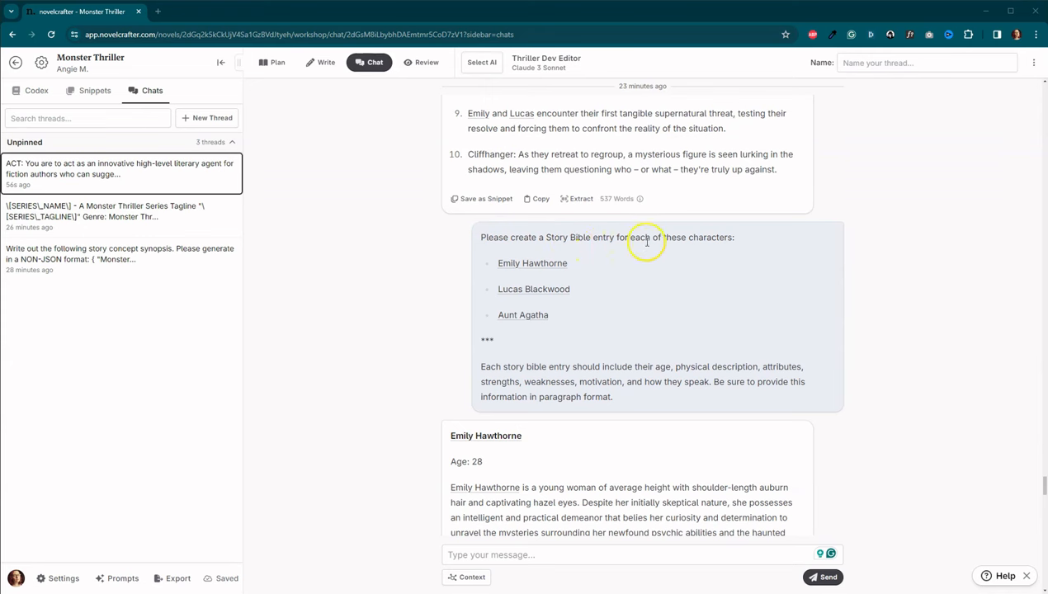
{"action": "mouse_move", "coordinate": [561, 335]}
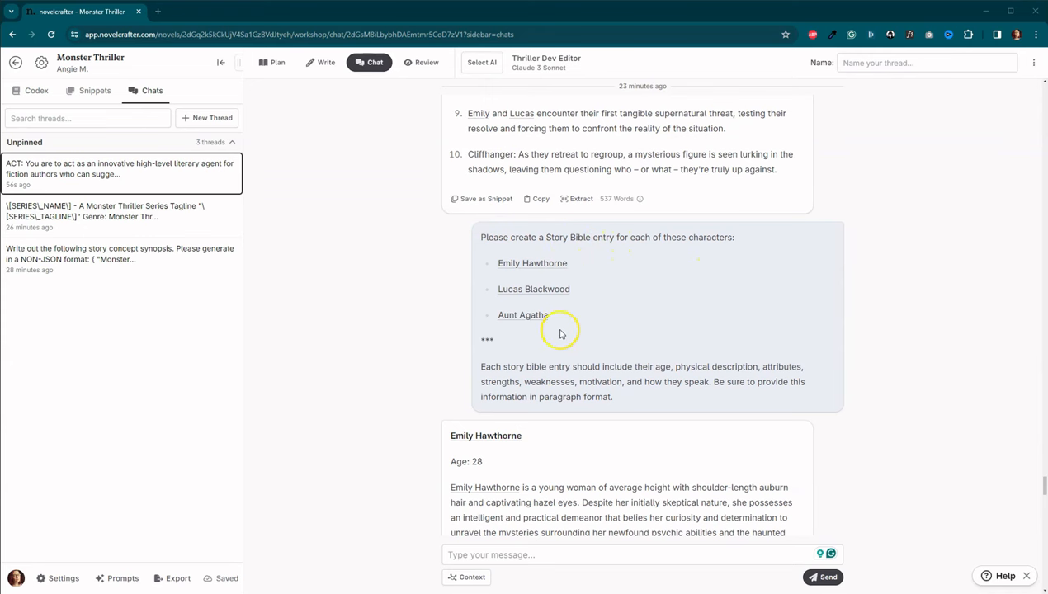
{"action": "mouse_move", "coordinate": [493, 370]}
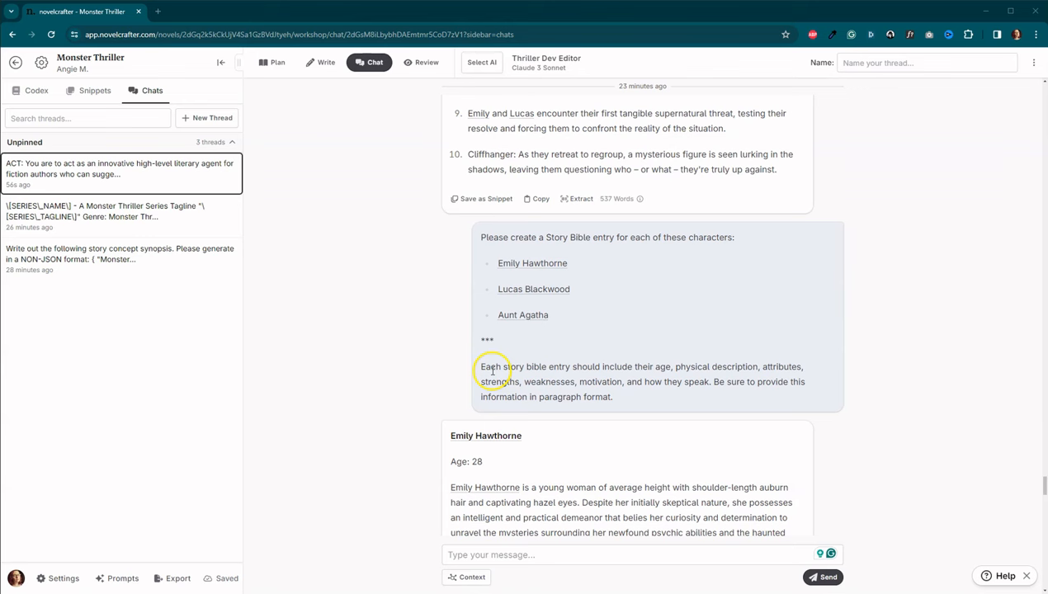
{"action": "mouse_move", "coordinate": [707, 370]}
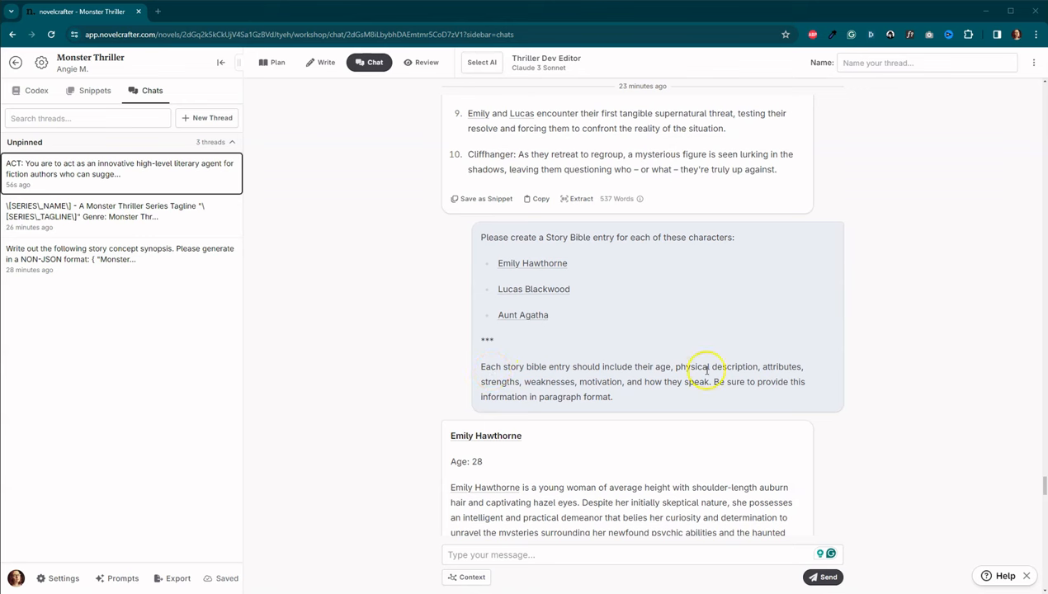
{"action": "mouse_move", "coordinate": [582, 398]}
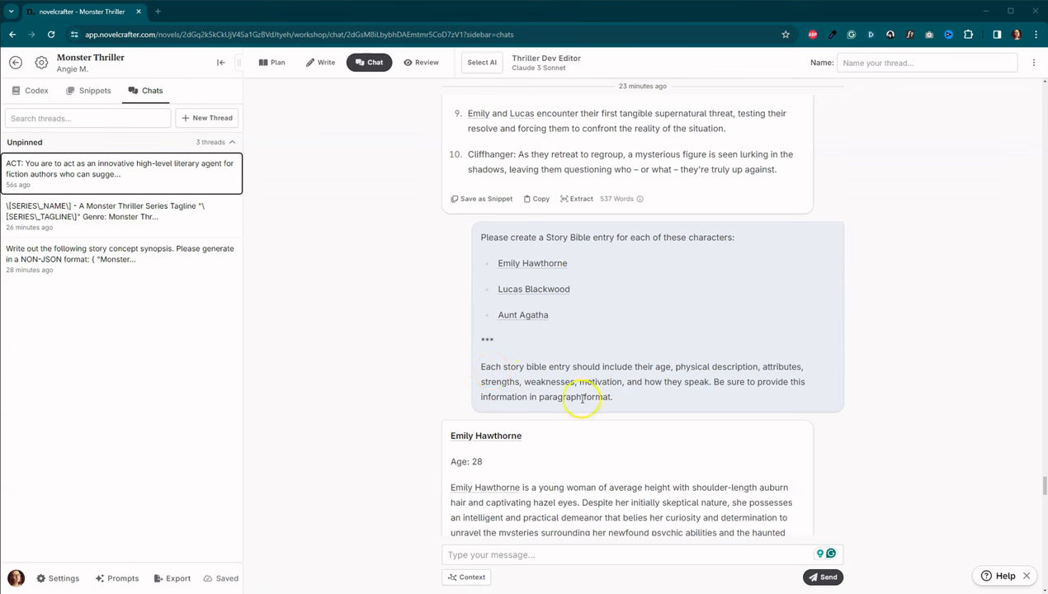
{"action": "mouse_move", "coordinate": [648, 381]}
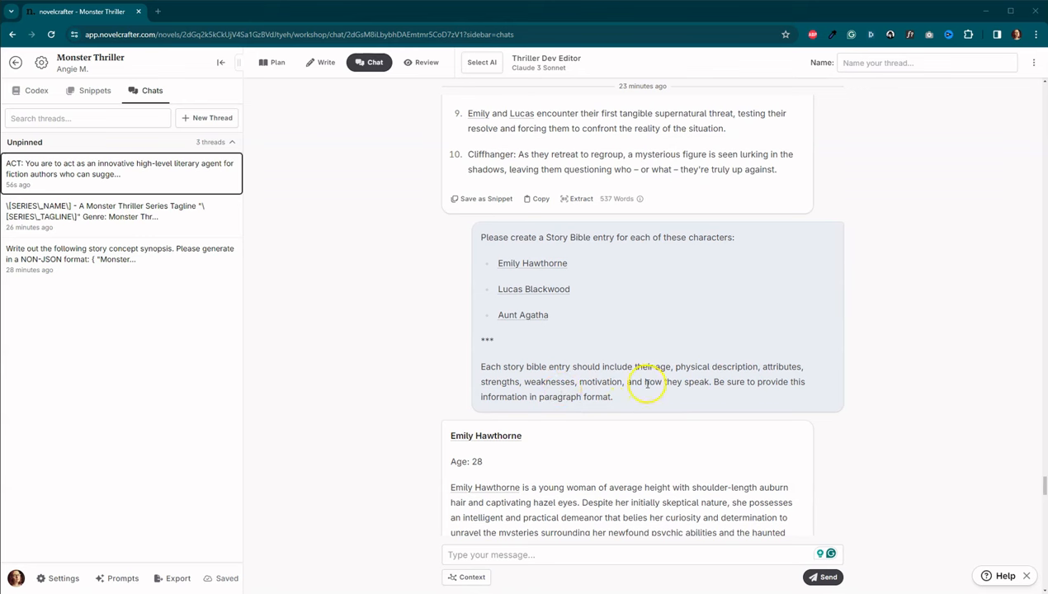
{"action": "mouse_move", "coordinate": [776, 394]}
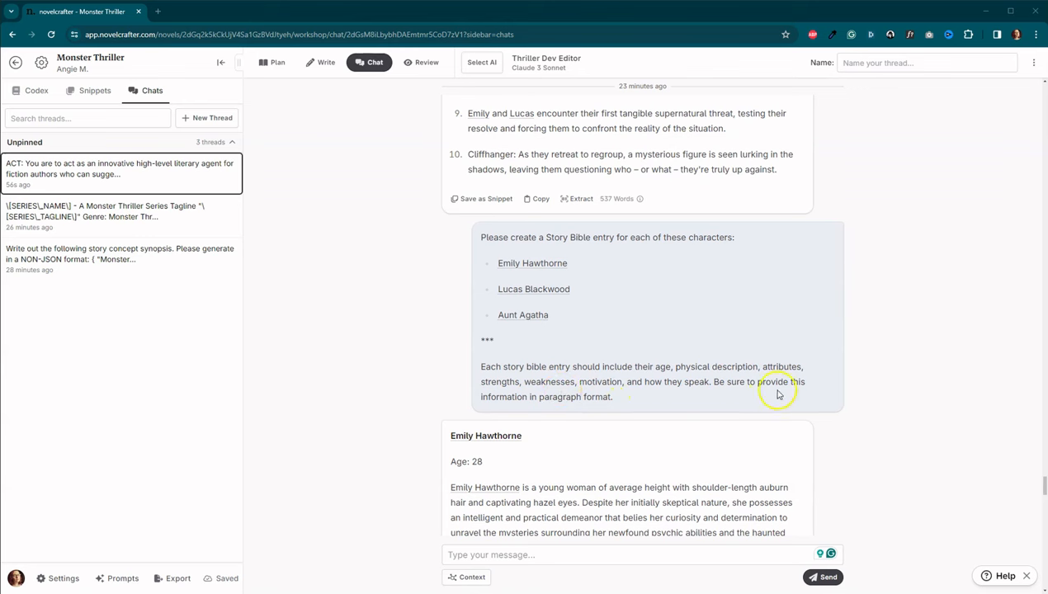
{"action": "mouse_move", "coordinate": [652, 408]}
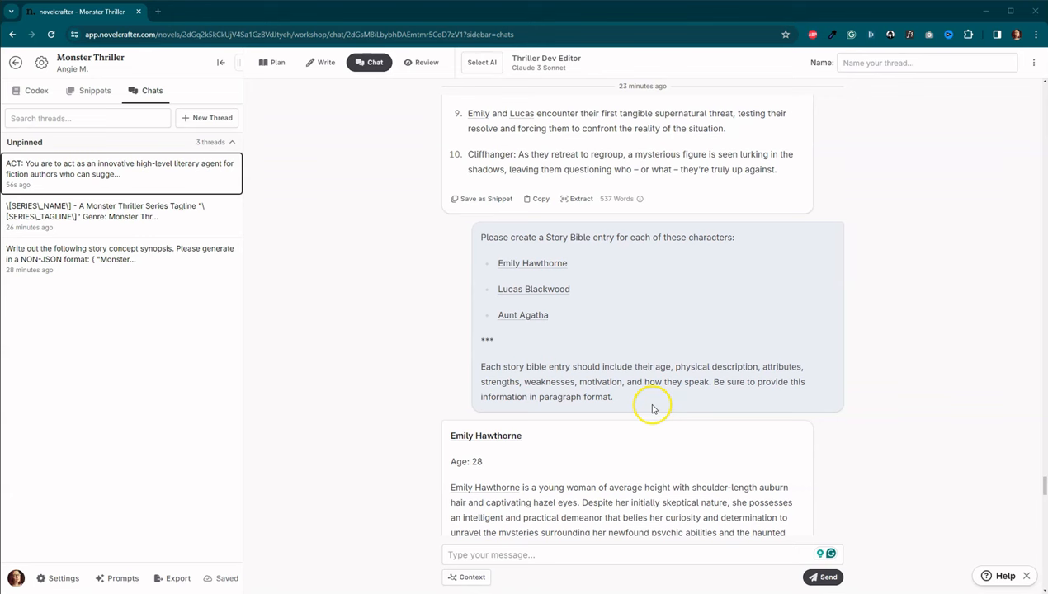
{"action": "mouse_move", "coordinate": [731, 307]}
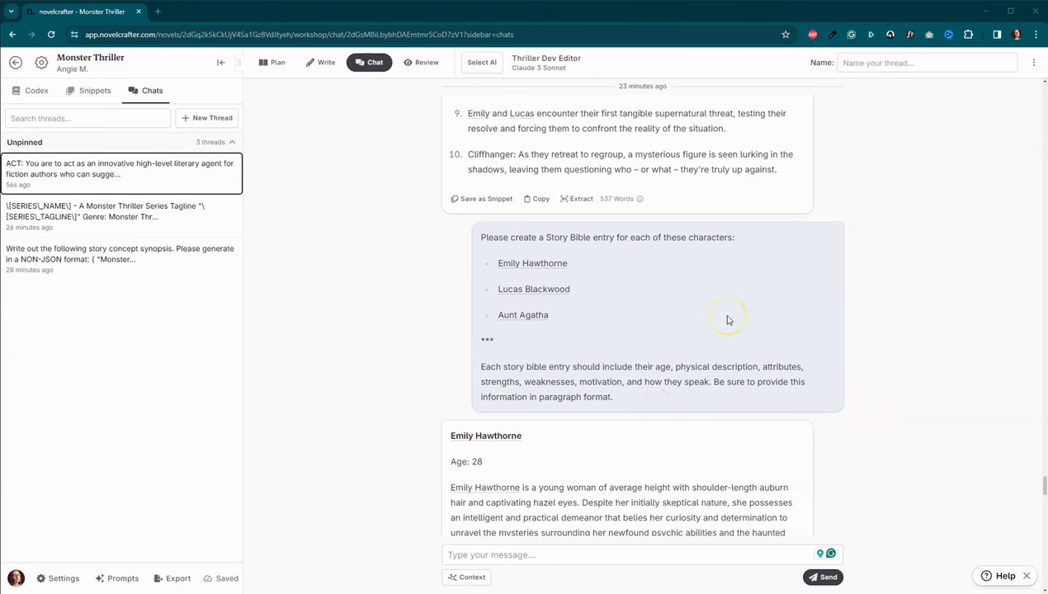
{"action": "scroll", "scroll_direction": "up", "scroll_amount": 3}
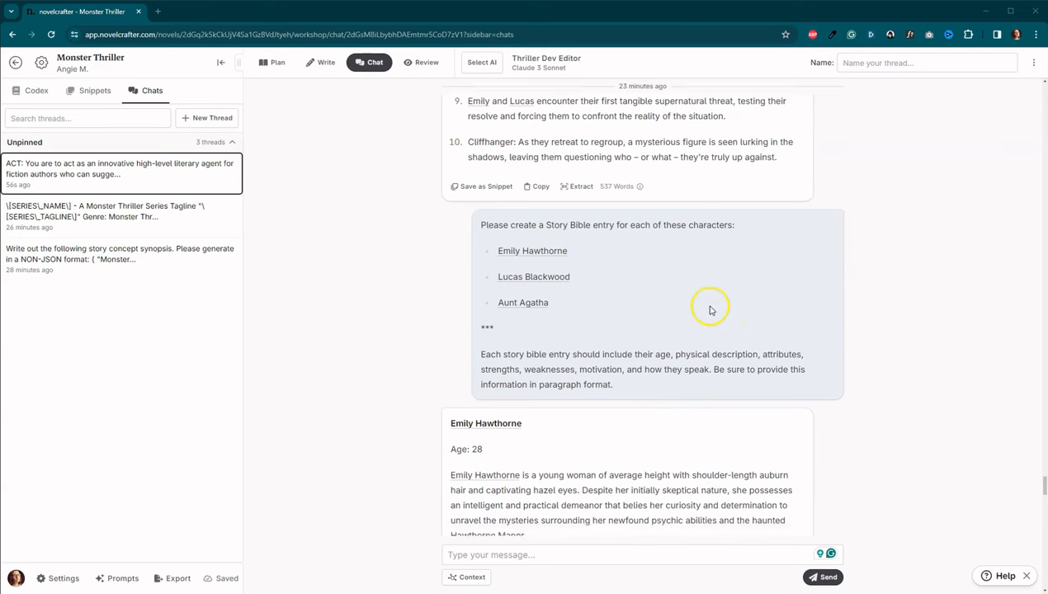
{"action": "scroll", "scroll_direction": "down", "scroll_amount": 3}
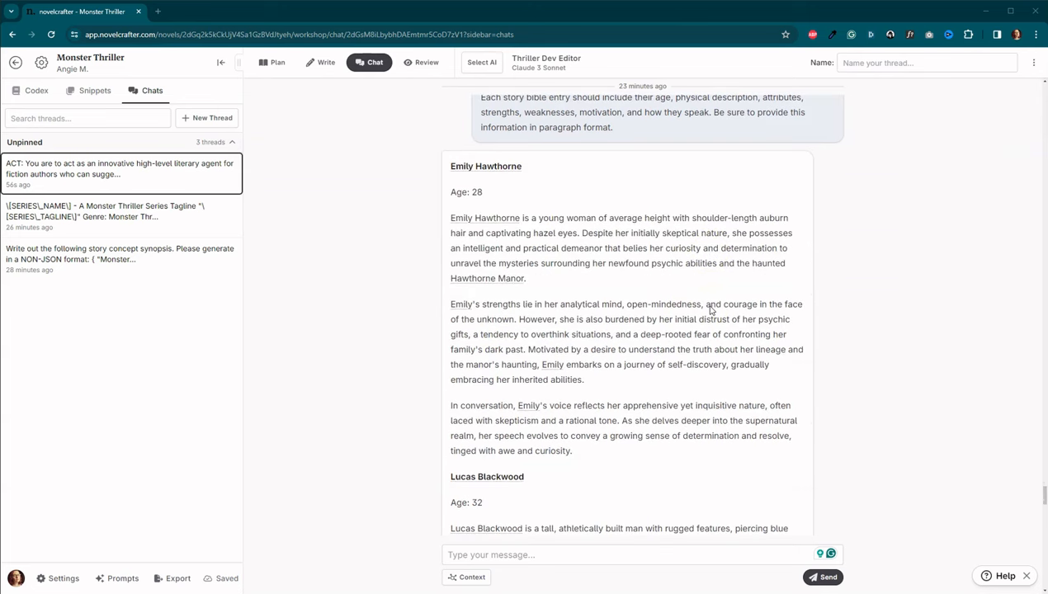
{"action": "scroll", "scroll_direction": "down", "scroll_amount": 3}
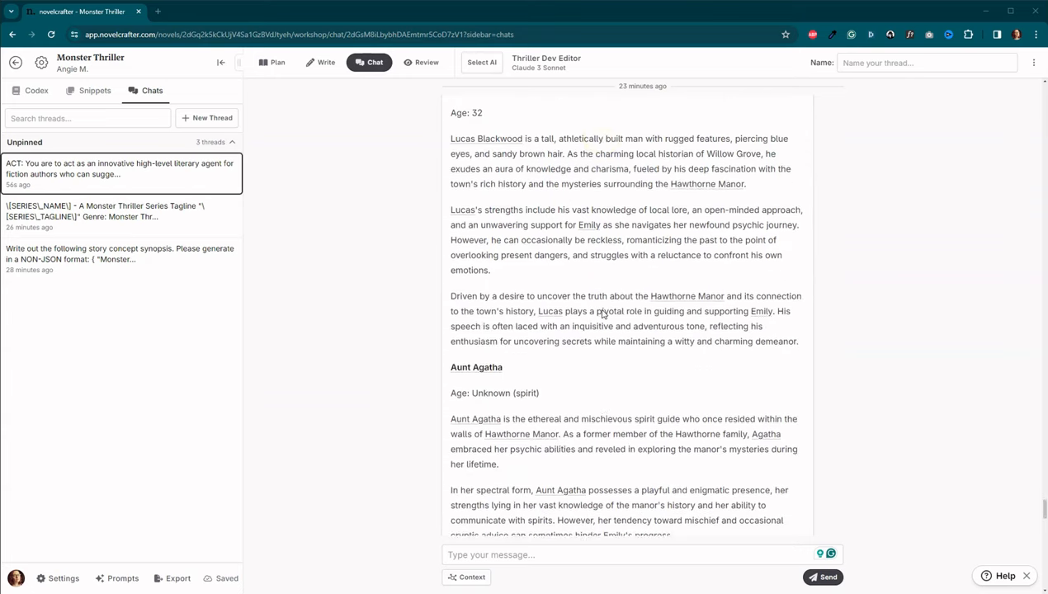
{"action": "scroll", "scroll_direction": "down", "scroll_amount": 3}
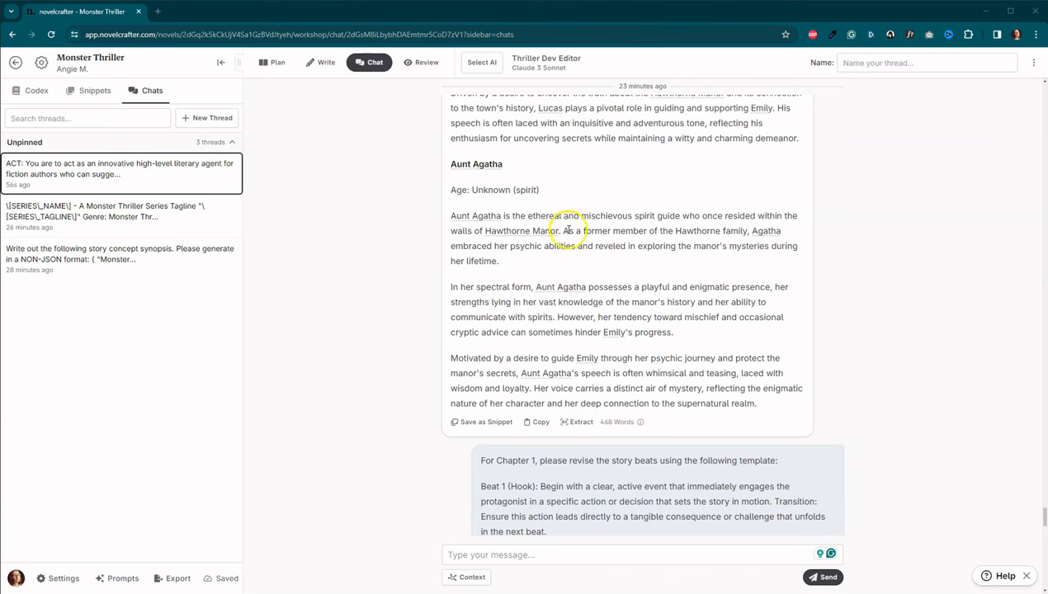
{"action": "mouse_move", "coordinate": [393, 217]}
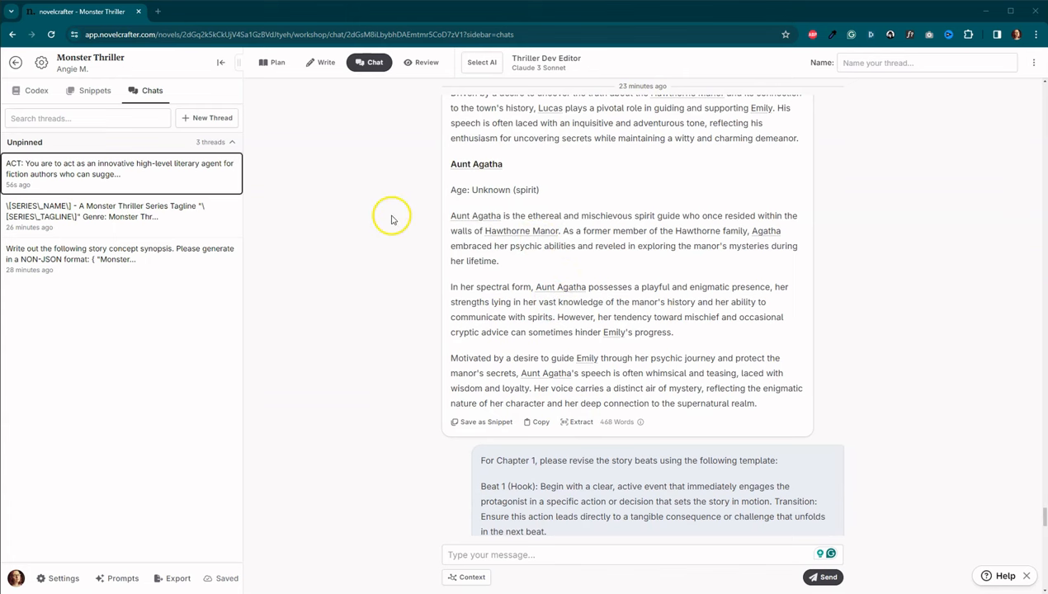
Step: Show the Codex sidebar and scroll the chat to the ten-beat Chapter 1 reply
{"action": "left_click", "coordinate": [36, 90]}
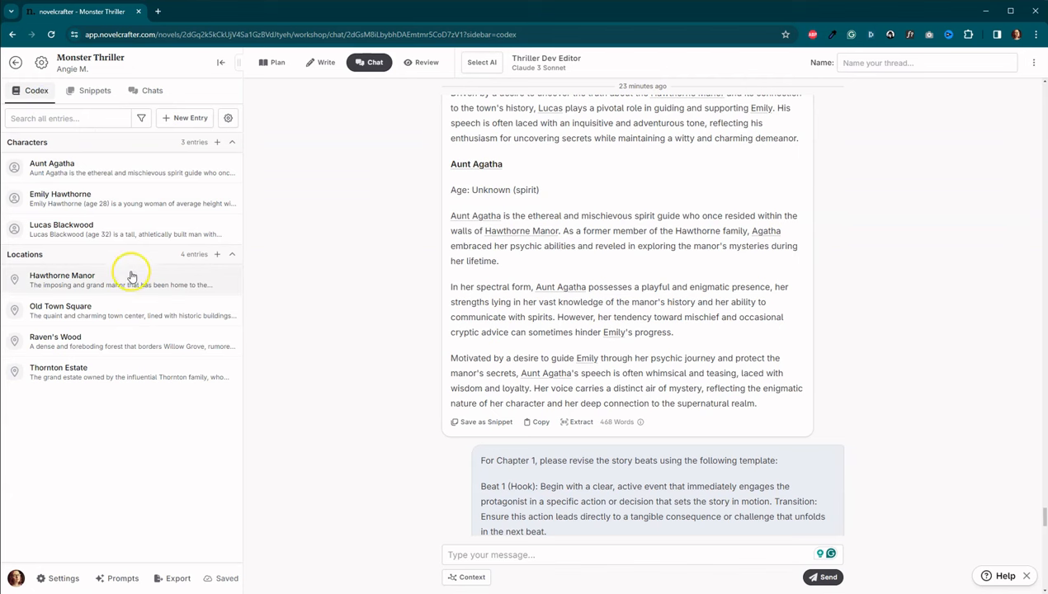
{"action": "scroll", "scroll_direction": "down", "scroll_amount": 3}
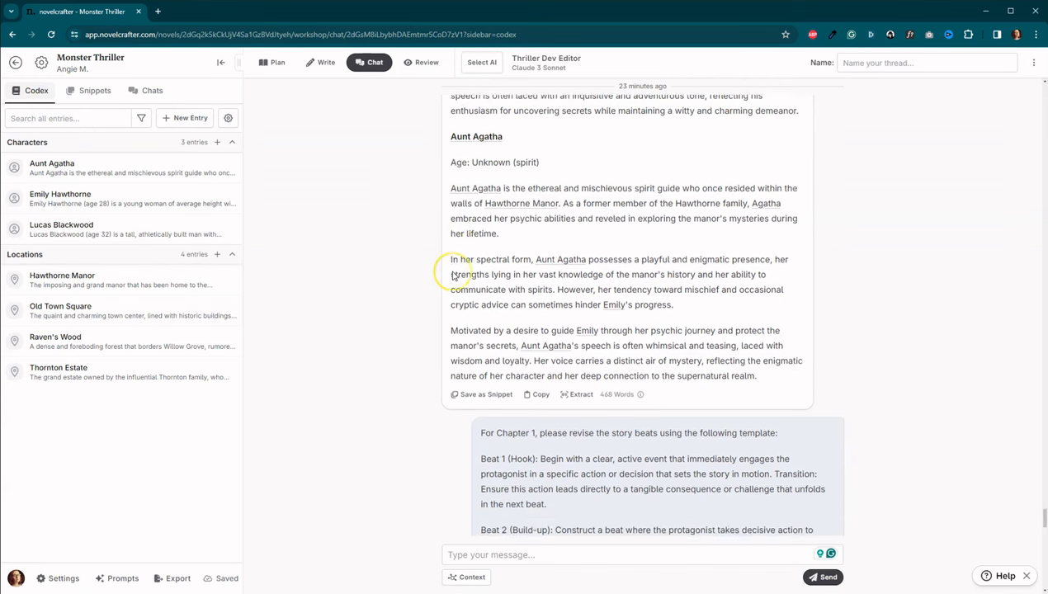
{"action": "scroll", "scroll_direction": "down", "scroll_amount": 3}
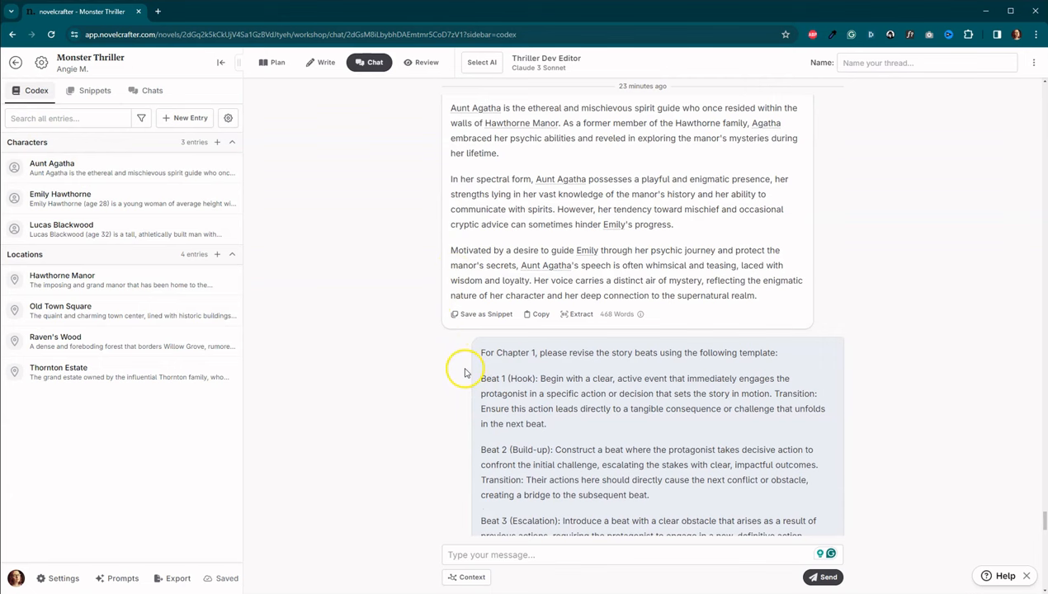
{"action": "mouse_move", "coordinate": [450, 364]}
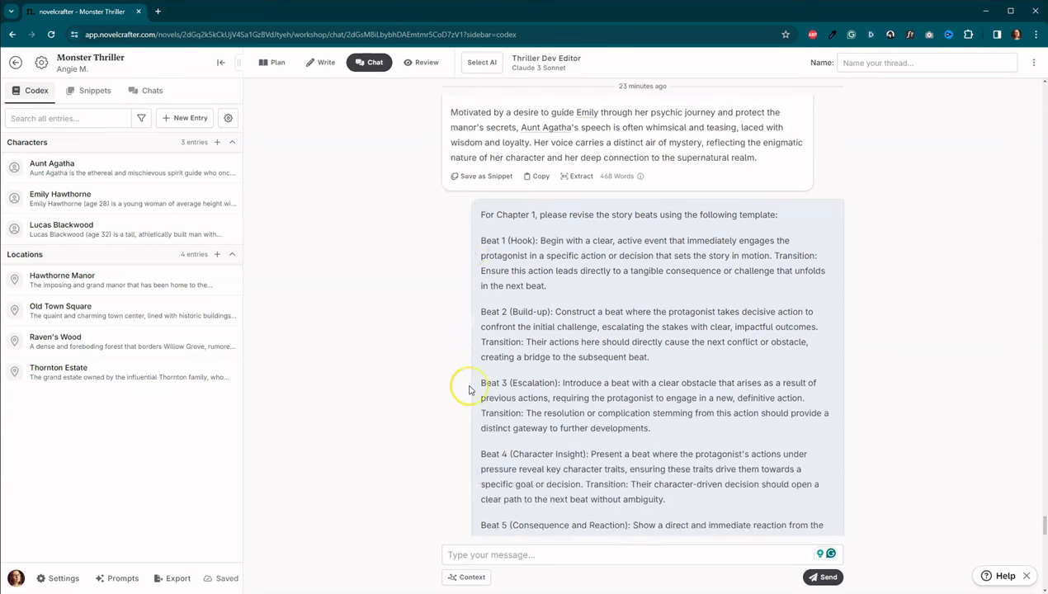
{"action": "scroll", "scroll_direction": "down", "scroll_amount": 3}
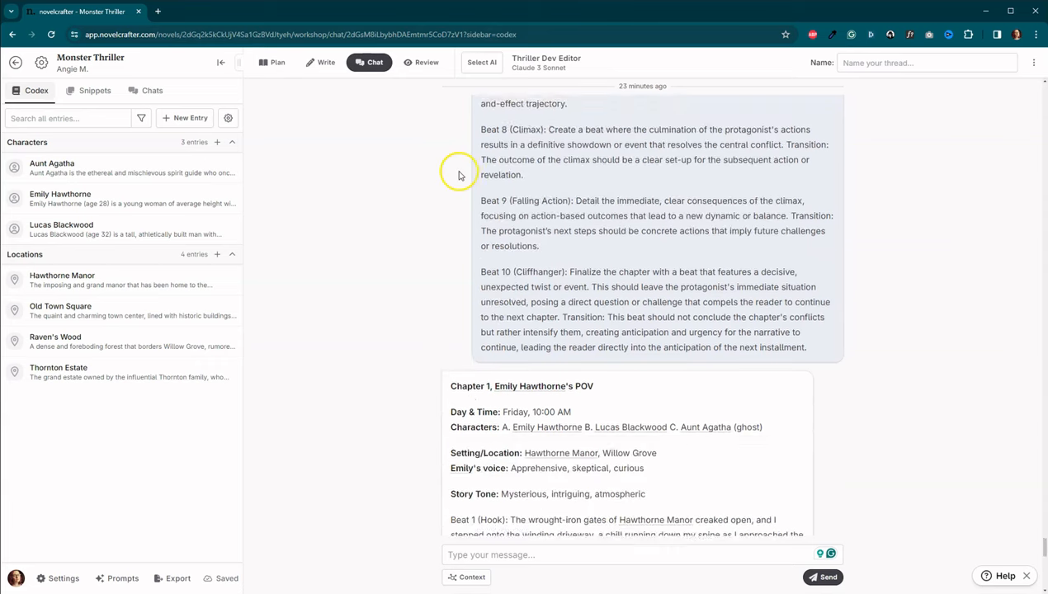
{"action": "scroll", "scroll_direction": "up", "scroll_amount": 3}
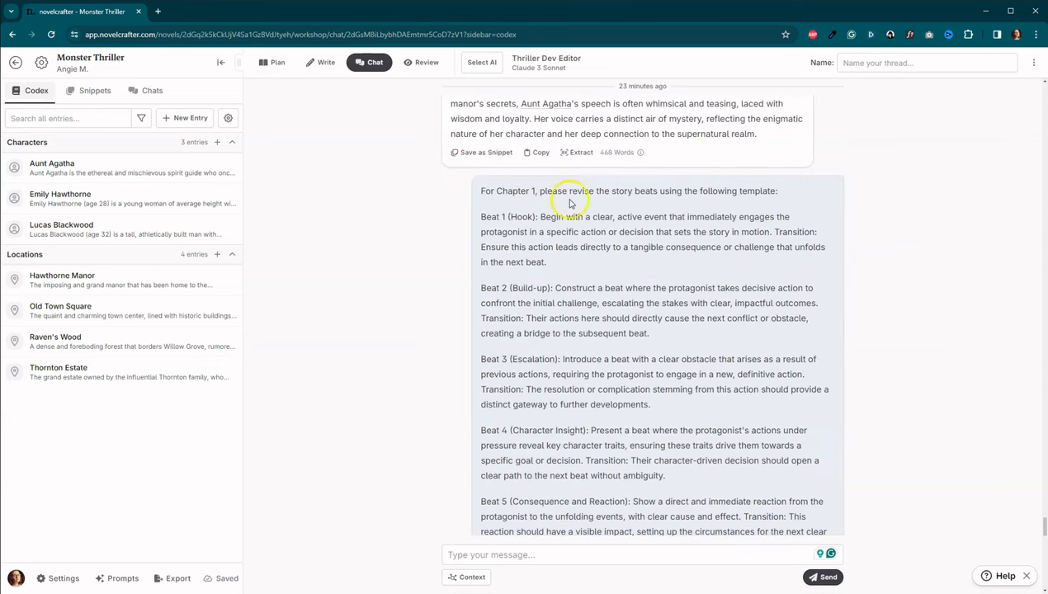
{"action": "mouse_move", "coordinate": [772, 186]}
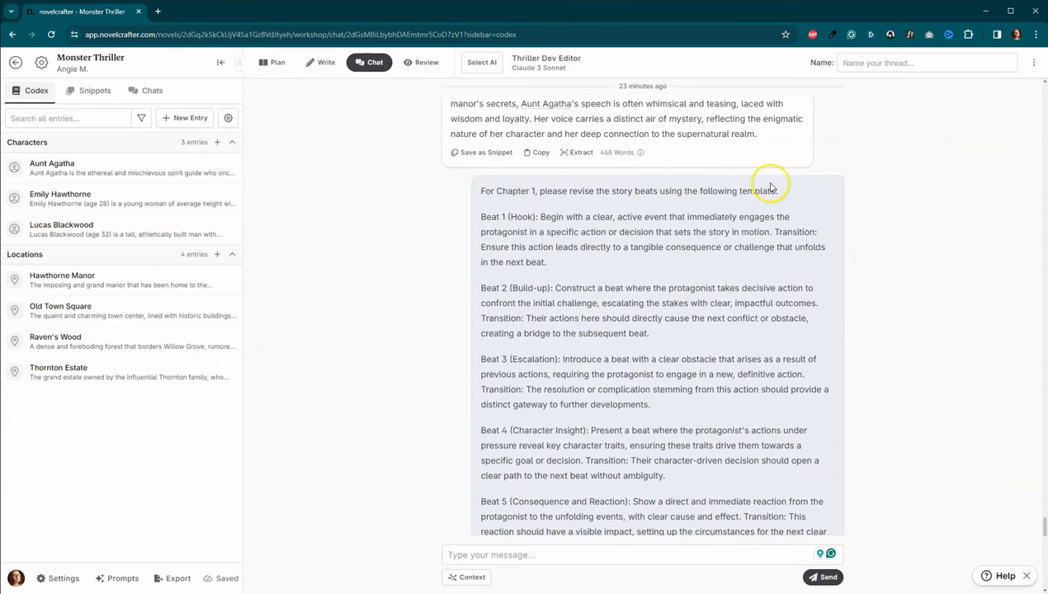
{"action": "scroll", "scroll_direction": "down", "scroll_amount": 3}
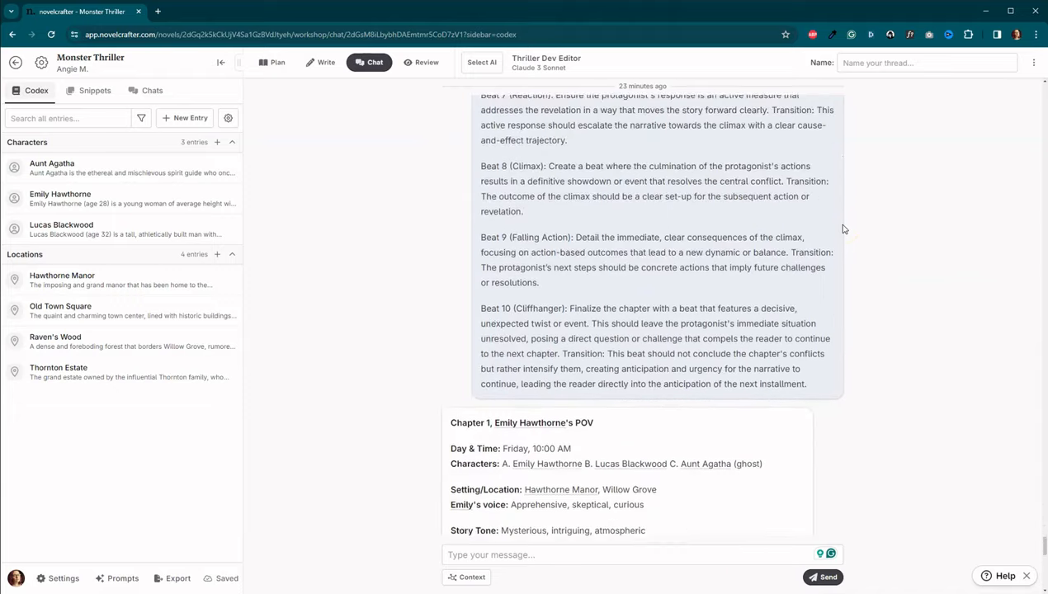
{"action": "scroll", "scroll_direction": "down", "scroll_amount": 3}
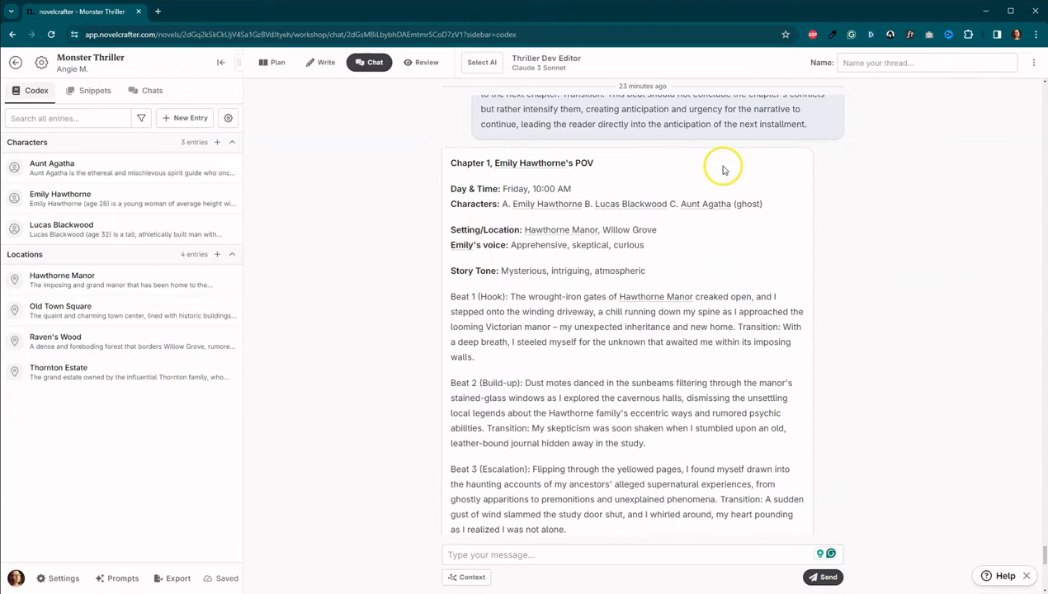
{"action": "mouse_move", "coordinate": [768, 278]}
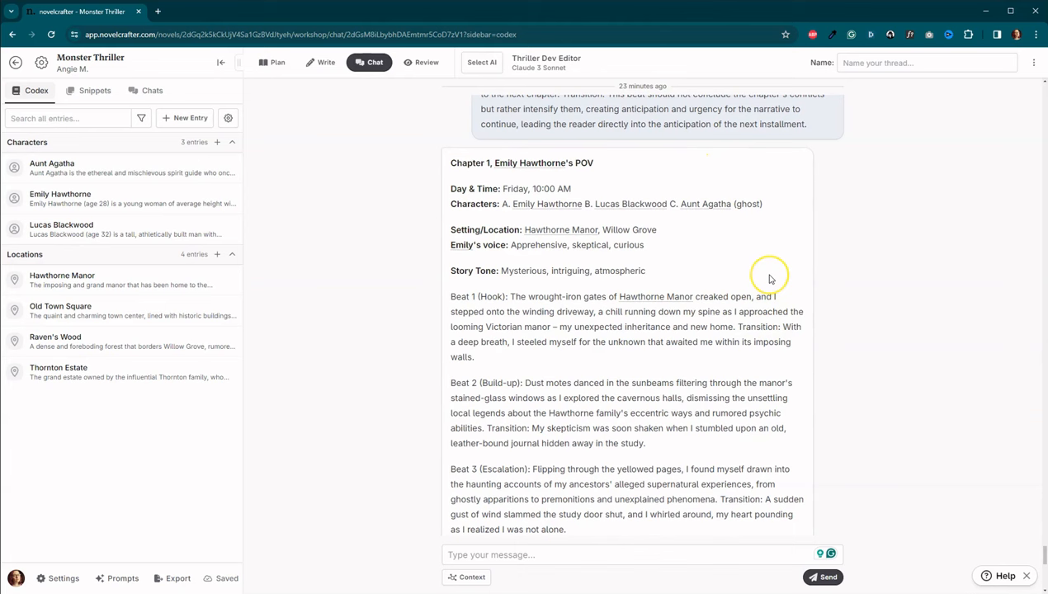
{"action": "scroll", "scroll_direction": "down", "scroll_amount": 3}
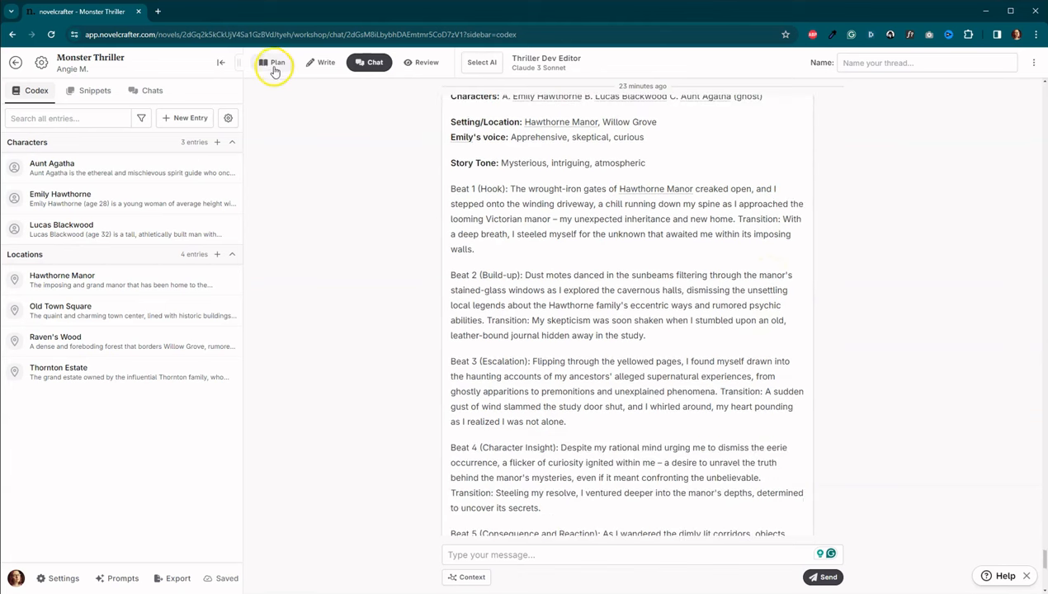
Step: View the Act 1 storyboard and look over Scene 1's Emily Hawthorne POV beats
{"action": "left_click", "coordinate": [273, 62]}
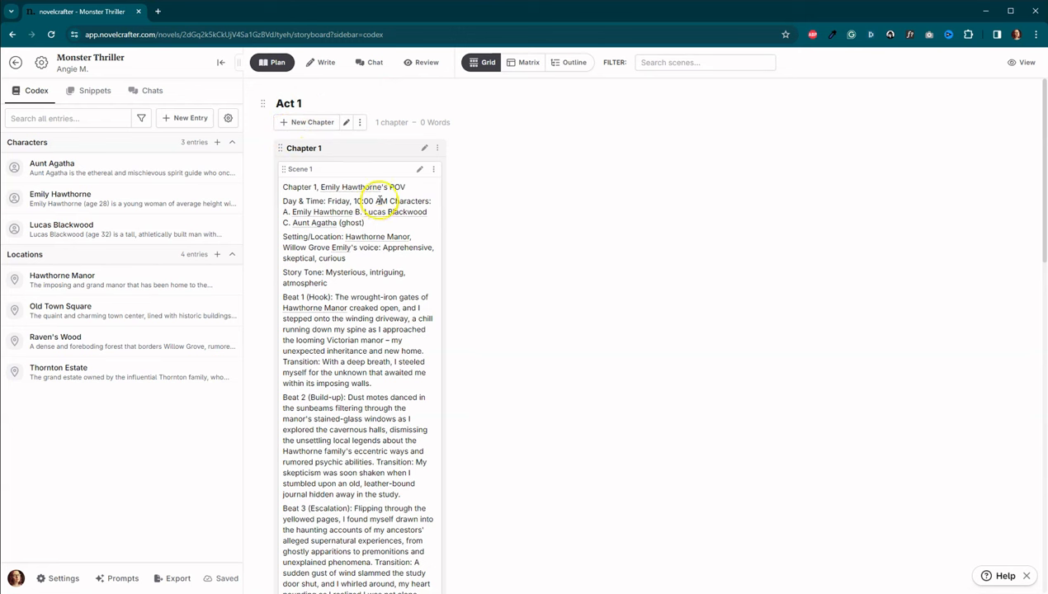
{"action": "scroll", "scroll_direction": "down", "scroll_amount": 3}
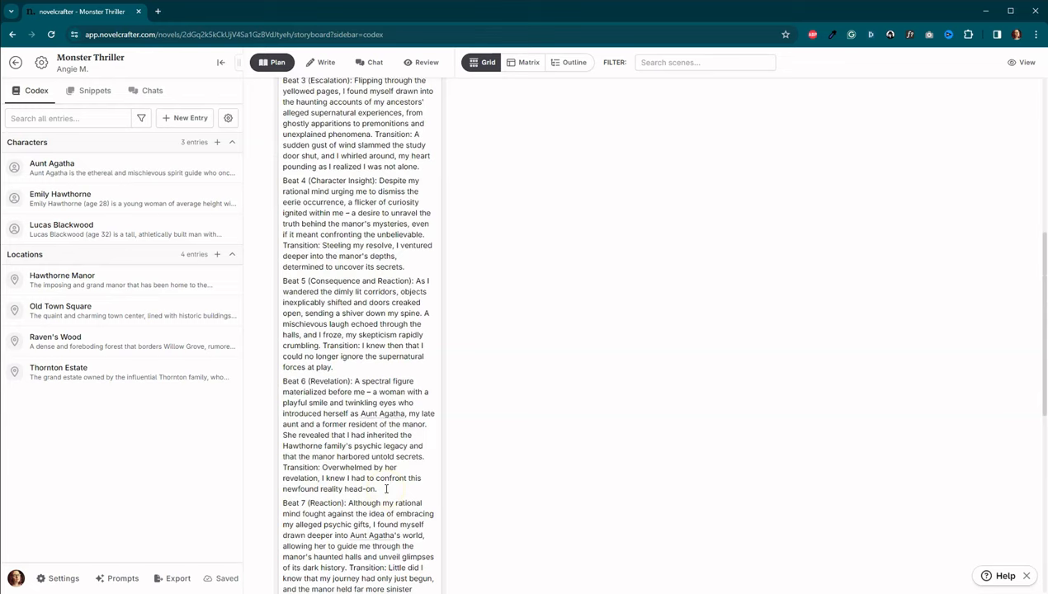
{"action": "scroll", "scroll_direction": "up", "scroll_amount": 3}
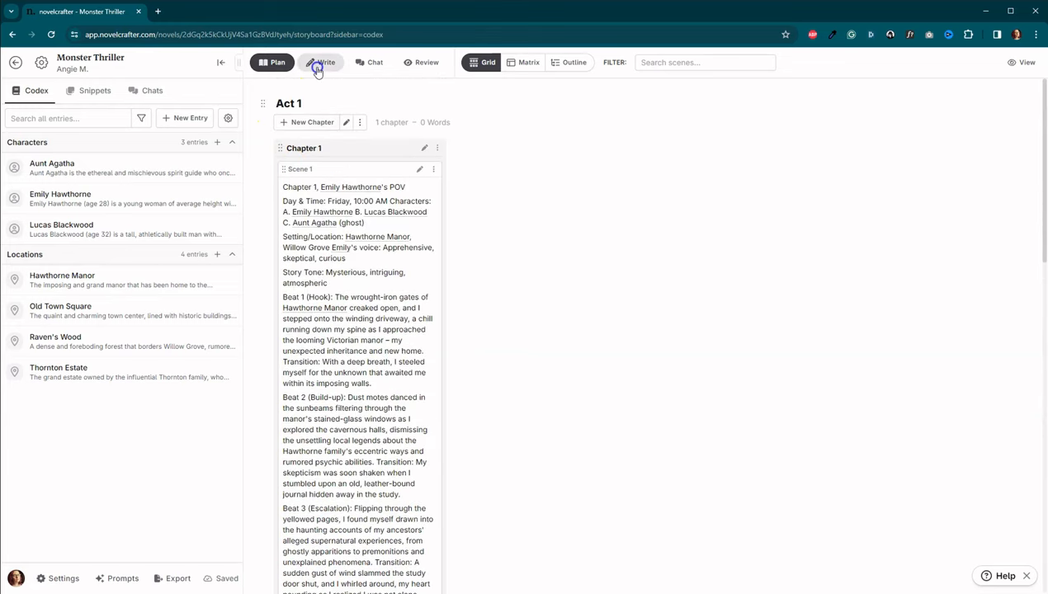
Step: Insert a Chapter 1 scene beat holding the Hawthorne Manor arrival text and note the missing-POV warning
{"action": "left_click", "coordinate": [322, 62]}
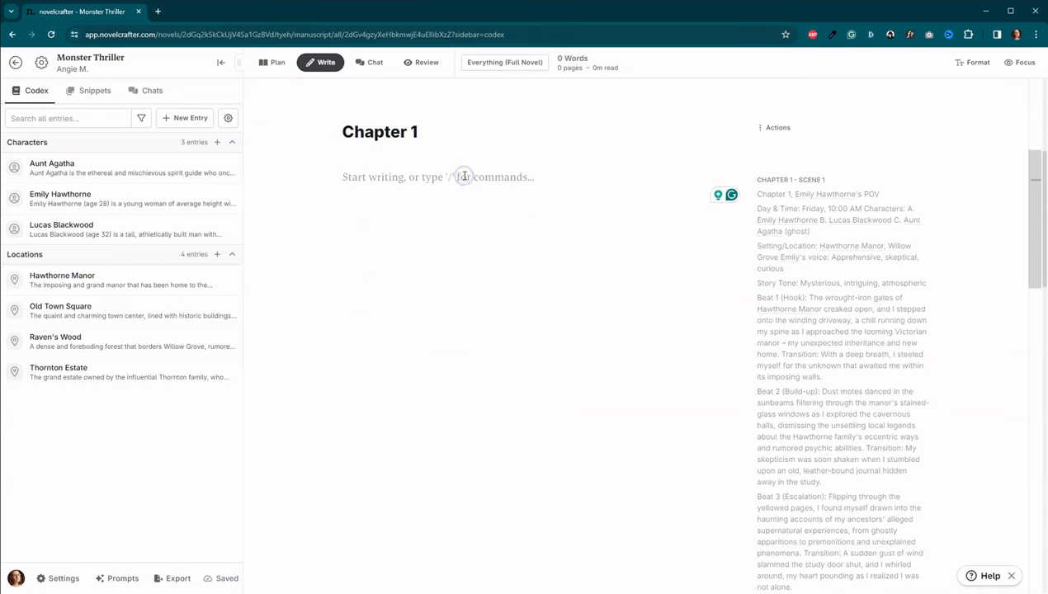
{"action": "type", "text": "/"}
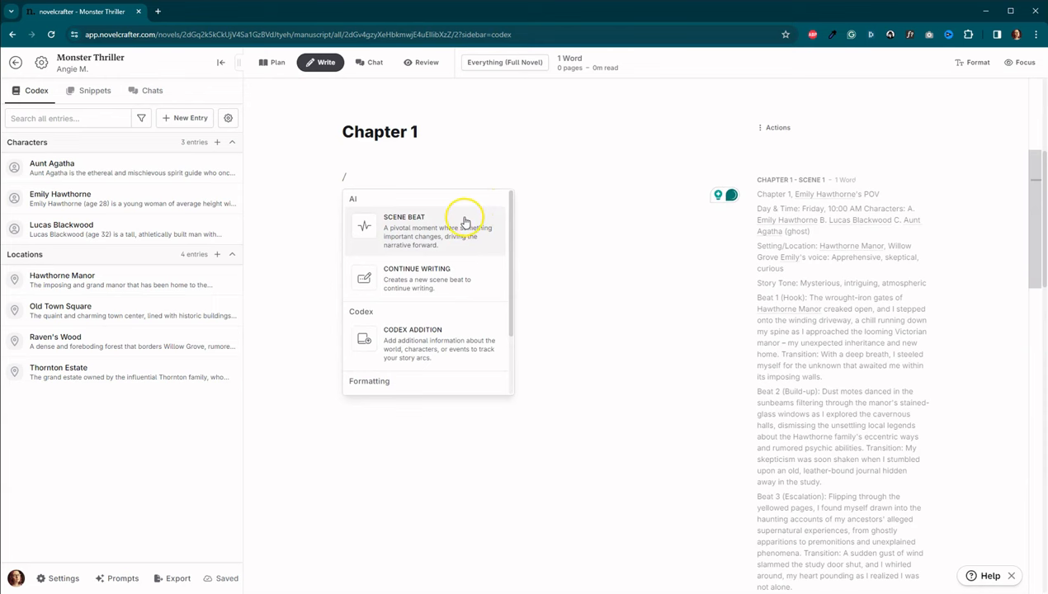
{"action": "left_click", "coordinate": [404, 227]}
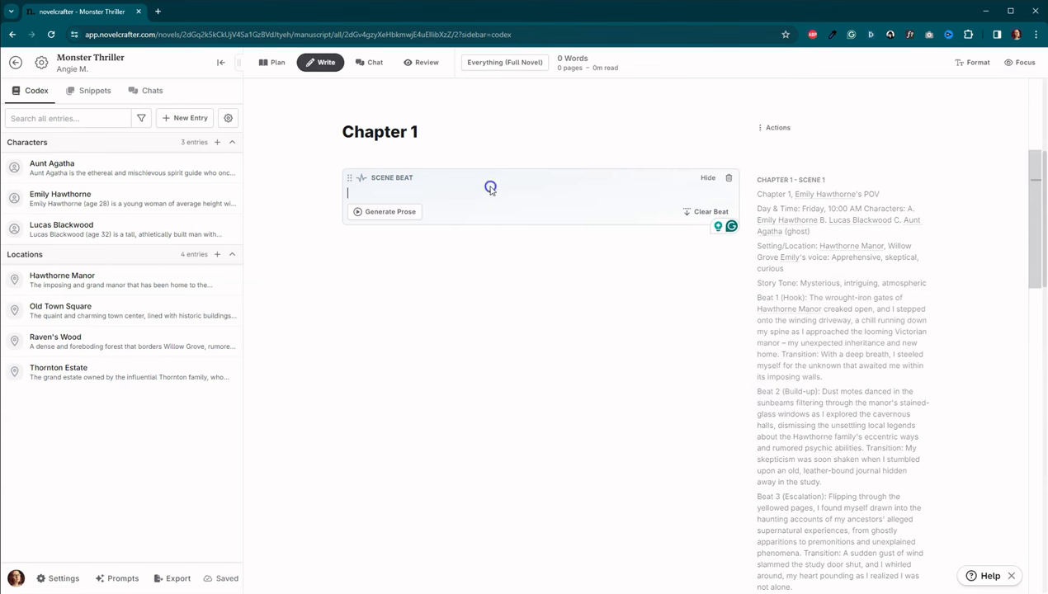
{"action": "left_click", "coordinate": [385, 211]}
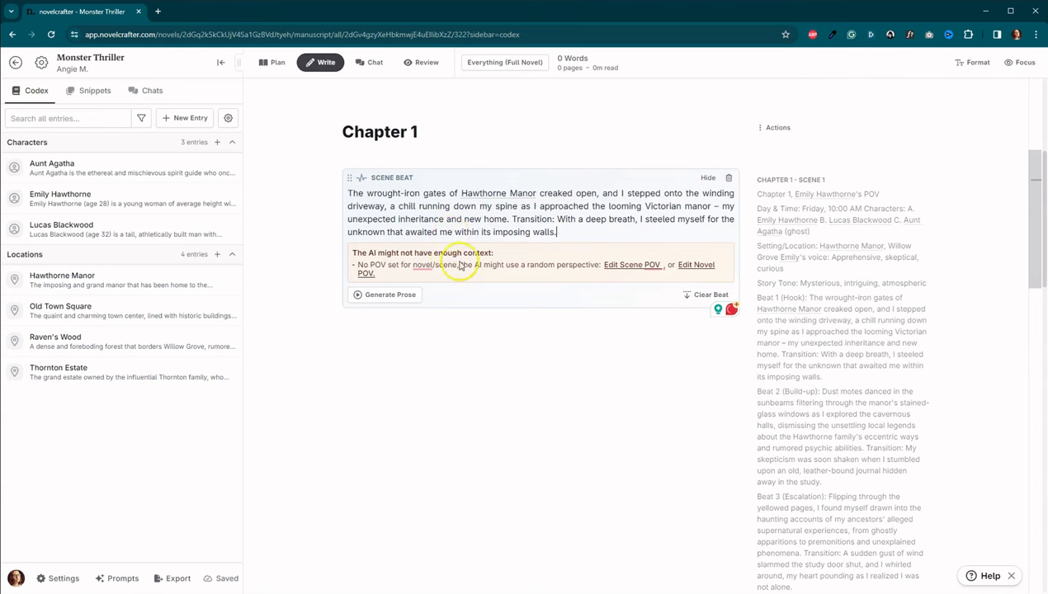
{"action": "mouse_move", "coordinate": [519, 276]}
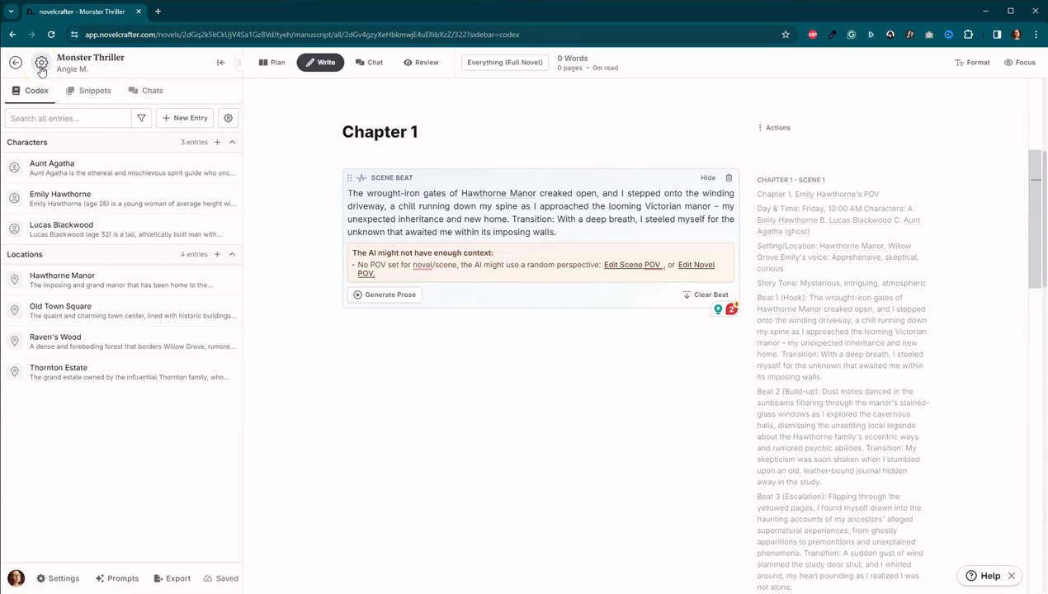
Step: In novel settings, set first-person point of view with Emily Hawthorne as the POV character
{"action": "left_click", "coordinate": [41, 64]}
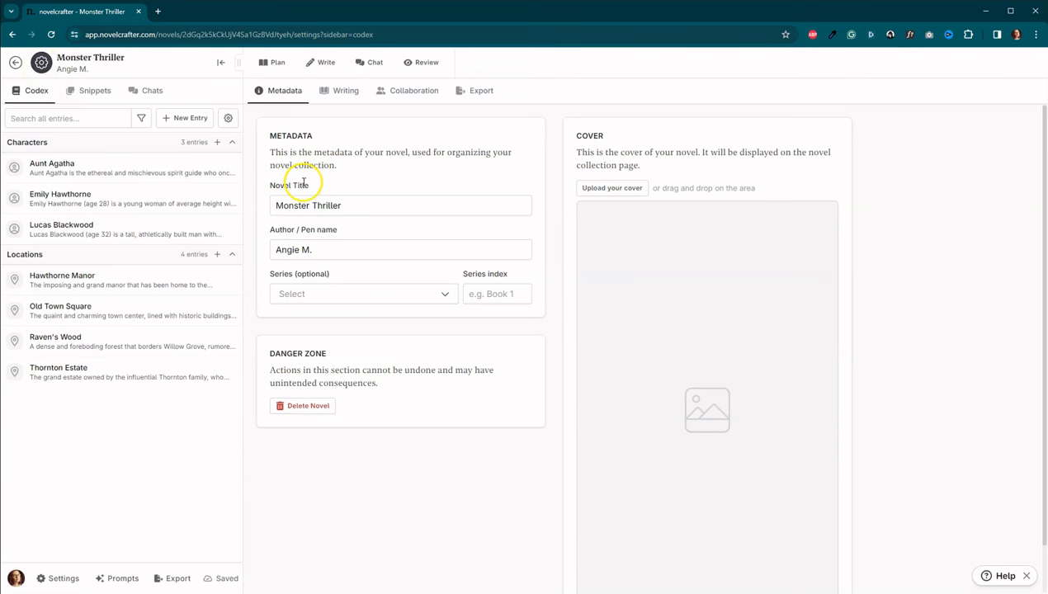
{"action": "left_click", "coordinate": [342, 90]}
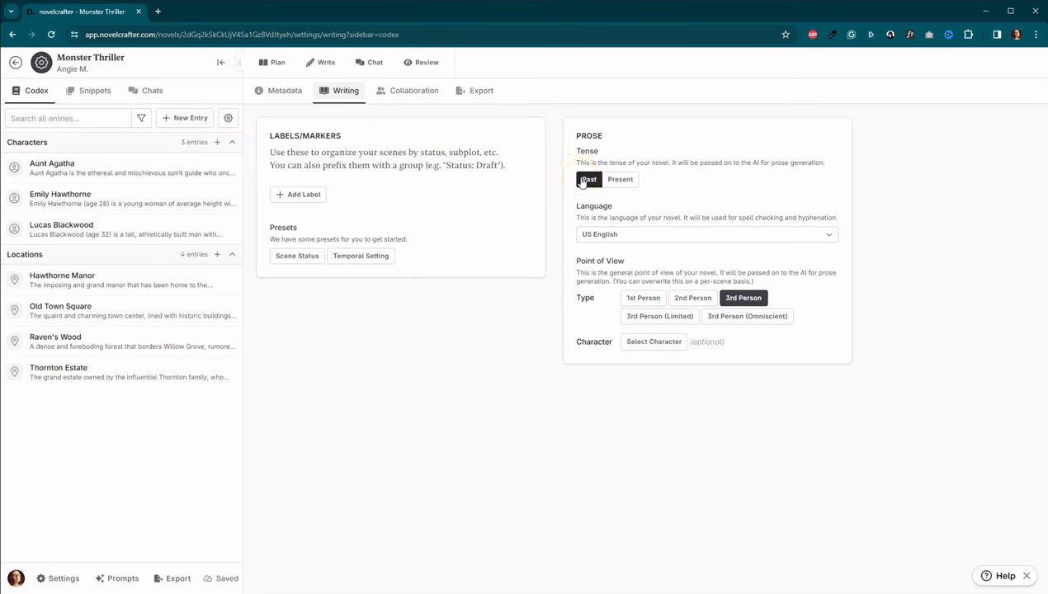
{"action": "left_click", "coordinate": [643, 298]}
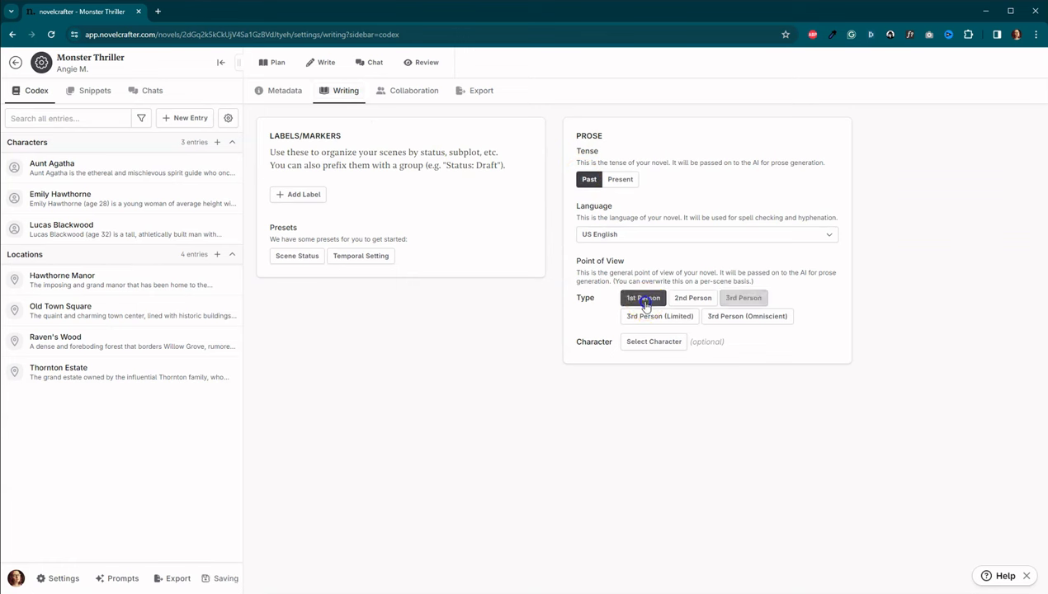
{"action": "left_click", "coordinate": [654, 342]}
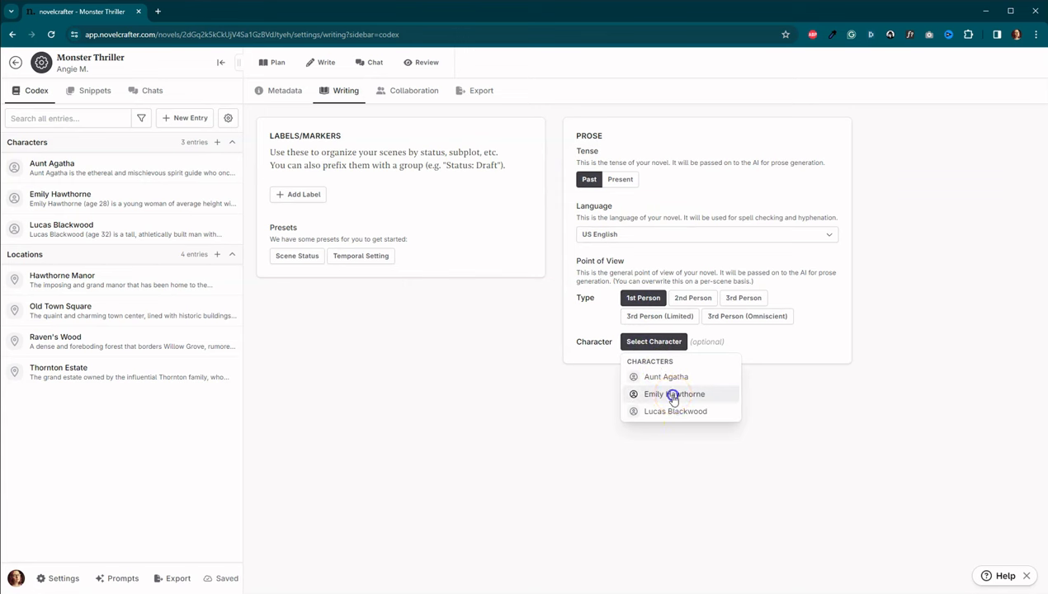
{"action": "left_click", "coordinate": [674, 393]}
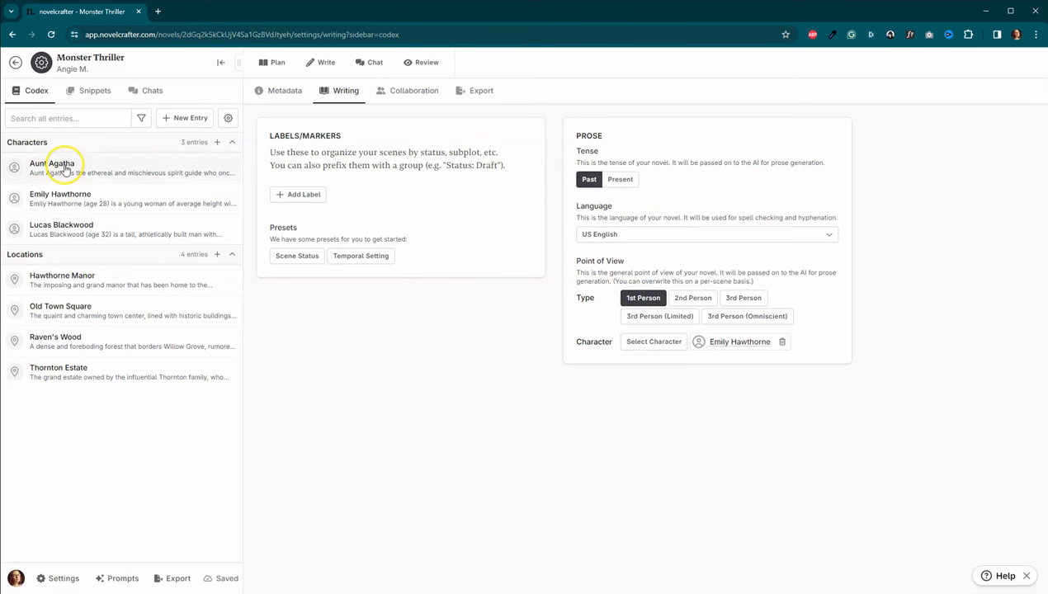
{"action": "left_click", "coordinate": [277, 62]}
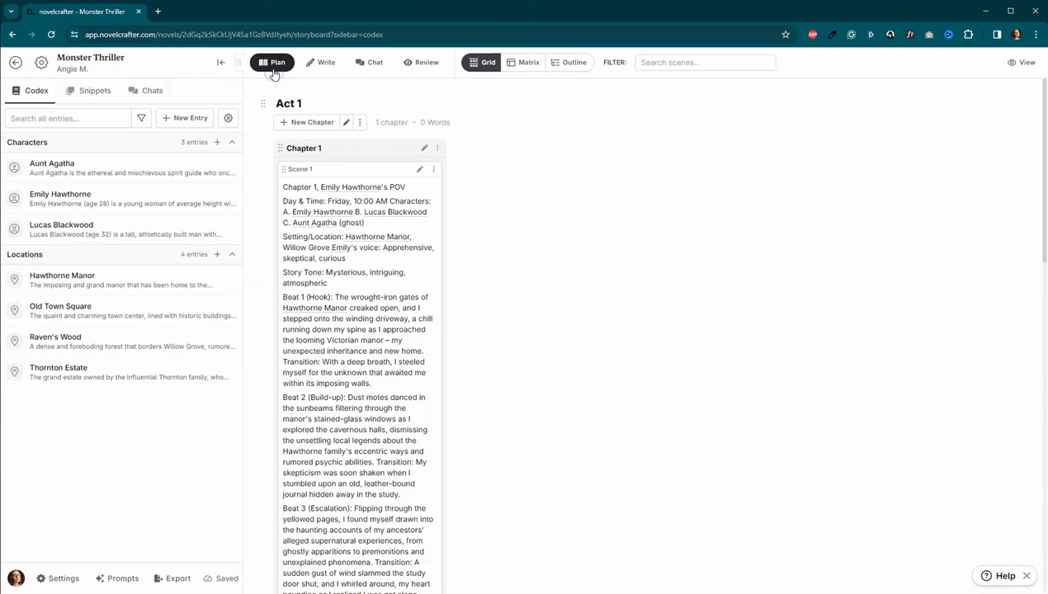
Step: Return to the manuscript and select Chapter 1's Hawthorne Manor scene beat
{"action": "left_click", "coordinate": [320, 62]}
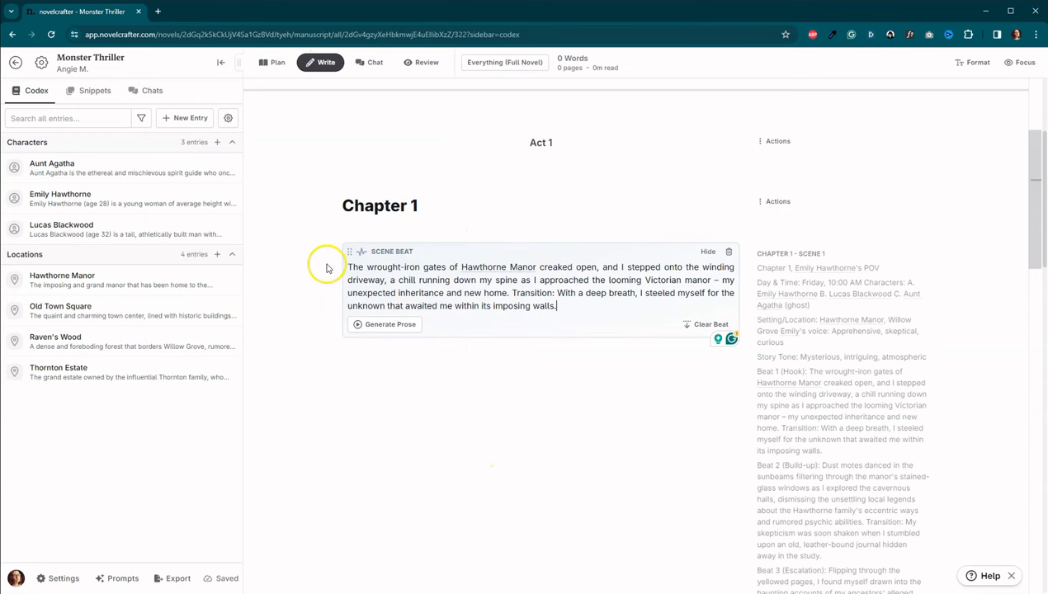
{"action": "mouse_move", "coordinate": [371, 374]}
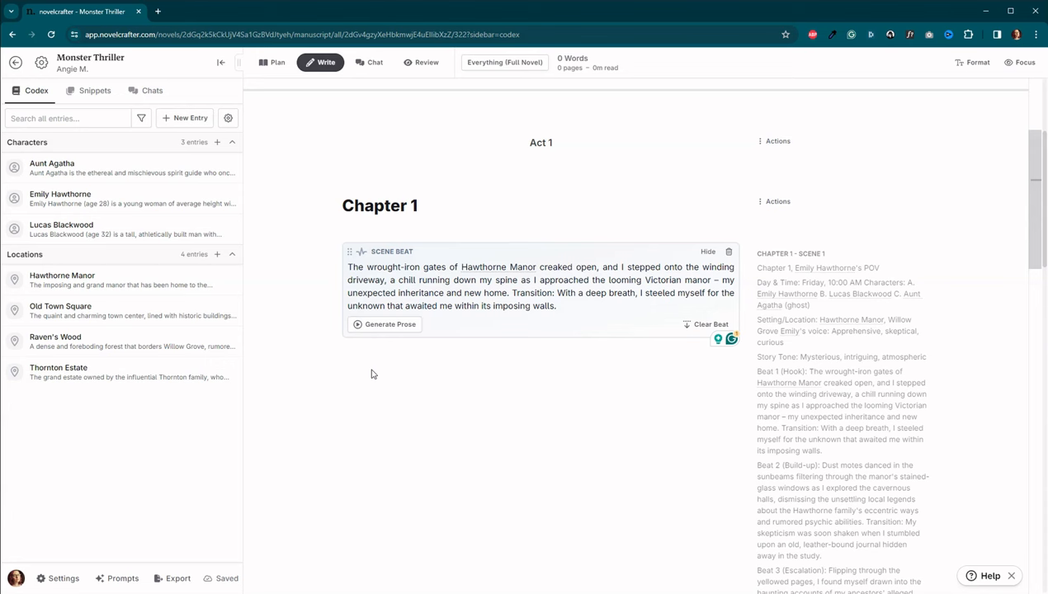
{"action": "left_click", "coordinate": [557, 305]}
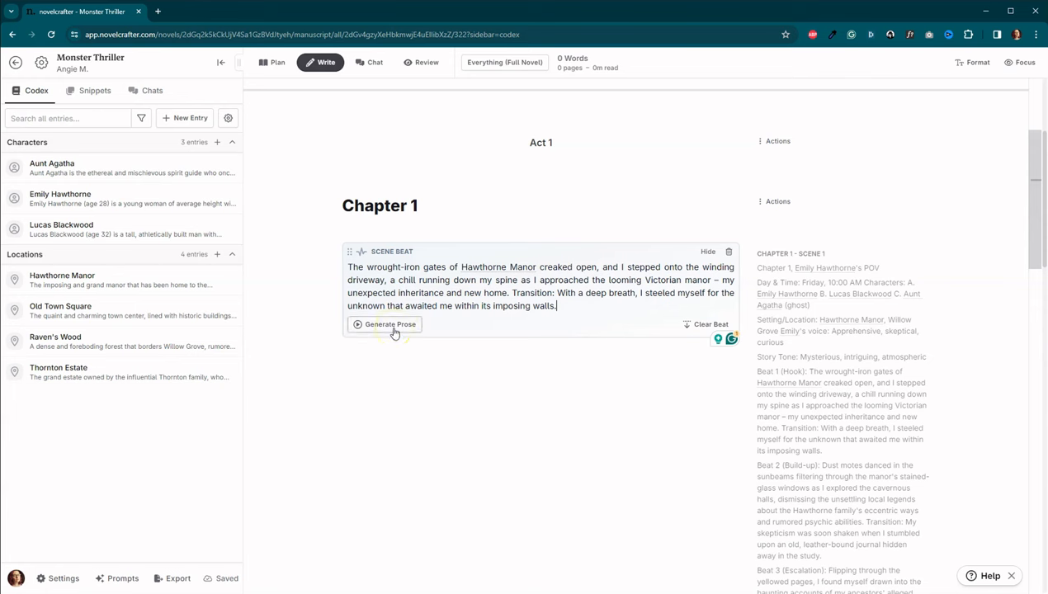
Step: Generate 176 words of General Purpose prose for the beat with Claude 3 Sonnet
{"action": "left_click", "coordinate": [390, 323]}
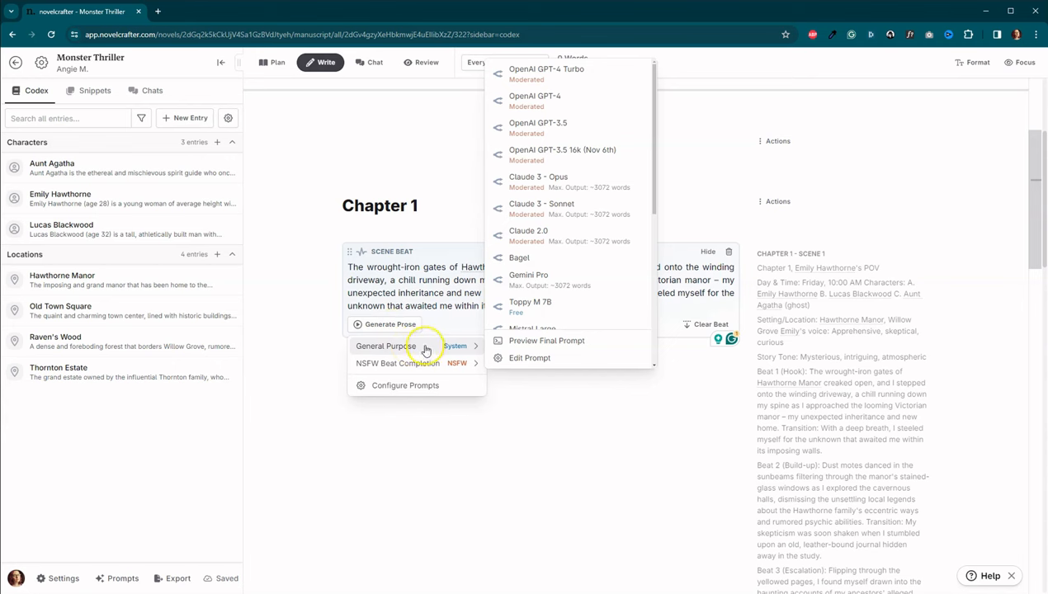
{"action": "left_click", "coordinate": [425, 346]}
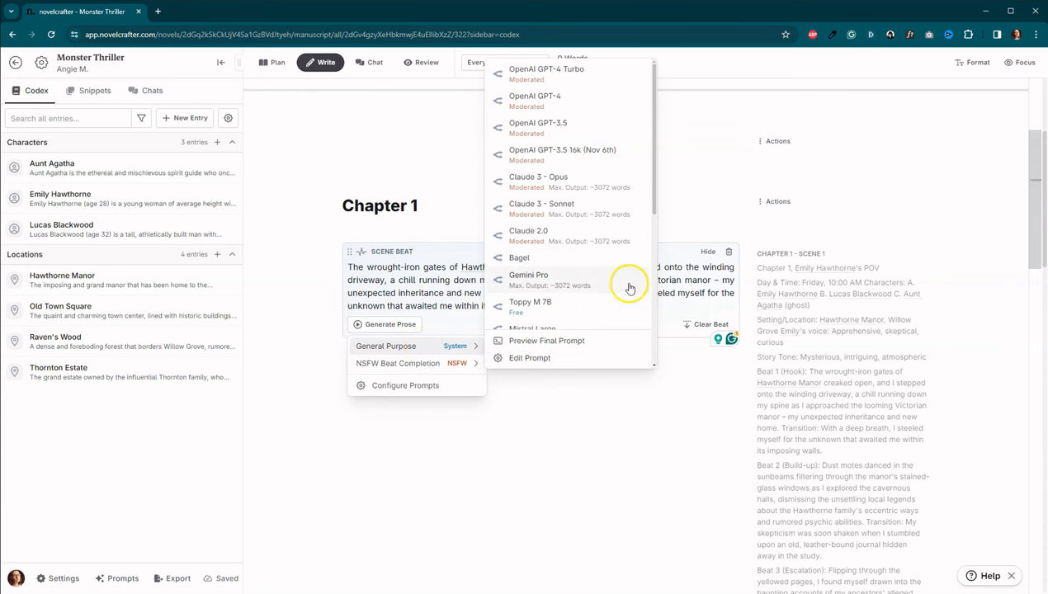
{"action": "mouse_move", "coordinate": [565, 177]}
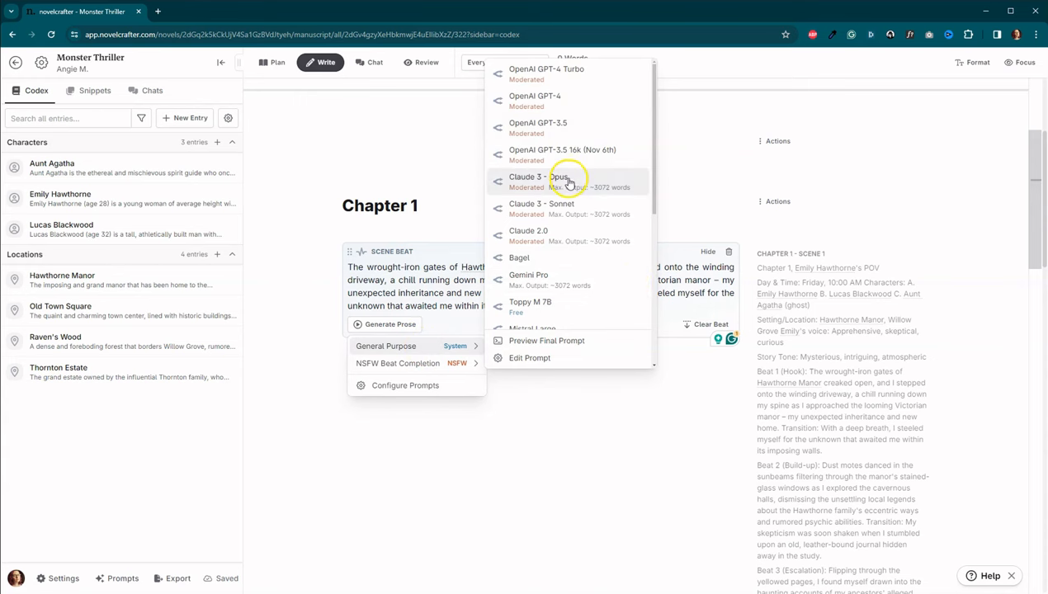
{"action": "mouse_move", "coordinate": [567, 209]}
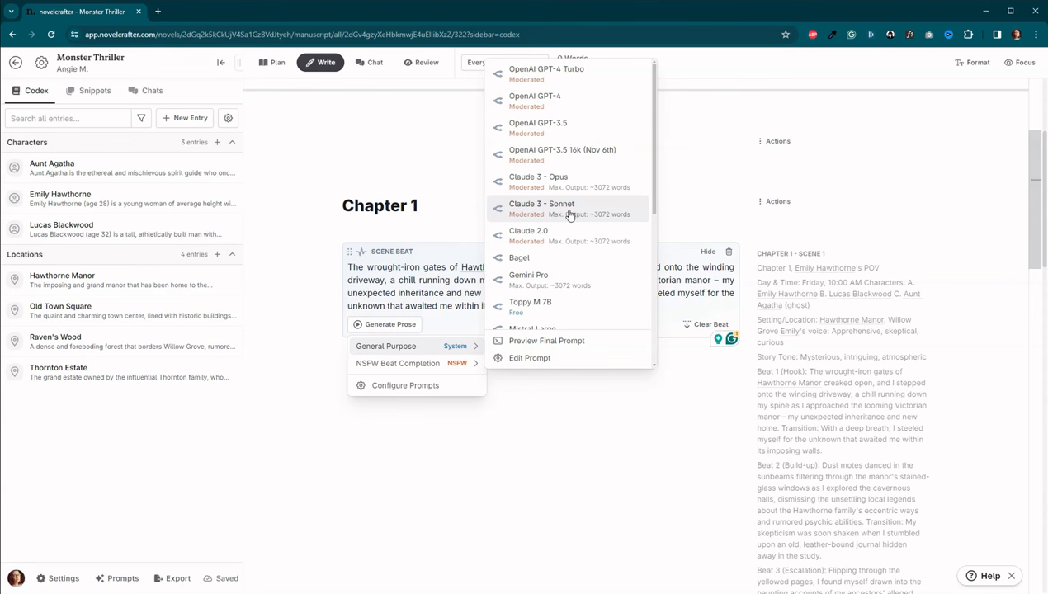
{"action": "left_click", "coordinate": [541, 204]}
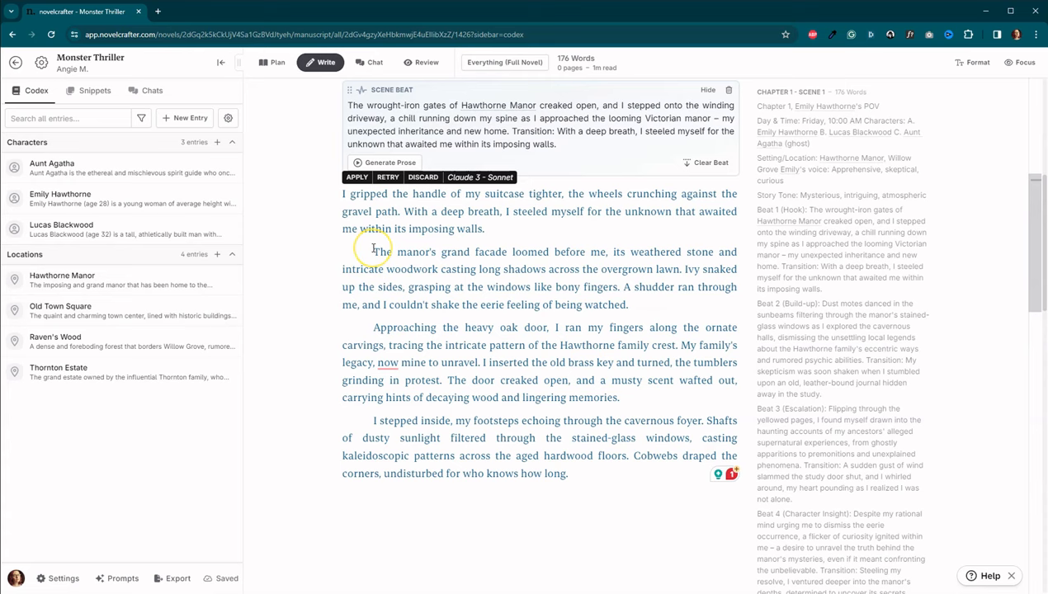
{"action": "scroll", "scroll_direction": "down", "scroll_amount": 3}
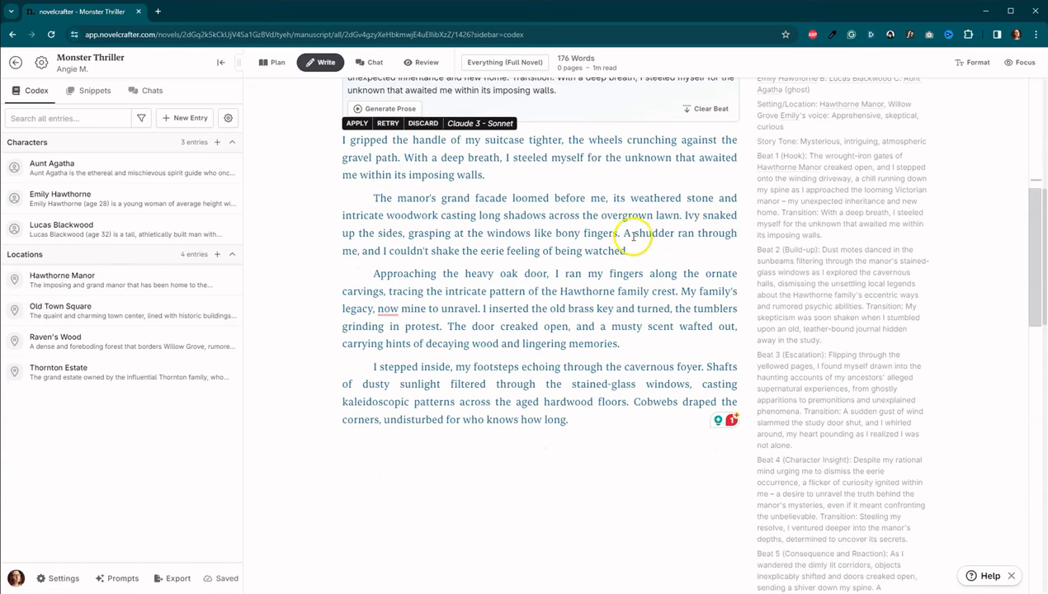
{"action": "mouse_move", "coordinate": [707, 250]}
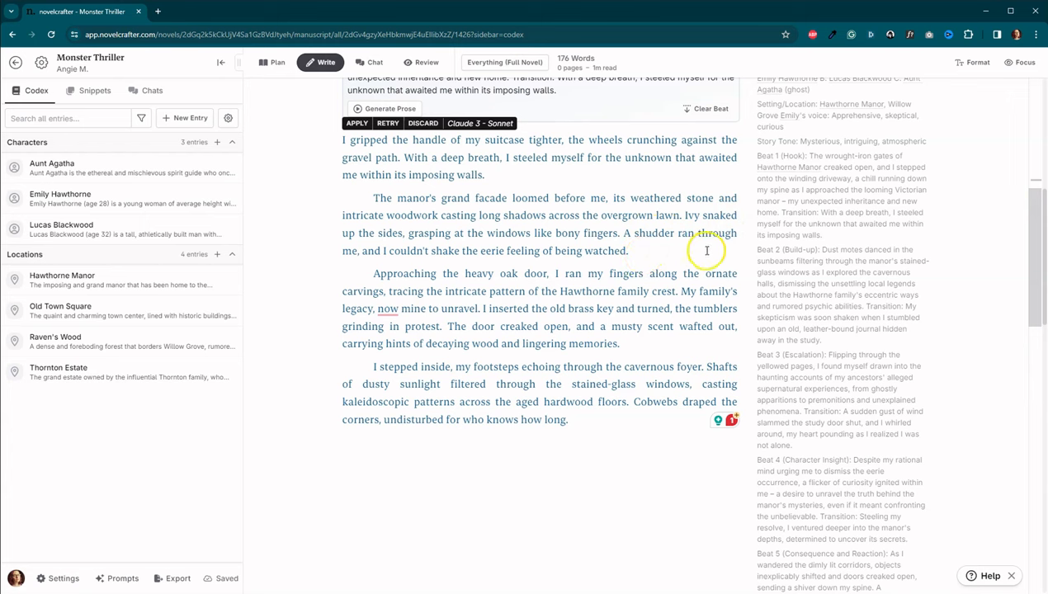
{"action": "mouse_move", "coordinate": [706, 251]}
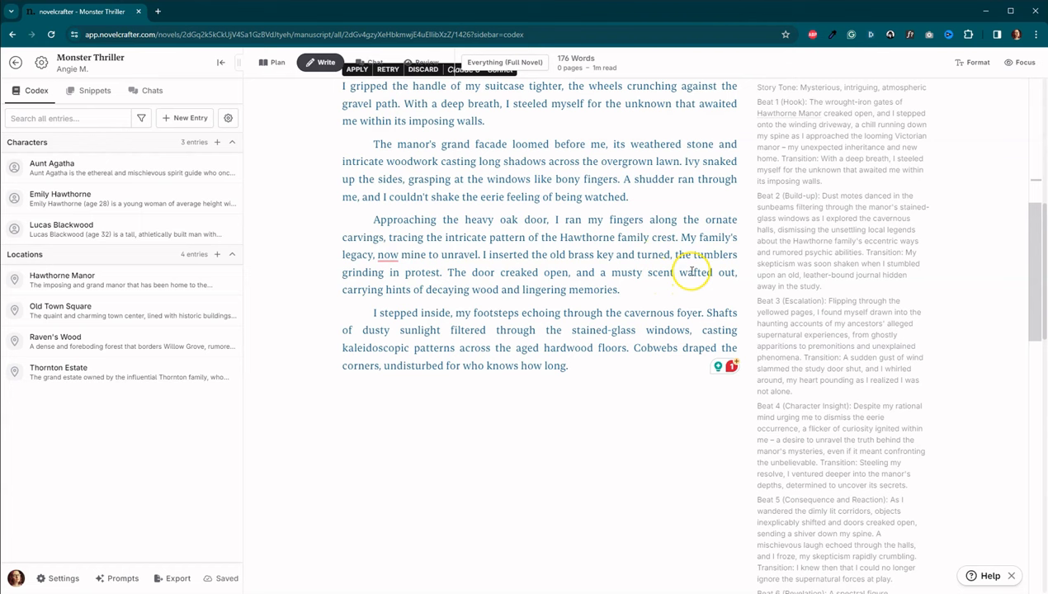
{"action": "mouse_move", "coordinate": [597, 266]}
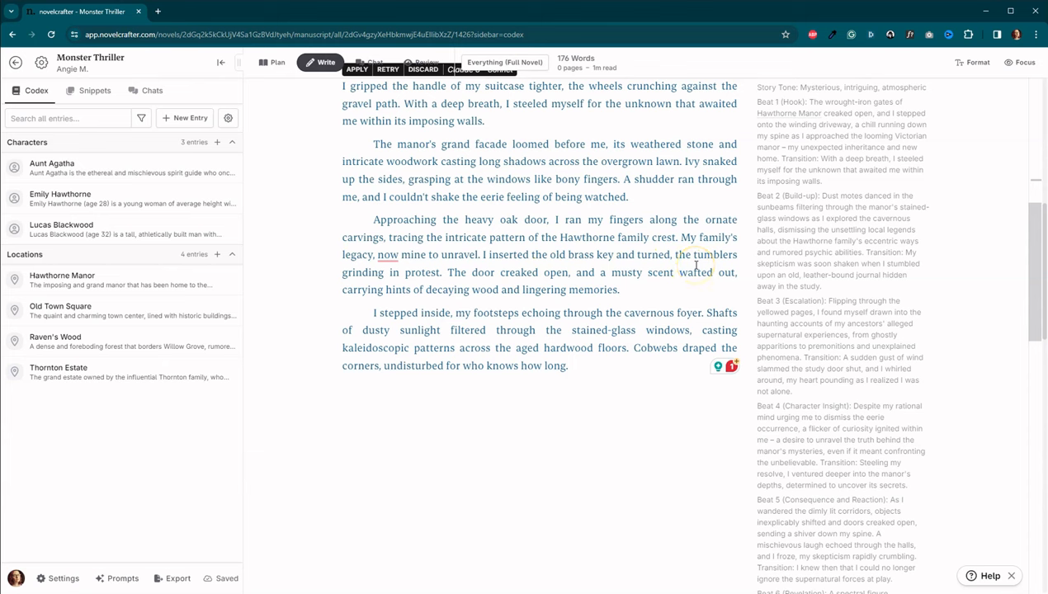
{"action": "mouse_move", "coordinate": [664, 288]}
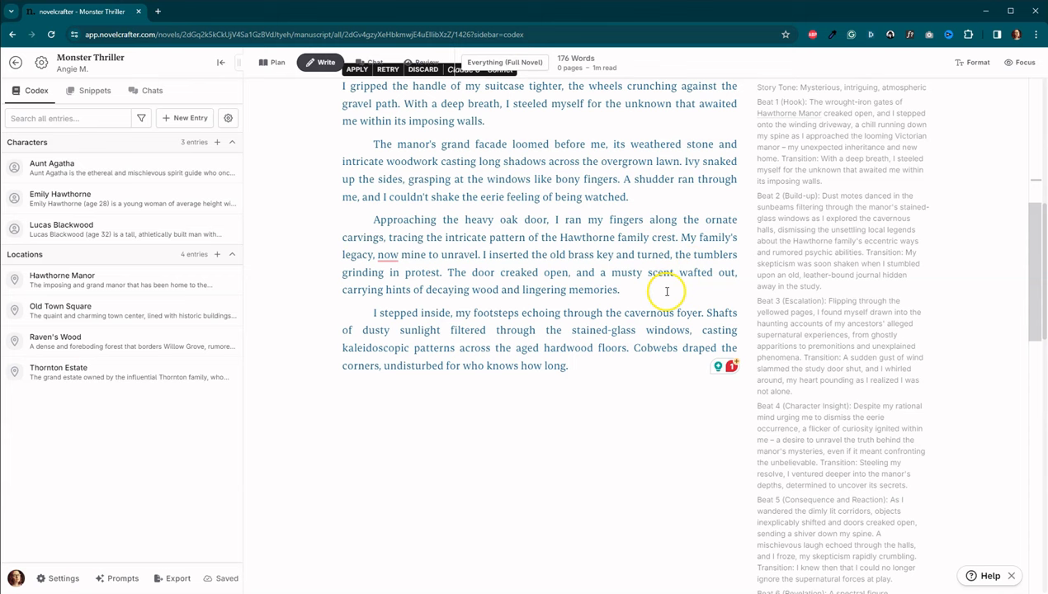
{"action": "mouse_move", "coordinate": [669, 319]}
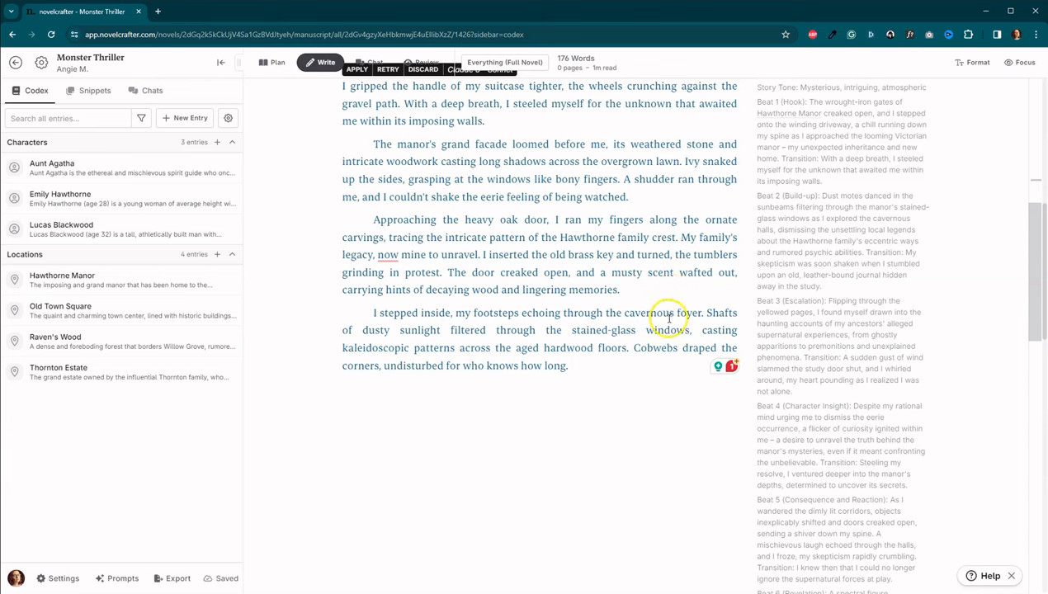
{"action": "mouse_move", "coordinate": [650, 367]}
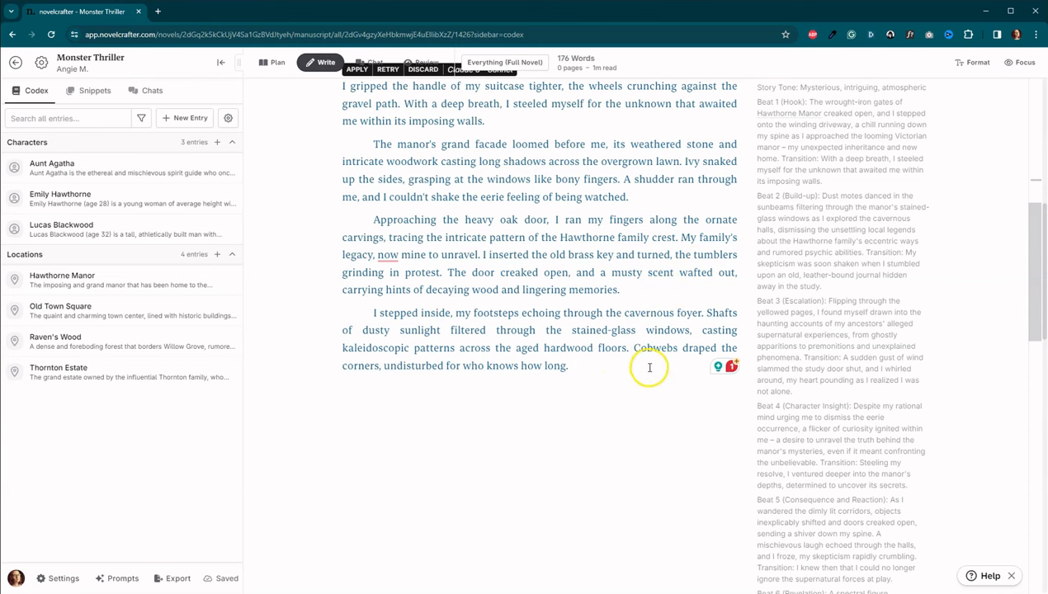
{"action": "mouse_move", "coordinate": [649, 368]}
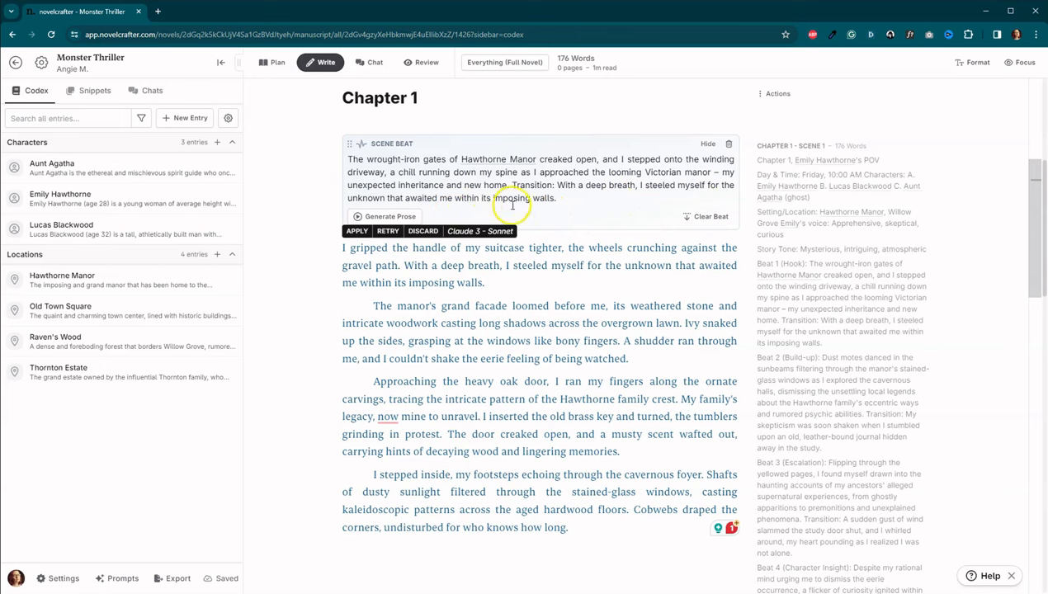
{"action": "mouse_move", "coordinate": [619, 463]}
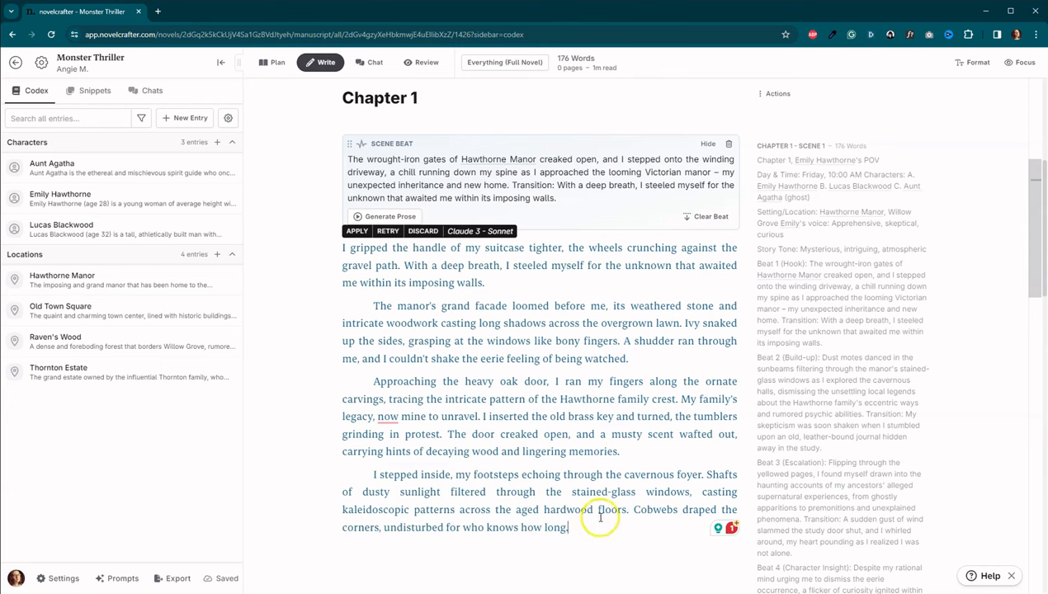
{"action": "mouse_move", "coordinate": [445, 393]}
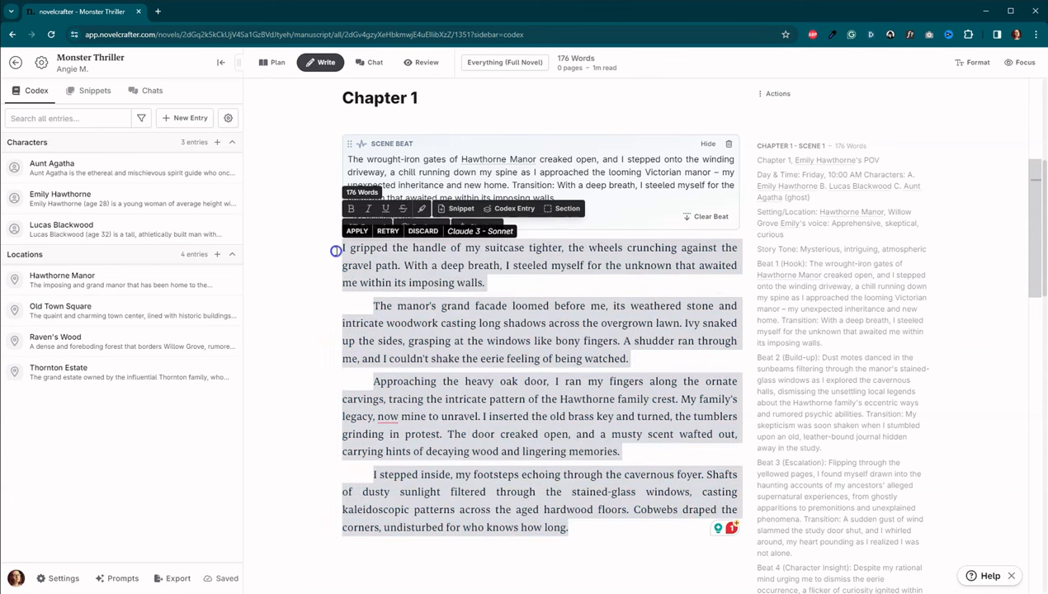
Step: Paste the 176-word Hawthorne Manor prose into a new snippet
{"action": "left_click", "coordinate": [94, 91]}
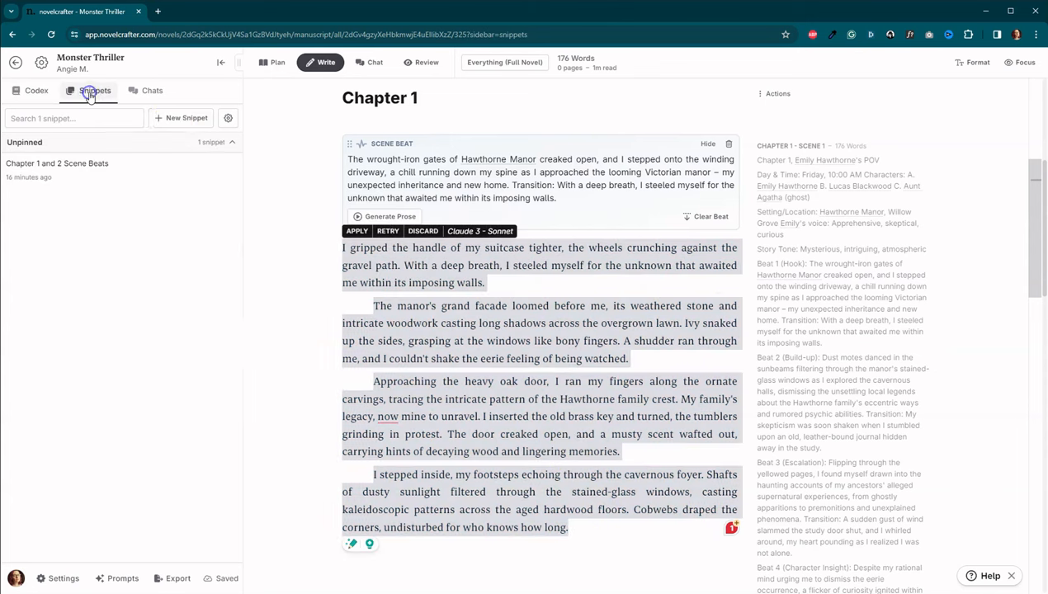
{"action": "left_click", "coordinate": [57, 162]}
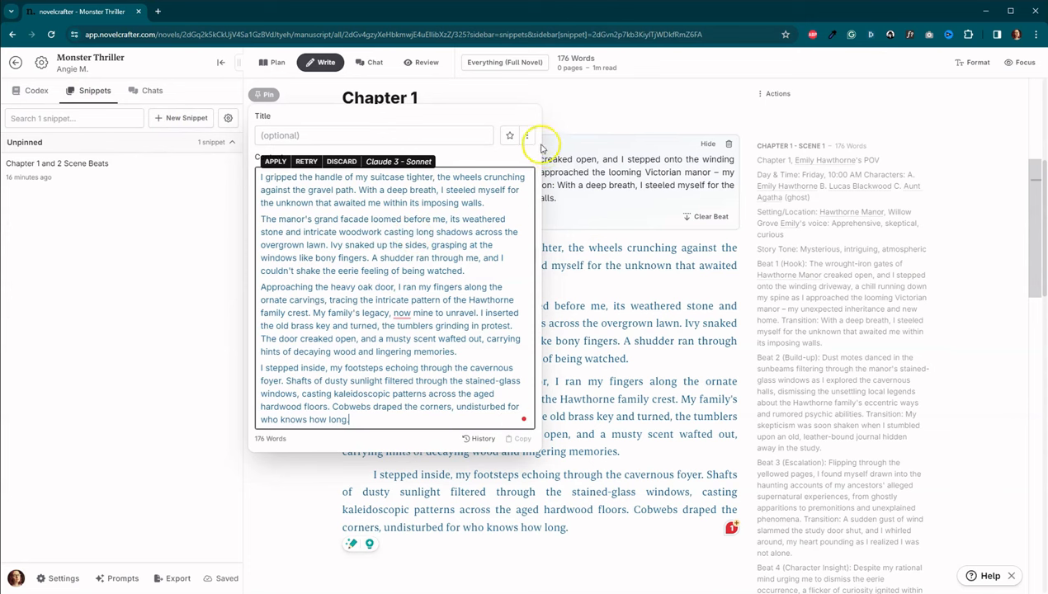
{"action": "left_click", "coordinate": [275, 161]}
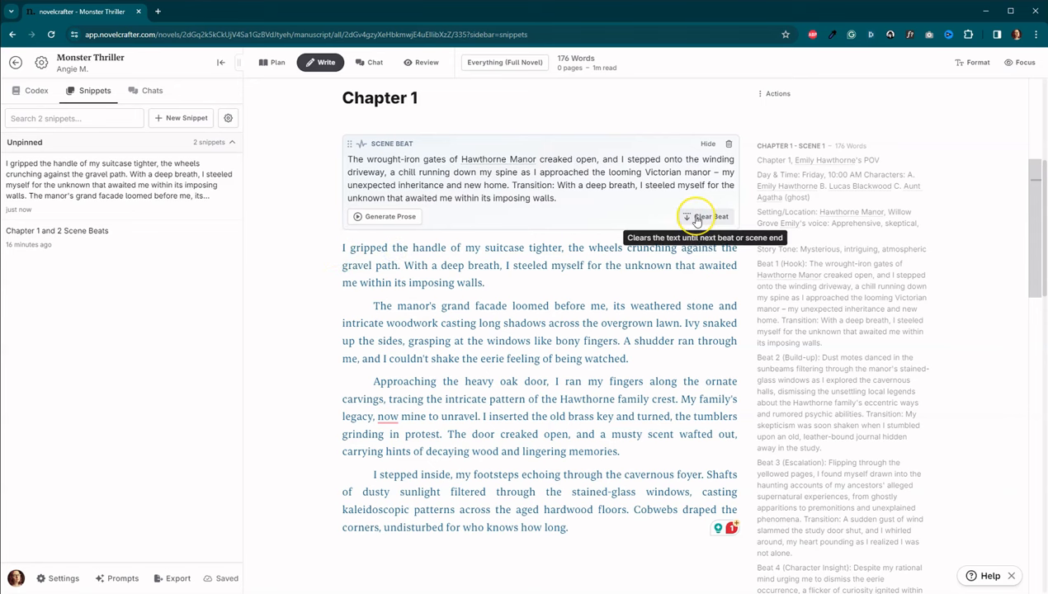
Step: Discard the Sonnet draft and regenerate the opening beat's prose with Claude 3 Opus
{"action": "left_click", "coordinate": [707, 216]}
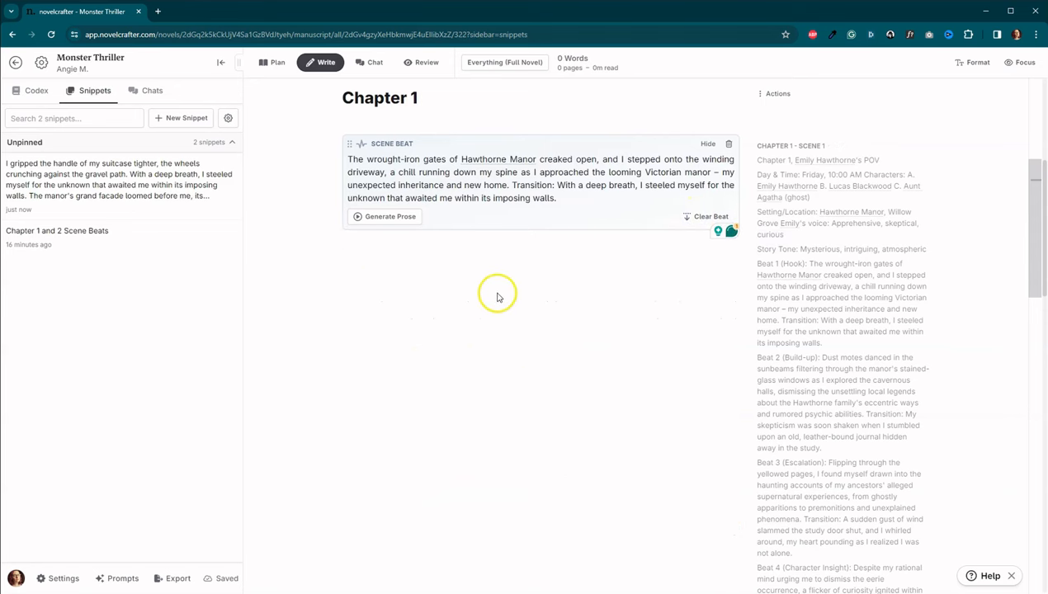
{"action": "left_click", "coordinate": [384, 216]}
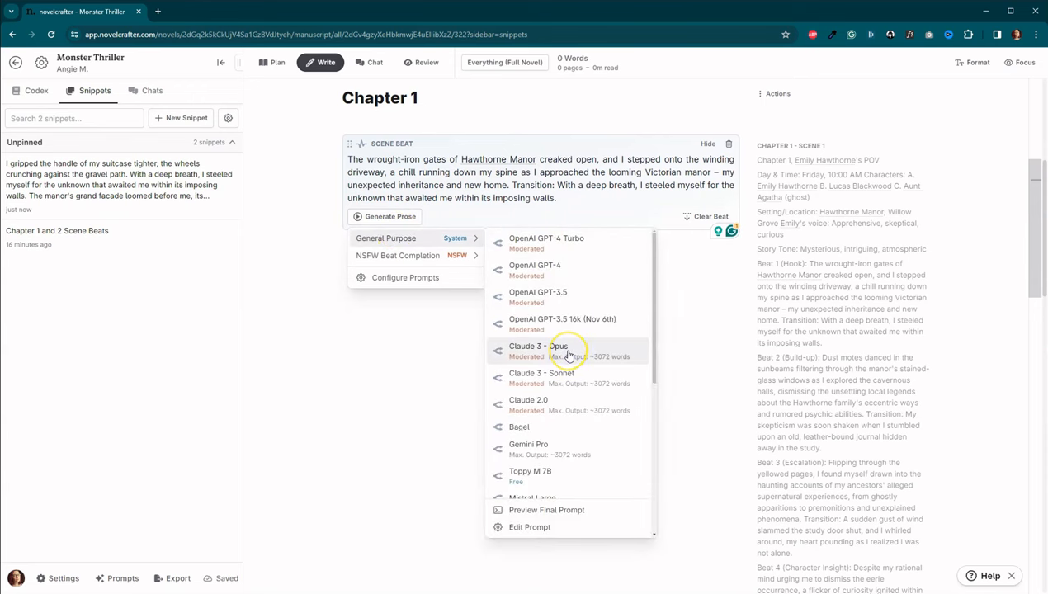
{"action": "left_click", "coordinate": [538, 346]}
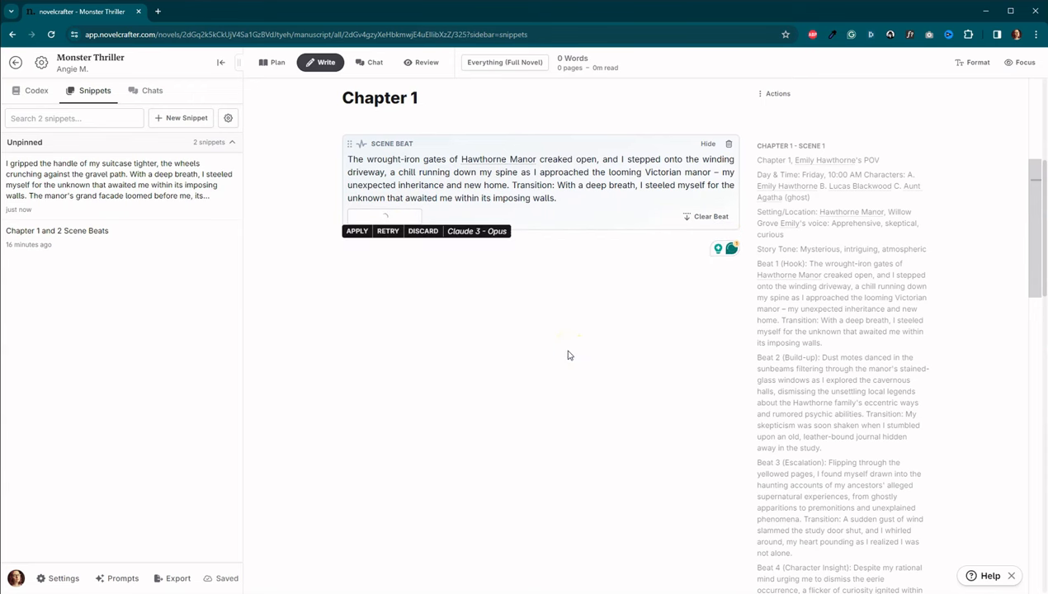
{"action": "mouse_move", "coordinate": [850, 425]}
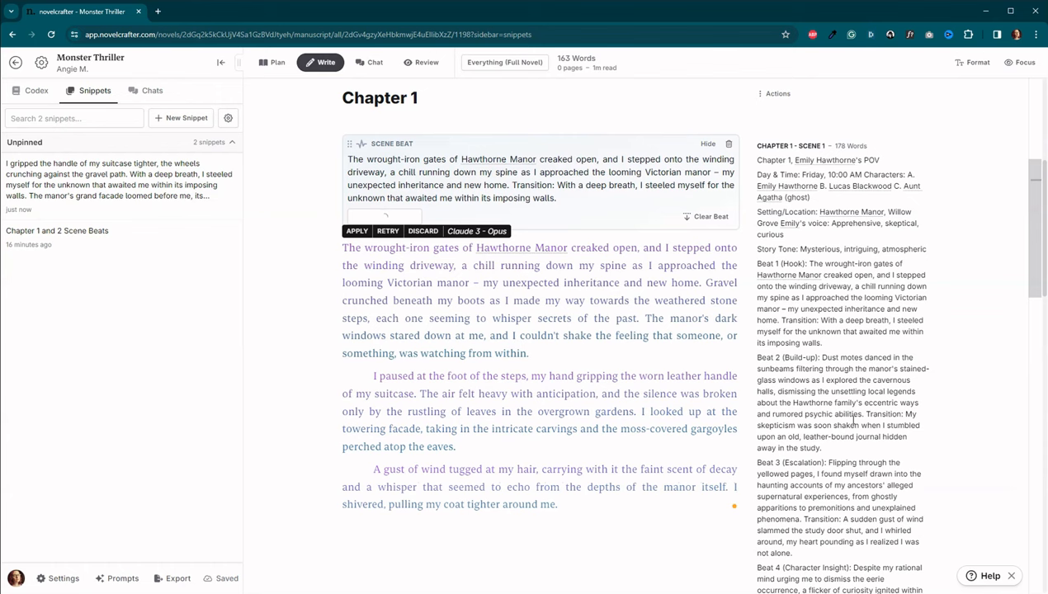
{"action": "left_click", "coordinate": [358, 231]}
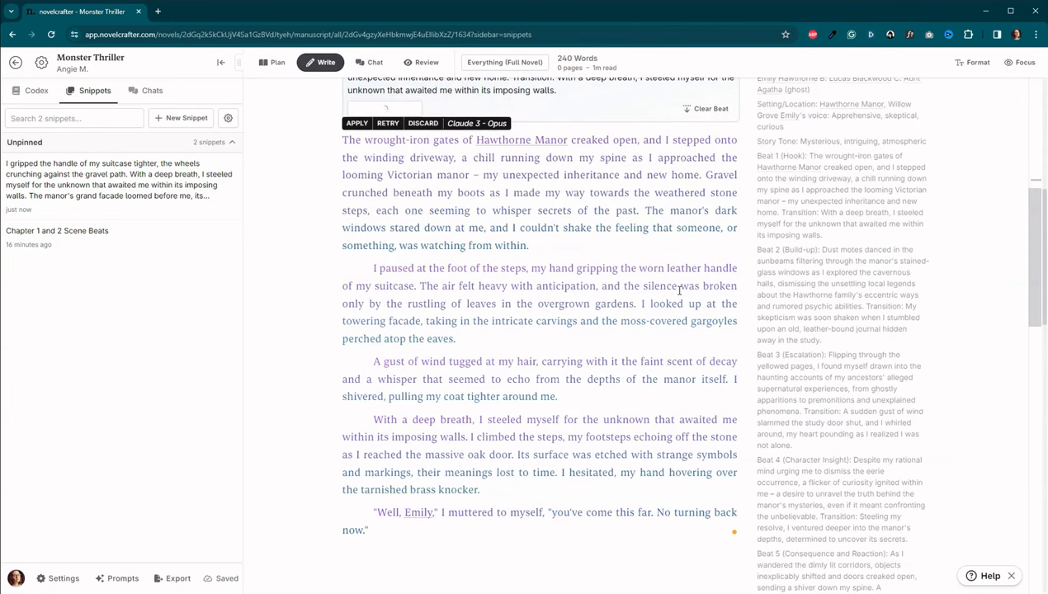
{"action": "left_click", "coordinate": [356, 123]}
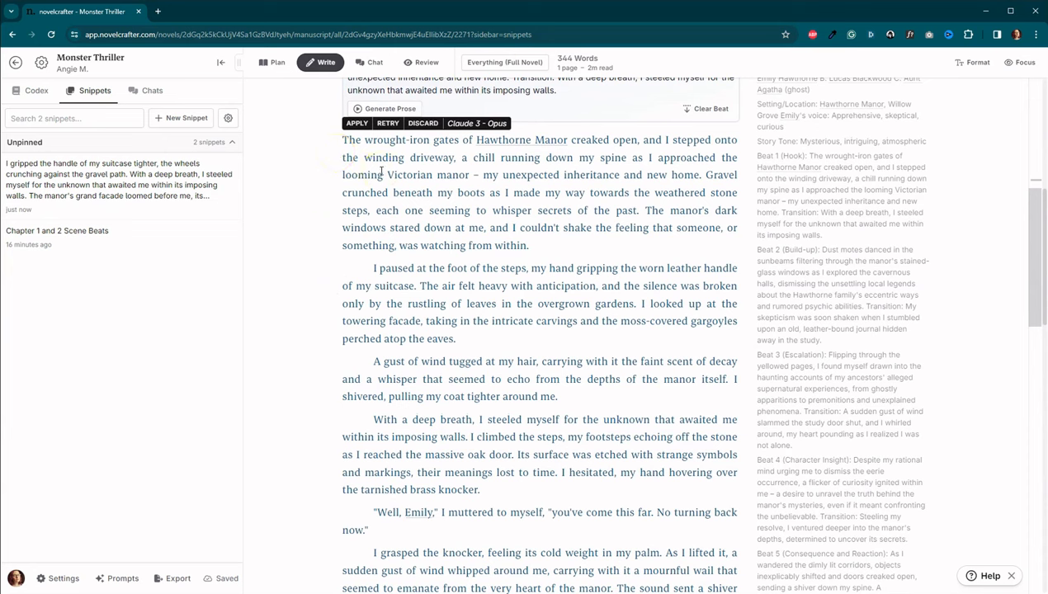
{"action": "mouse_move", "coordinate": [749, 188]}
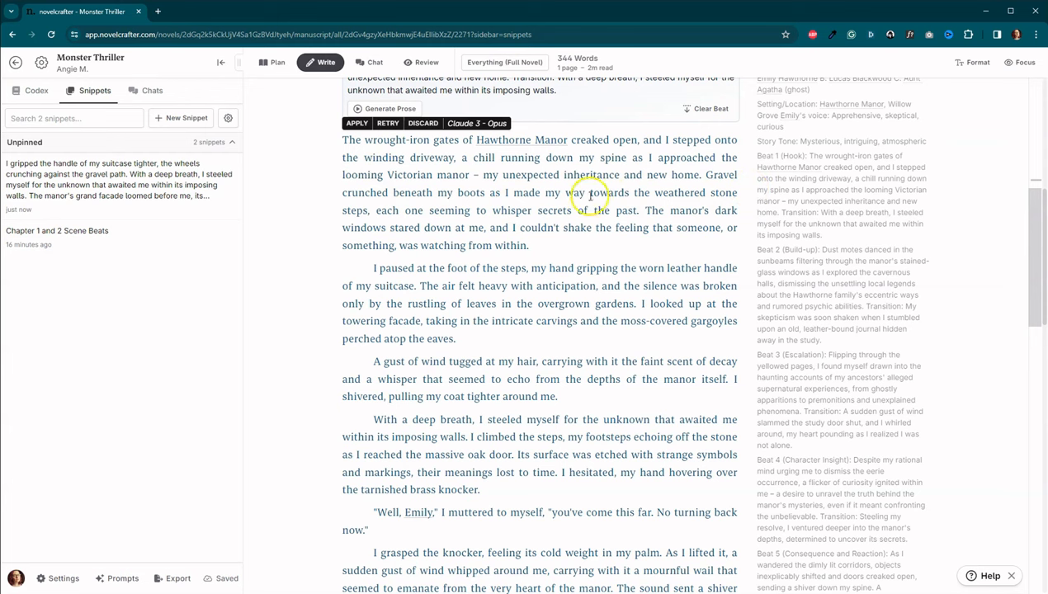
{"action": "mouse_move", "coordinate": [644, 229]}
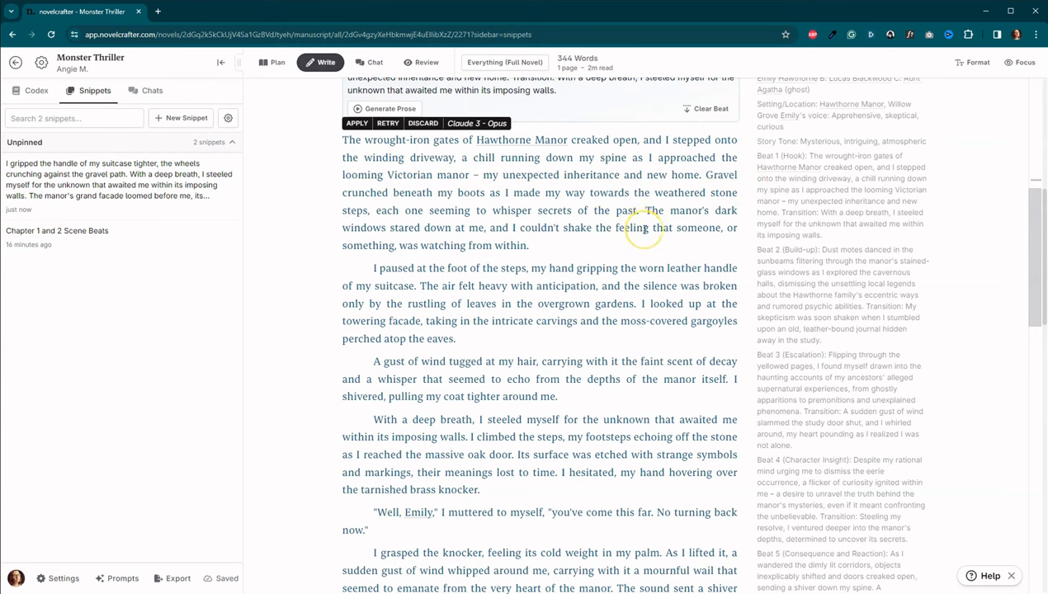
{"action": "mouse_move", "coordinate": [316, 281]}
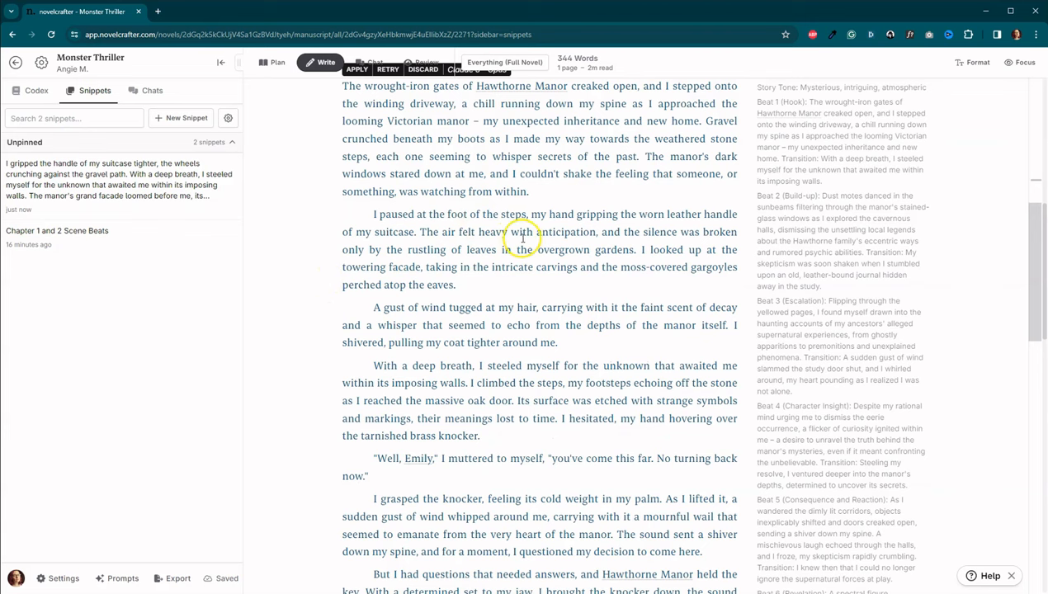
{"action": "mouse_move", "coordinate": [336, 276]}
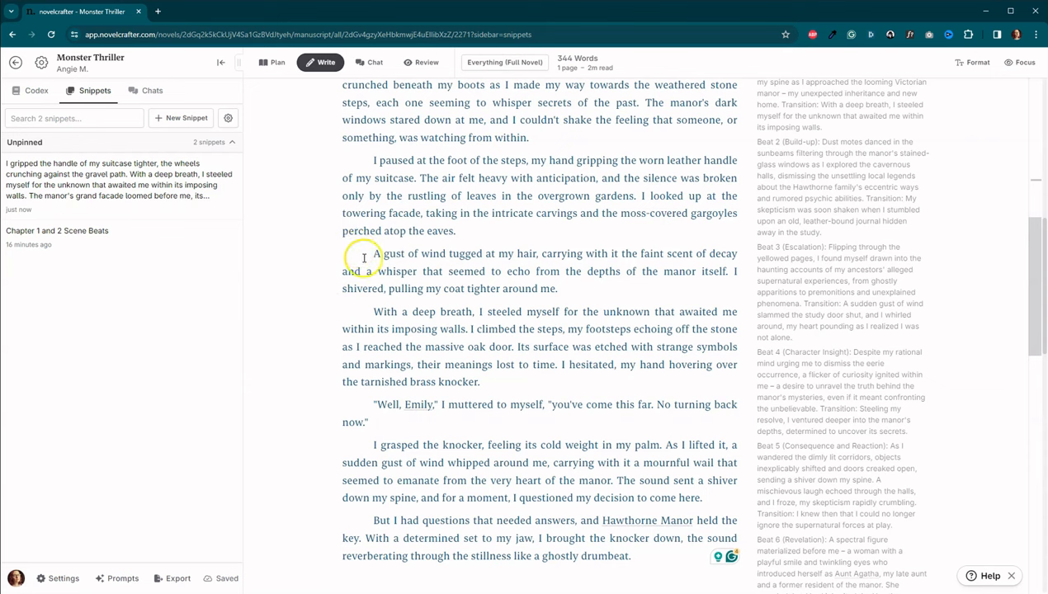
{"action": "mouse_move", "coordinate": [302, 273]}
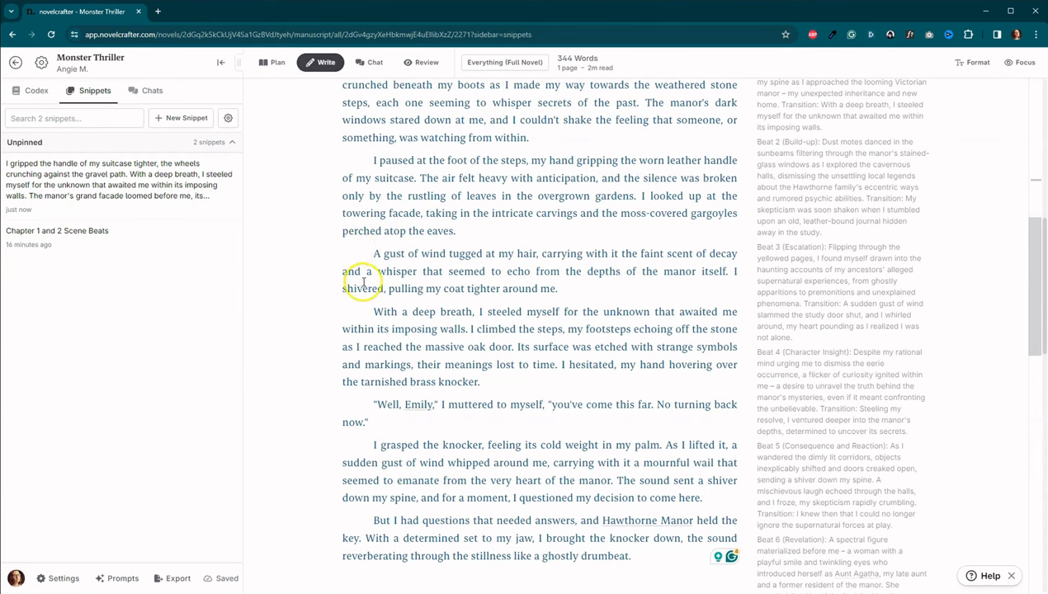
{"action": "mouse_move", "coordinate": [542, 269]}
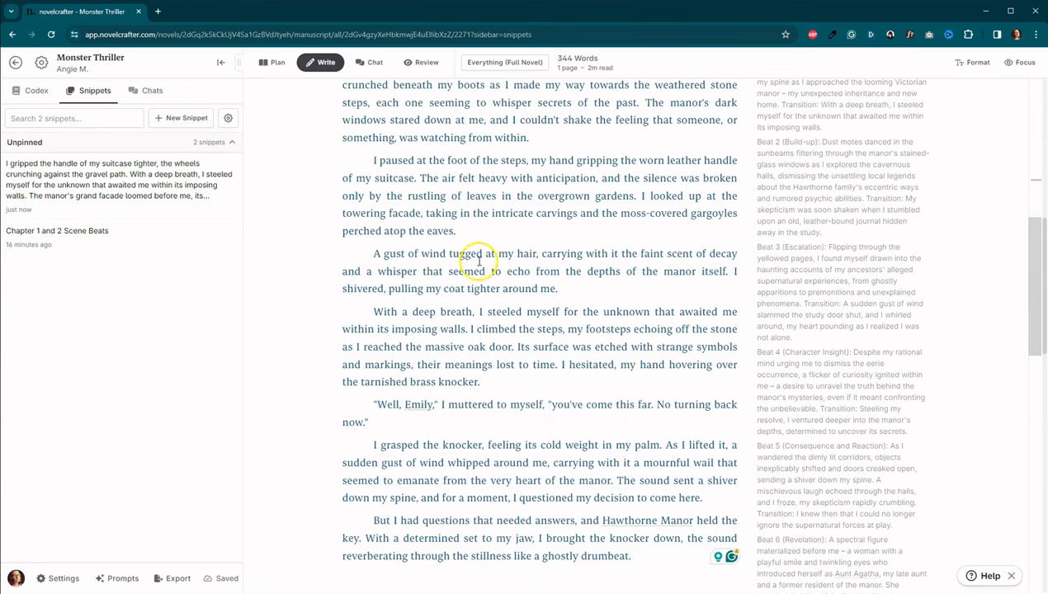
{"action": "scroll", "scroll_direction": "down", "scroll_amount": 3}
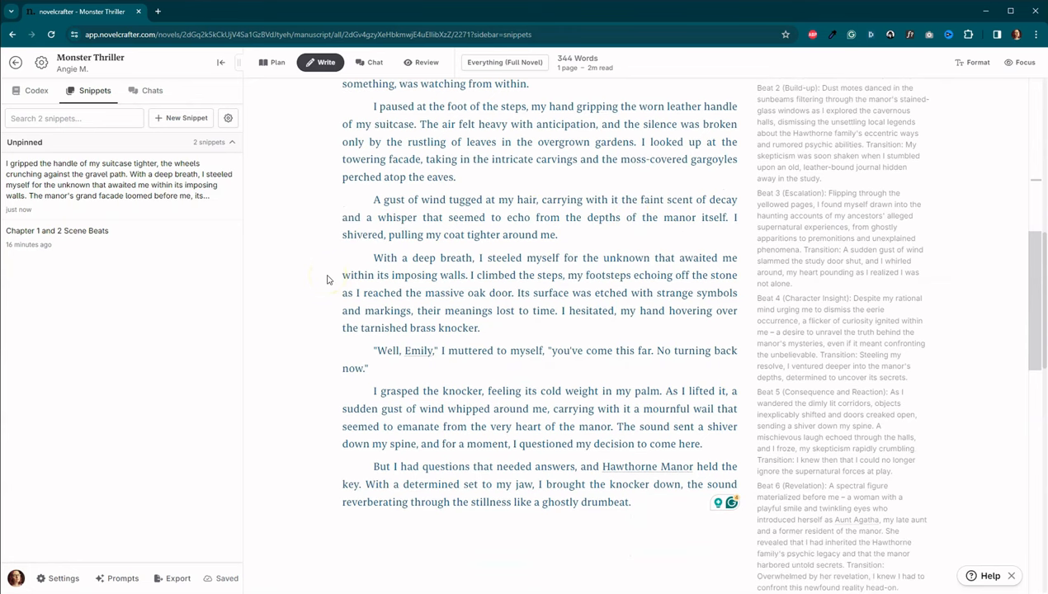
{"action": "scroll", "scroll_direction": "down", "scroll_amount": 3}
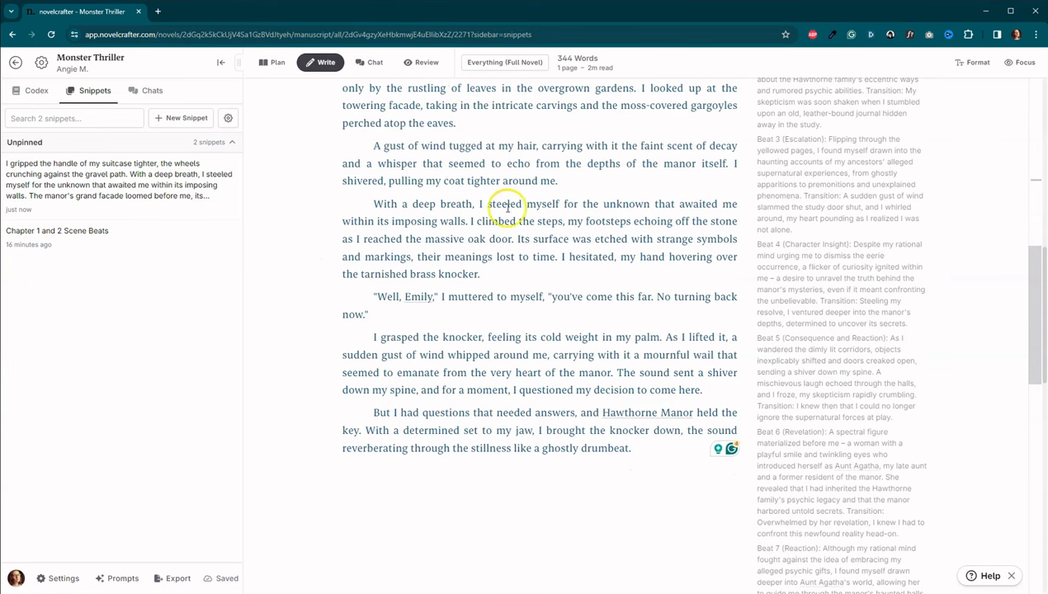
{"action": "mouse_move", "coordinate": [656, 221]}
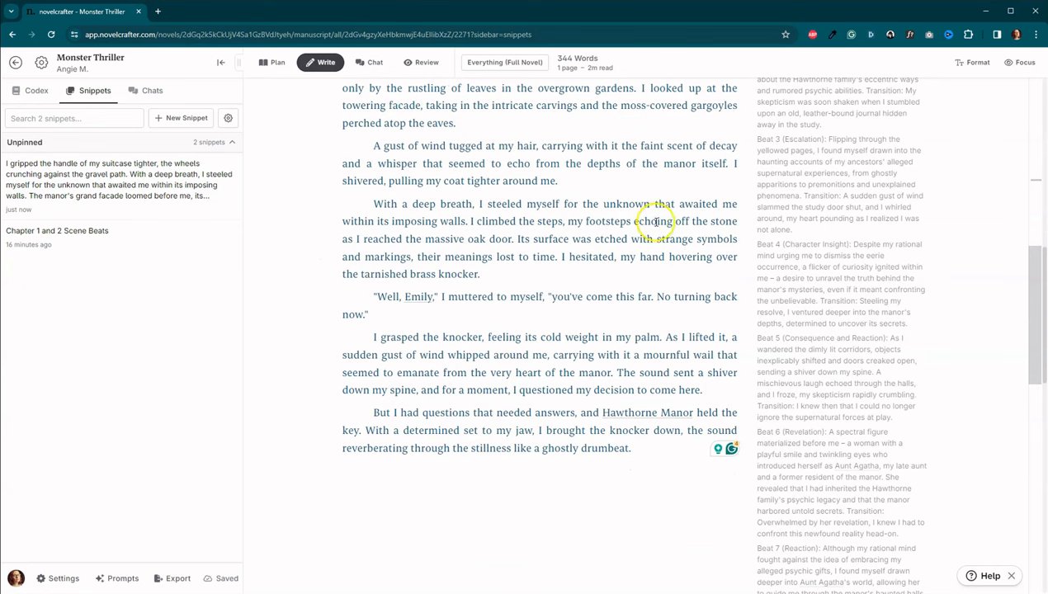
{"action": "scroll", "scroll_direction": "down", "scroll_amount": 3}
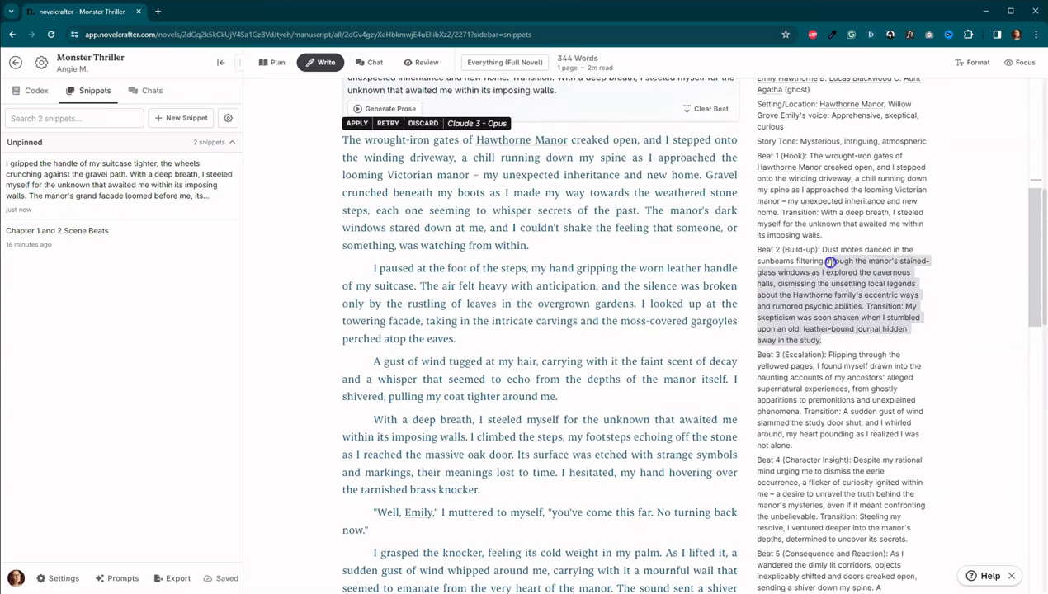
Step: Add a second scene beat with Beat 2's outline, edited to 'Emily explored' the halls
{"action": "scroll", "scroll_direction": "down", "scroll_amount": 3}
{"action": "type", "text": "/"}
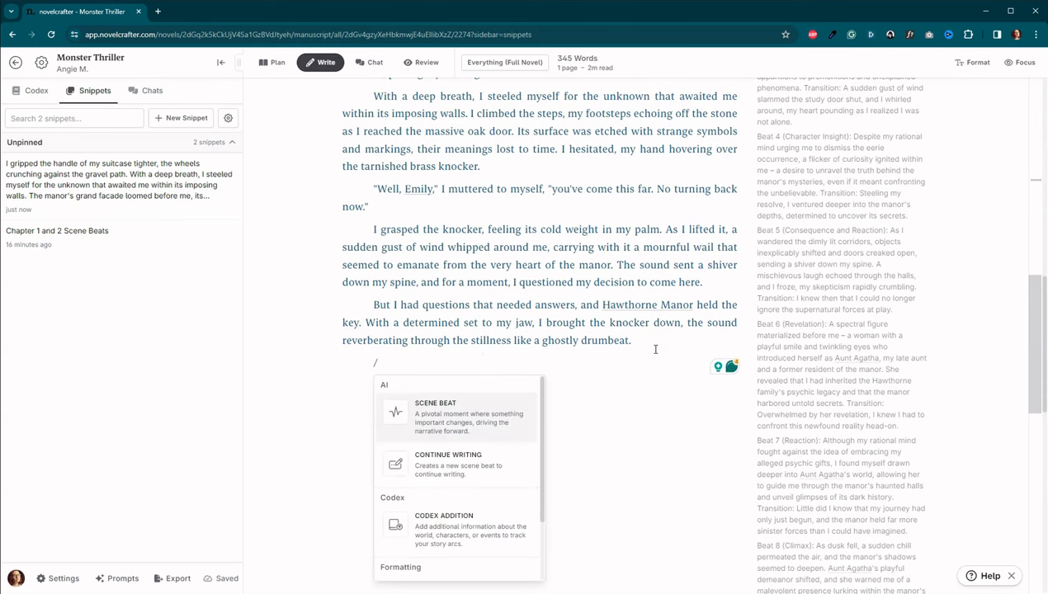
{"action": "left_click", "coordinate": [436, 413]}
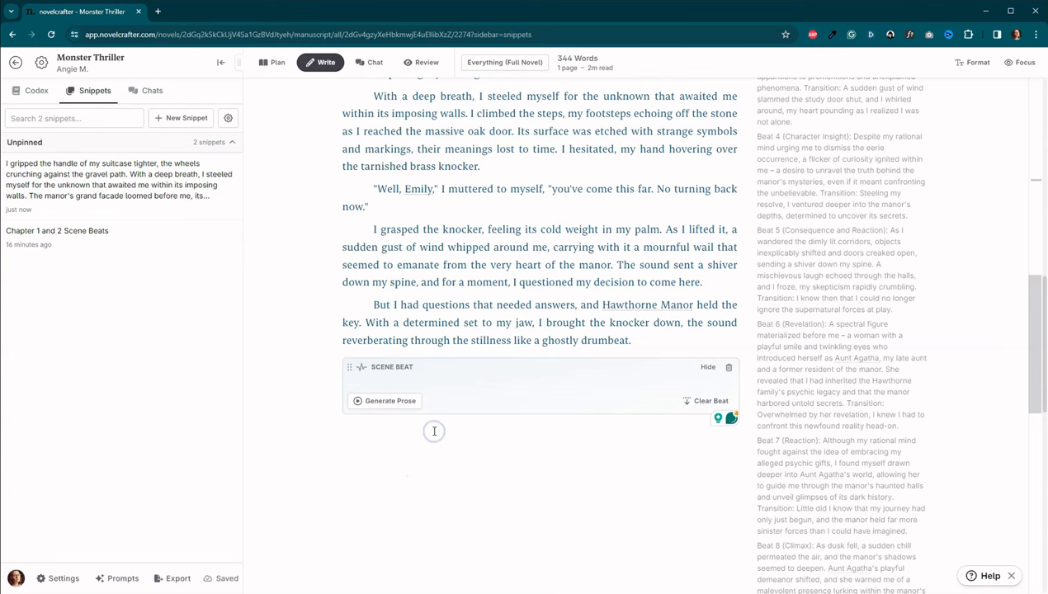
{"action": "left_click", "coordinate": [385, 400]}
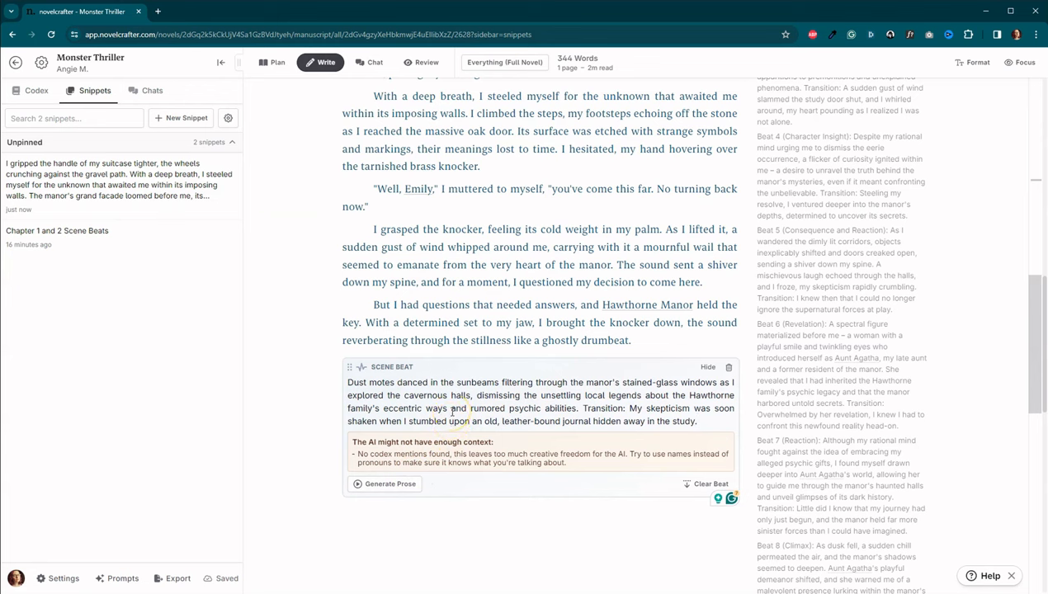
{"action": "left_click", "coordinate": [696, 421]}
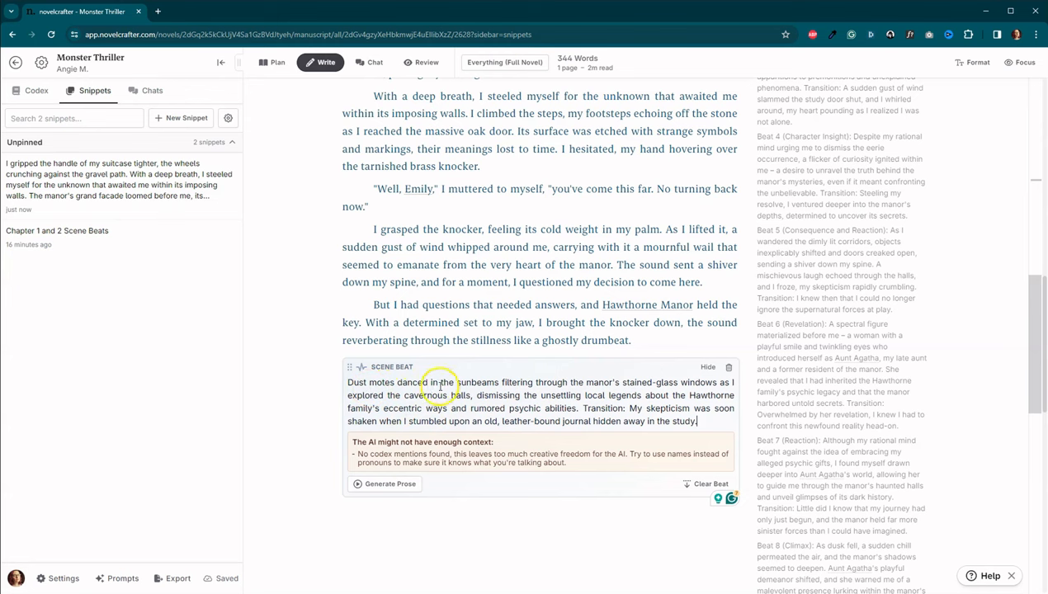
{"action": "mouse_move", "coordinate": [714, 412]}
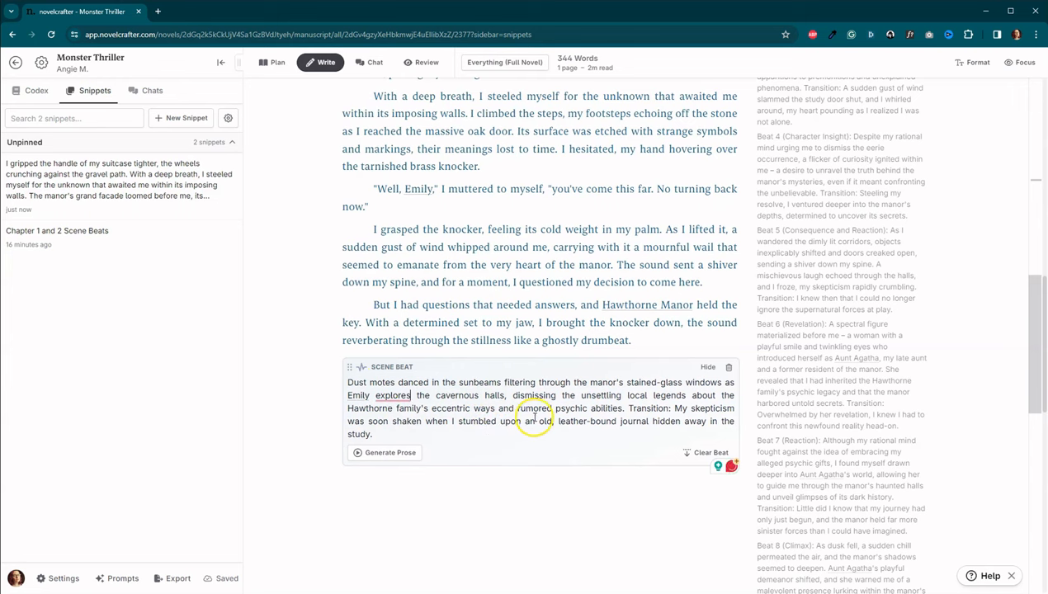
{"action": "left_click", "coordinate": [393, 395]}
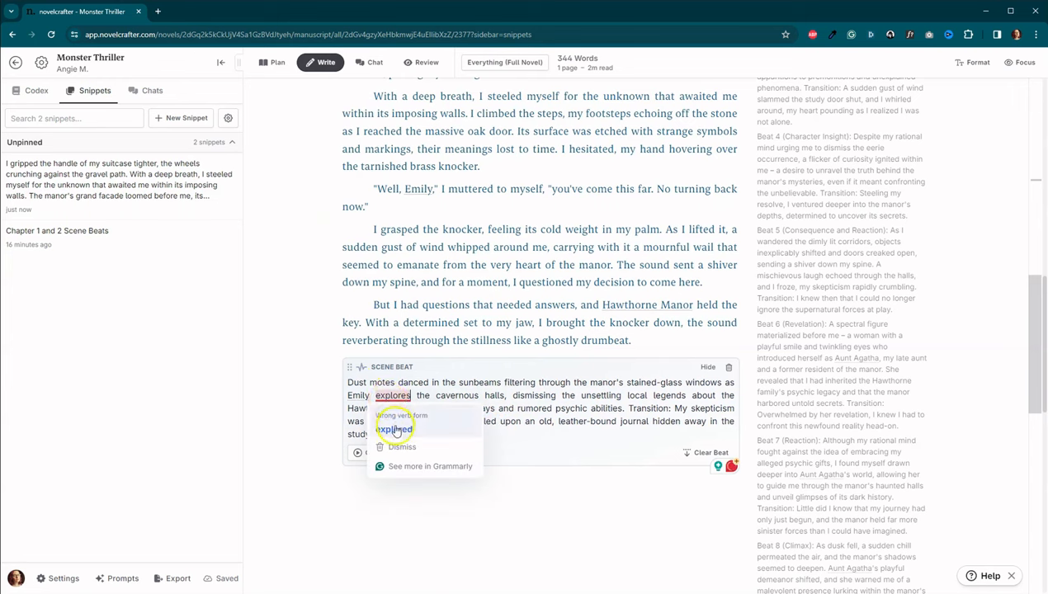
{"action": "left_click", "coordinate": [393, 429]}
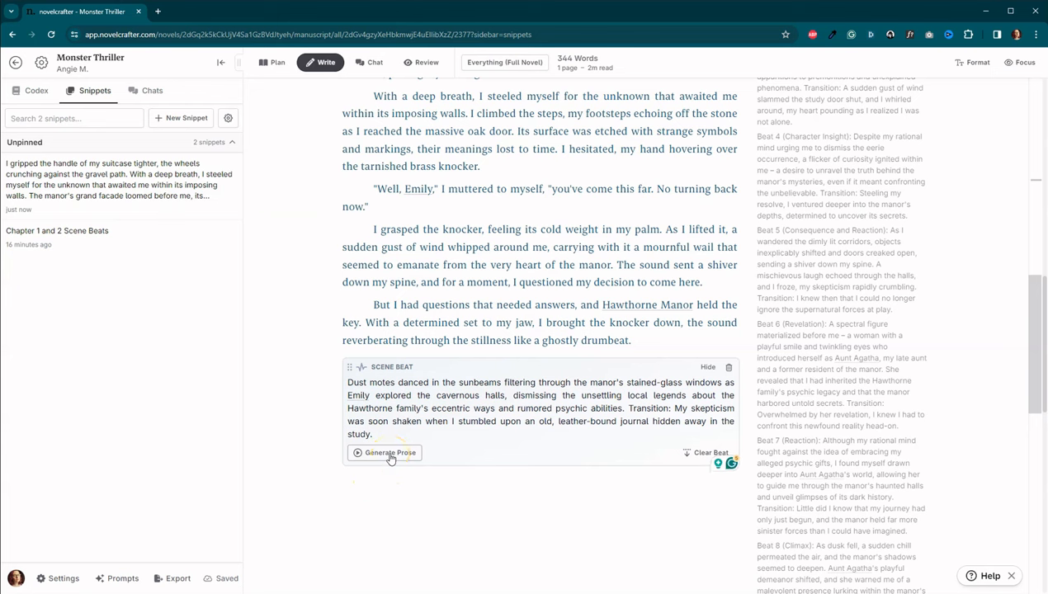
Step: Generate Claude 3 Opus prose for Beat 2 about the foyer and study, reaching 713 words
{"action": "left_click", "coordinate": [385, 452]}
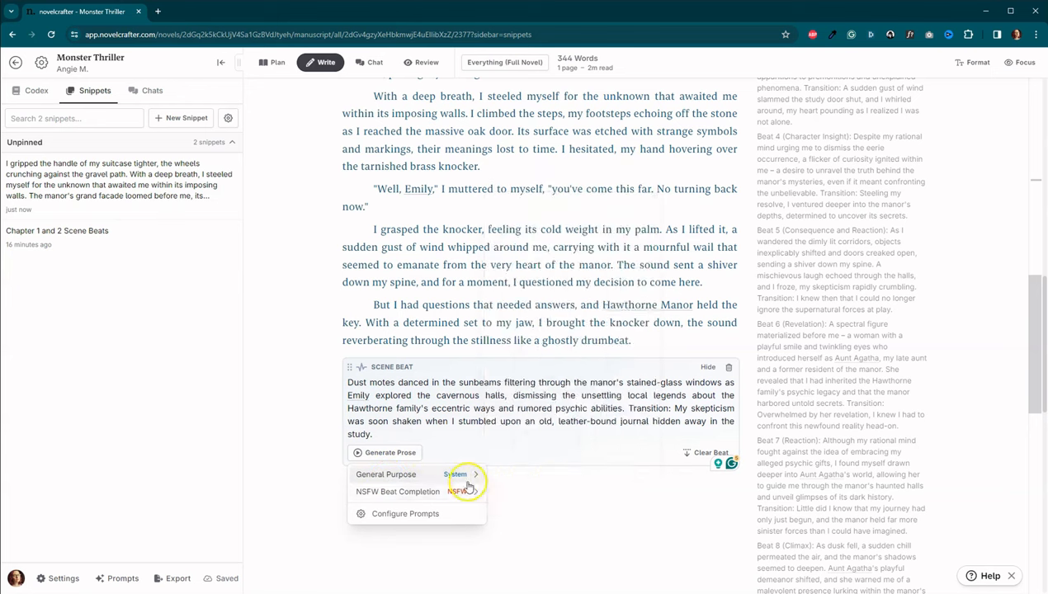
{"action": "left_click", "coordinate": [457, 474]}
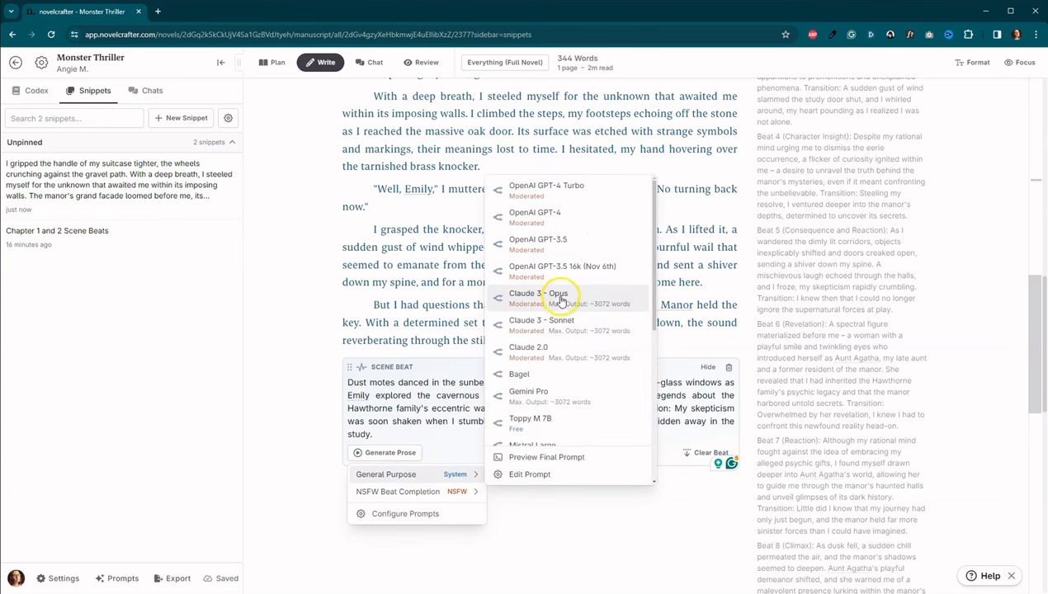
{"action": "left_click", "coordinate": [537, 294]}
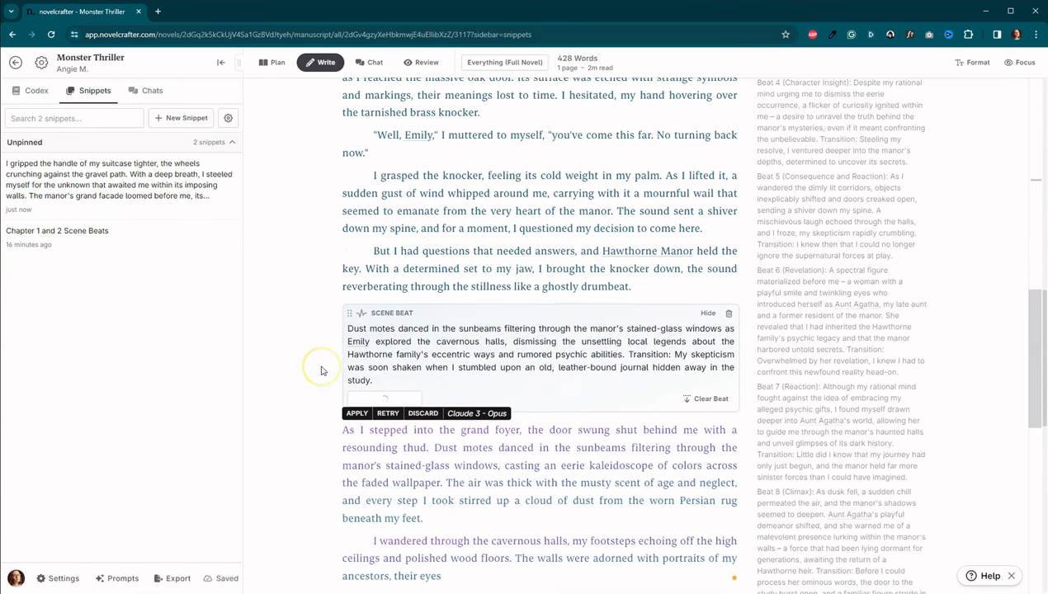
{"action": "left_click", "coordinate": [356, 412]}
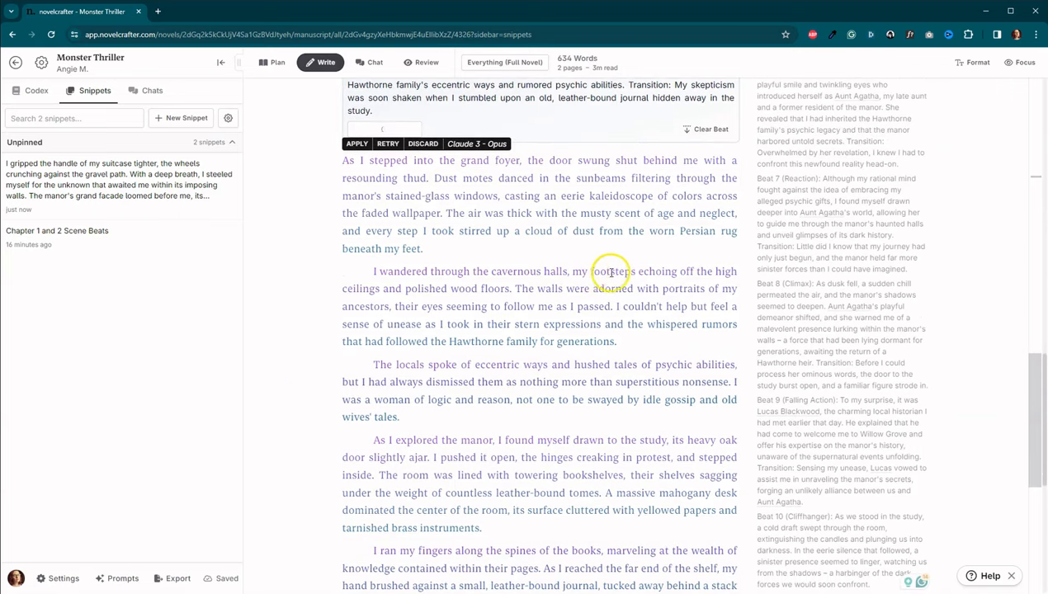
{"action": "left_click", "coordinate": [357, 143]}
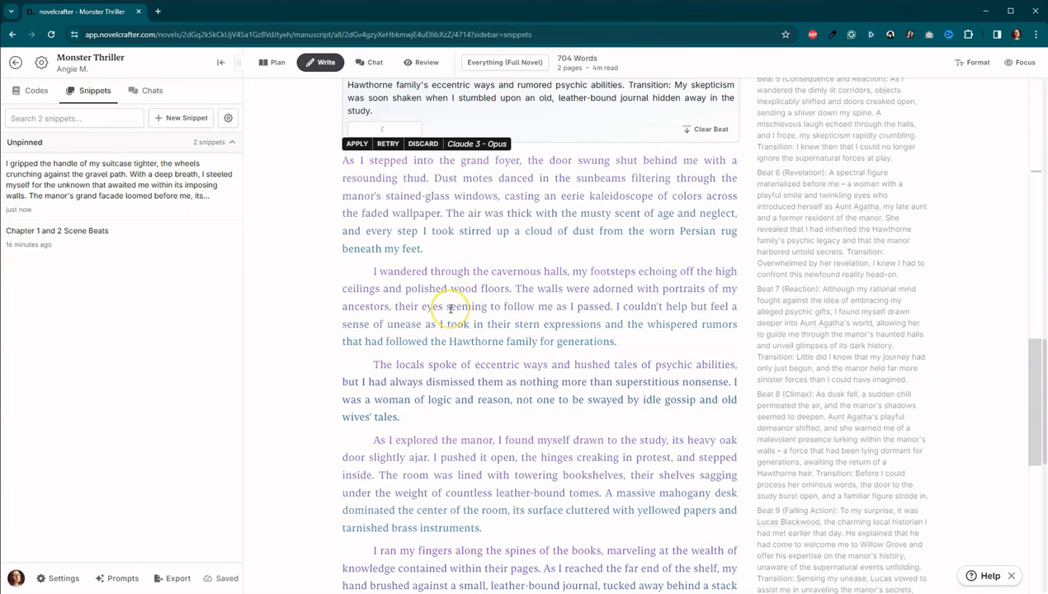
{"action": "left_click", "coordinate": [356, 143]}
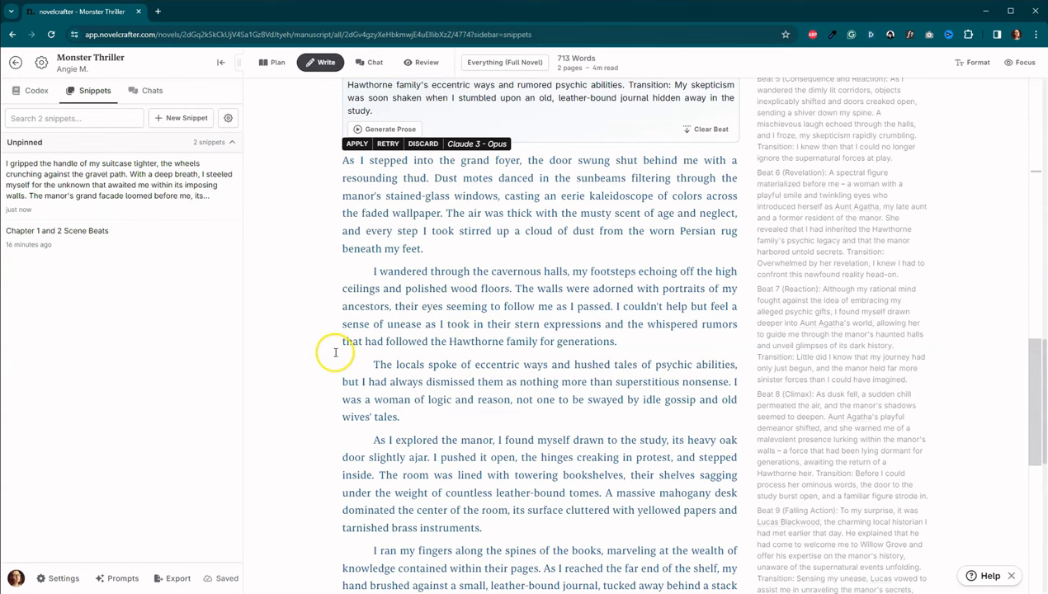
{"action": "scroll", "scroll_direction": "down", "scroll_amount": 3}
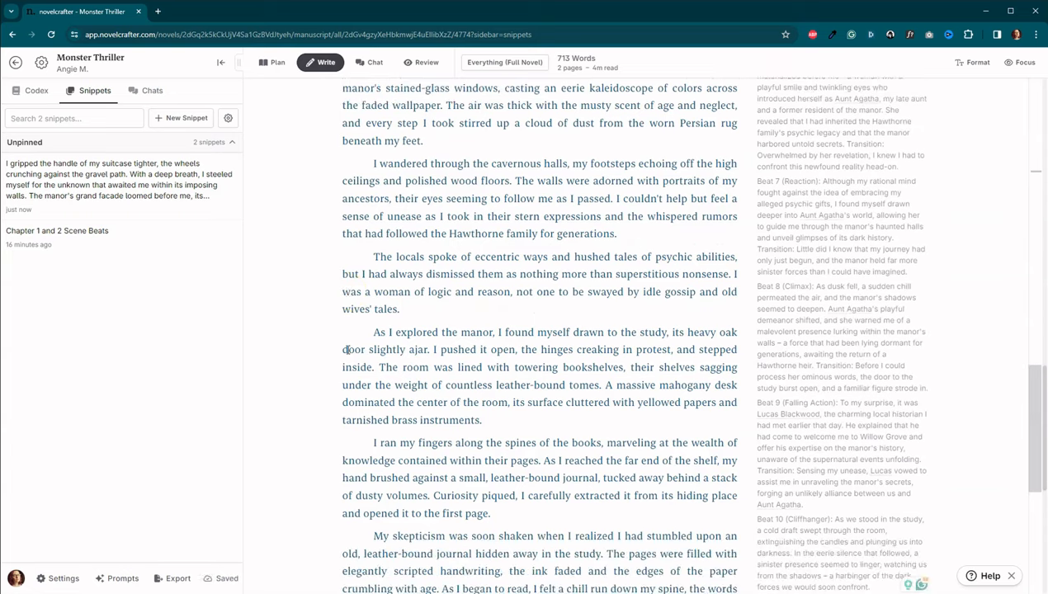
{"action": "scroll", "scroll_direction": "down", "scroll_amount": 3}
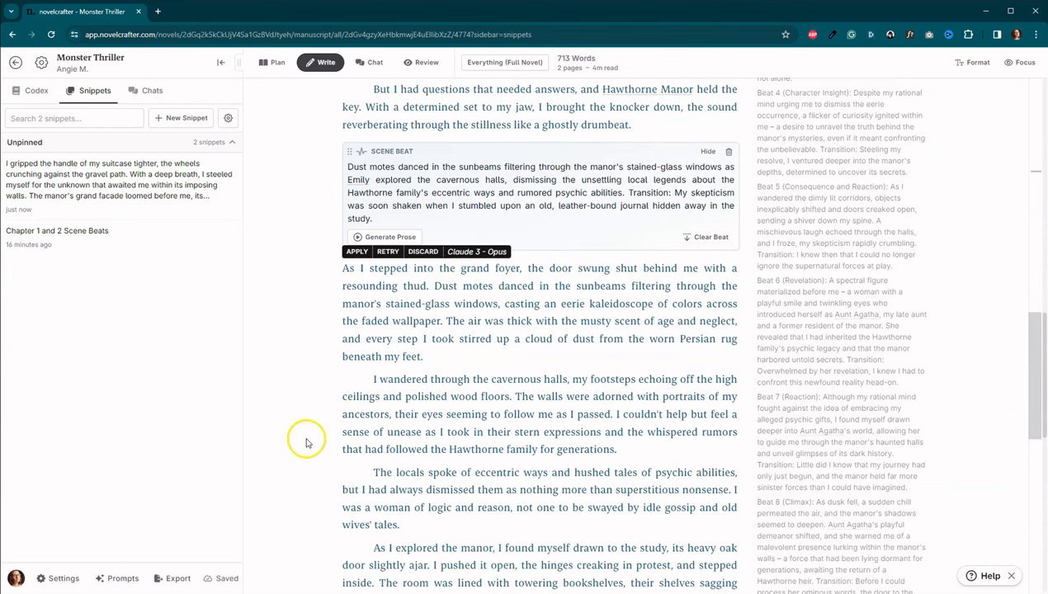
{"action": "scroll", "scroll_direction": "up", "scroll_amount": 3}
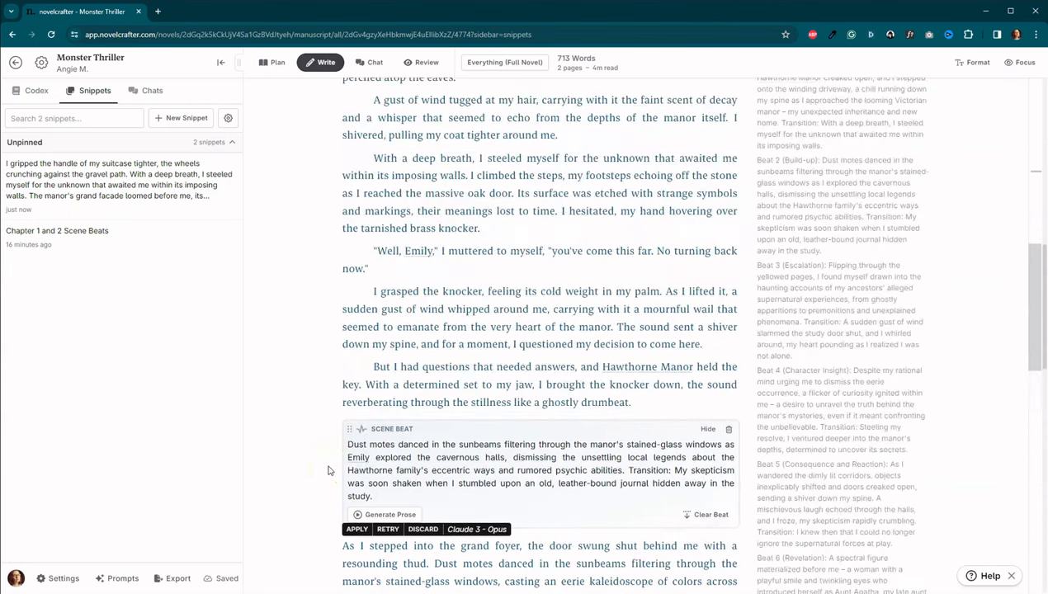
{"action": "scroll", "scroll_direction": "up", "scroll_amount": 3}
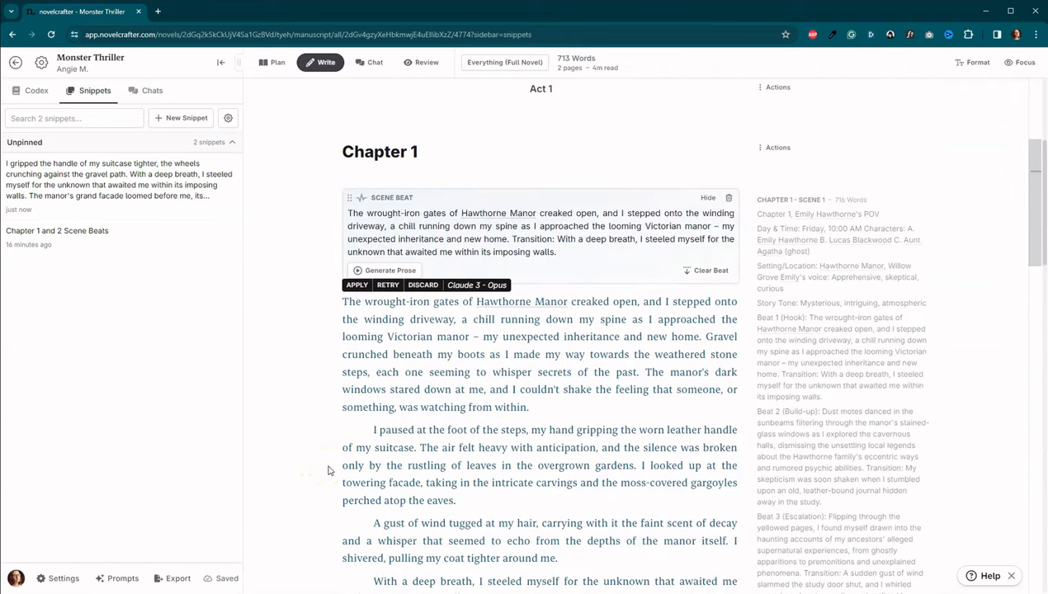
{"action": "mouse_move", "coordinate": [281, 463]}
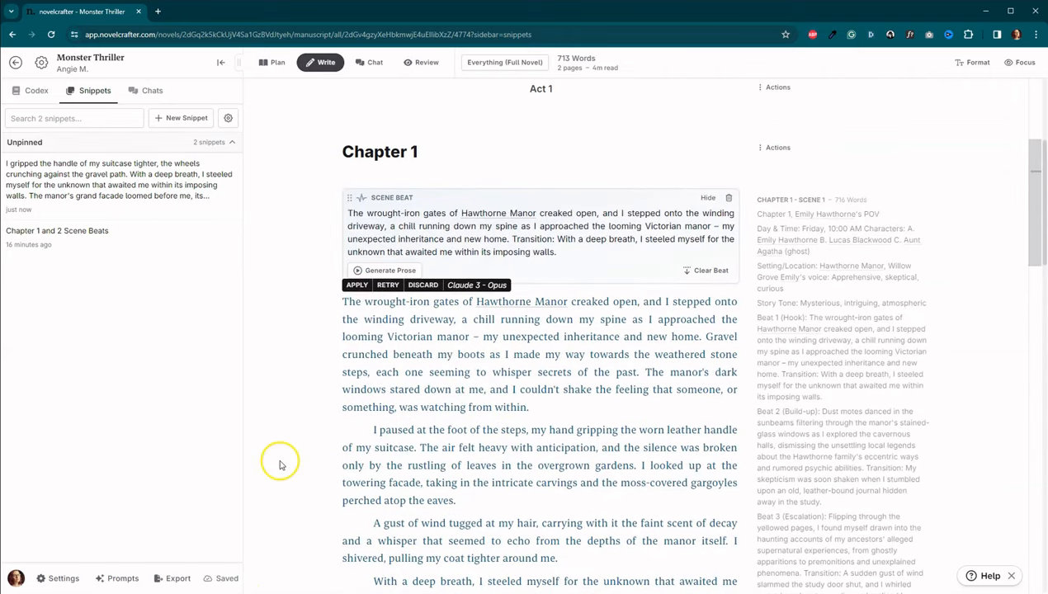
{"action": "mouse_move", "coordinate": [361, 397]}
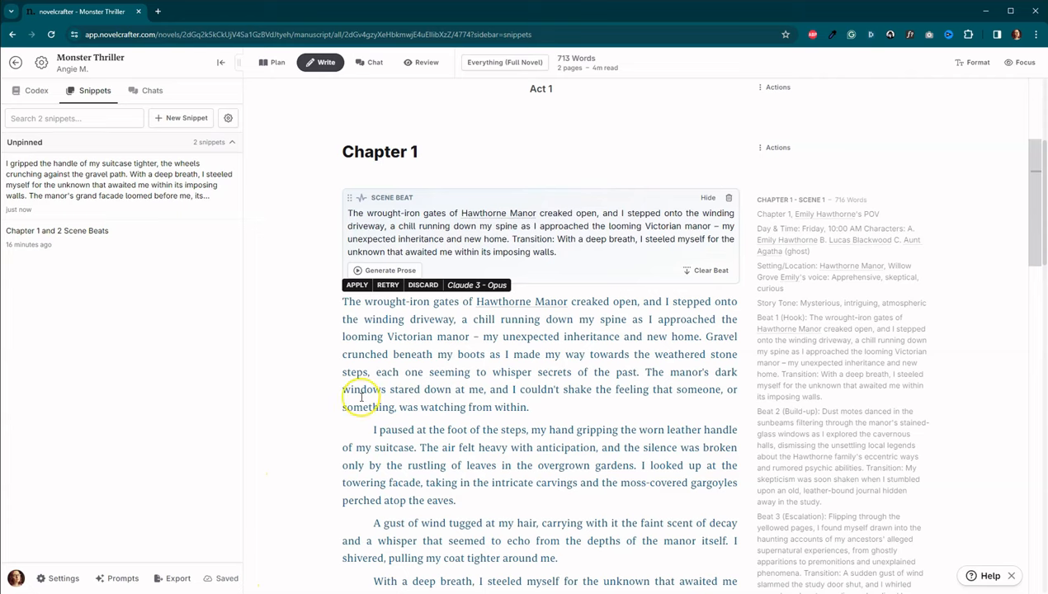